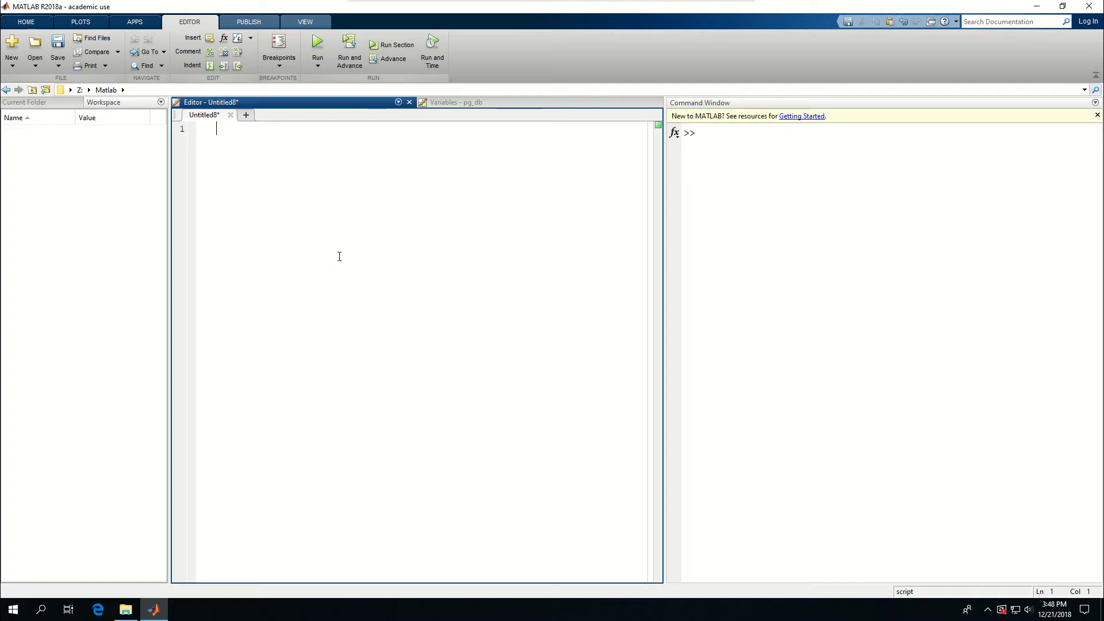
pyautogui.moveTo(335, 239)
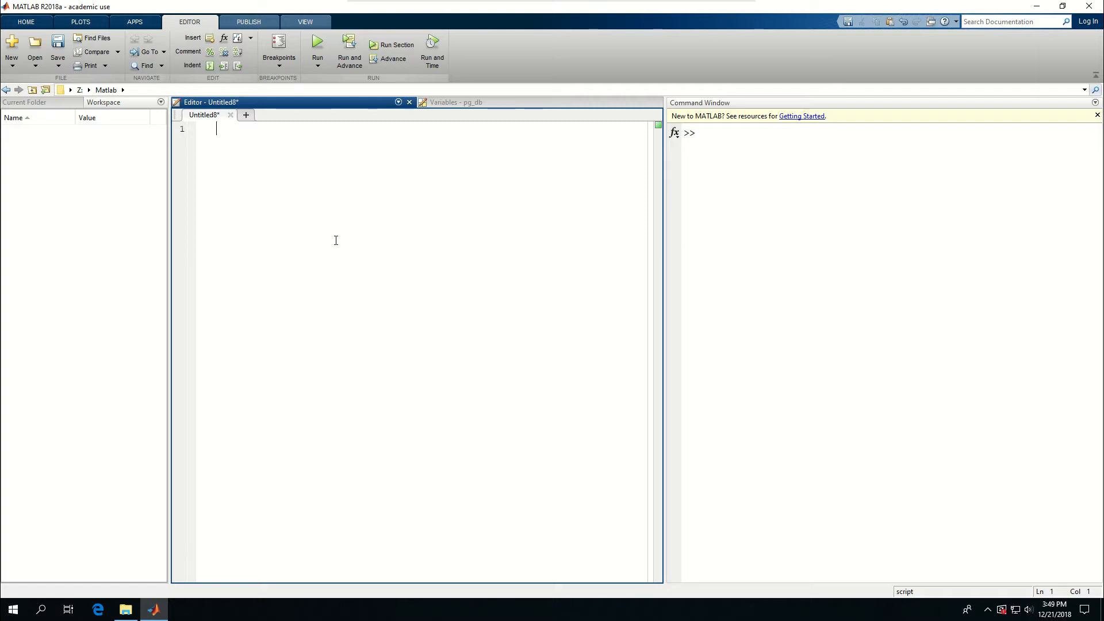
# - Start the script with the line clear; close all; clc;
pyautogui.write('cl')
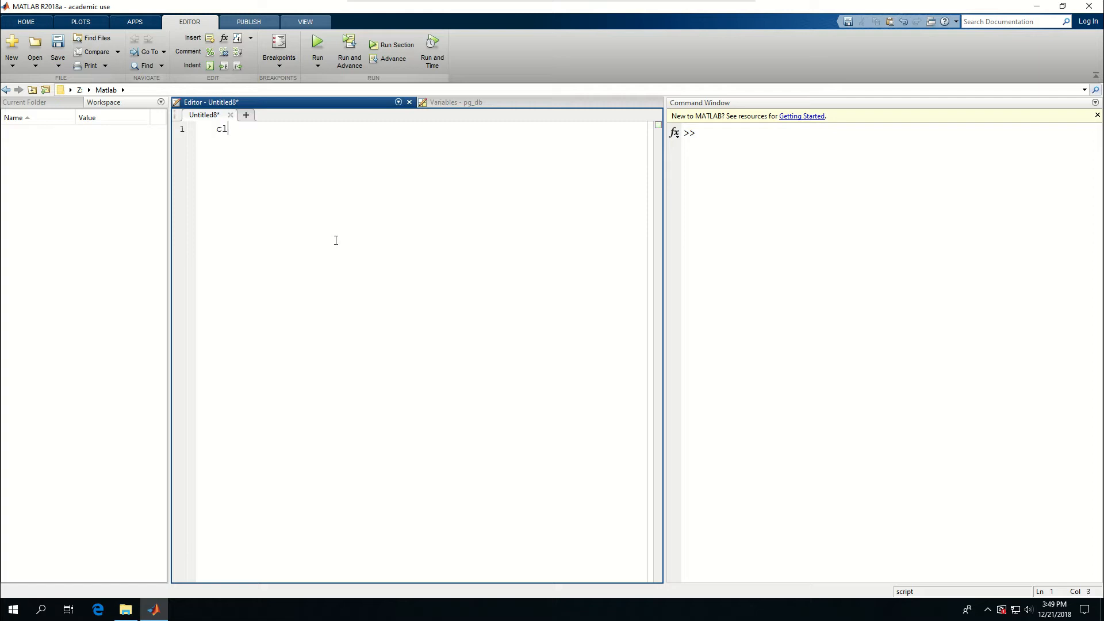
pyautogui.write('ear;')
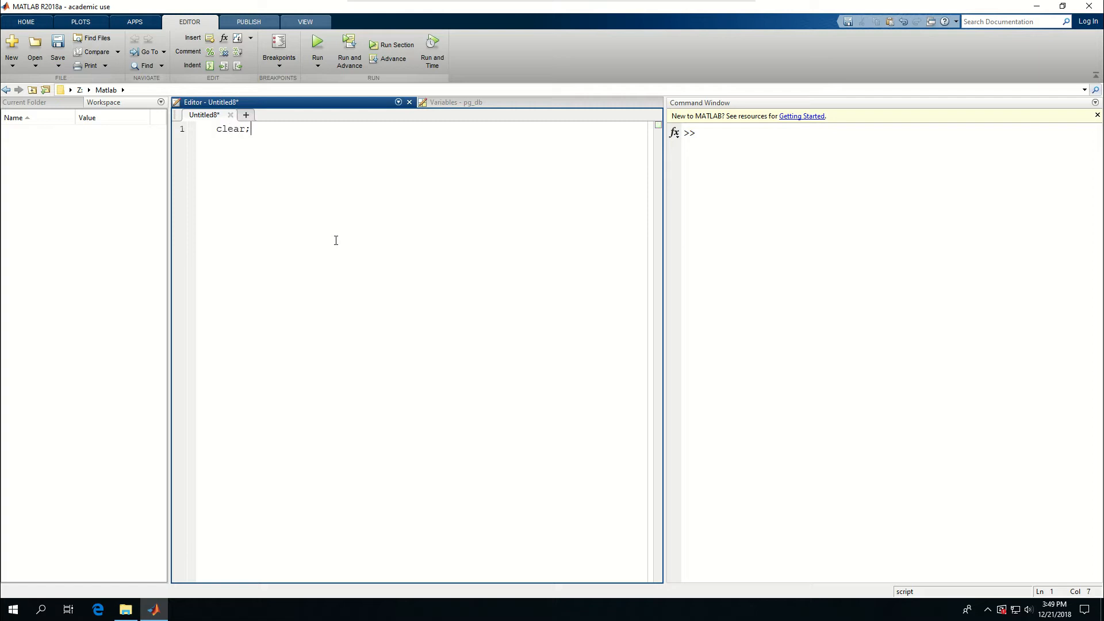
pyautogui.write('close al')
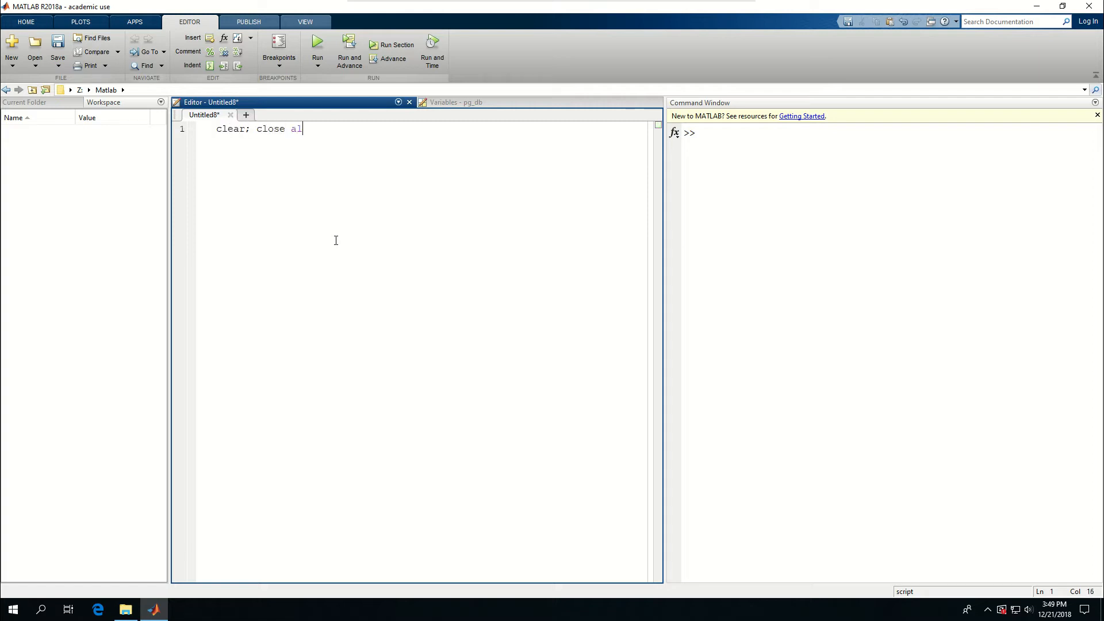
pyautogui.write('l; clc;')
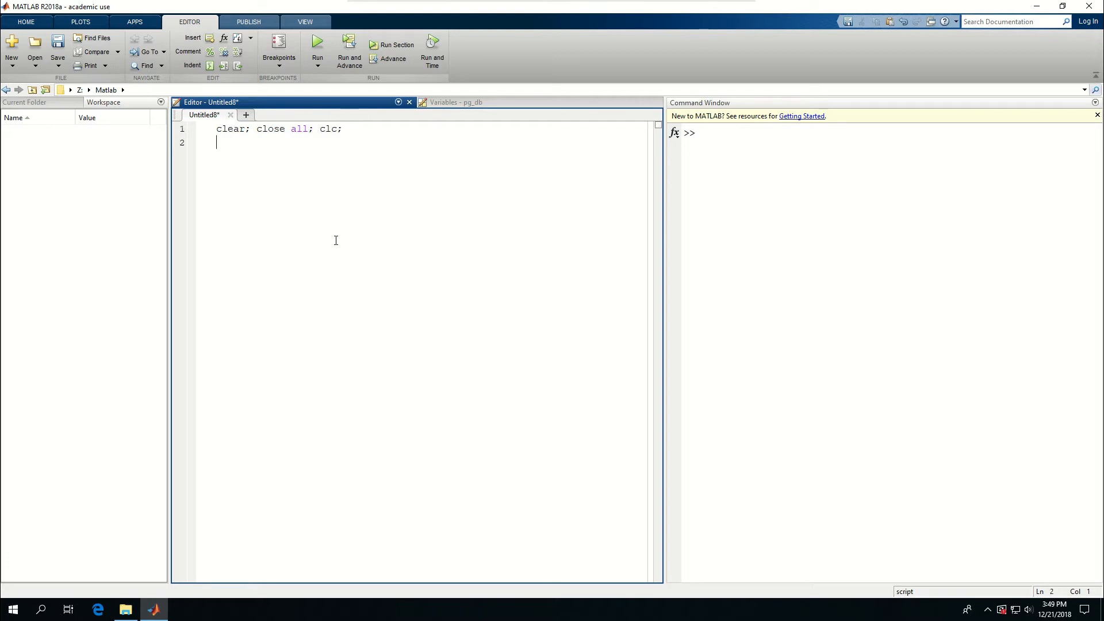
# - Add the comment '% freq 2e1 and 2e4' giving the frequency range
pyautogui.write('%')
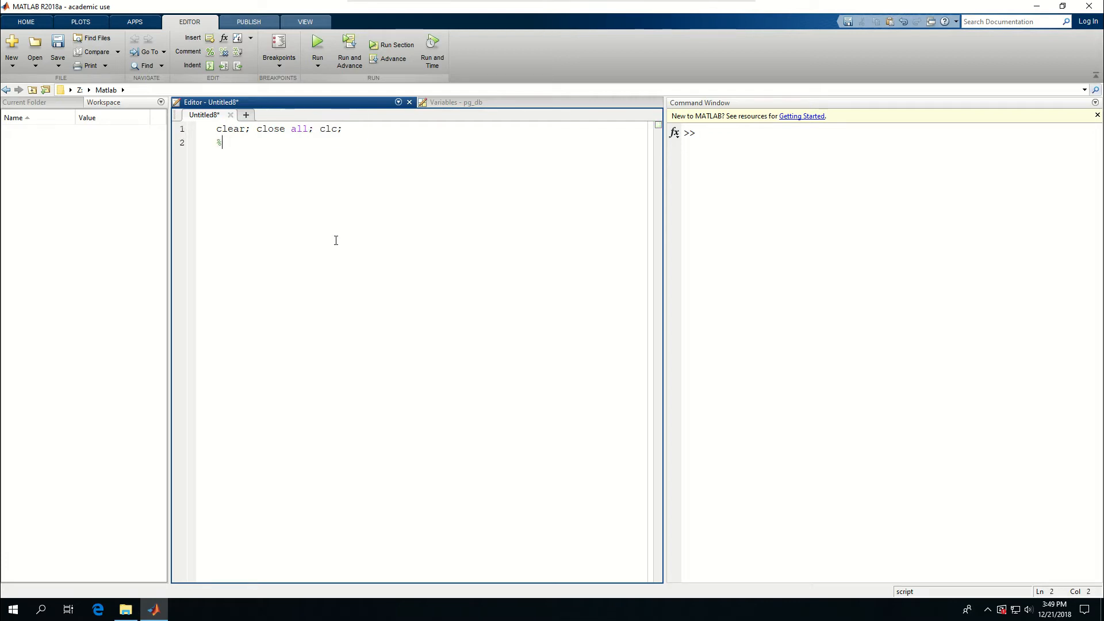
pyautogui.write('% freq')
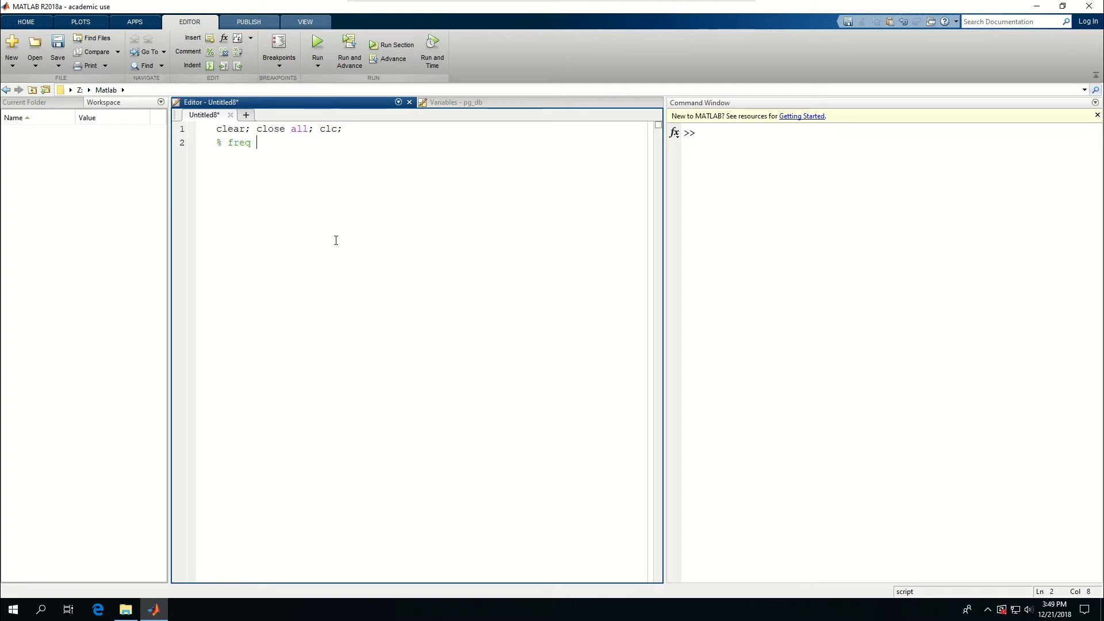
pyautogui.write('20 and')
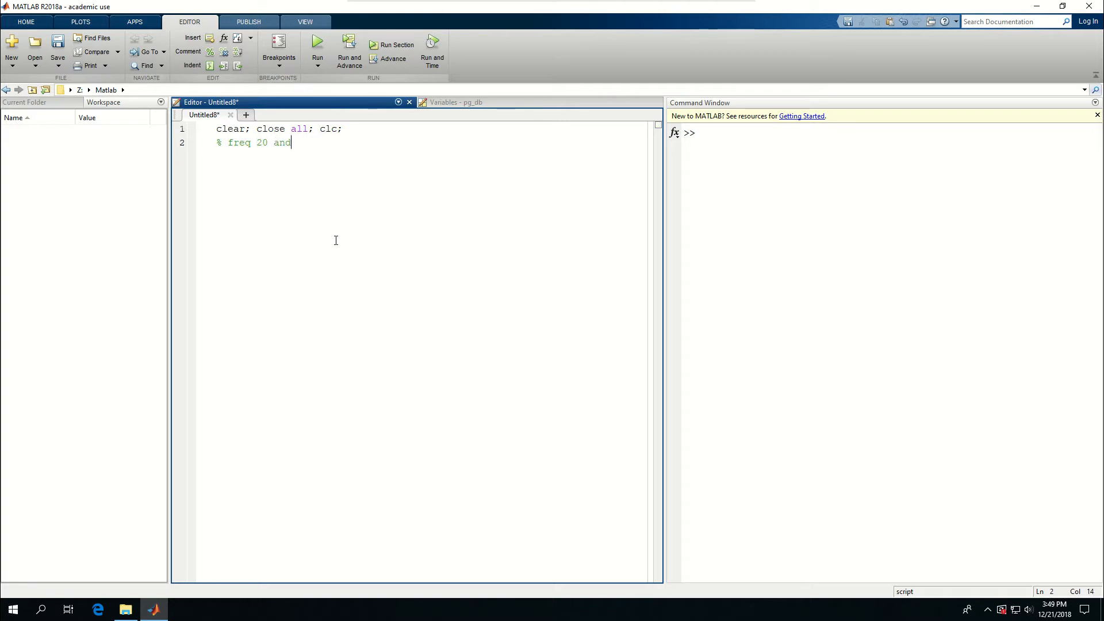
pyautogui.write('20000')
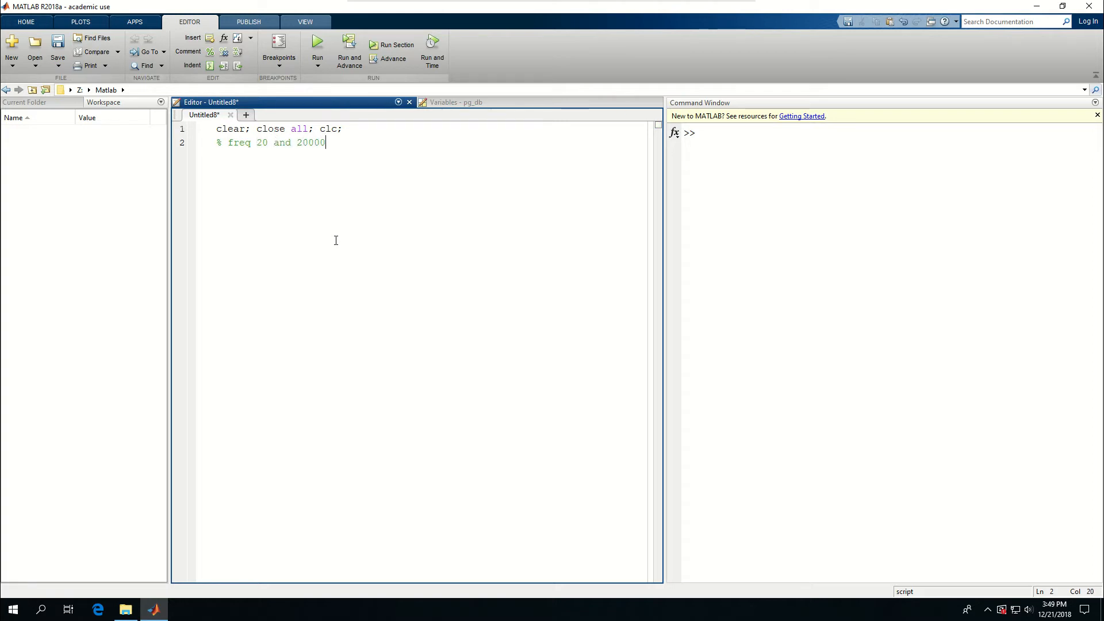
pyautogui.press('BackSpace')
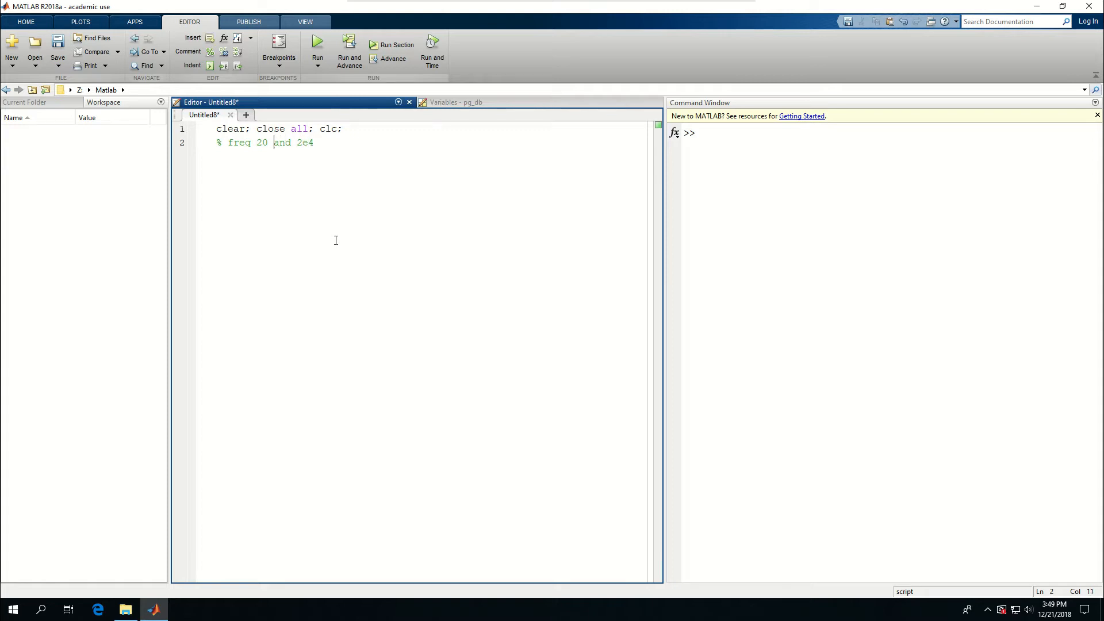
pyautogui.write('e1')
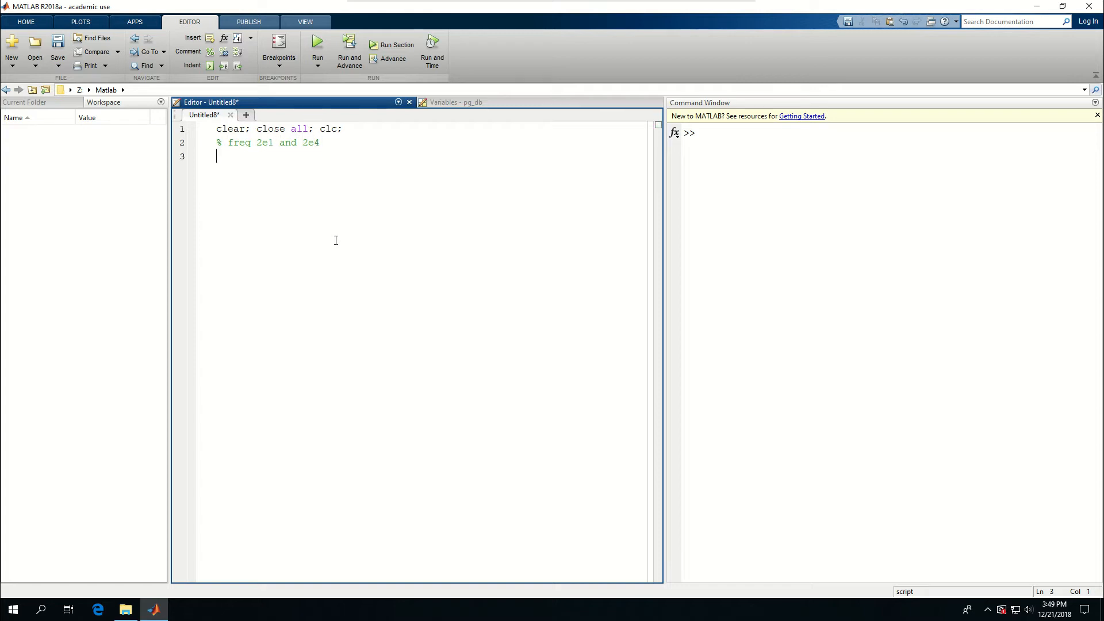
# - Define freq = 2*logspace(1,4,100) for 100 log-spaced frequencies
pyautogui.write('freq')
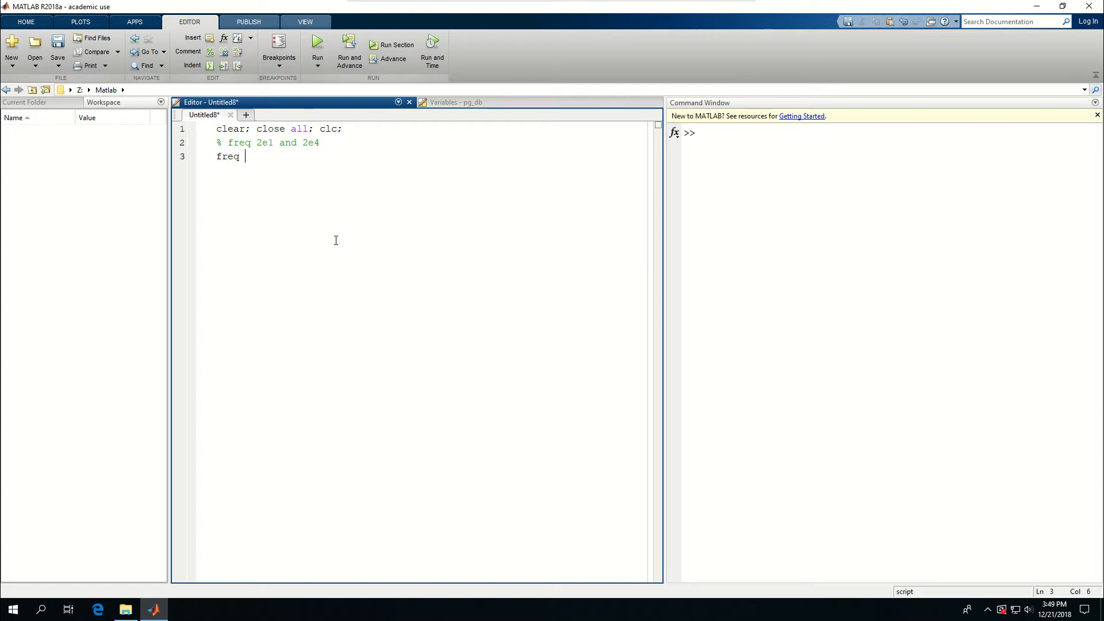
pyautogui.write('= logsc')
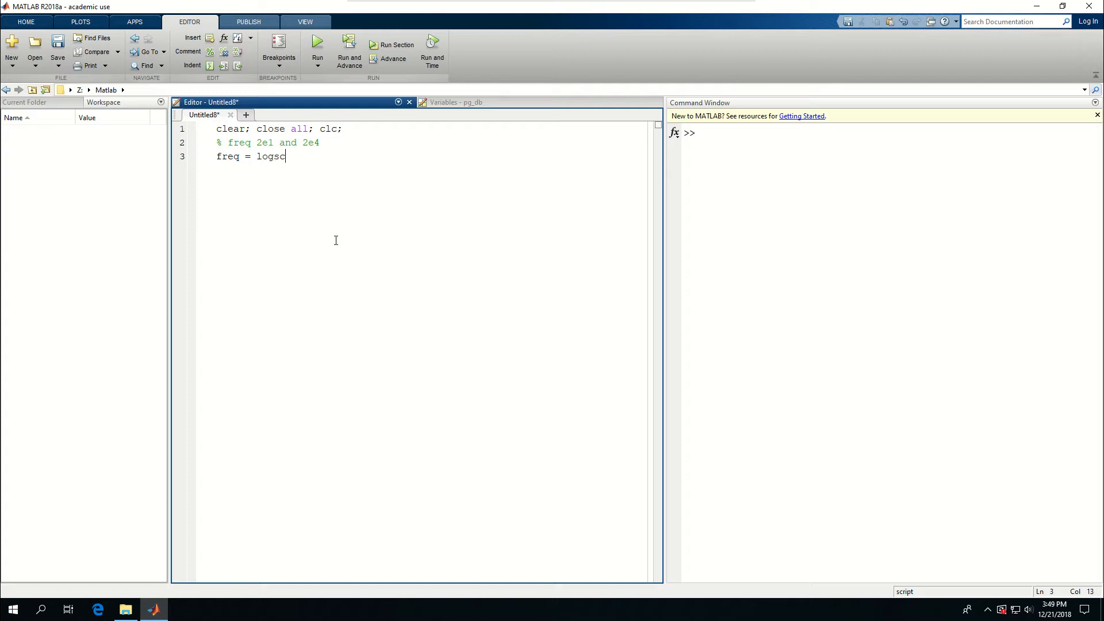
pyautogui.write('al')
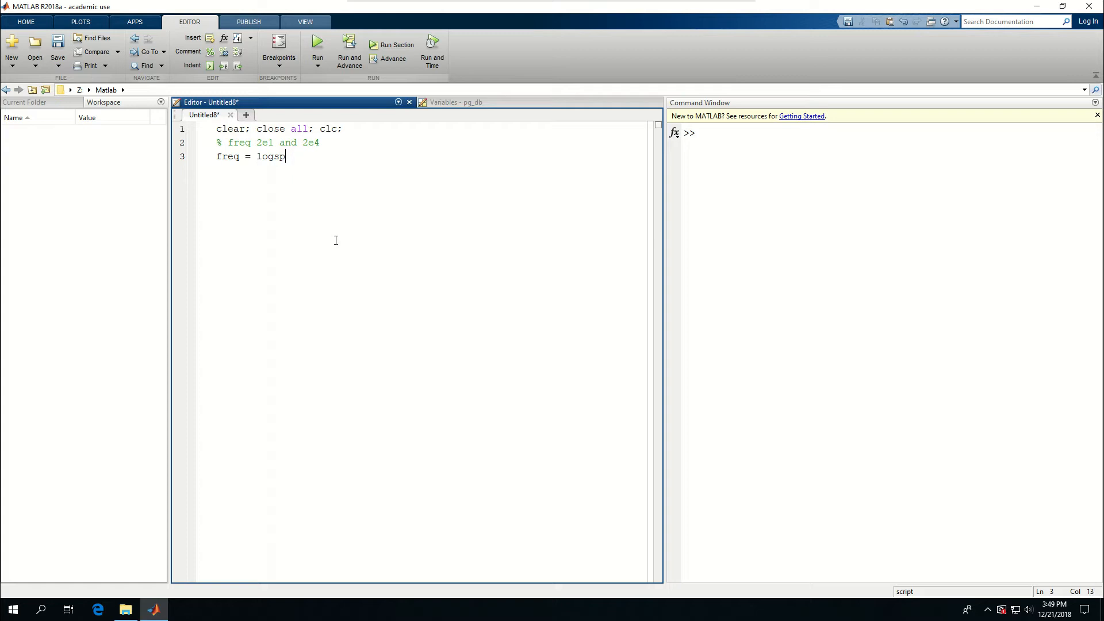
pyautogui.write('ace(')
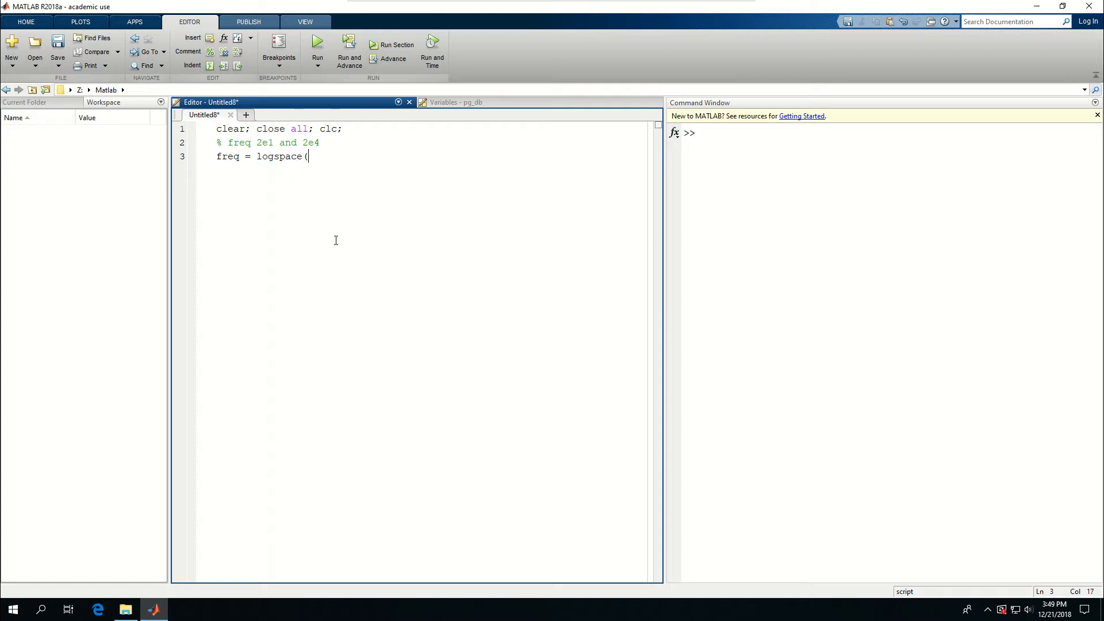
pyautogui.write('(')
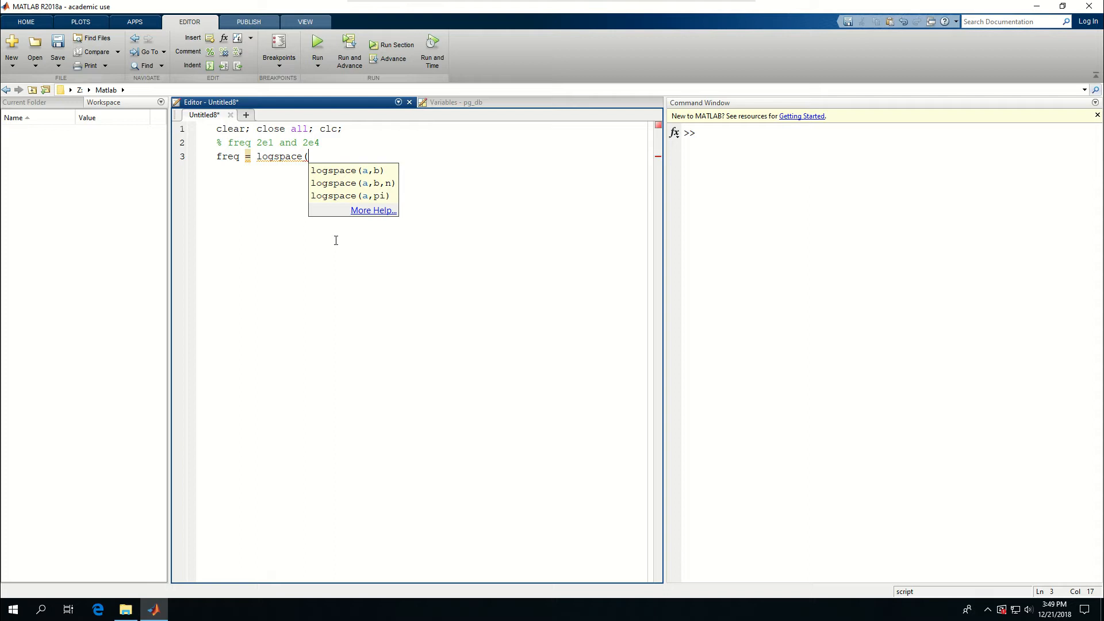
pyautogui.click(269, 142)
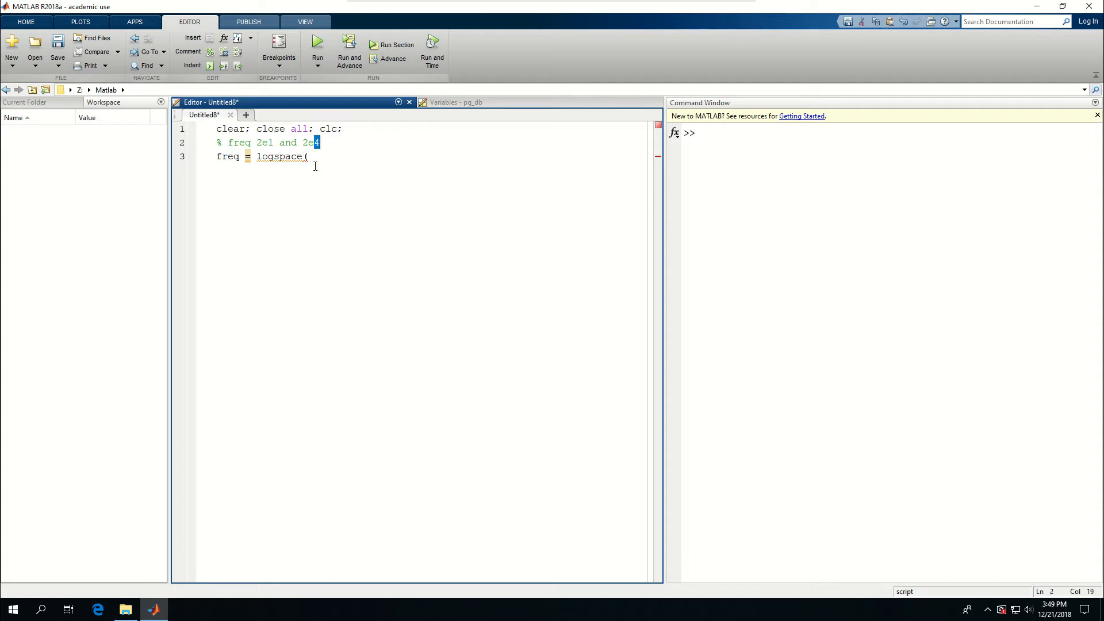
pyautogui.write(',')
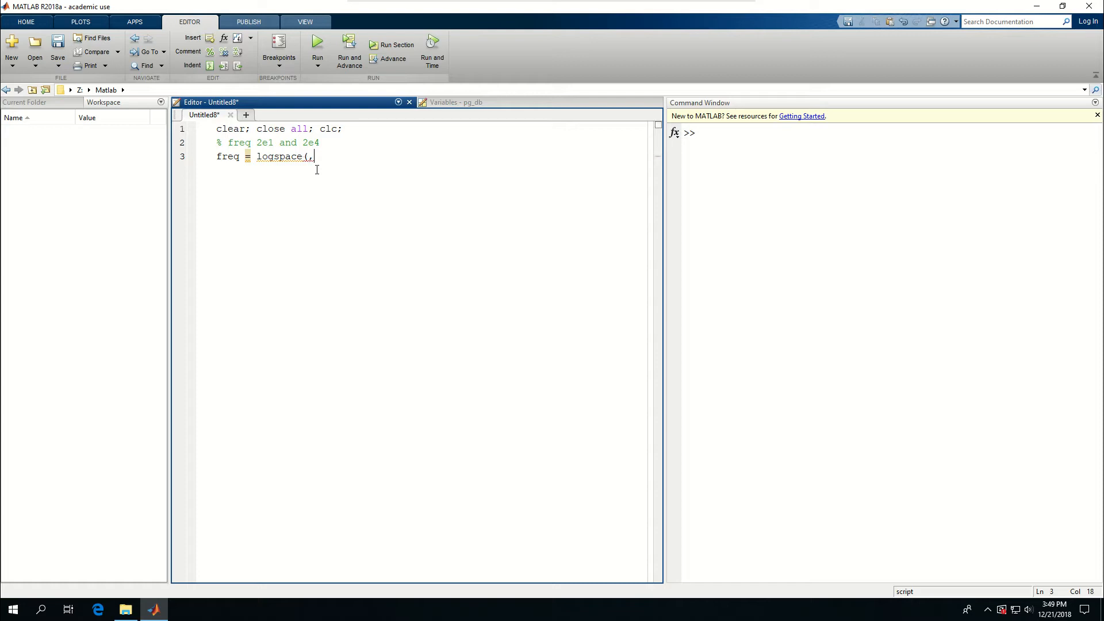
pyautogui.write('1,4,')
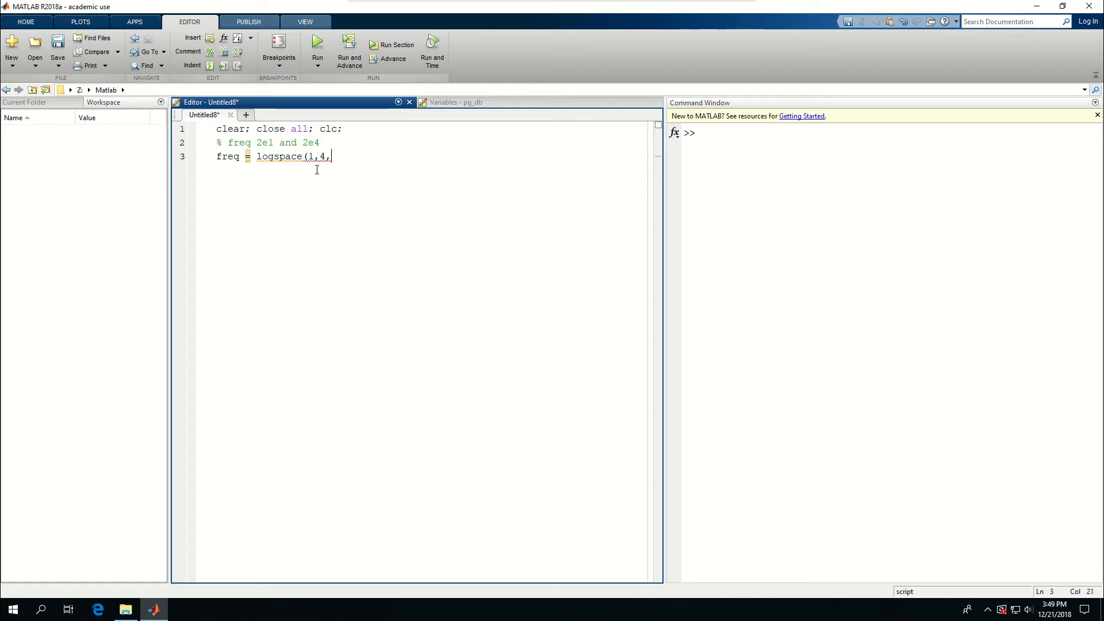
pyautogui.write('100)')
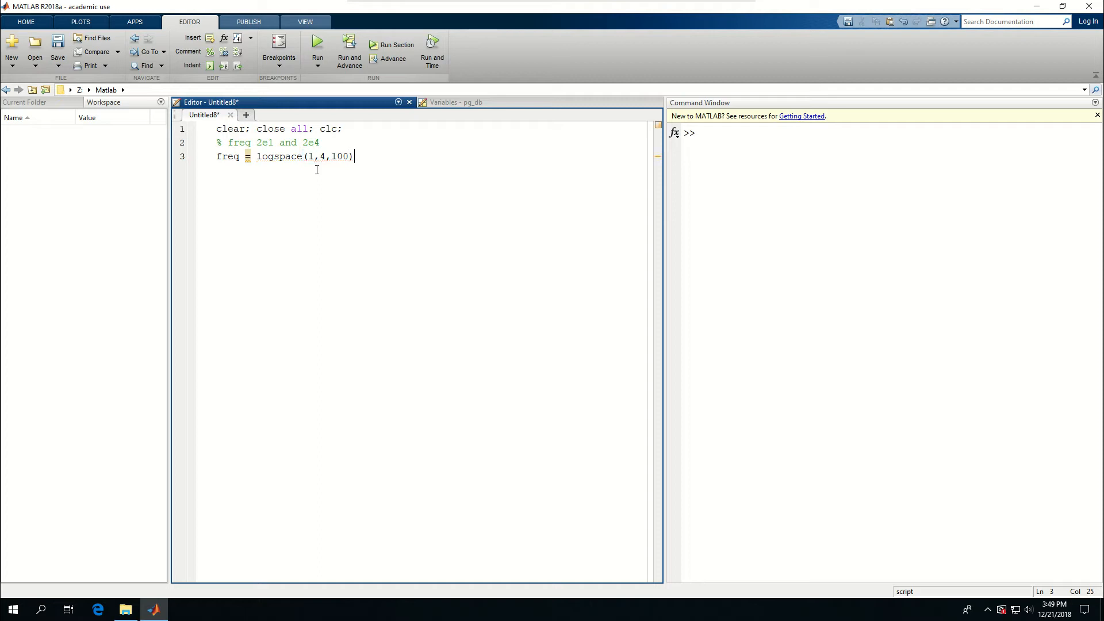
pyautogui.write(';')
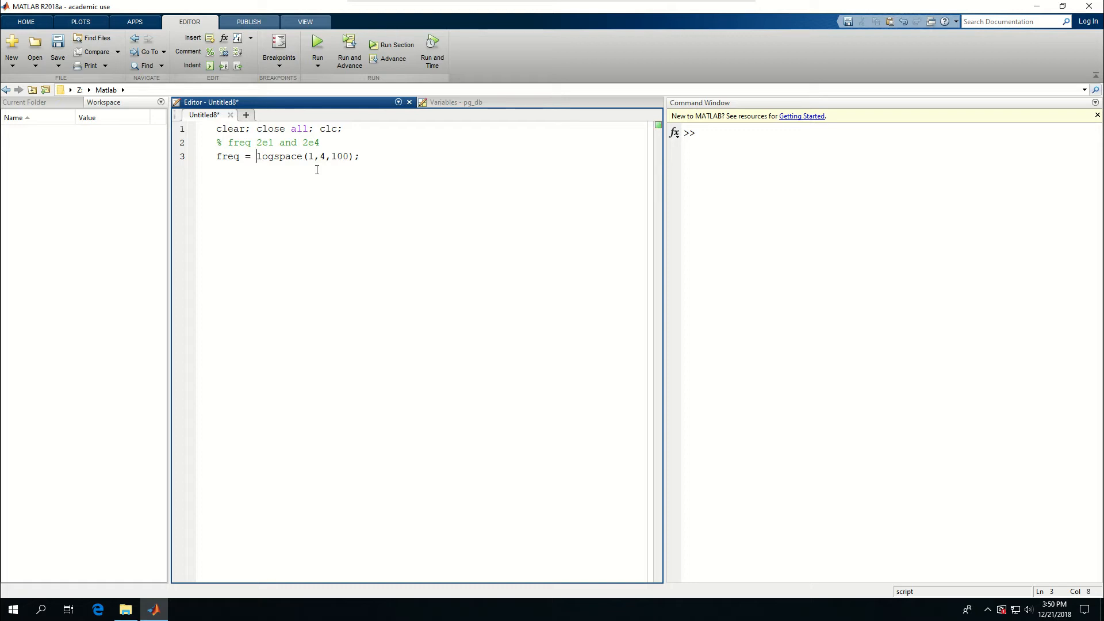
pyautogui.write('2 *')
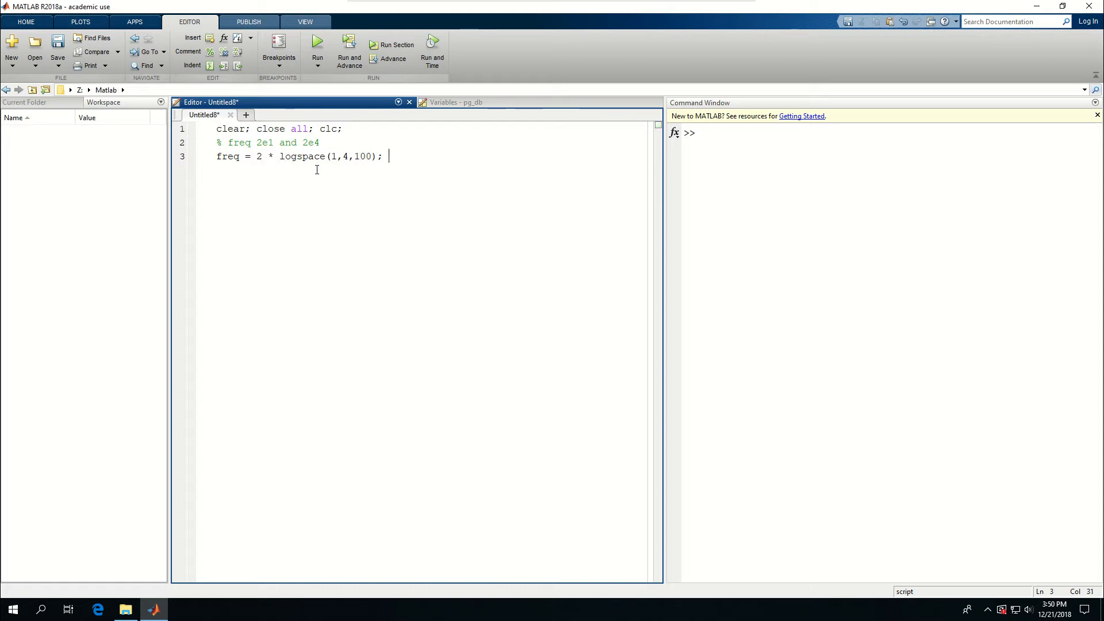
# - Add omega = 2*pi*freq with the comment '% 100 frequencies'
pyautogui.write('omega =')
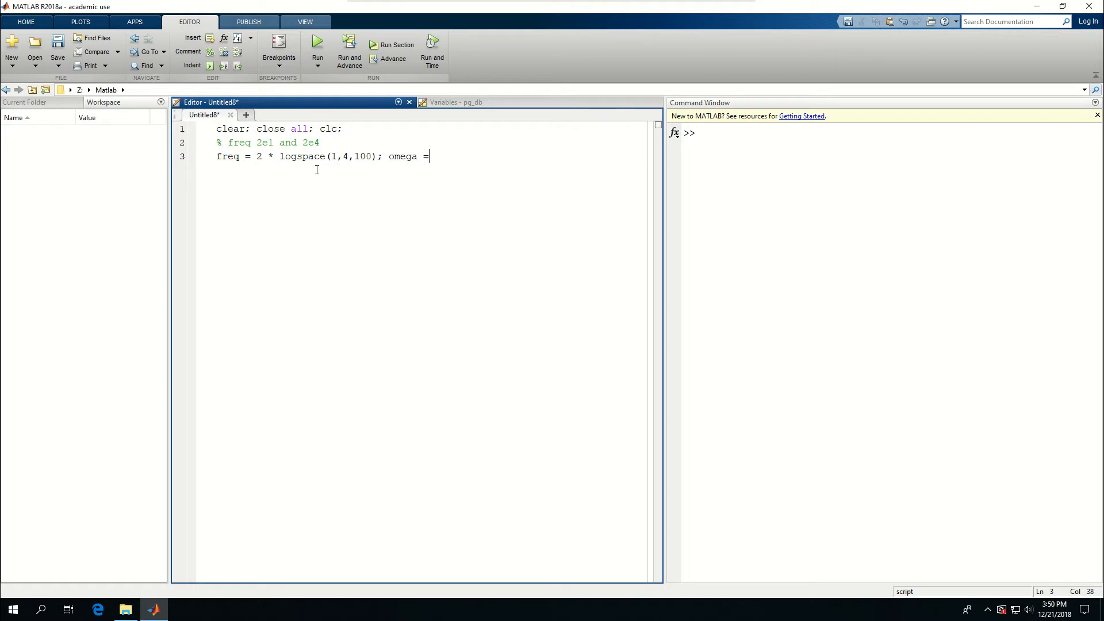
pyautogui.write('2 *')
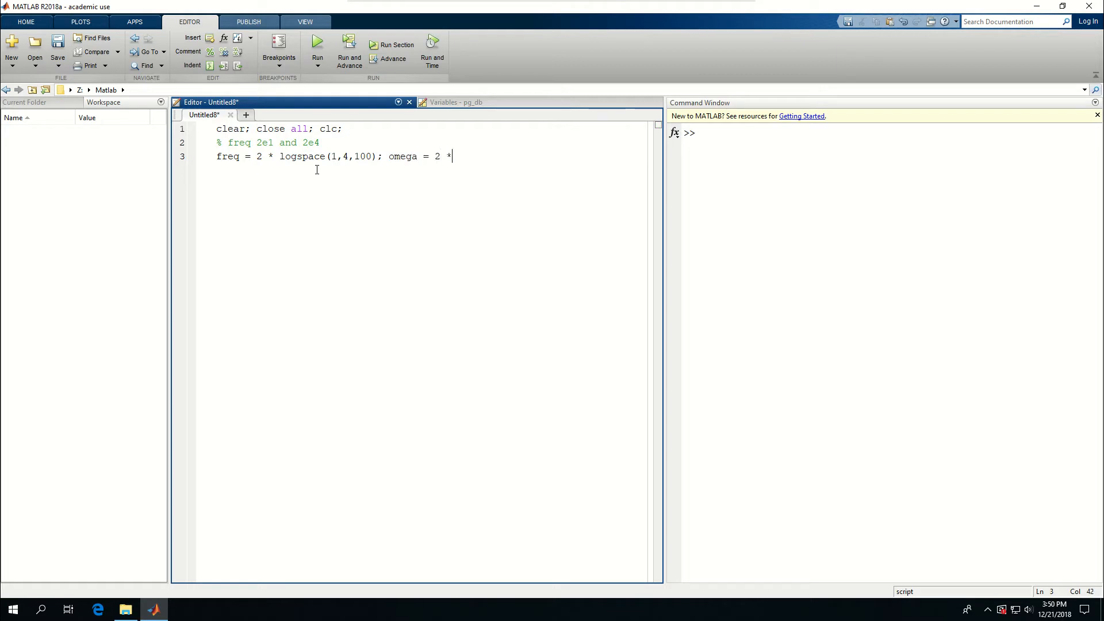
pyautogui.write('pi')
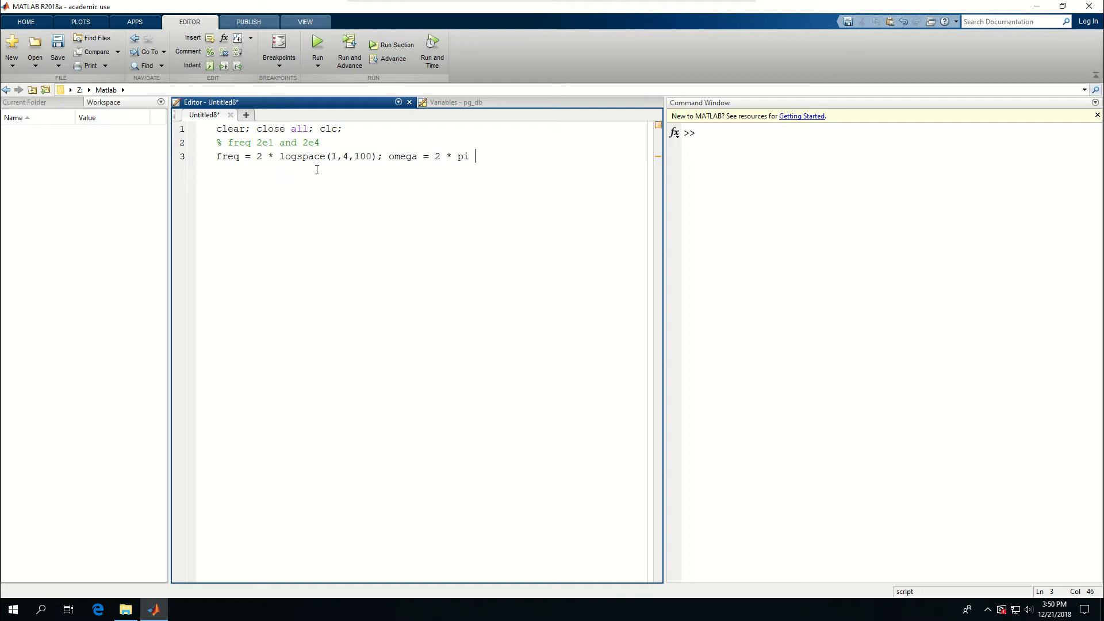
pyautogui.write('*freq')
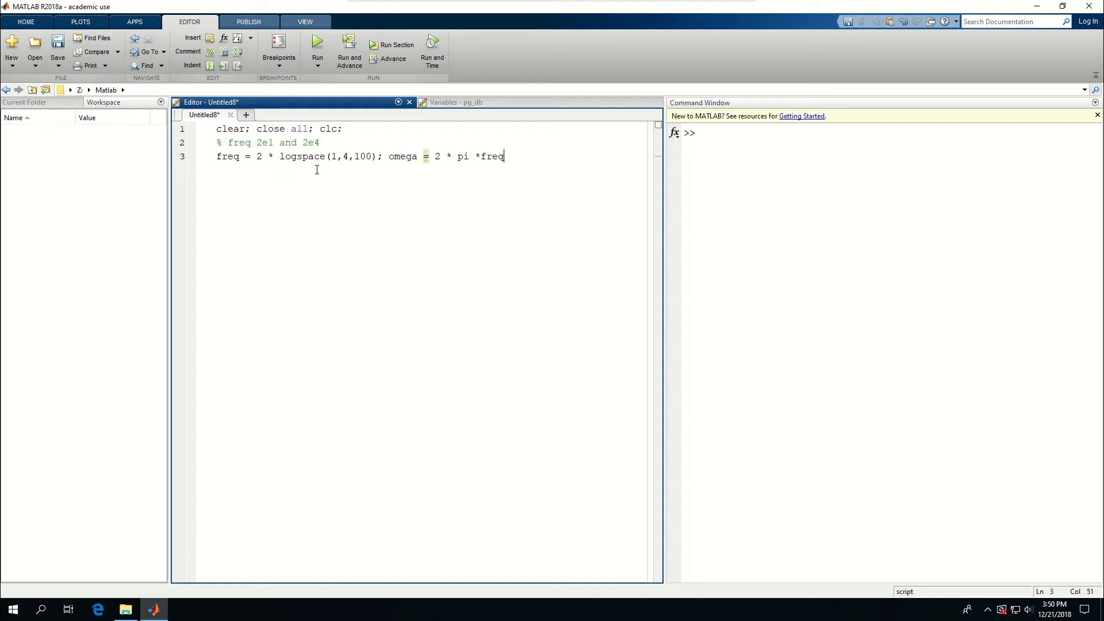
pyautogui.write('" "')
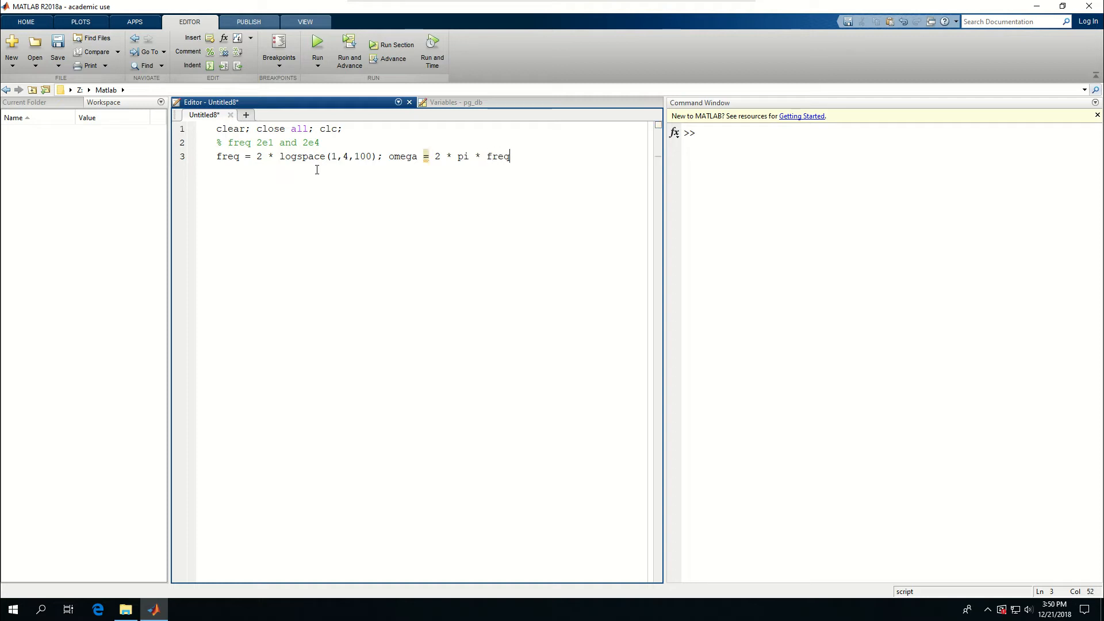
pyautogui.write('; %')
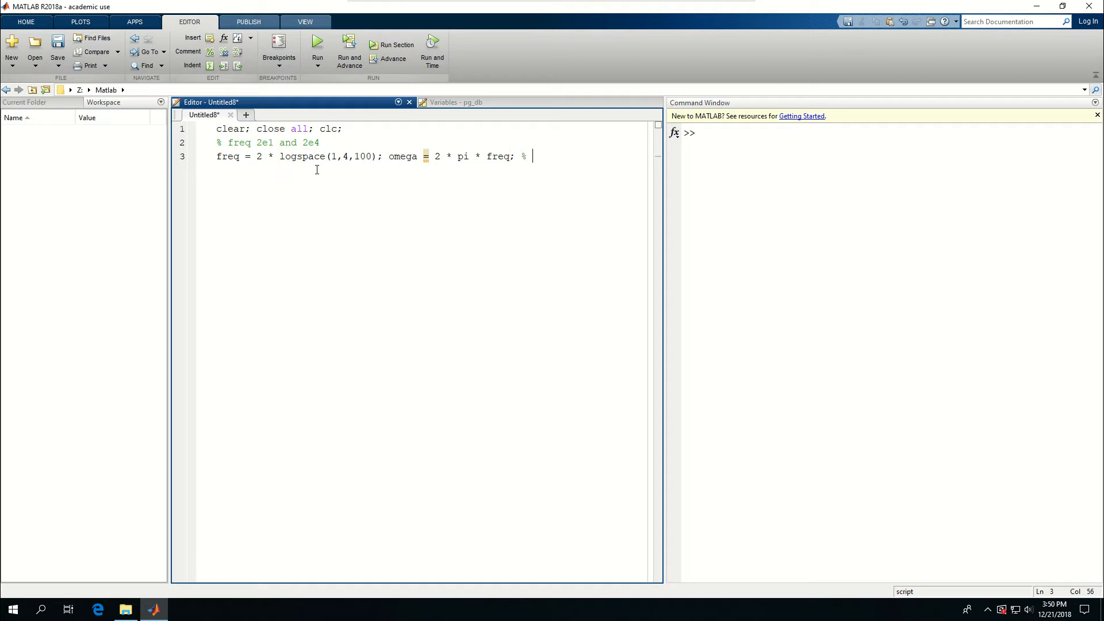
pyautogui.write('frequ')
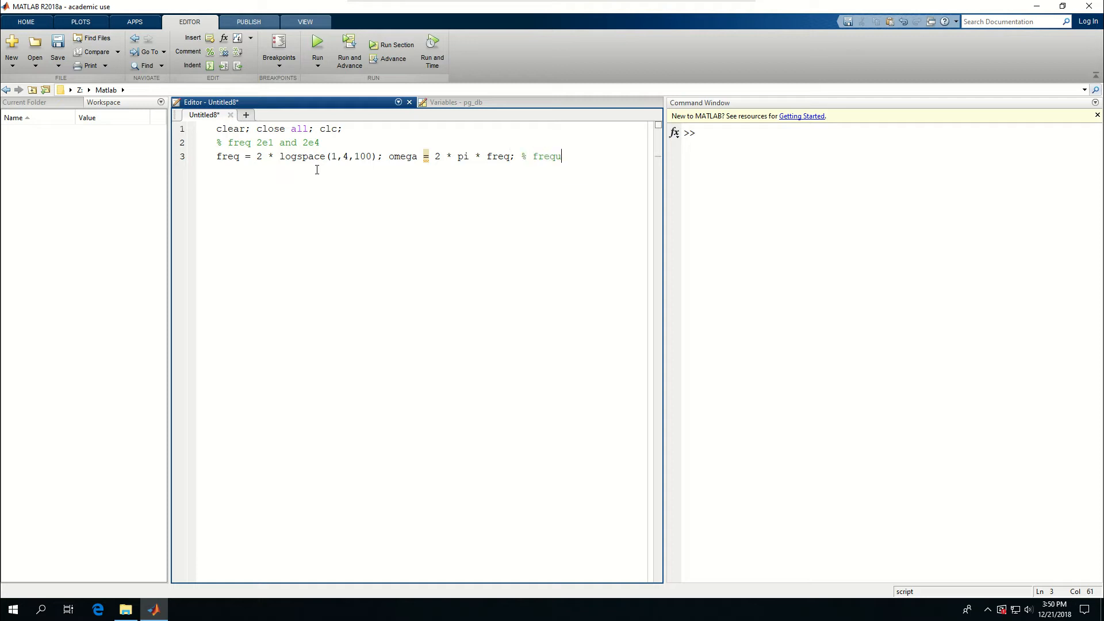
pyautogui.write('encues')
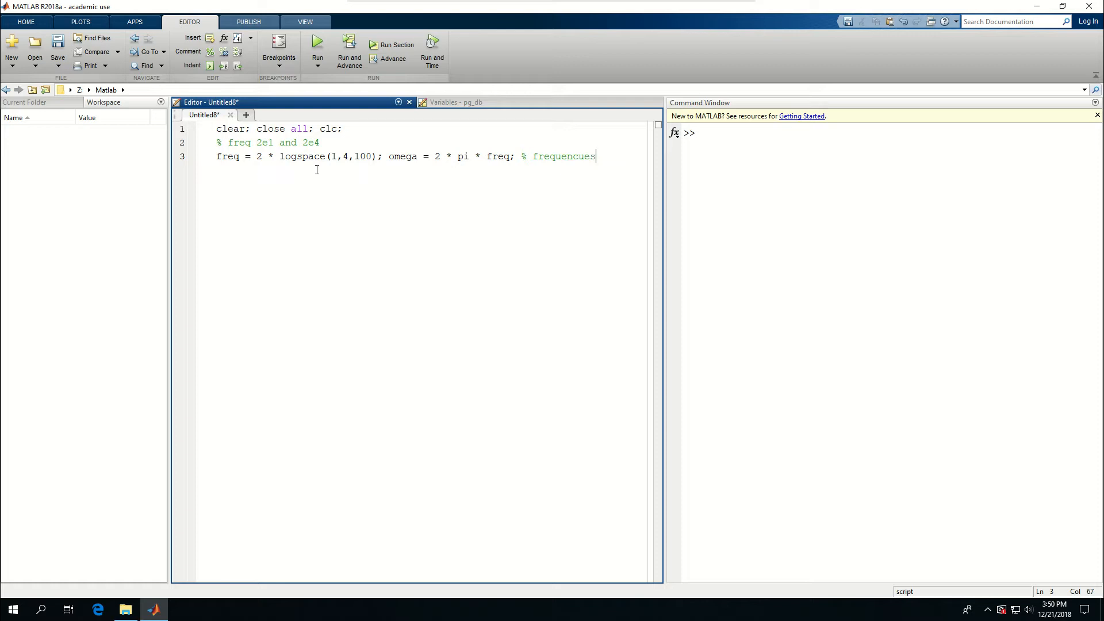
pyautogui.press('Backspace')
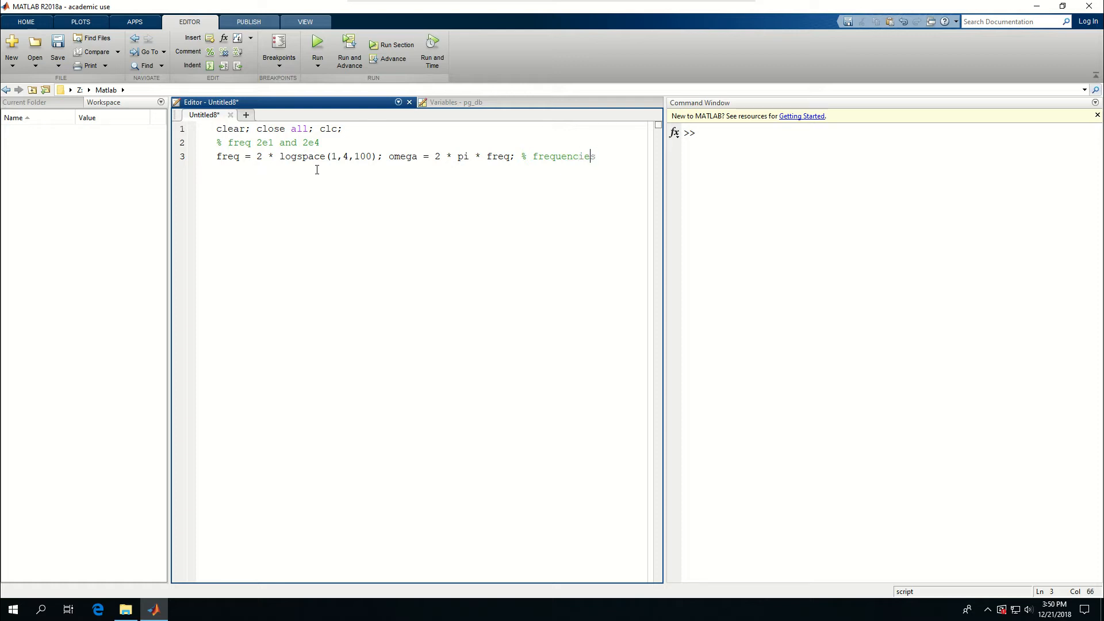
pyautogui.write('100')
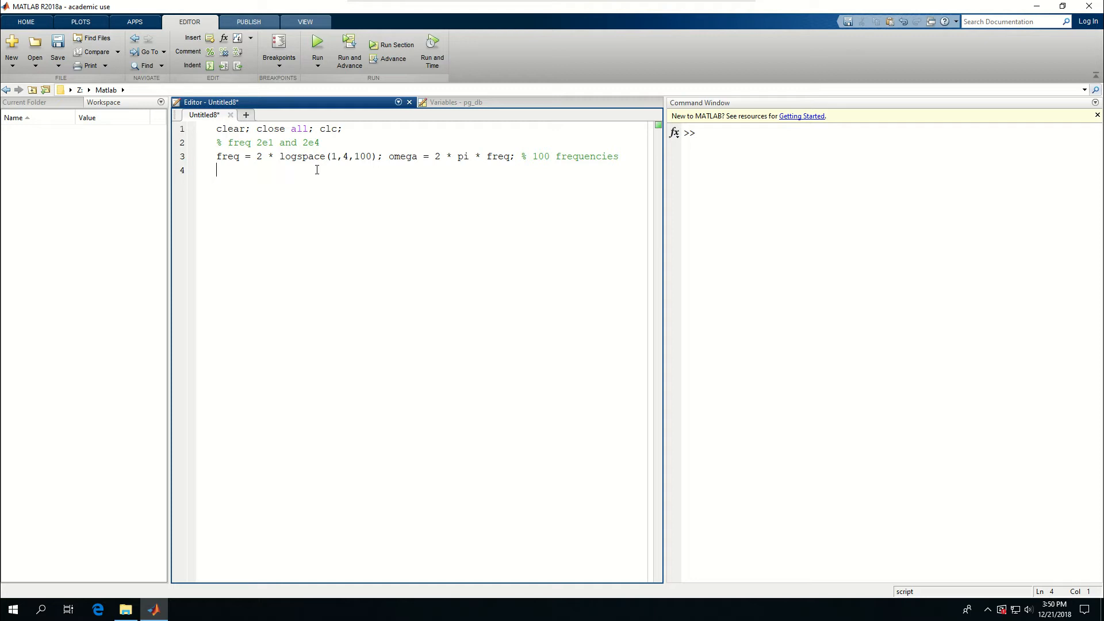
# - Define theta = linspace(0,2*pi,361) for the source orientation angles
pyautogui.write('theta')
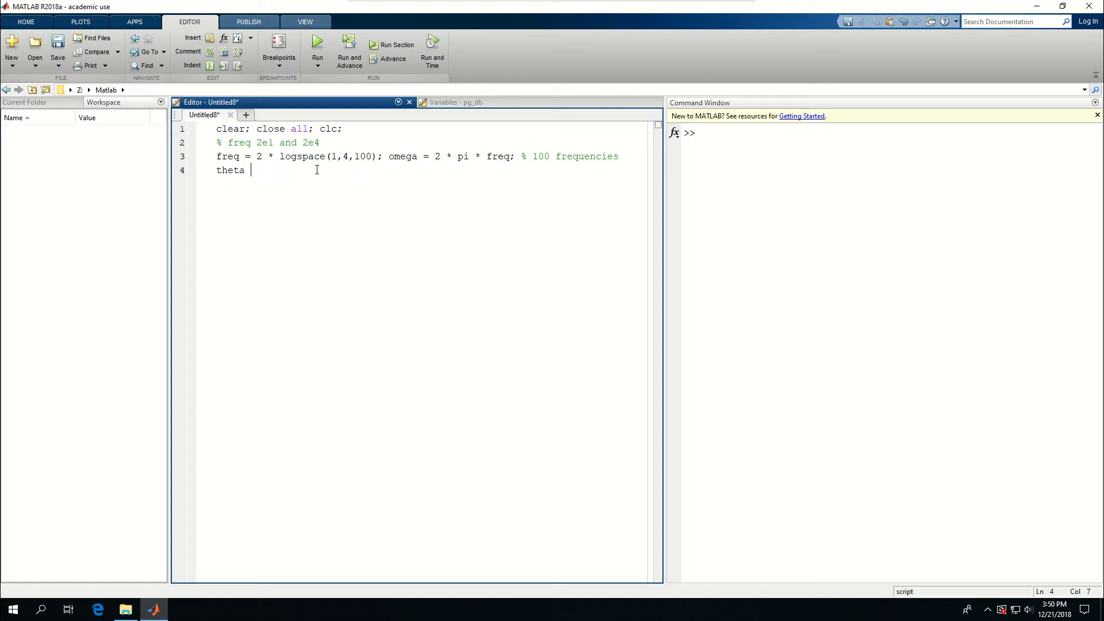
pyautogui.write('= lin')
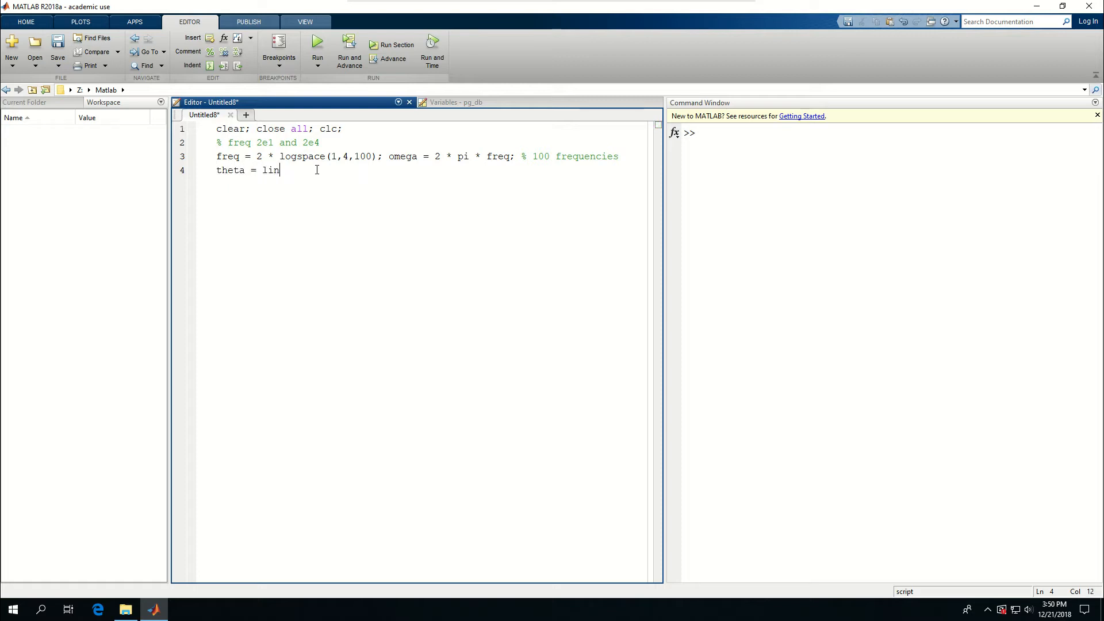
pyautogui.write('sp')
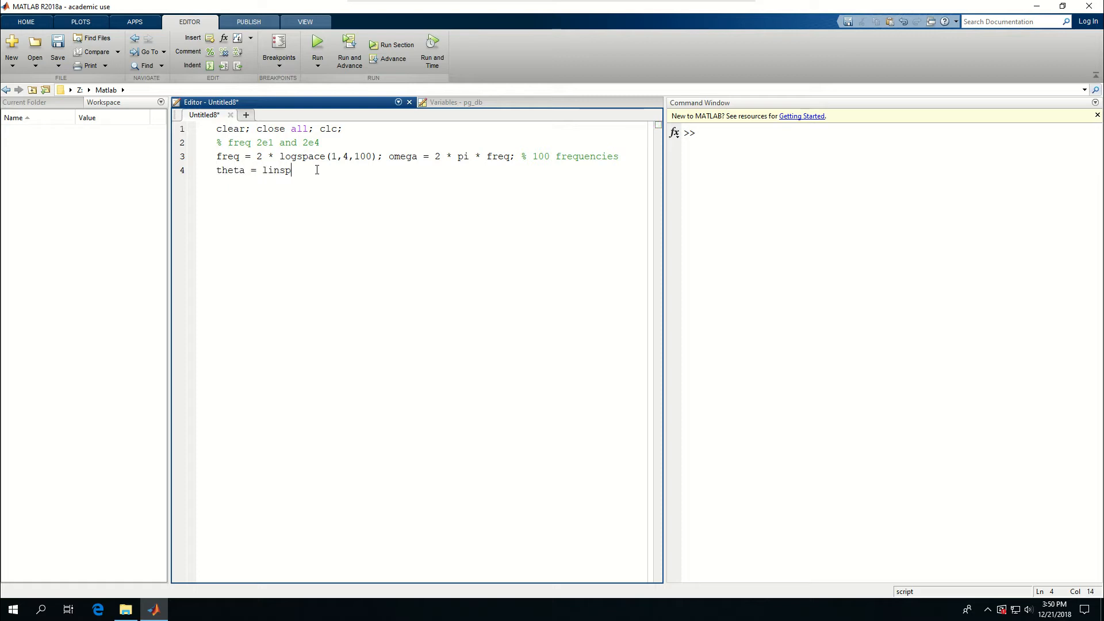
pyautogui.write('ace(')
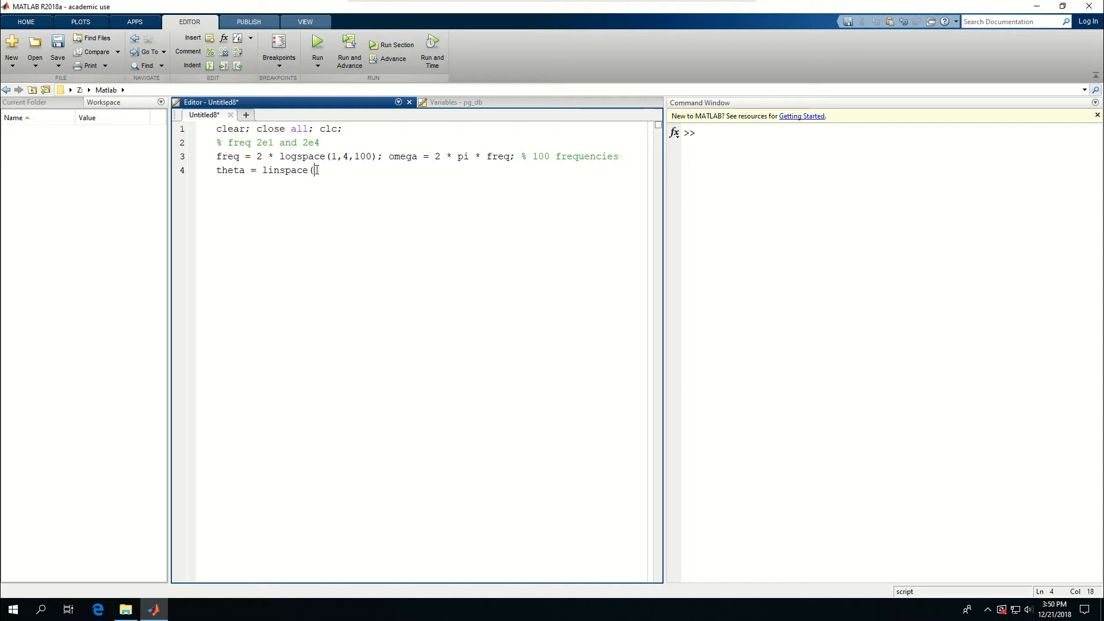
pyautogui.write('0,2')
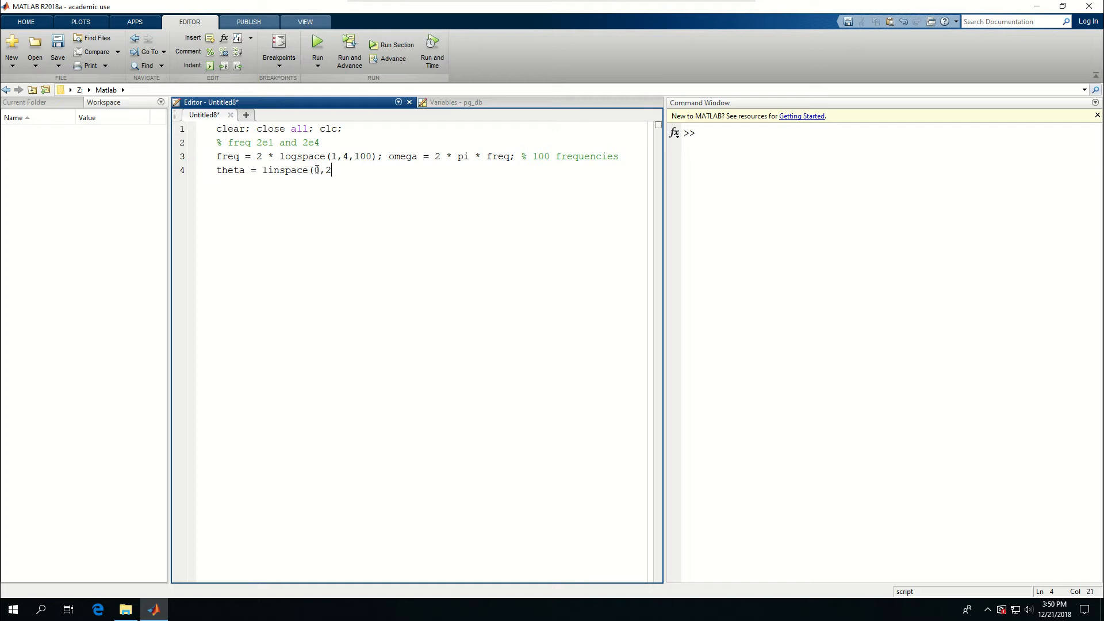
pyautogui.write('* pi,')
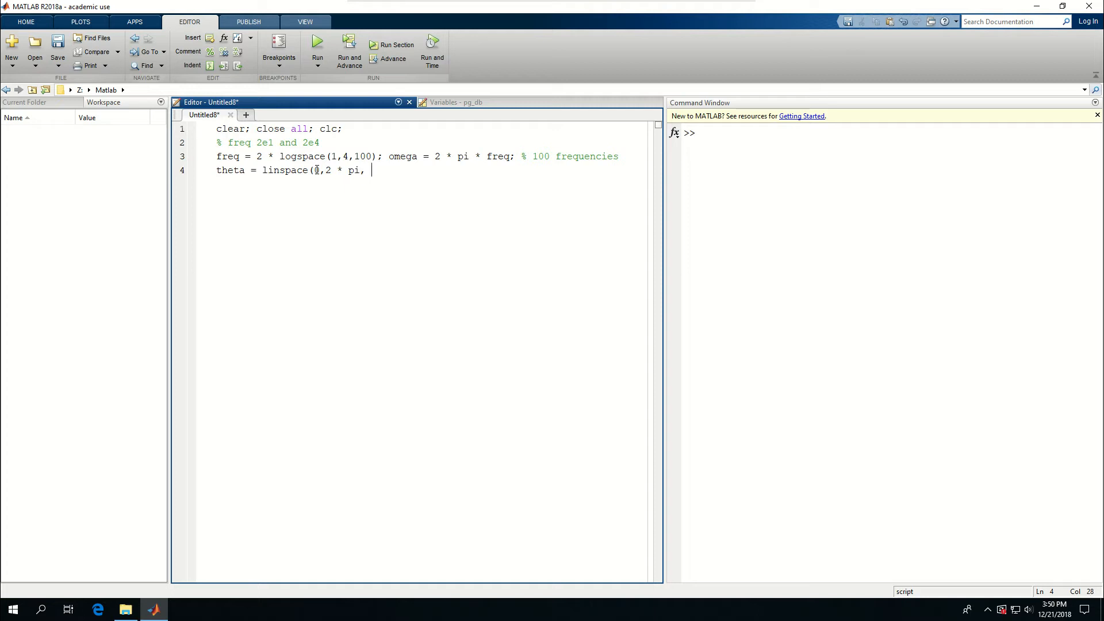
pyautogui.write('361')
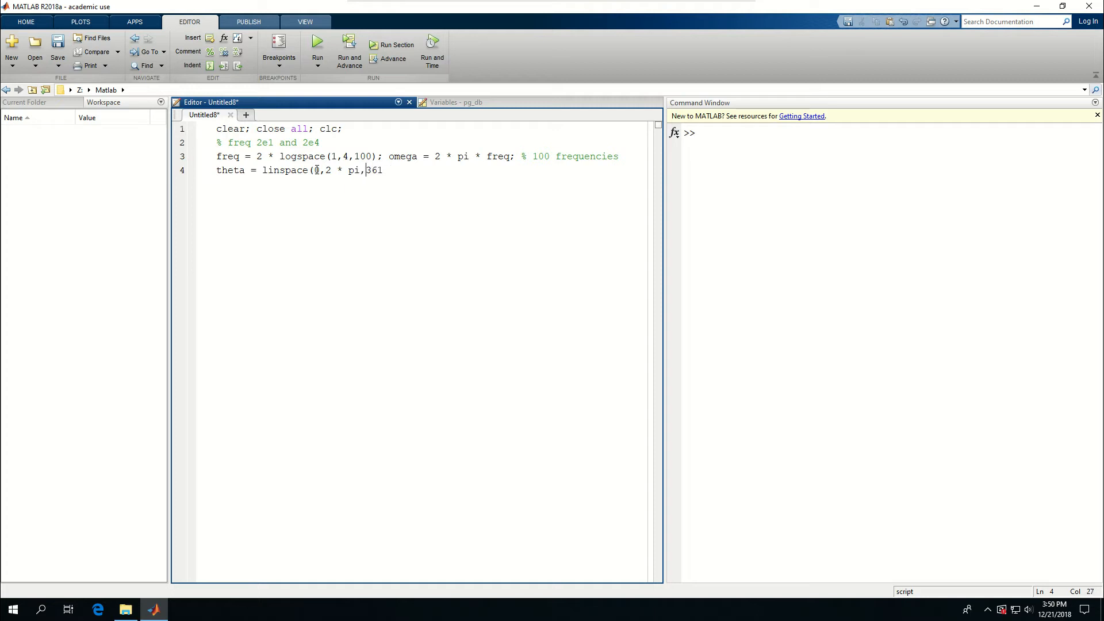
pyautogui.write(')')
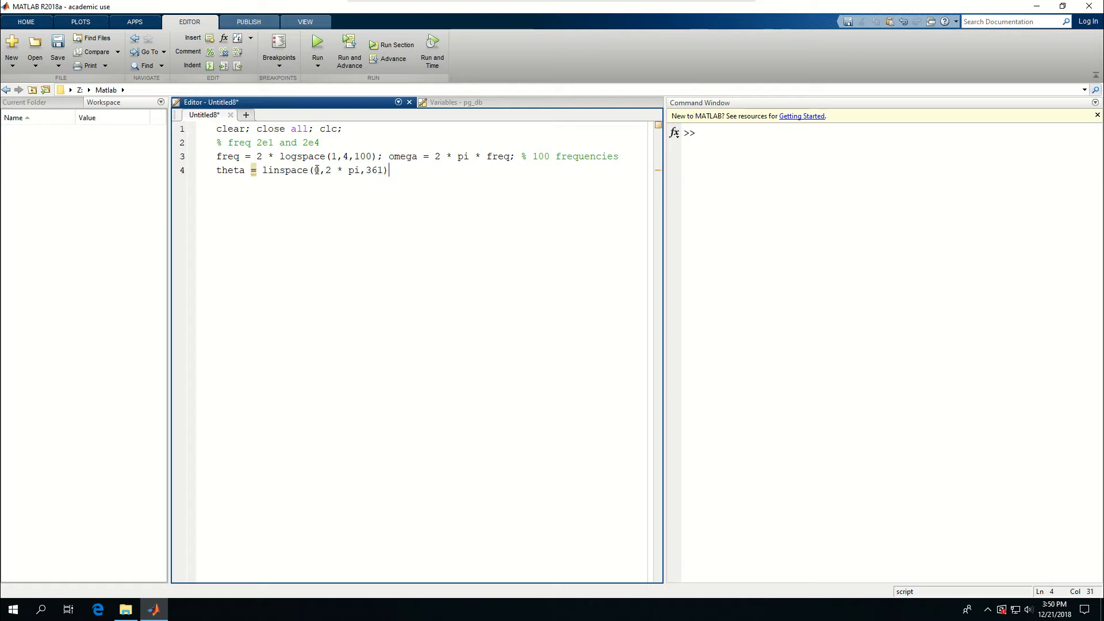
pyautogui.write(';')
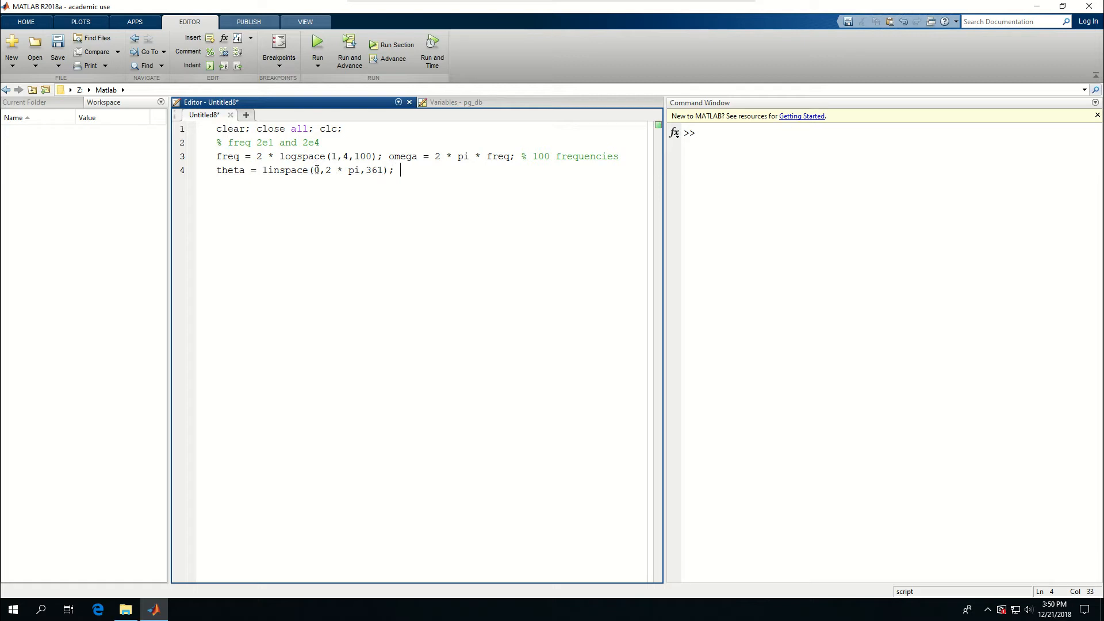
# - Comment the theta line as the orientation of source wrt array
pyautogui.write('%')
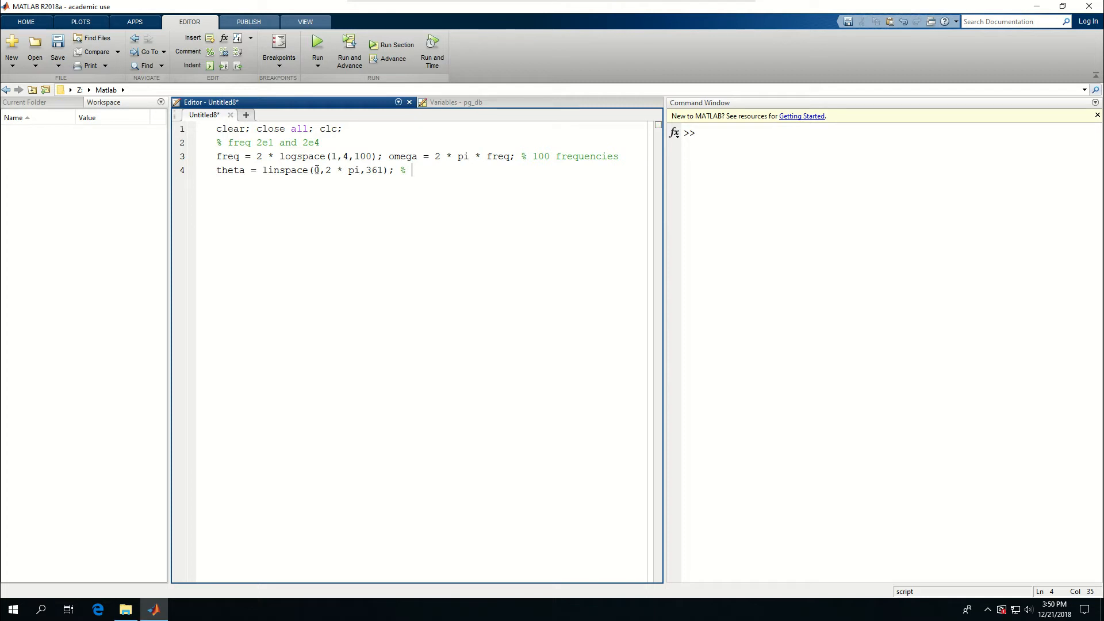
pyautogui.write('orinetatio')
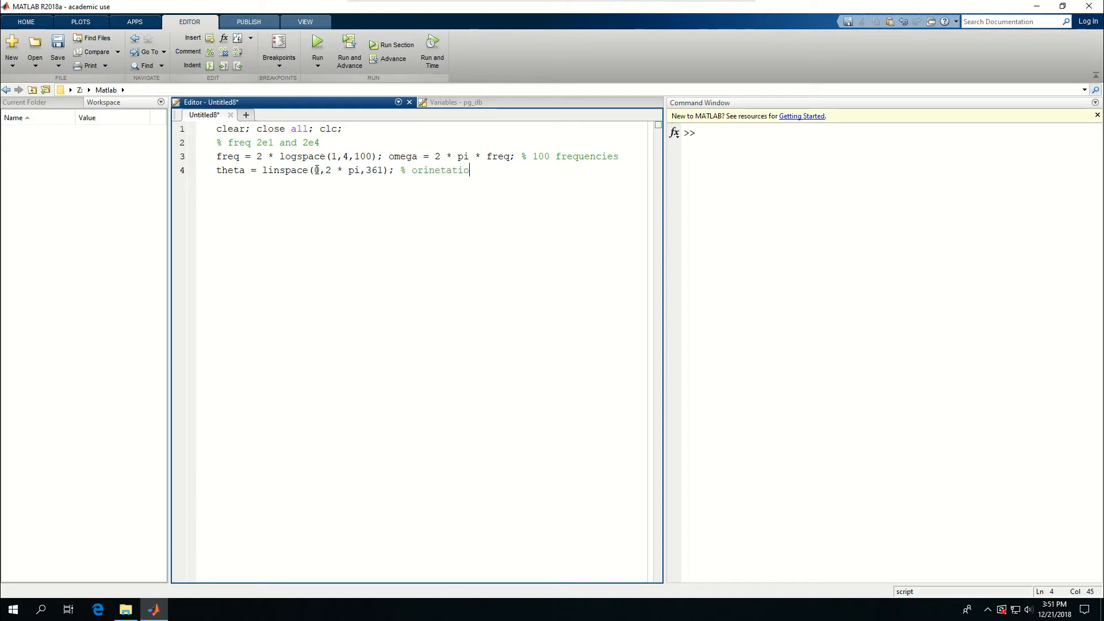
pyautogui.write('on of')
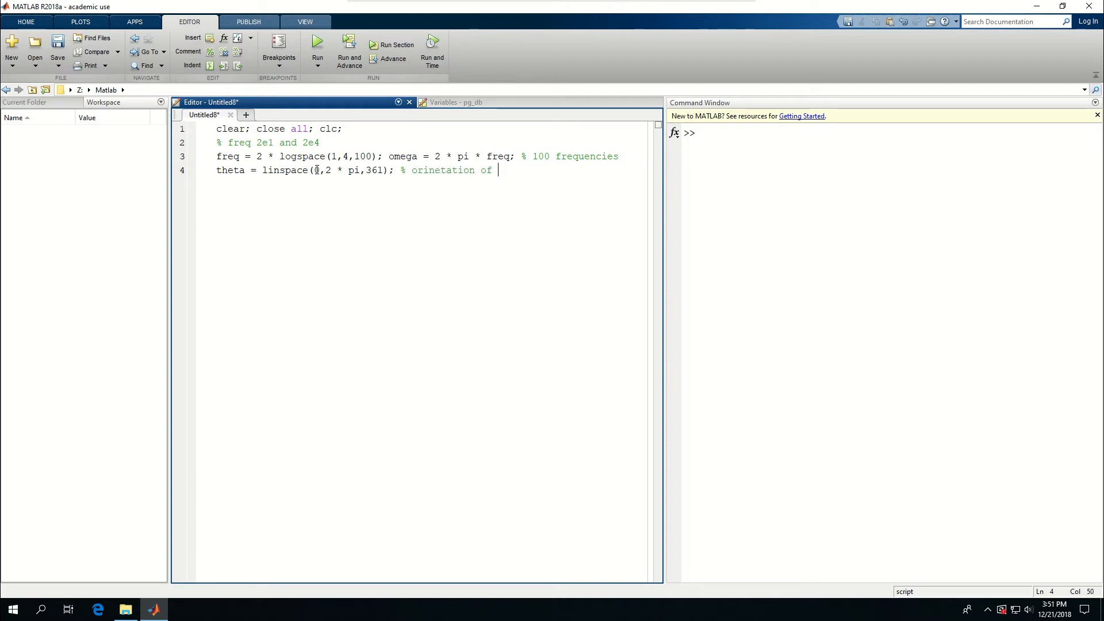
pyautogui.write('source wrt to')
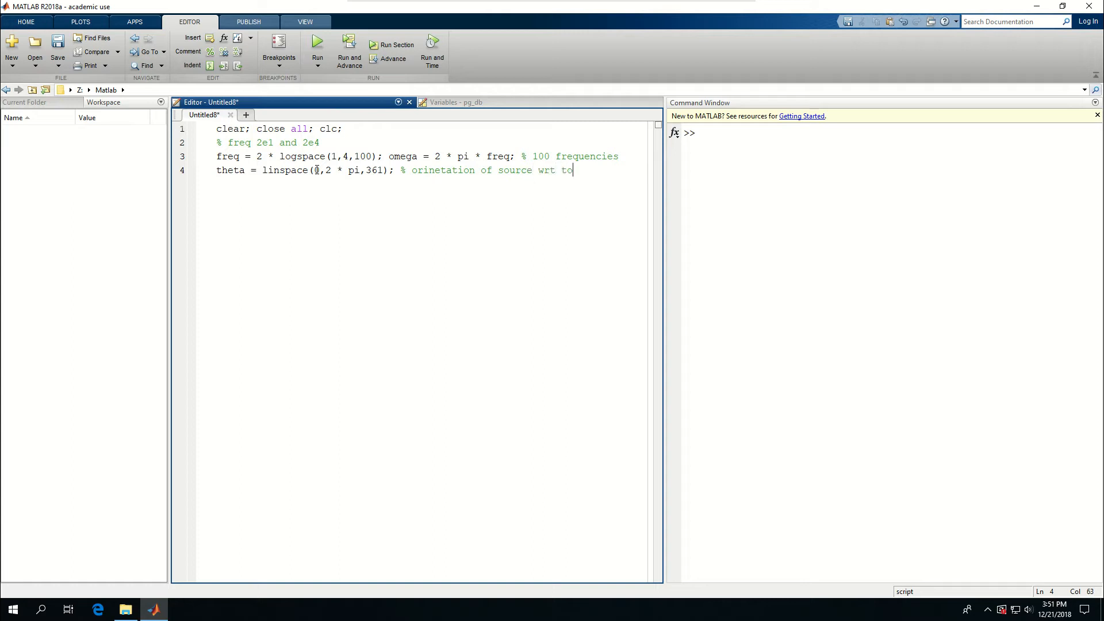
pyautogui.write('array')
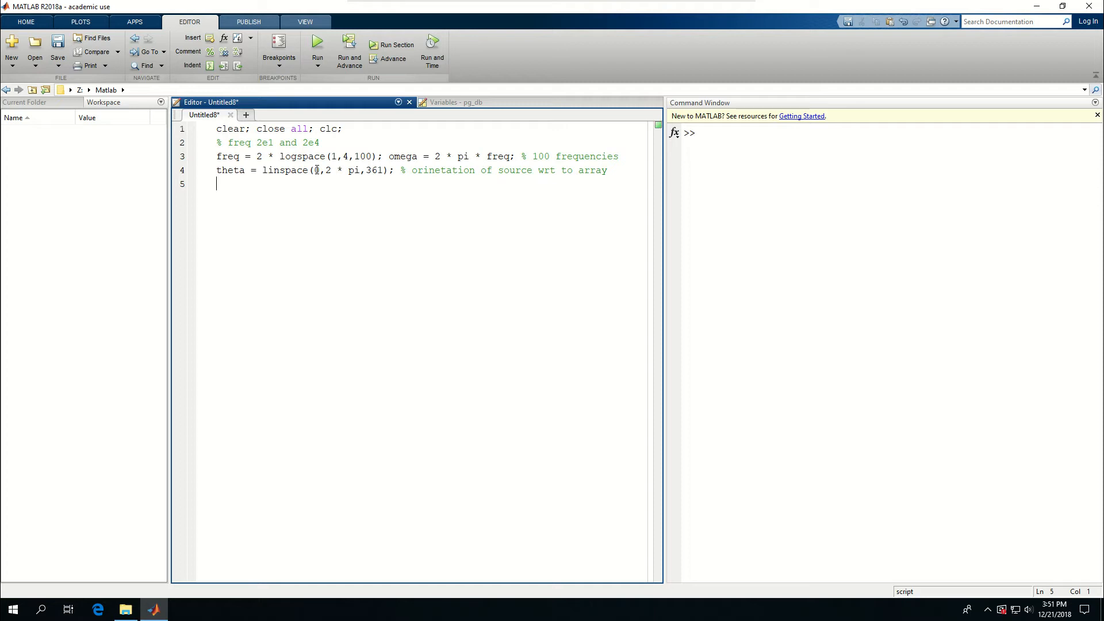
# - Add d = 5e-3; c = 343; commented as mic distance and speed of sound
pyautogui.write('d')
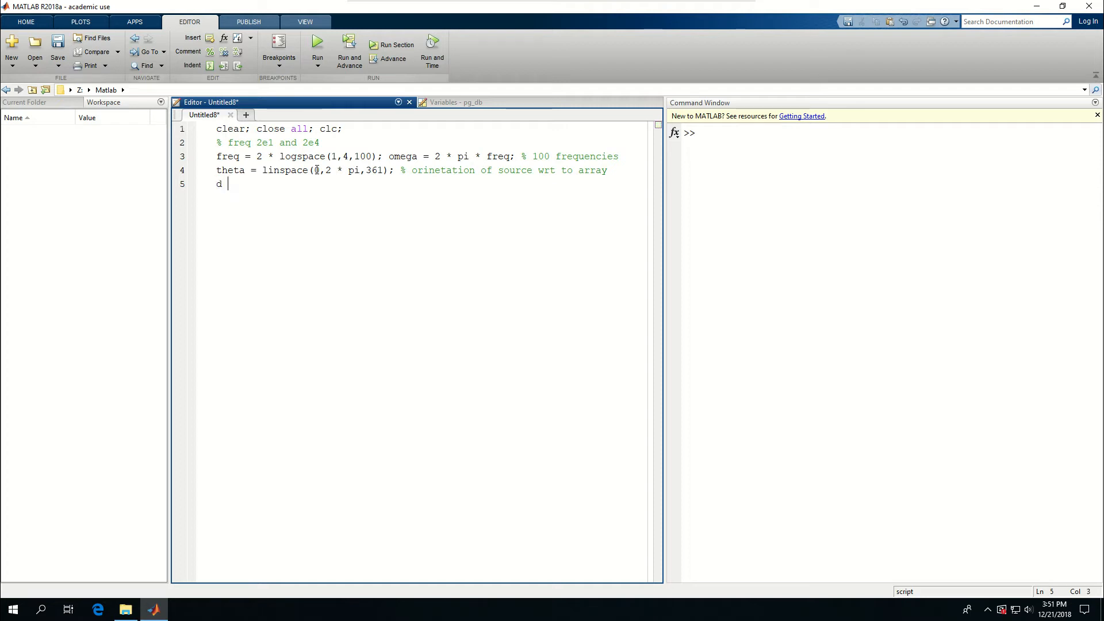
pyautogui.write('= 5')
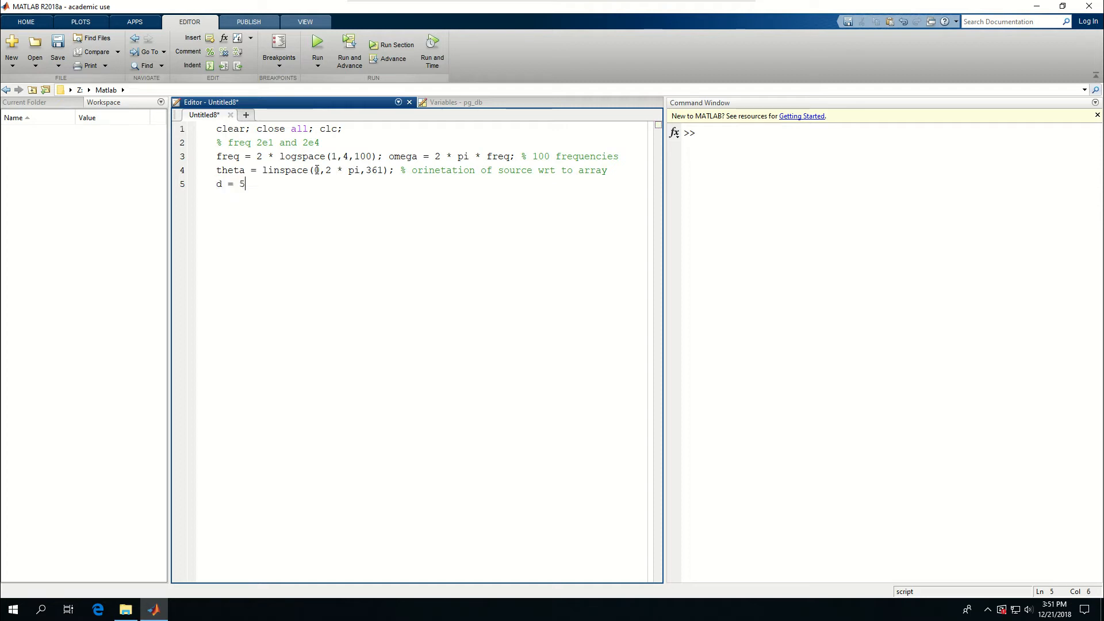
pyautogui.write('e-3;')
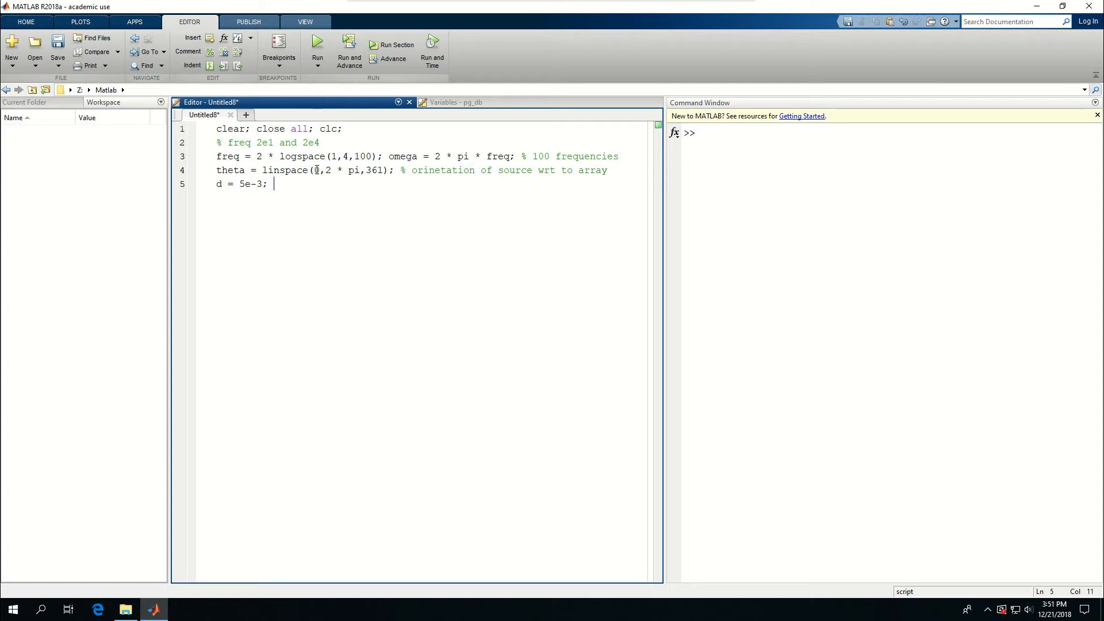
pyautogui.write('c =')
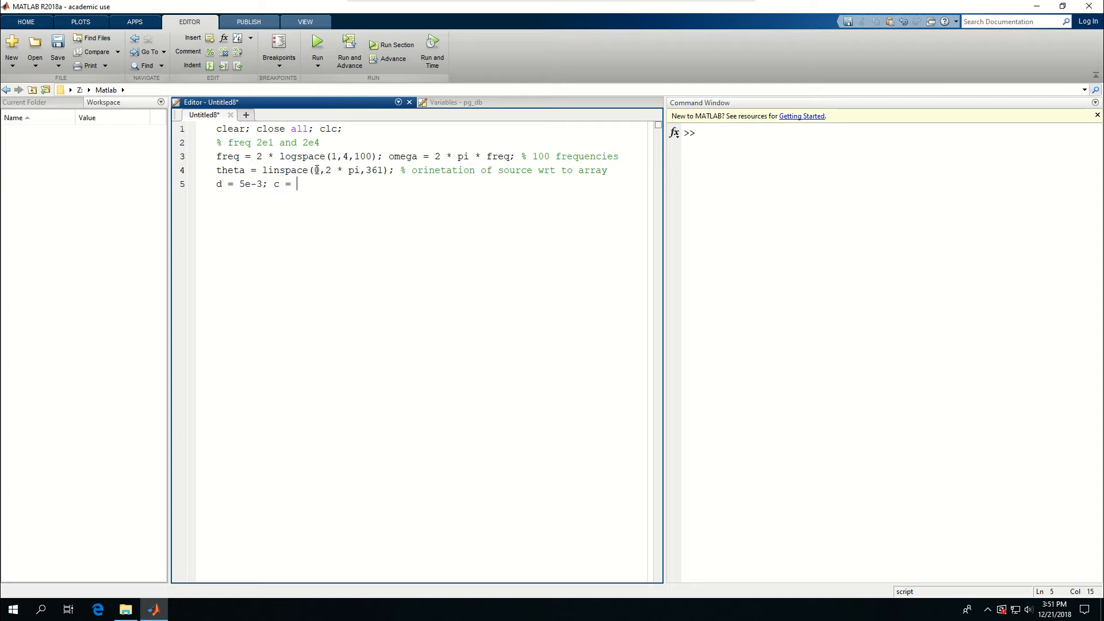
pyautogui.write('343')
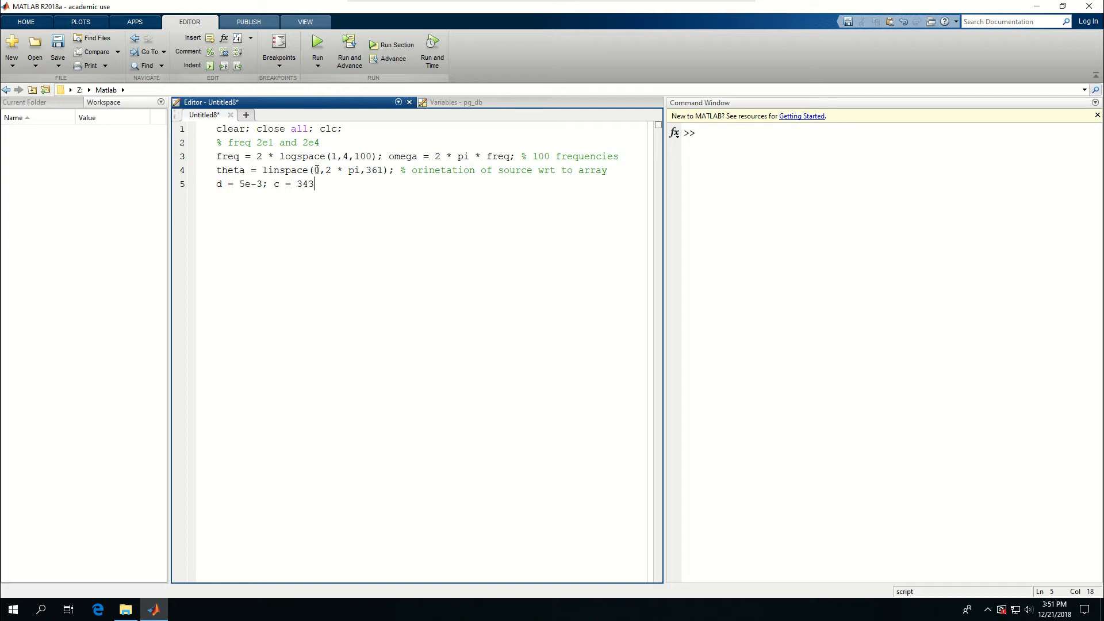
pyautogui.write('; %')
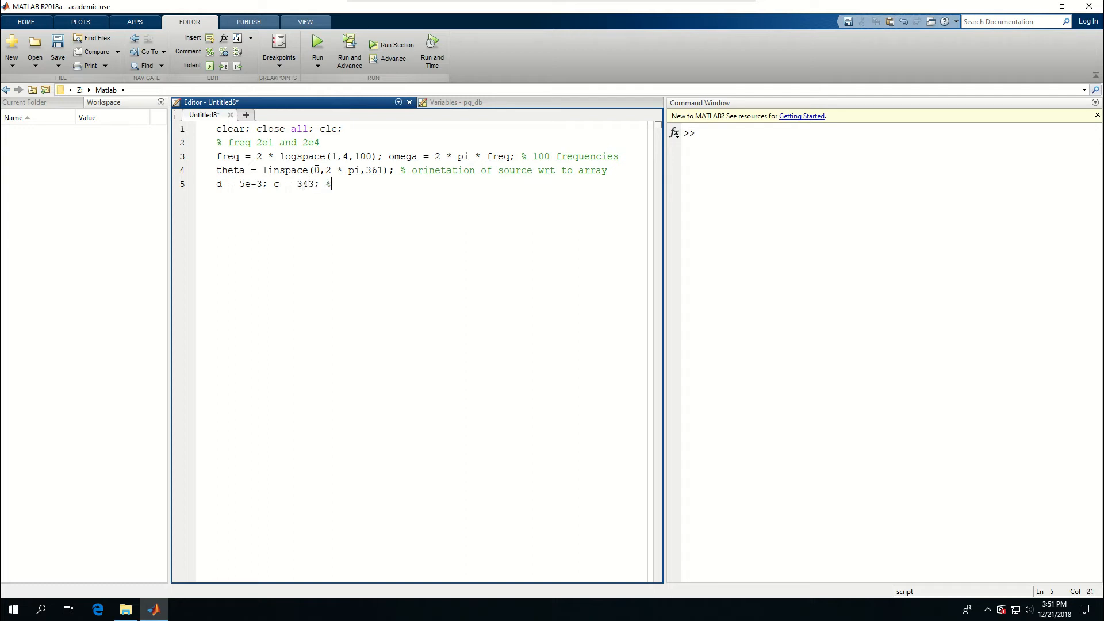
pyautogui.write('dis')
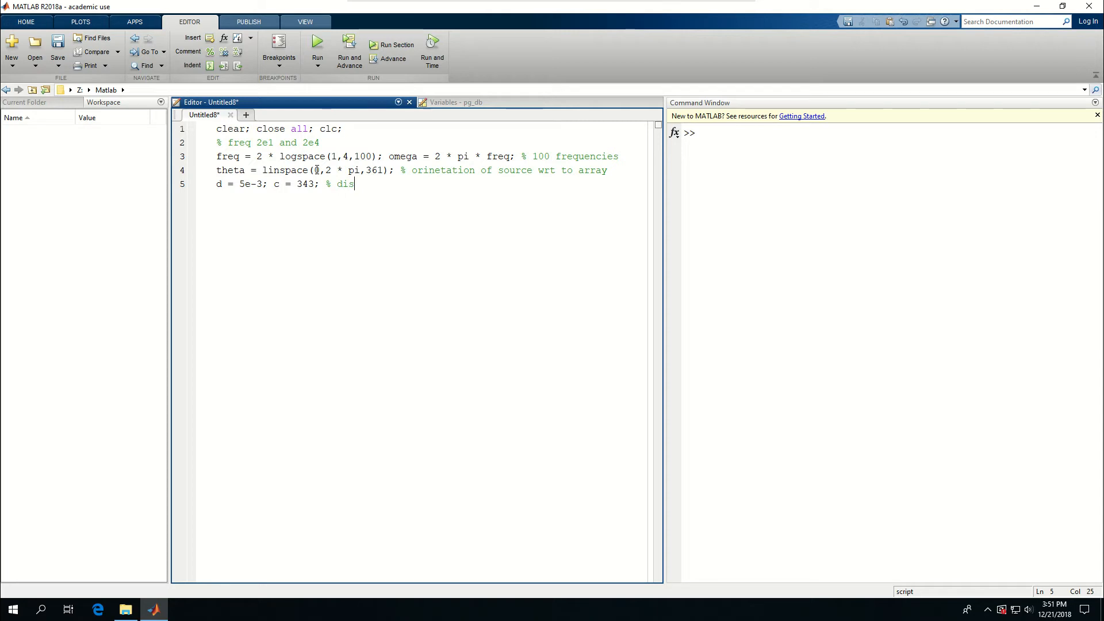
pyautogui.write('tance b')
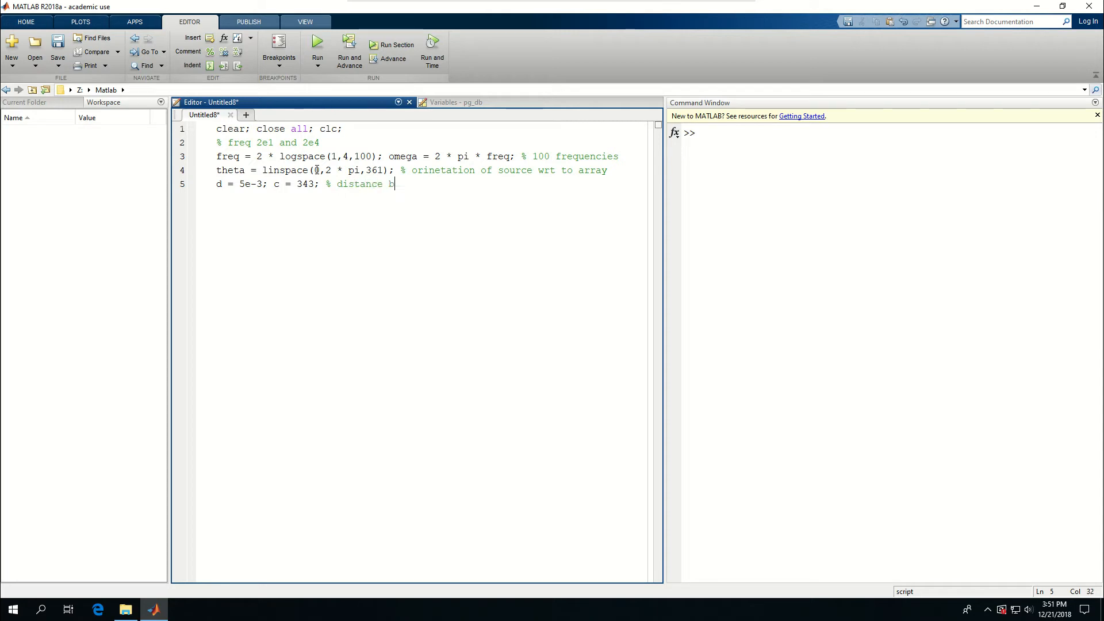
pyautogui.write('etween mic')
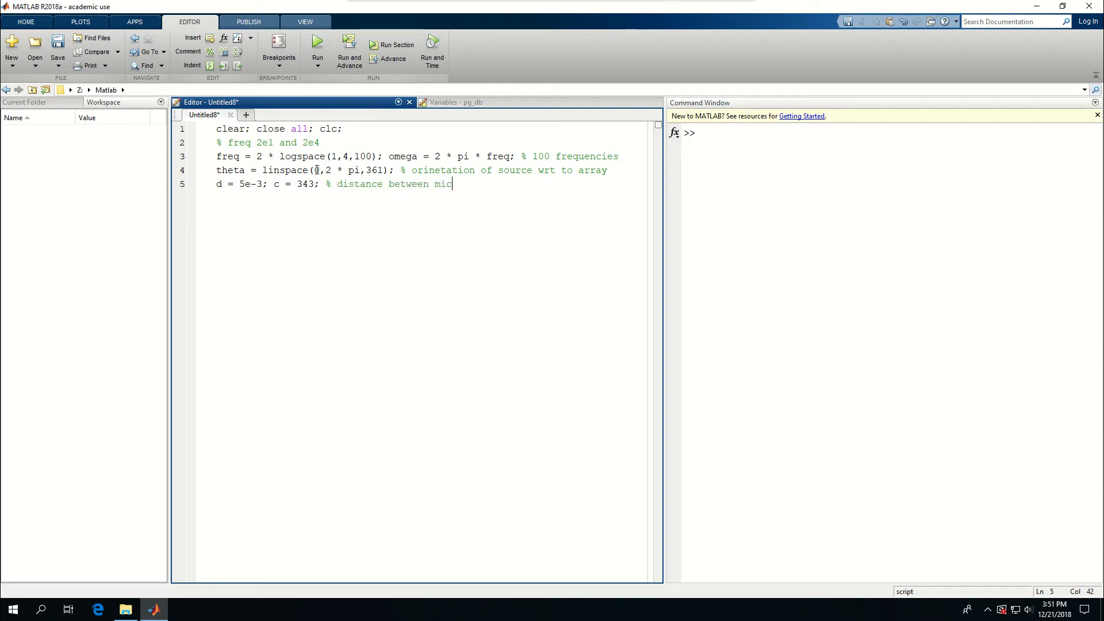
pyautogui.write('and speed of sound')
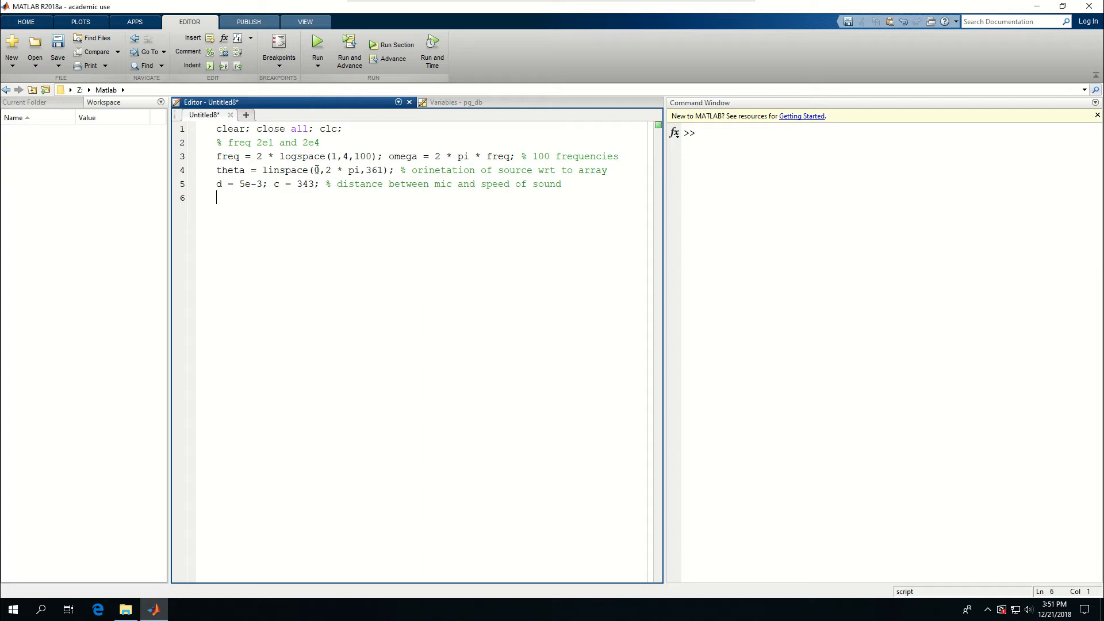
# - Write p1 = ones(length(freq),length(theta)); as the reference pressure matrix
pyautogui.write('p1')
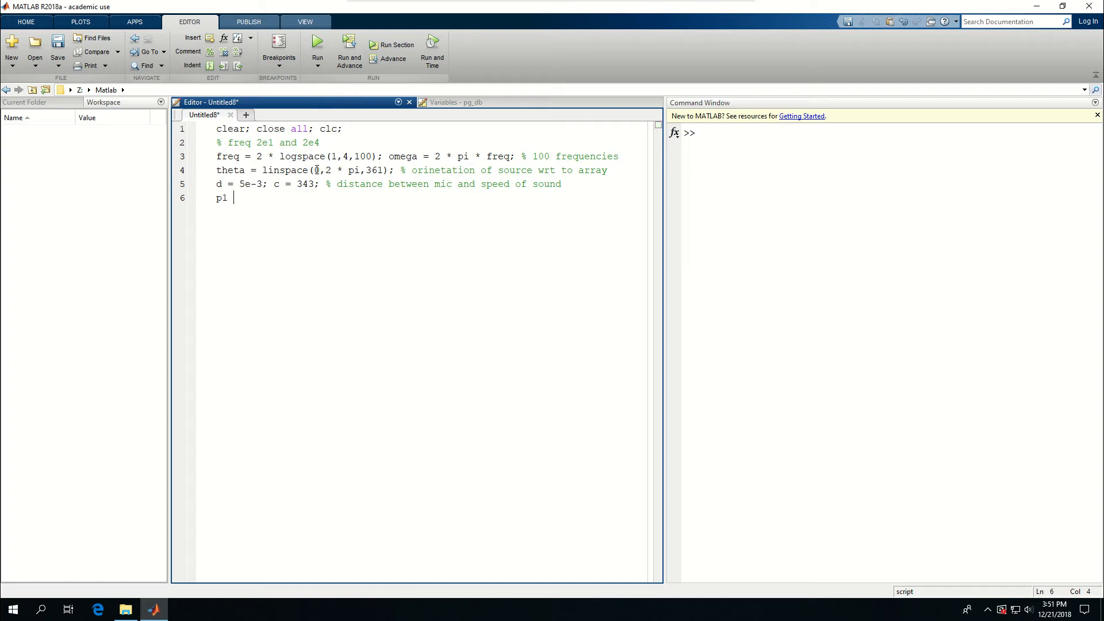
pyautogui.write('= one')
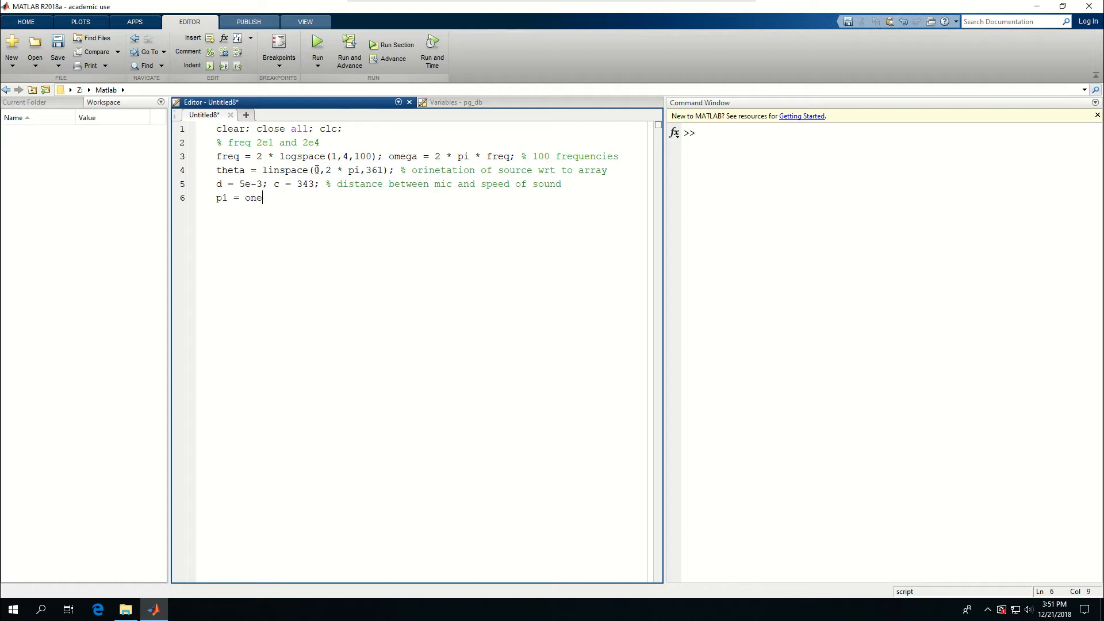
pyautogui.write('s(length')
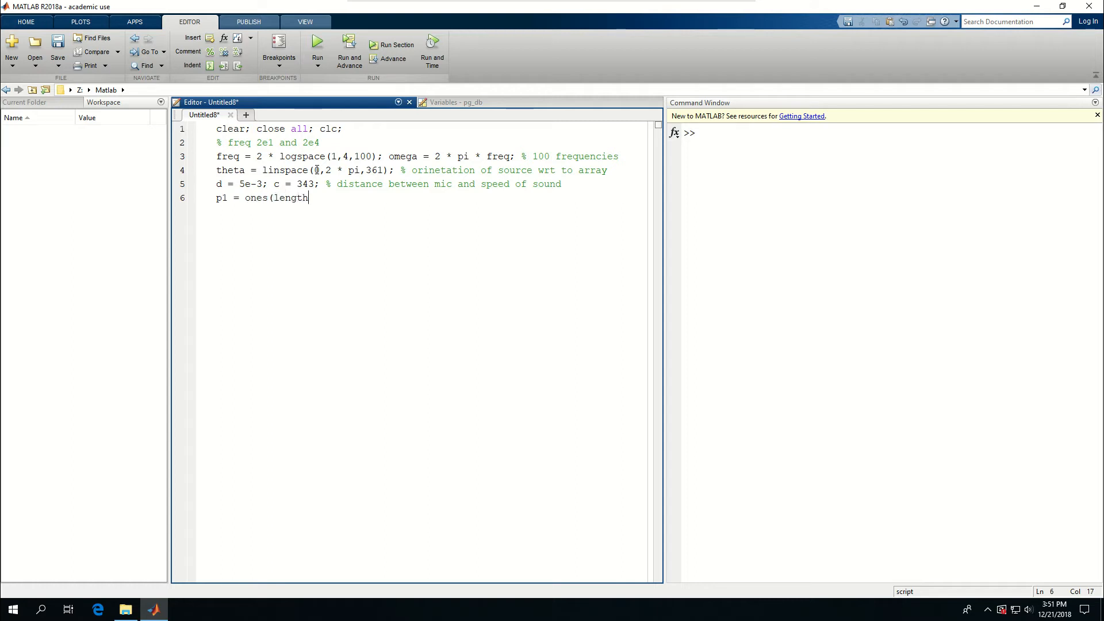
pyautogui.write('(')
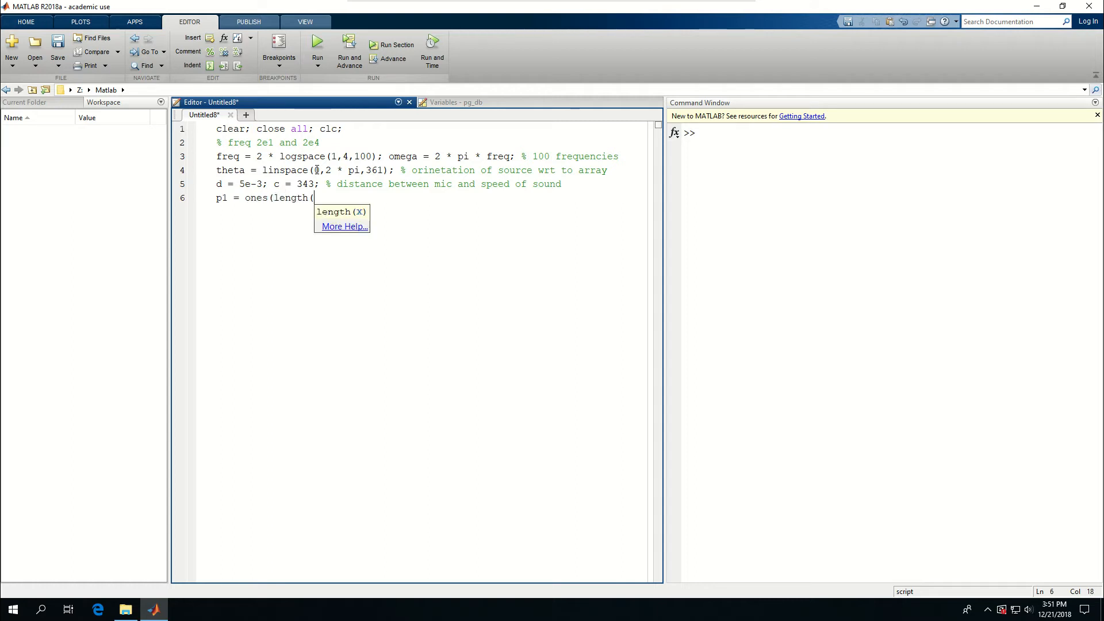
pyautogui.write('freq')
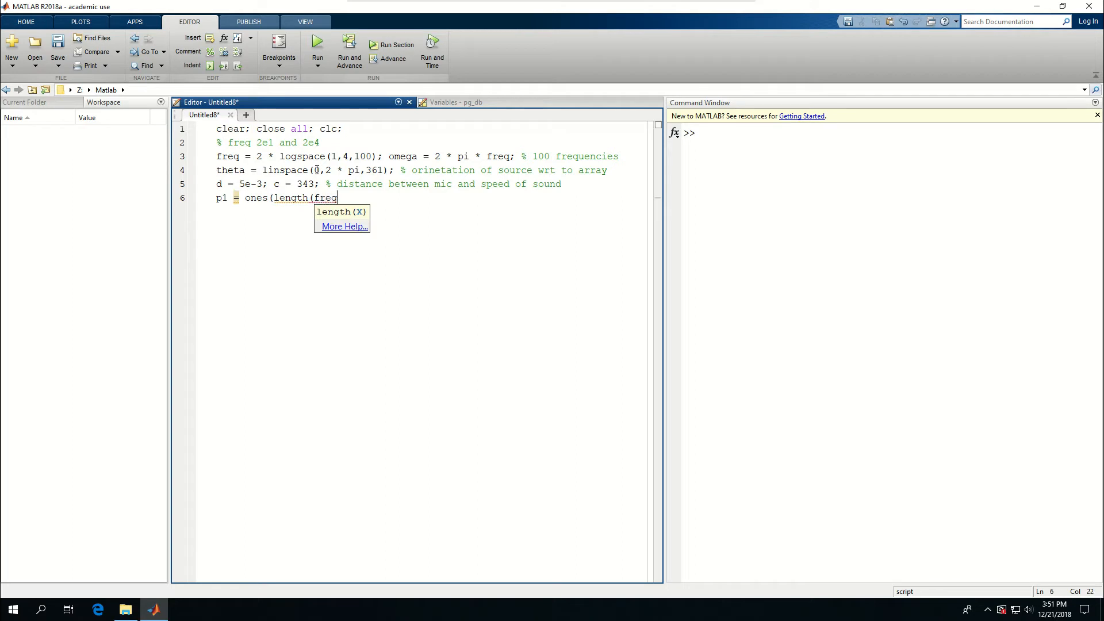
pyautogui.write('),lengt')
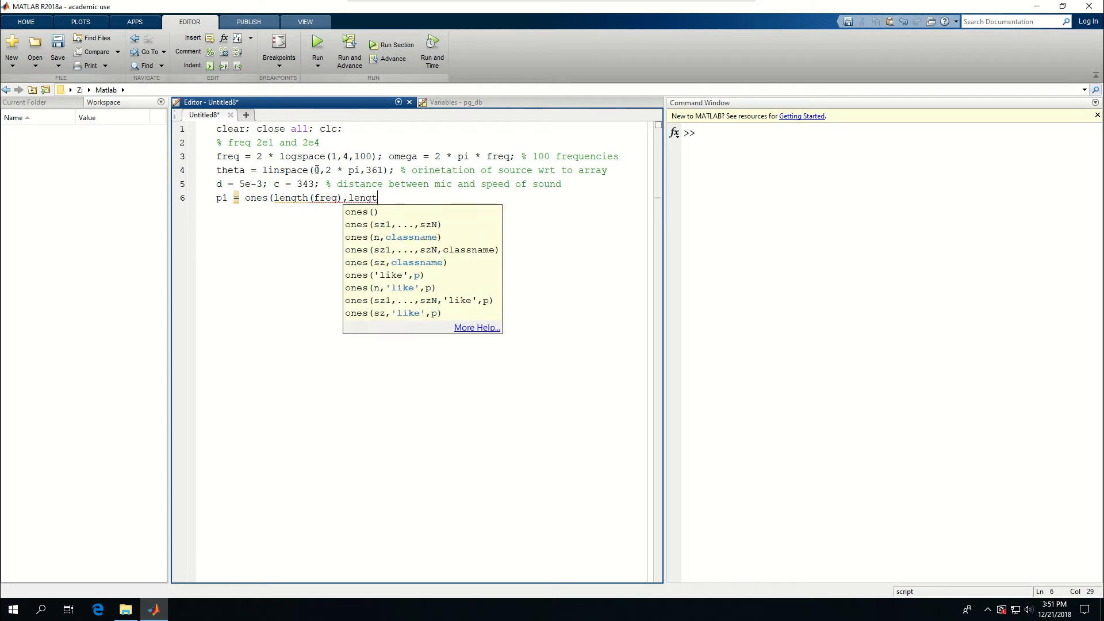
pyautogui.write('h(')
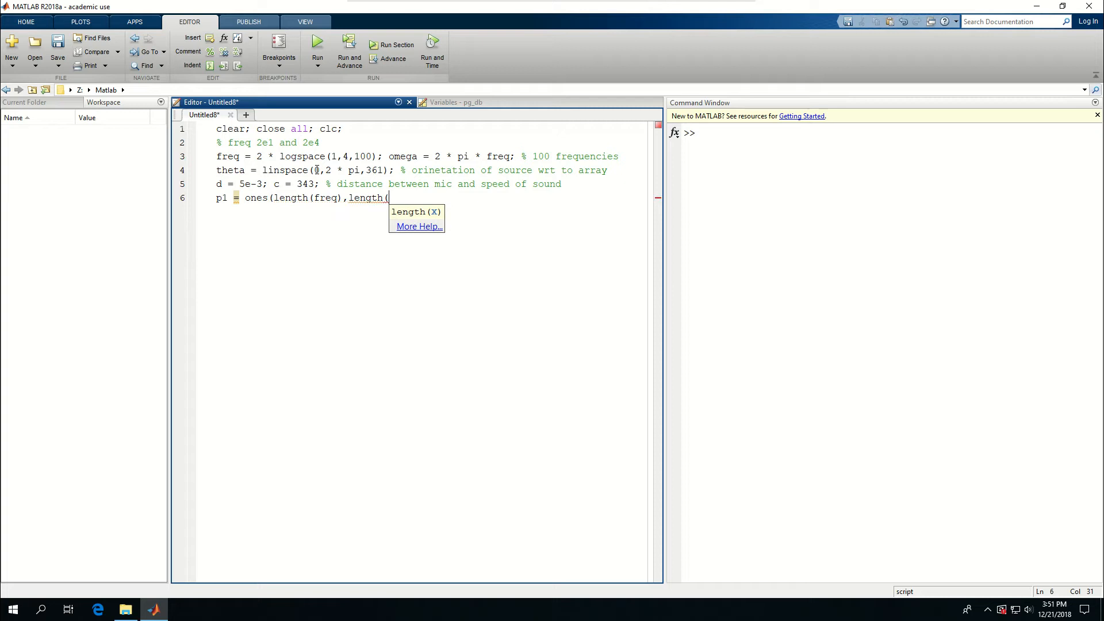
pyautogui.write('theta))')
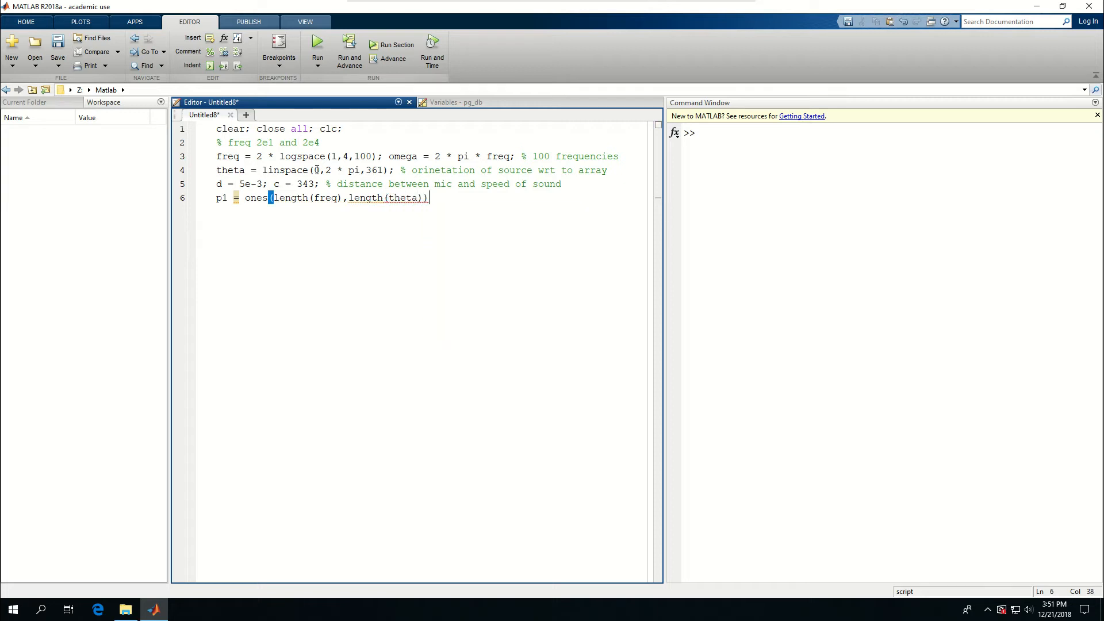
pyautogui.write(';')
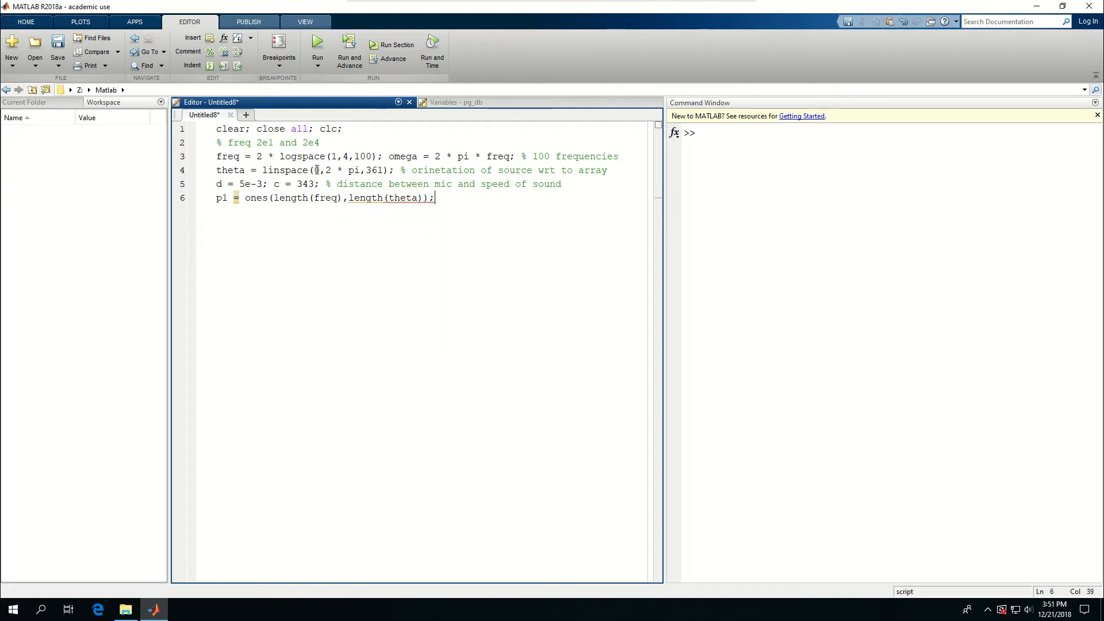
# - Run the script and inspect the 100x361 p1 matrix, then return to the Editor
pyautogui.click(317, 49)
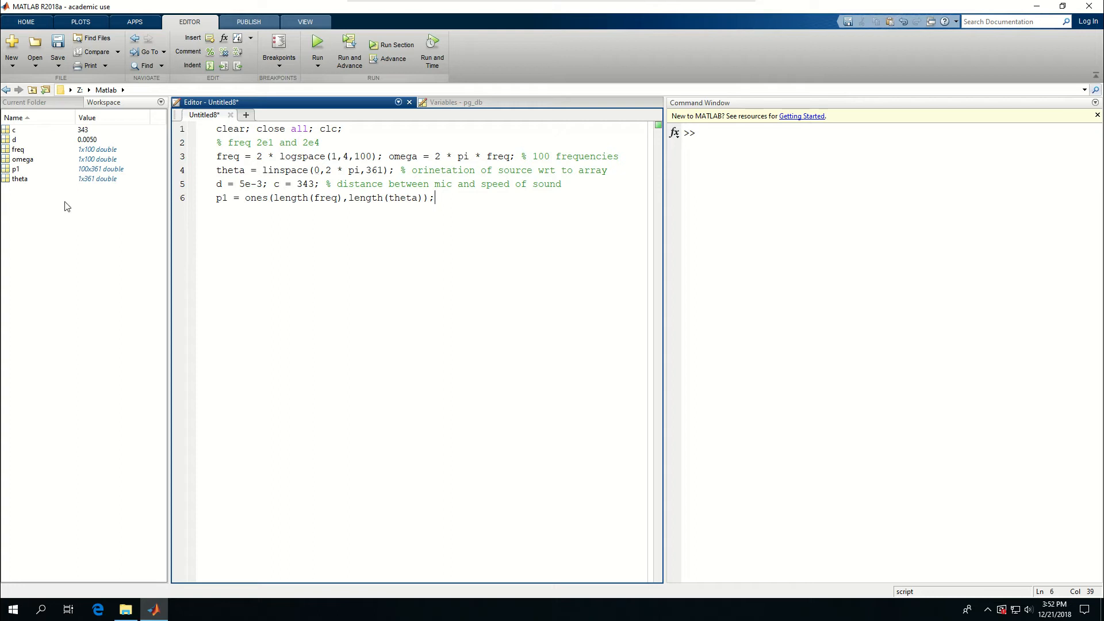
pyautogui.moveTo(97, 185)
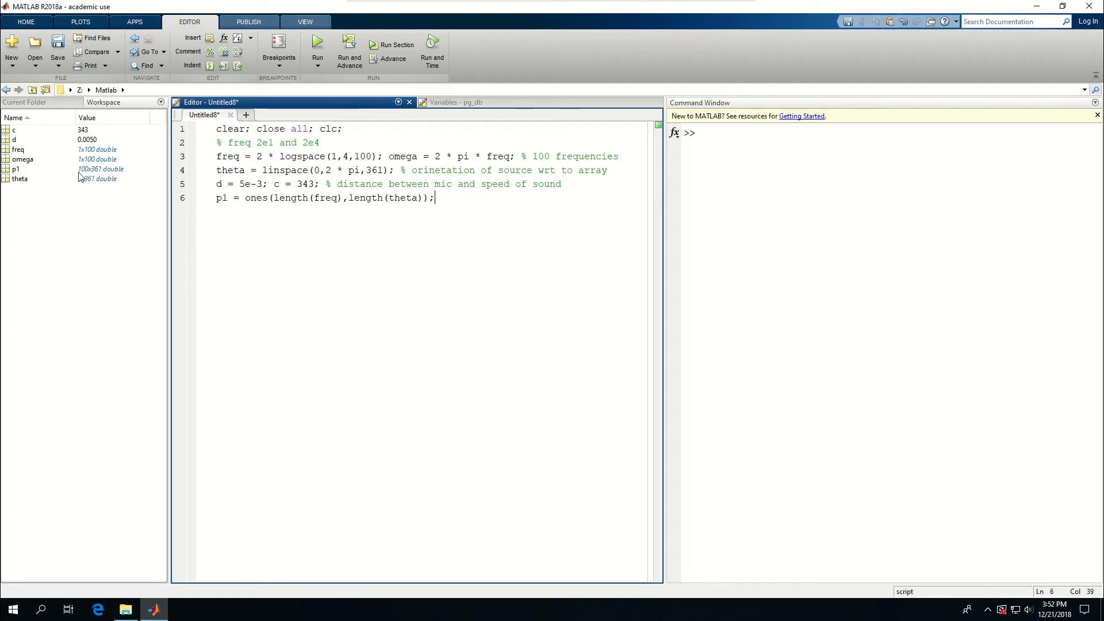
pyautogui.moveTo(94, 177)
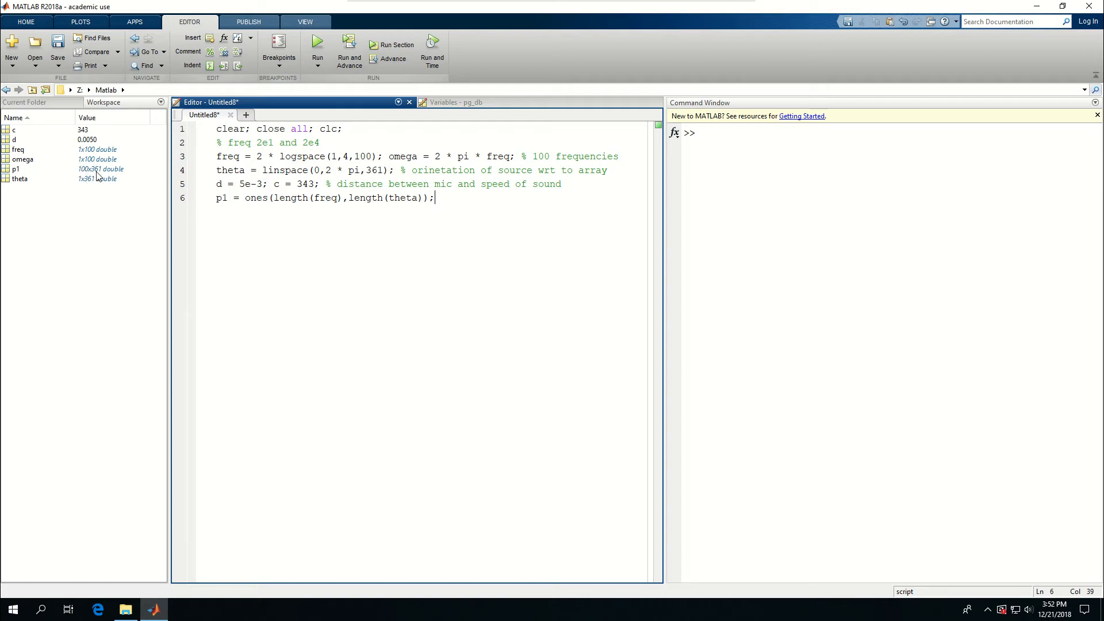
pyautogui.doubleClick(14, 169)
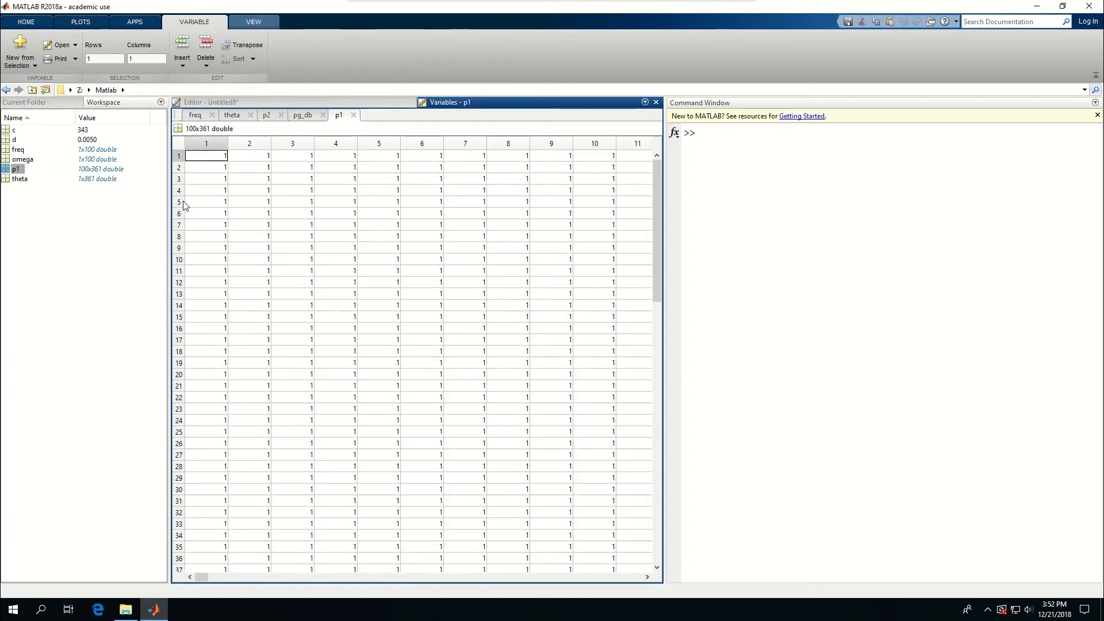
pyautogui.moveTo(258, 108)
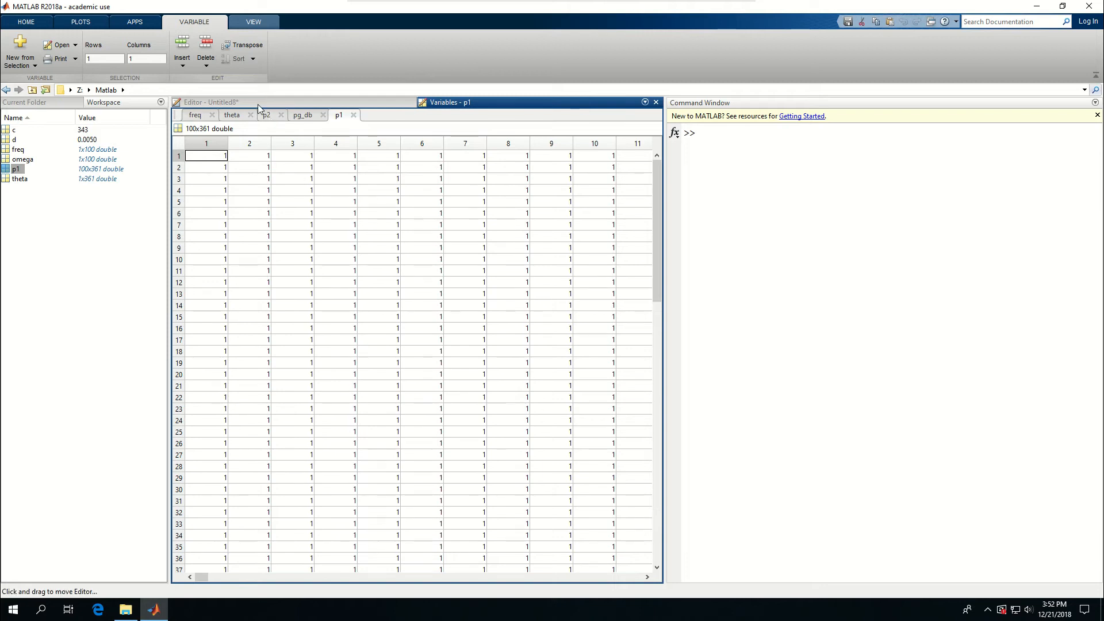
pyautogui.click(208, 102)
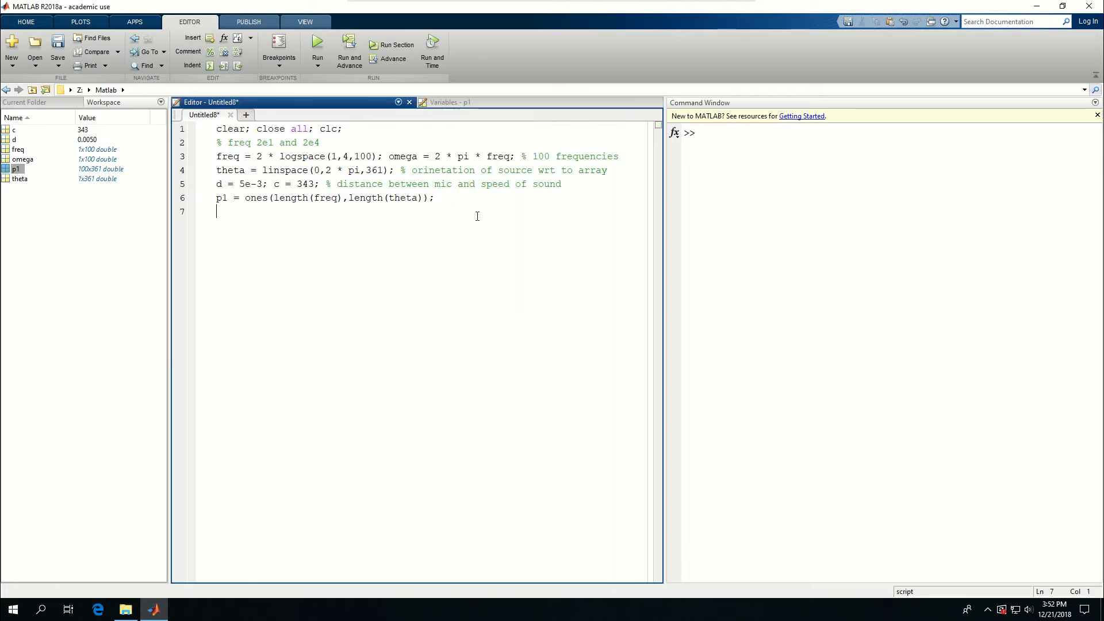
# - Write p2 = exp(1i * omega * d * cos(theta) / c); on line 7
pyautogui.write('p2')
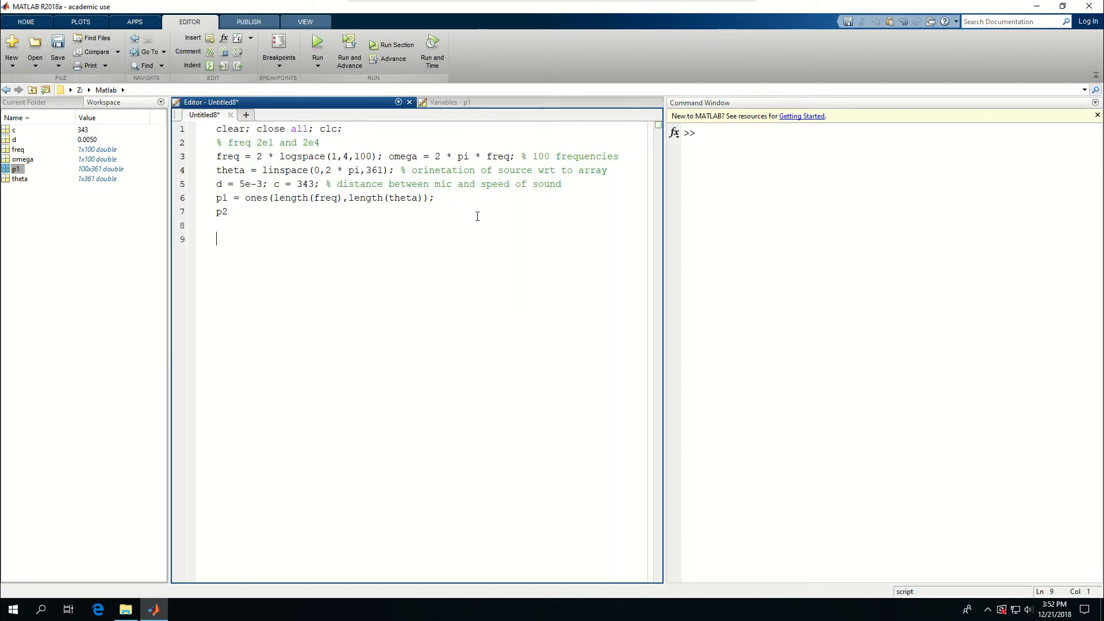
pyautogui.write('=')
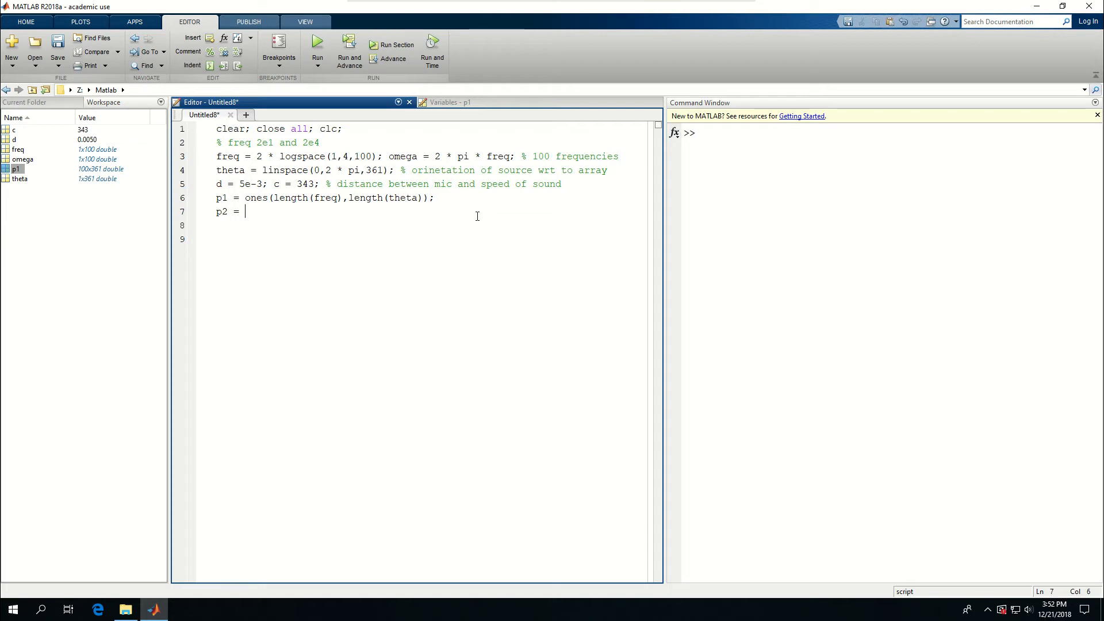
pyautogui.write('exp(')
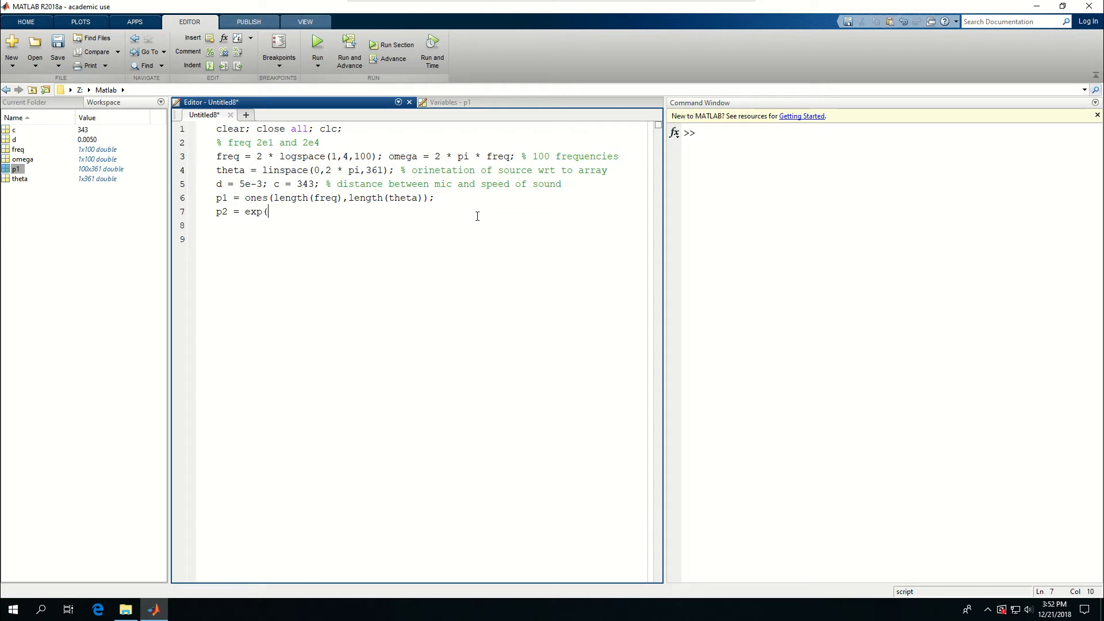
pyautogui.write('1i')
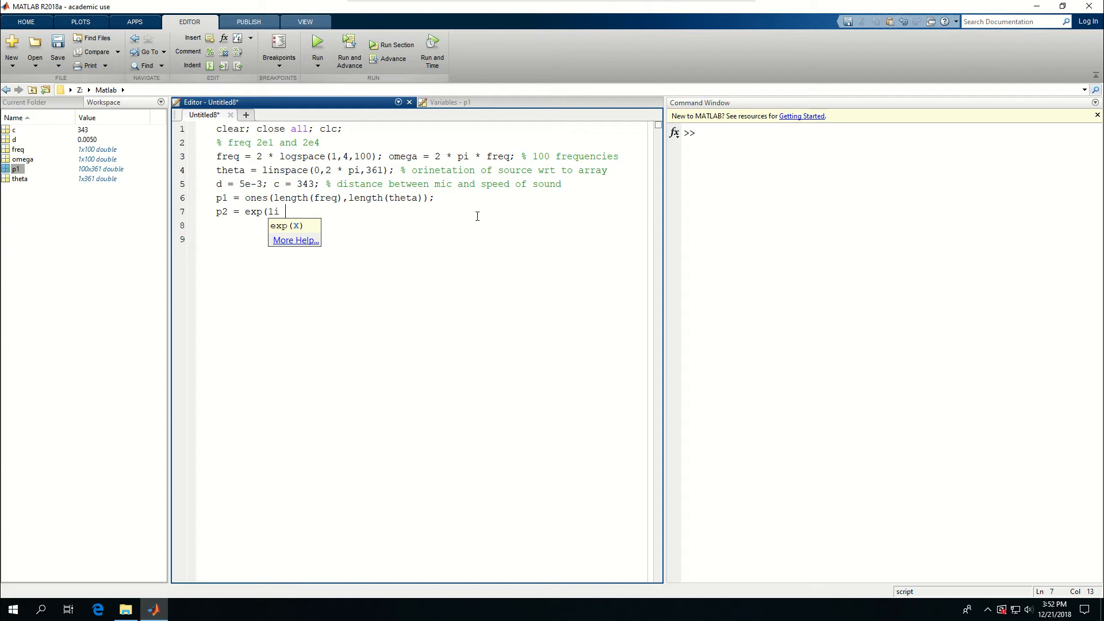
pyautogui.write('*')
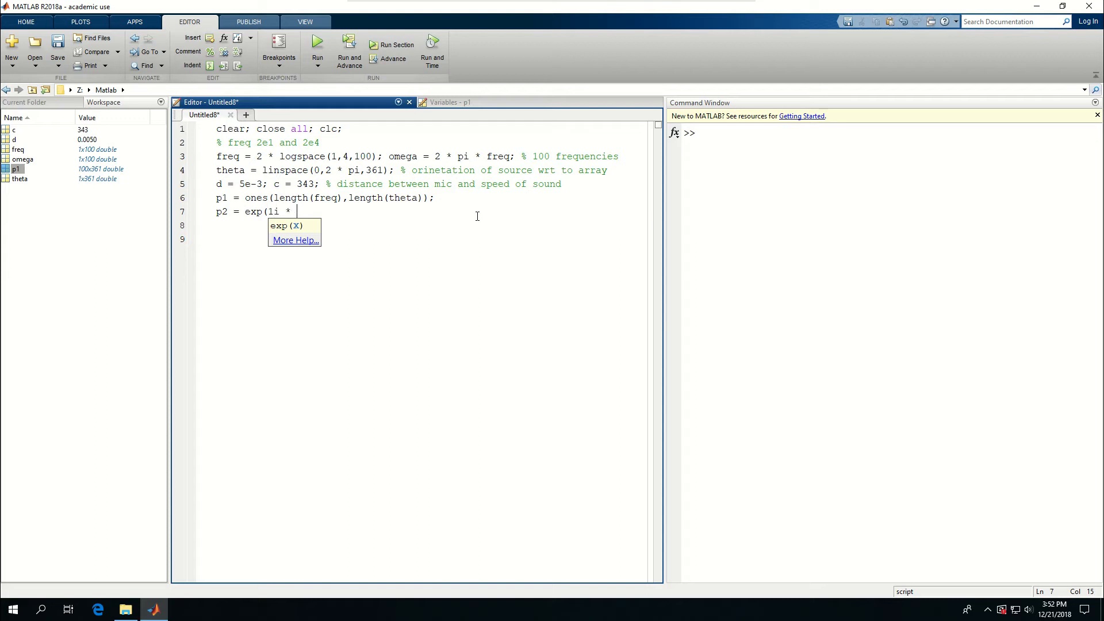
pyautogui.write('omega')
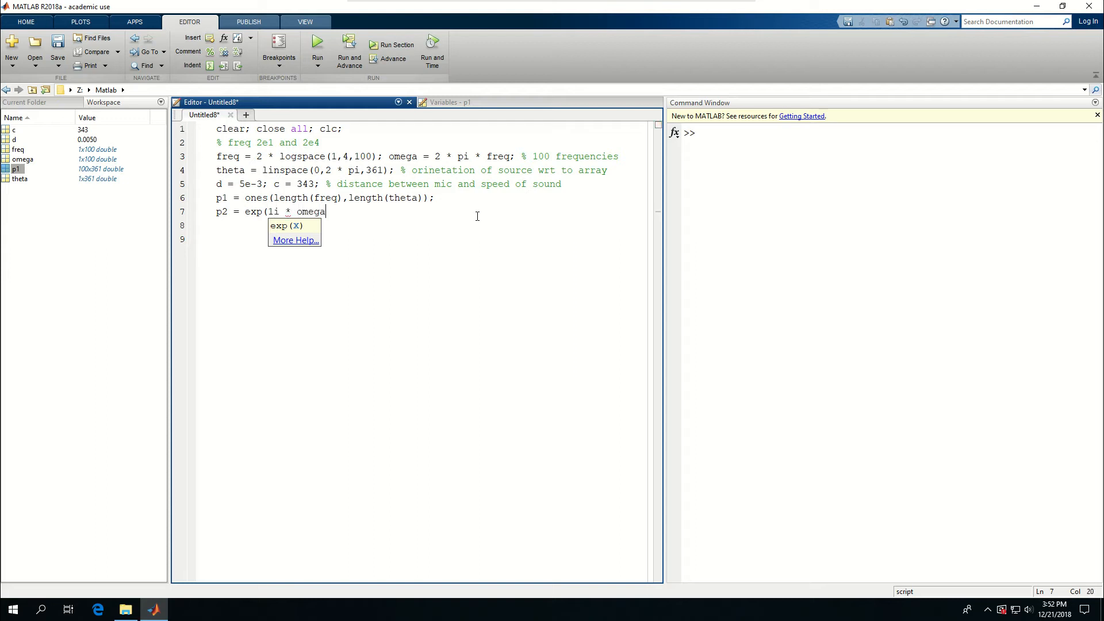
pyautogui.write('* d')
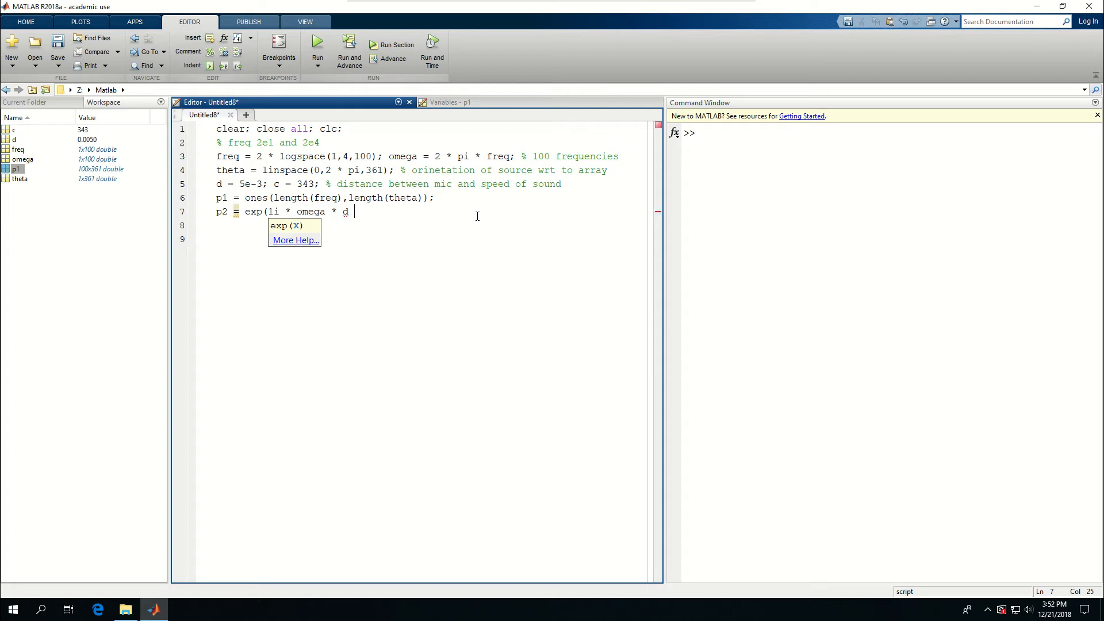
pyautogui.write('*')
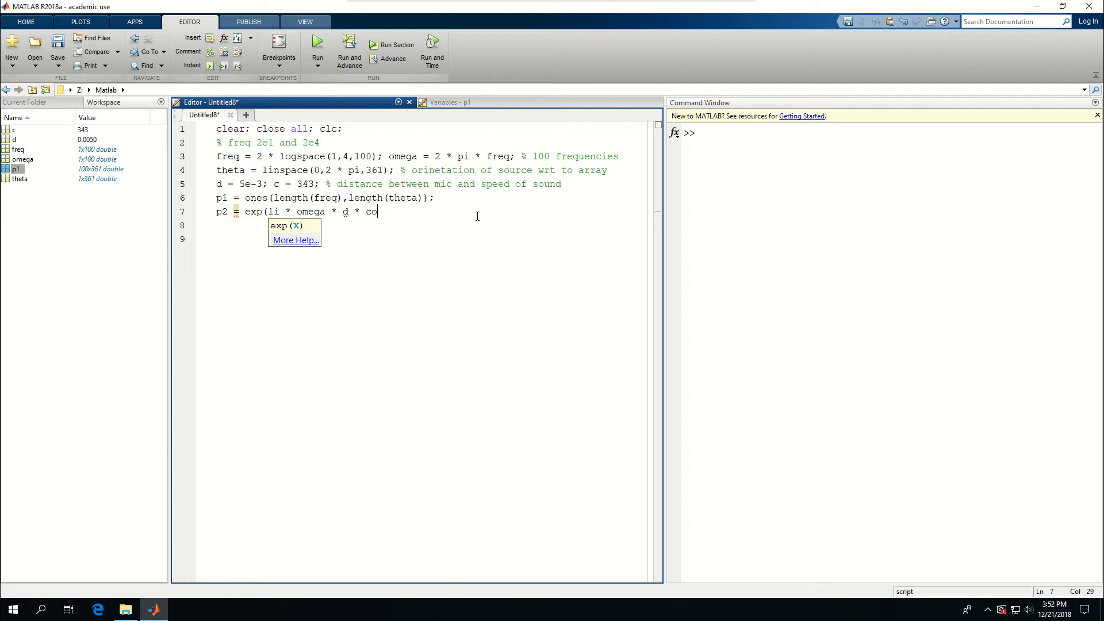
pyautogui.write('s(theta')
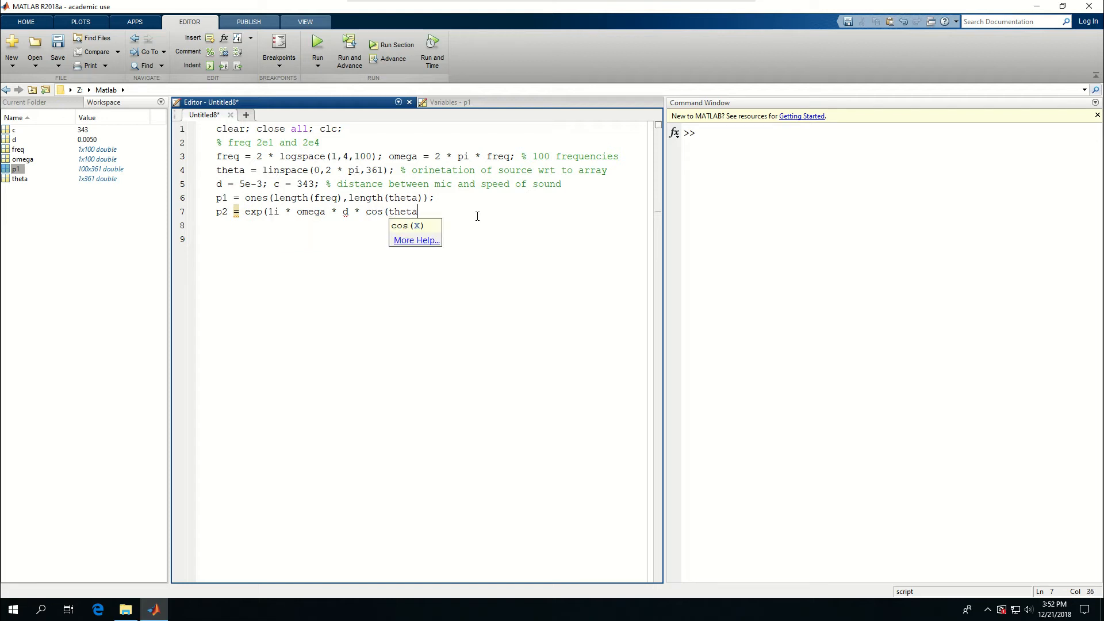
pyautogui.write(') / c);')
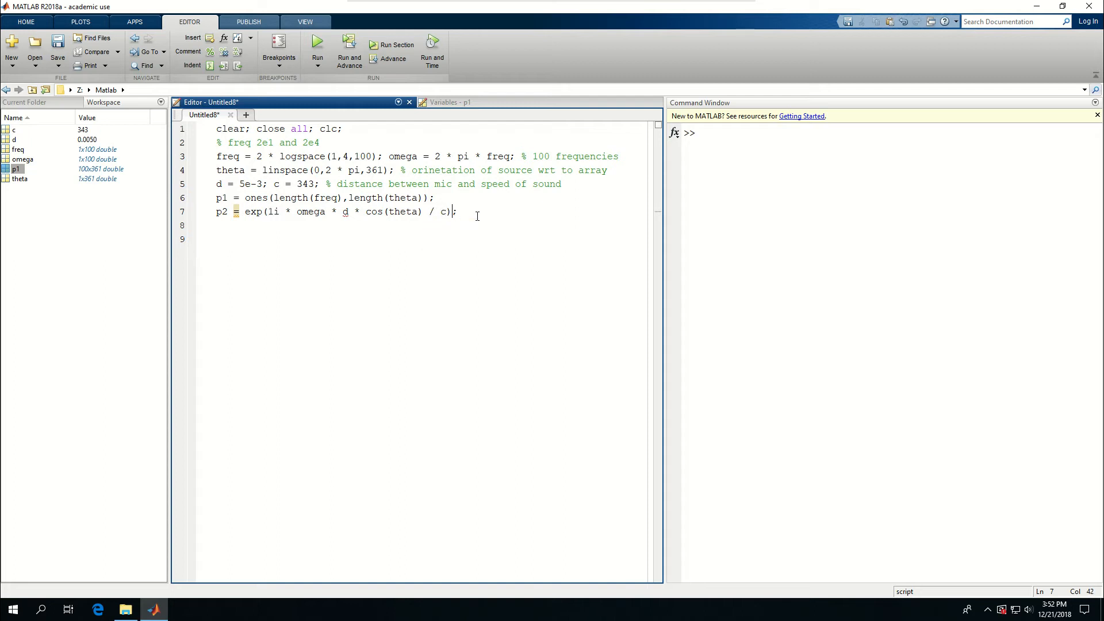
# - Rewrite p2 as exp(1i * d * omega' * cos(theta) / c) with omega transposed
pyautogui.click(327, 212)
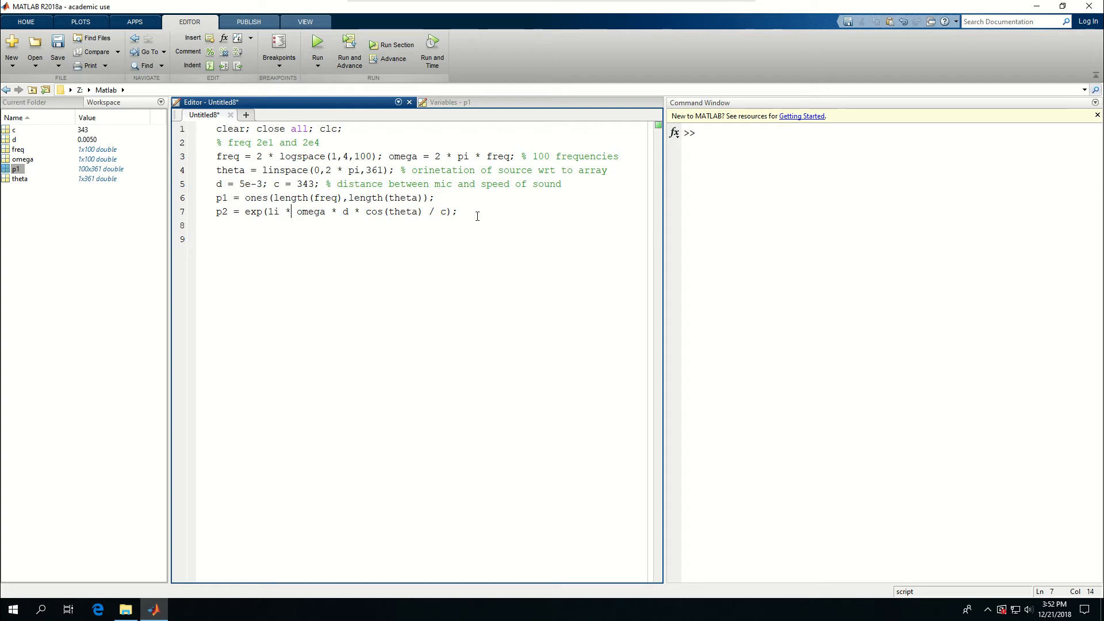
pyautogui.write('d')
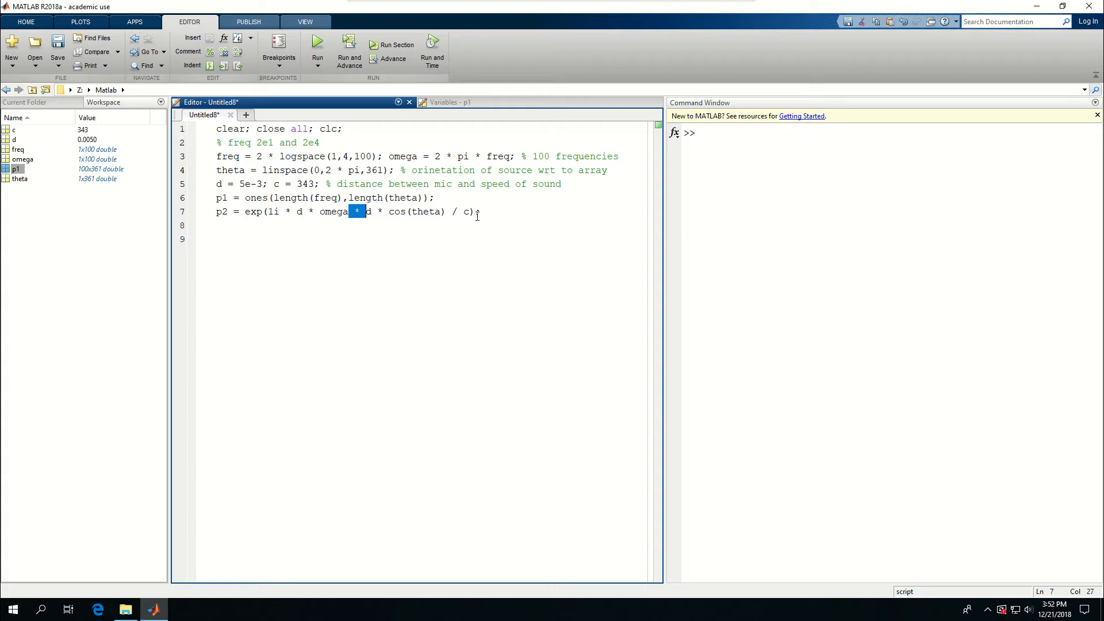
pyautogui.press('Delete')
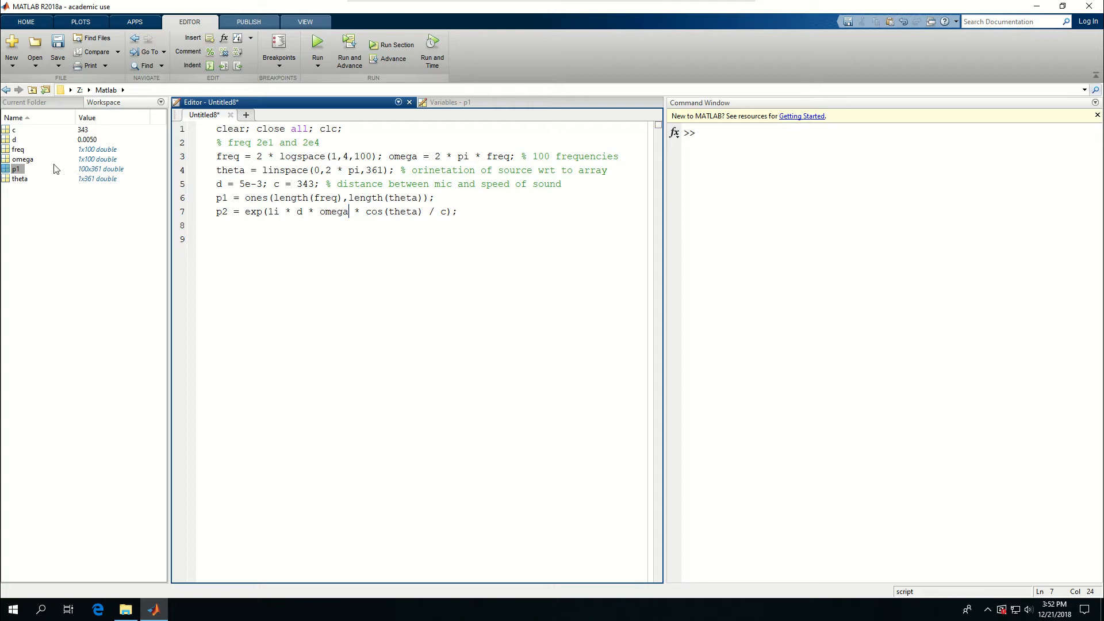
pyautogui.moveTo(55, 198)
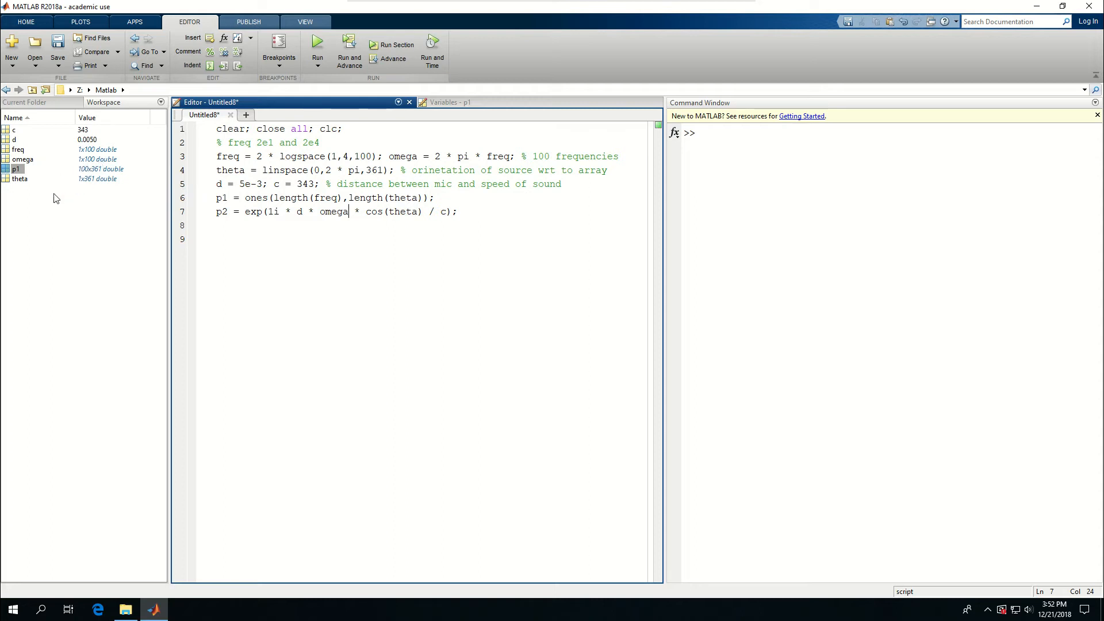
pyautogui.moveTo(92, 183)
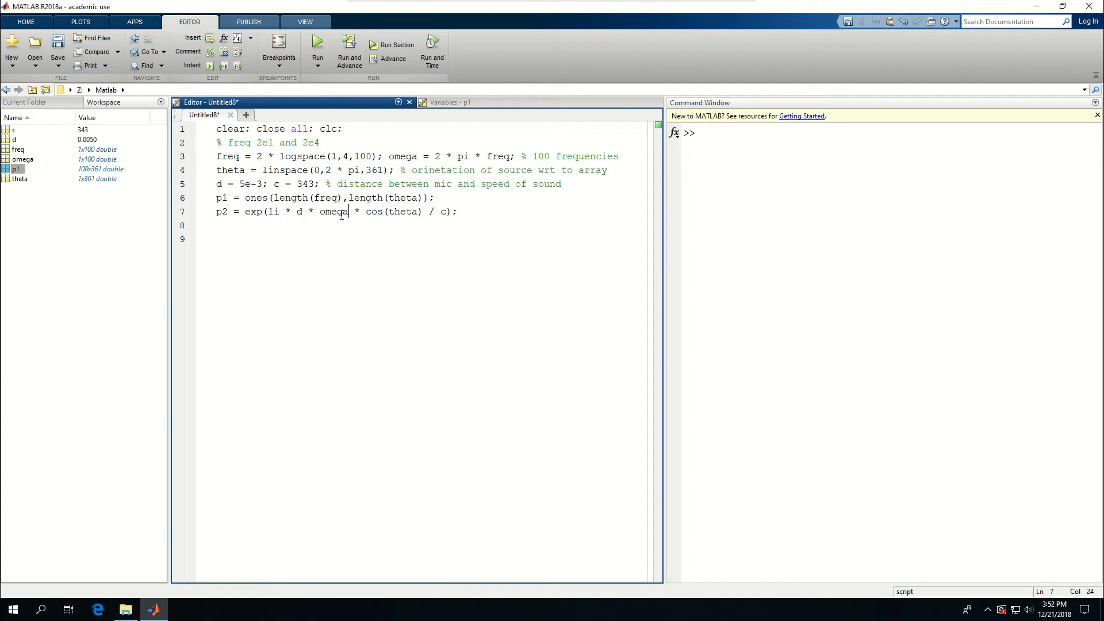
pyautogui.write("'")
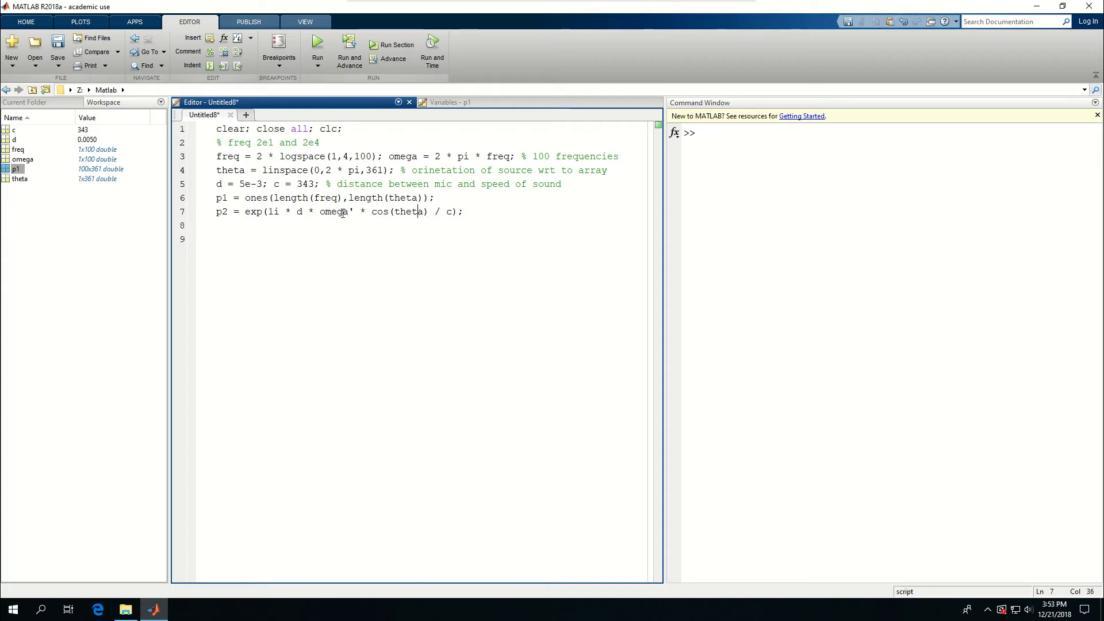
pyautogui.click(440, 198)
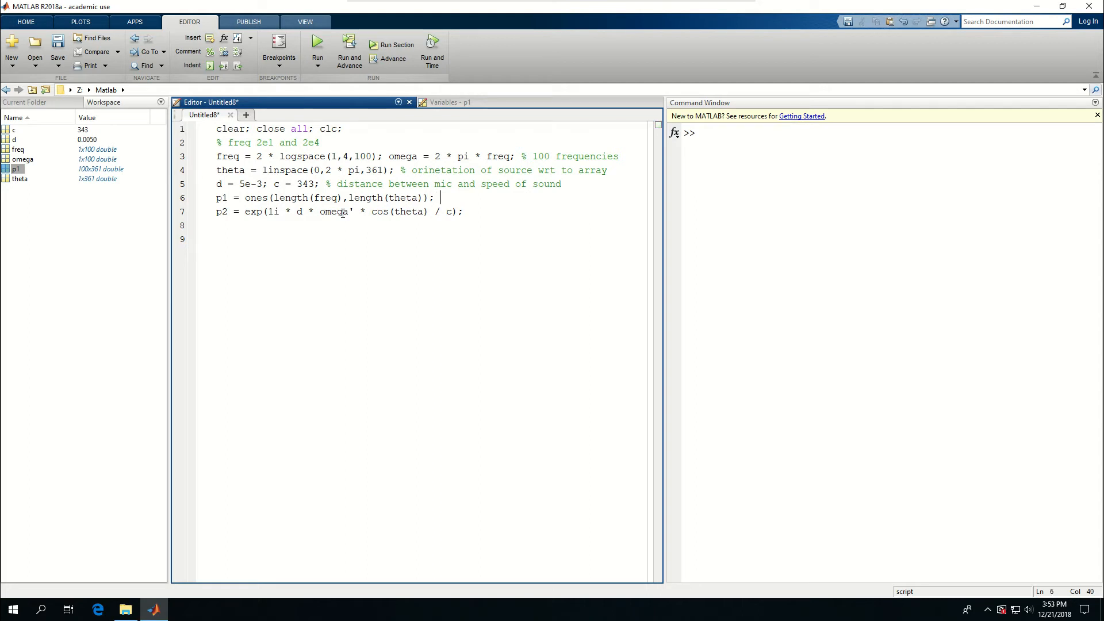
# - Comment p1 and p2 as pressure at mic 1 (ref) and mic 2
pyautogui.write('% press')
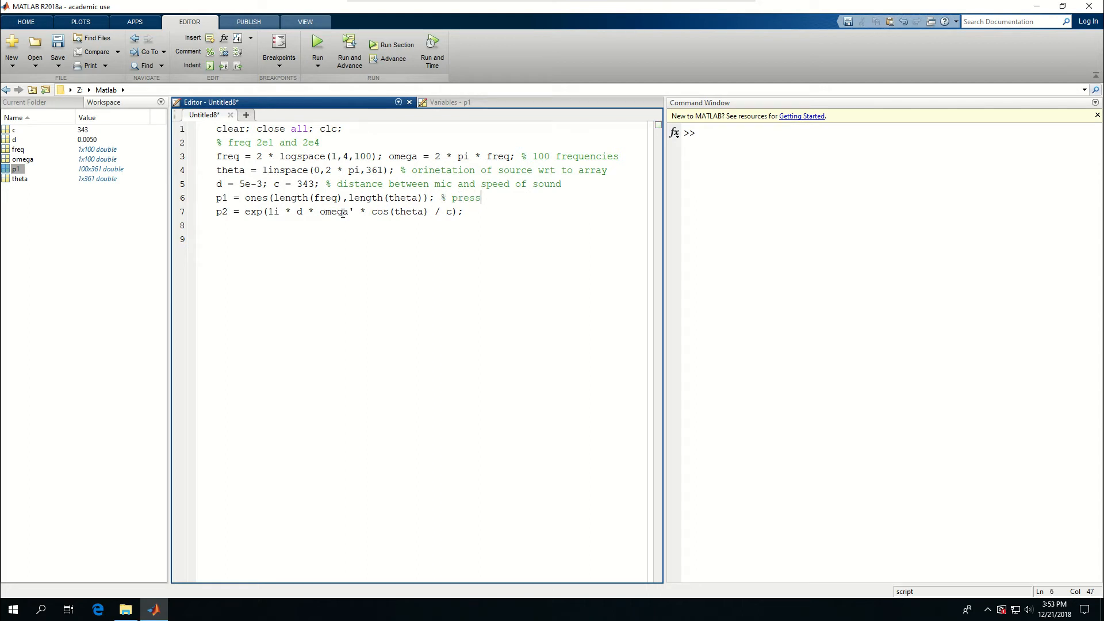
pyautogui.write('at mic 1')
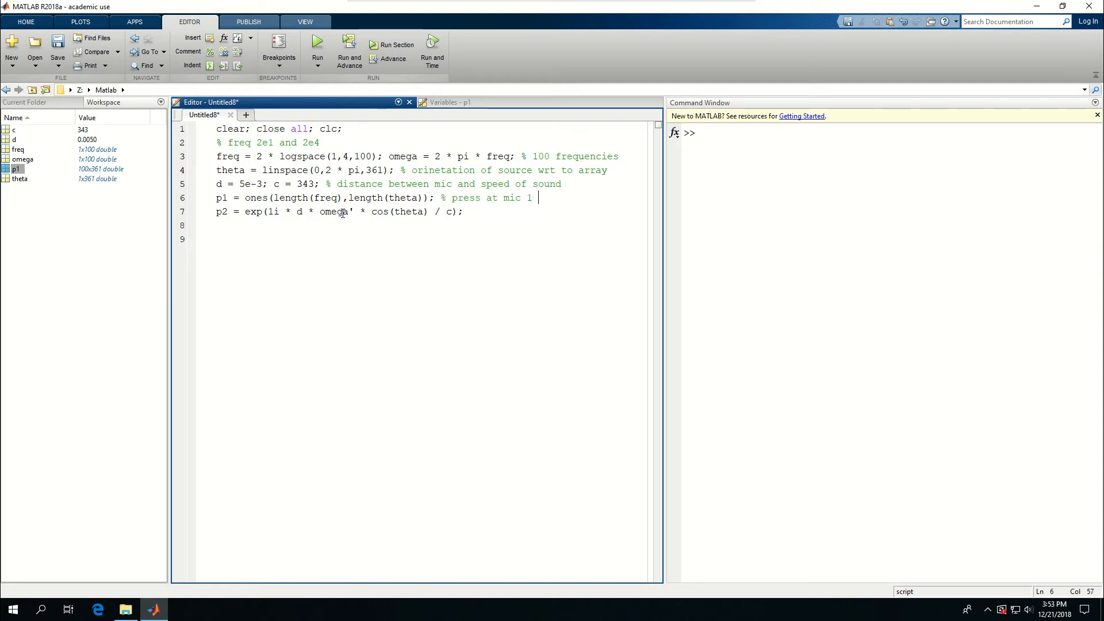
pyautogui.write('(ref)')
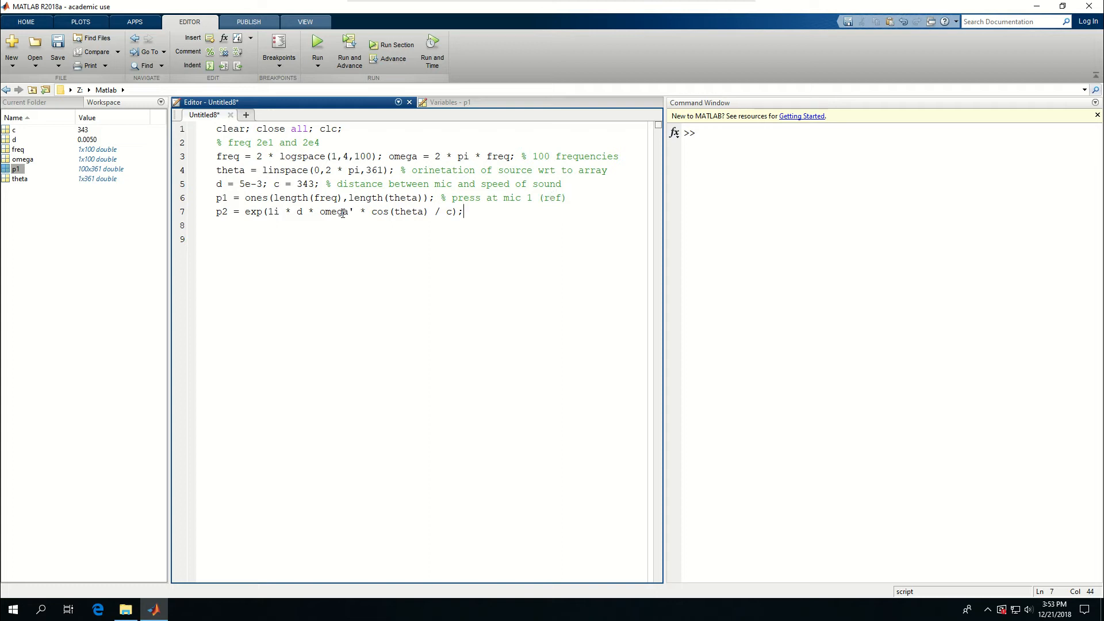
pyautogui.write('% pres')
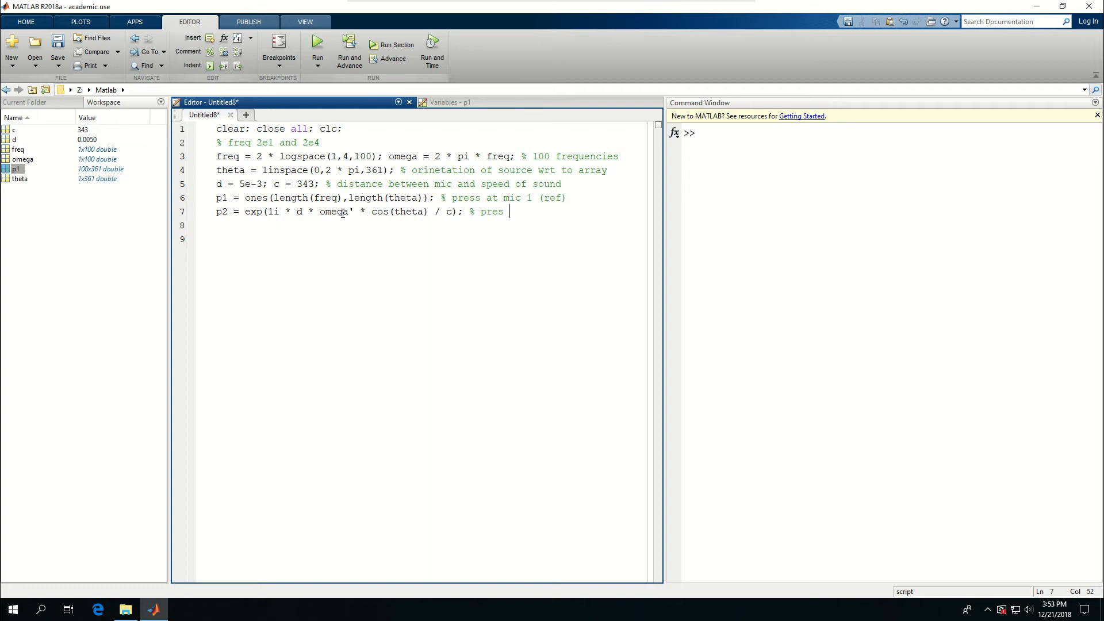
pyautogui.write('at')
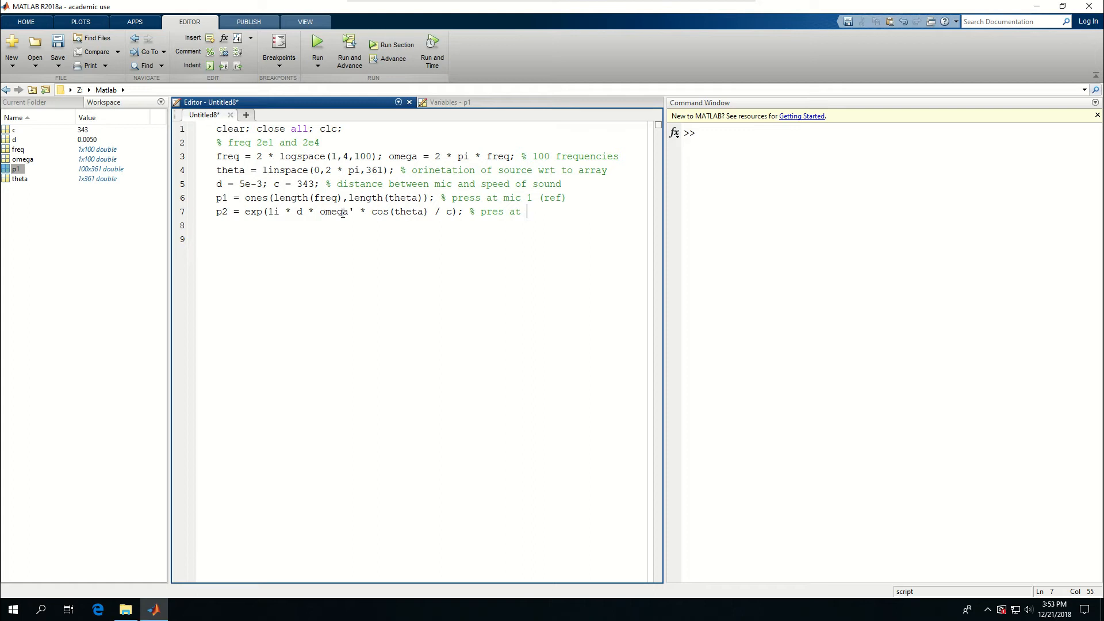
pyautogui.write('mic 2')
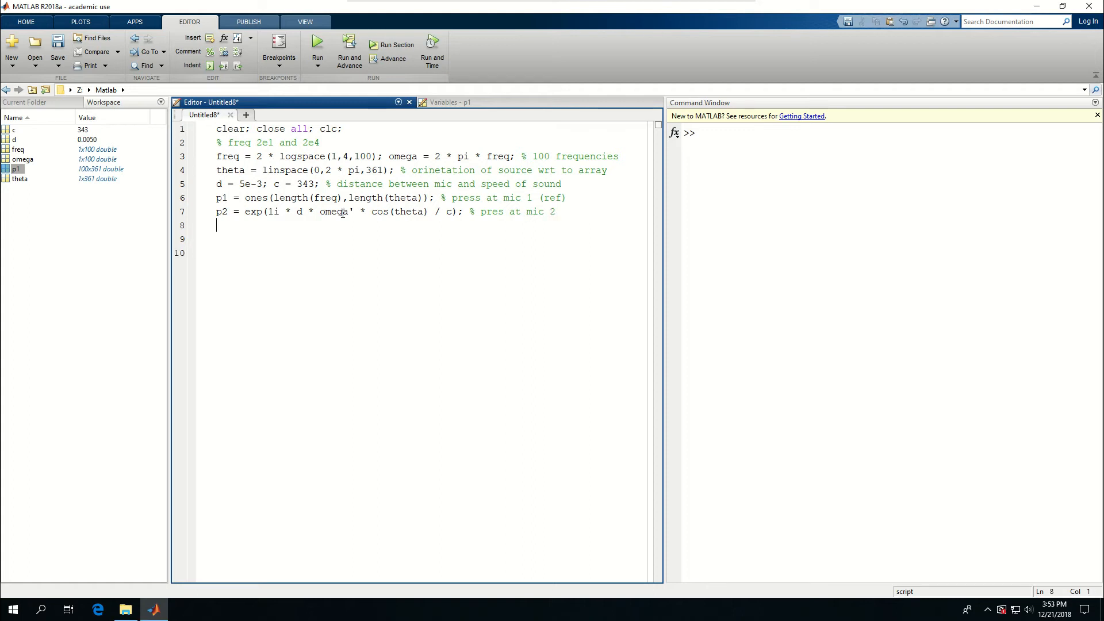
# - Add pg = (p2 - p1) / d; % pressure gradient and run the script
pyautogui.write('pg =')
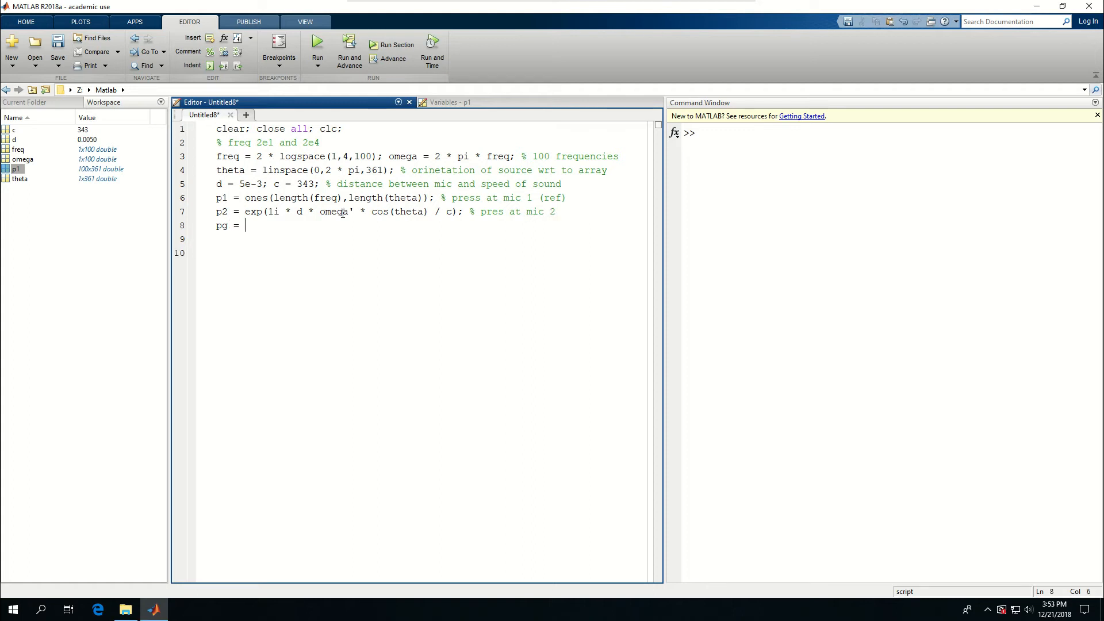
pyautogui.write('(p2 -')
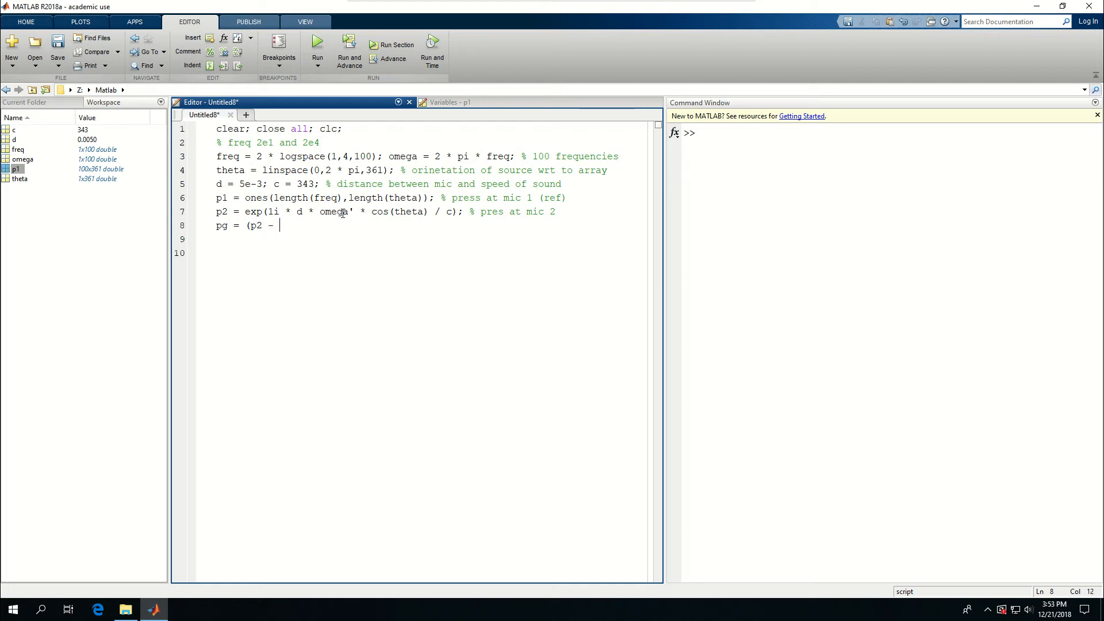
pyautogui.write('p1) /')
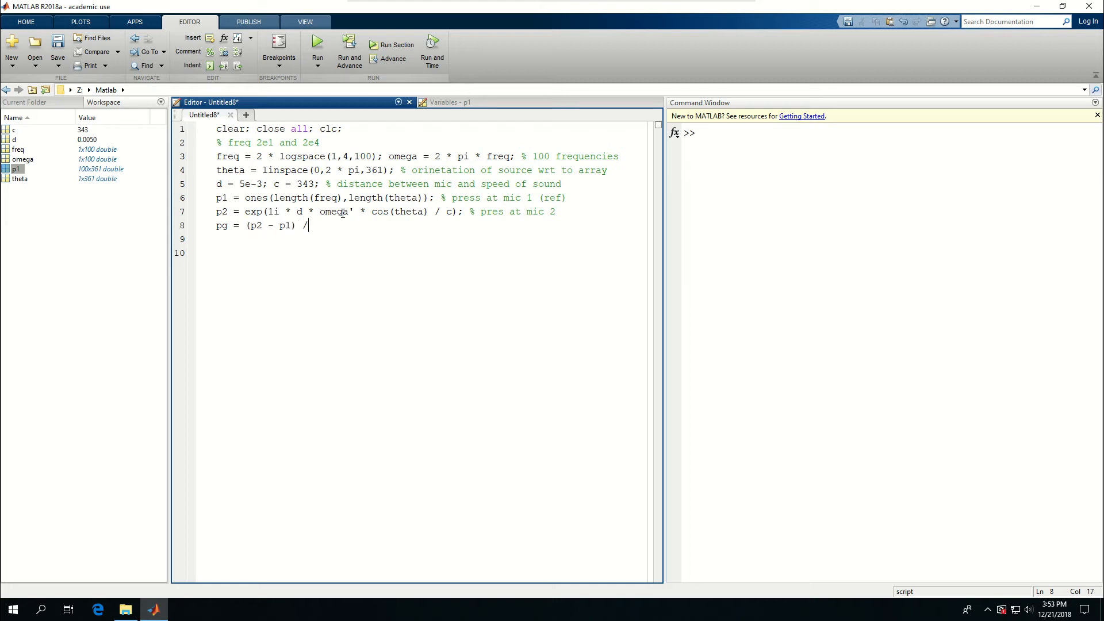
pyautogui.write('d;')
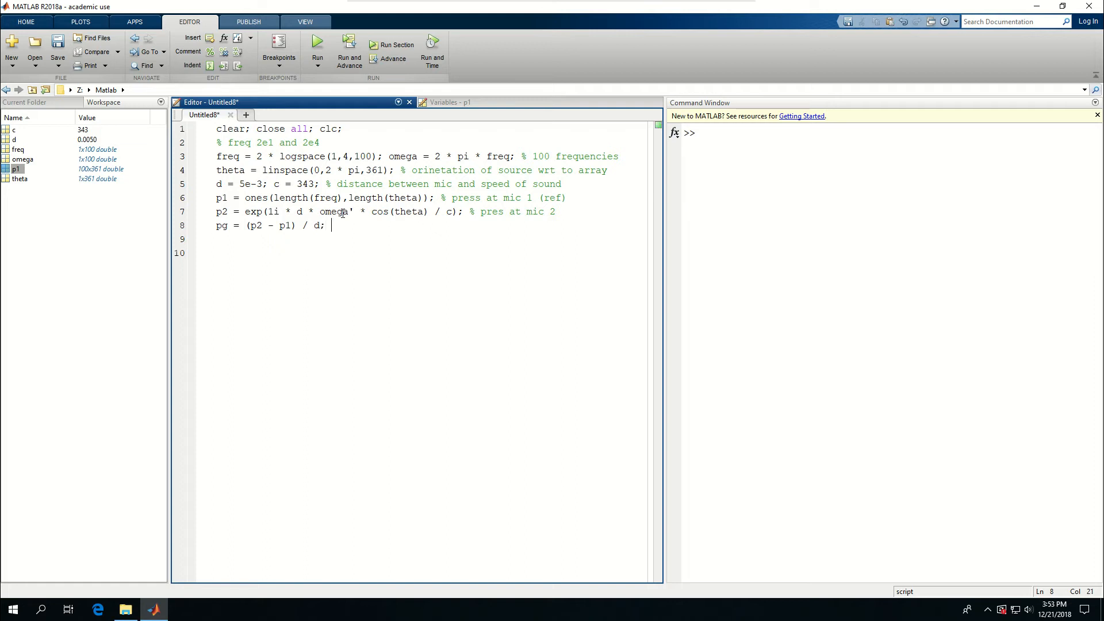
pyautogui.write('% pre')
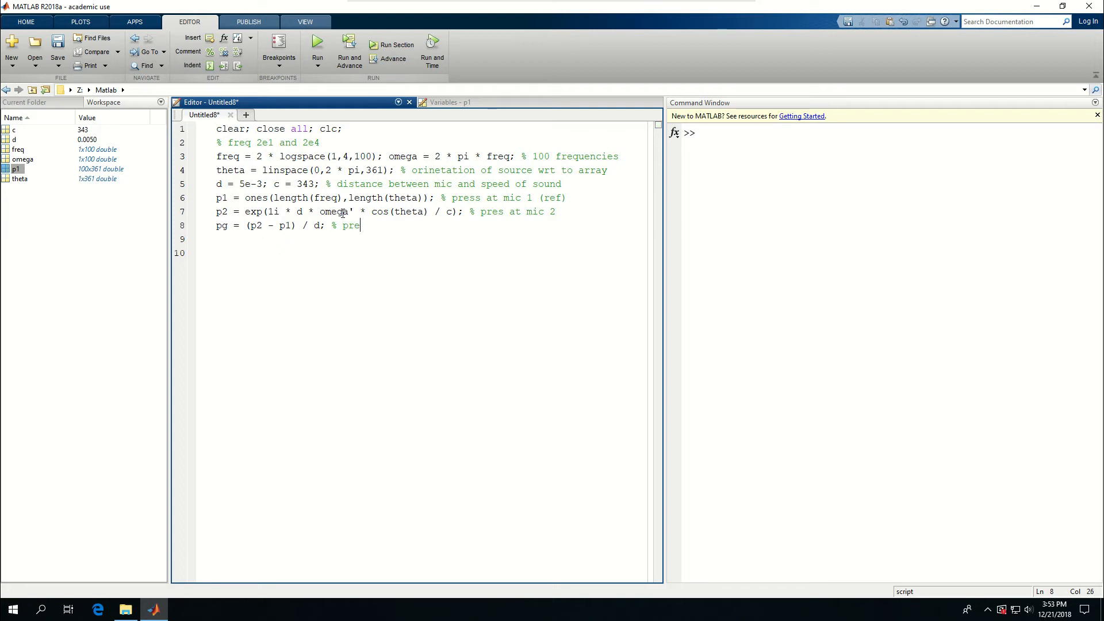
pyautogui.write('ssure gradi')
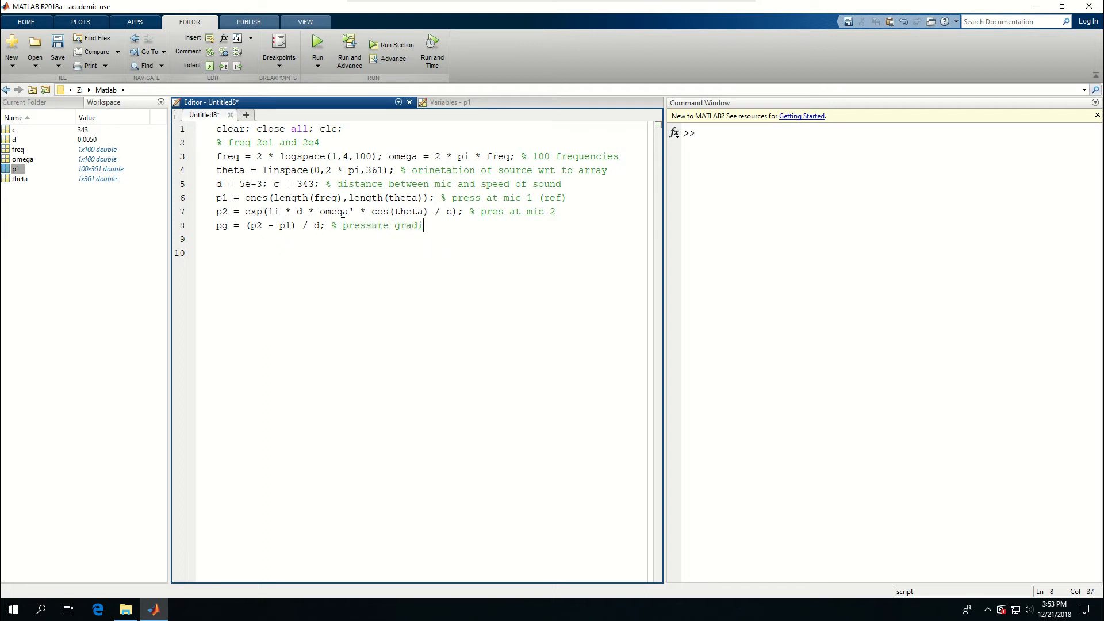
pyautogui.write('ent')
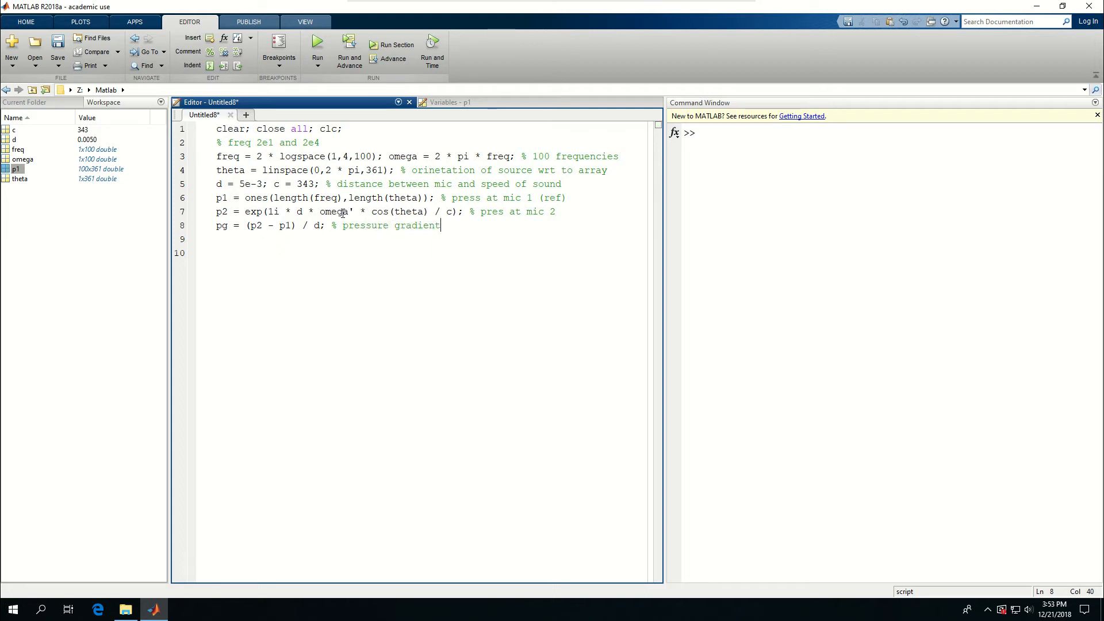
pyautogui.click(318, 43)
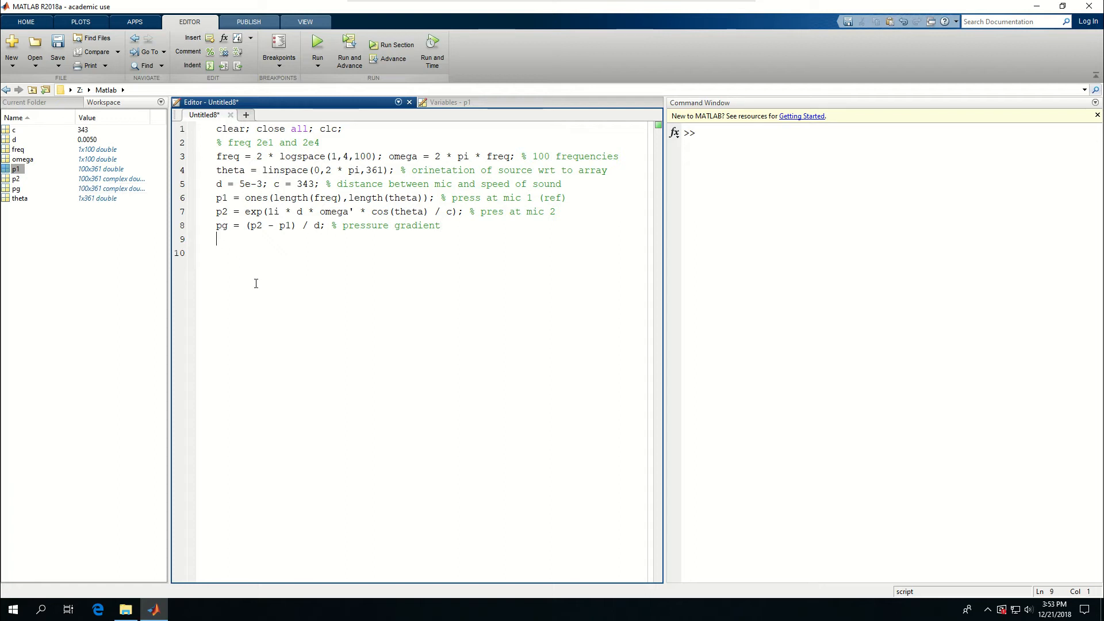
# - Write pg_db = 20 * log10(abs(pg)); converting the gradient to dB
pyautogui.write('p')
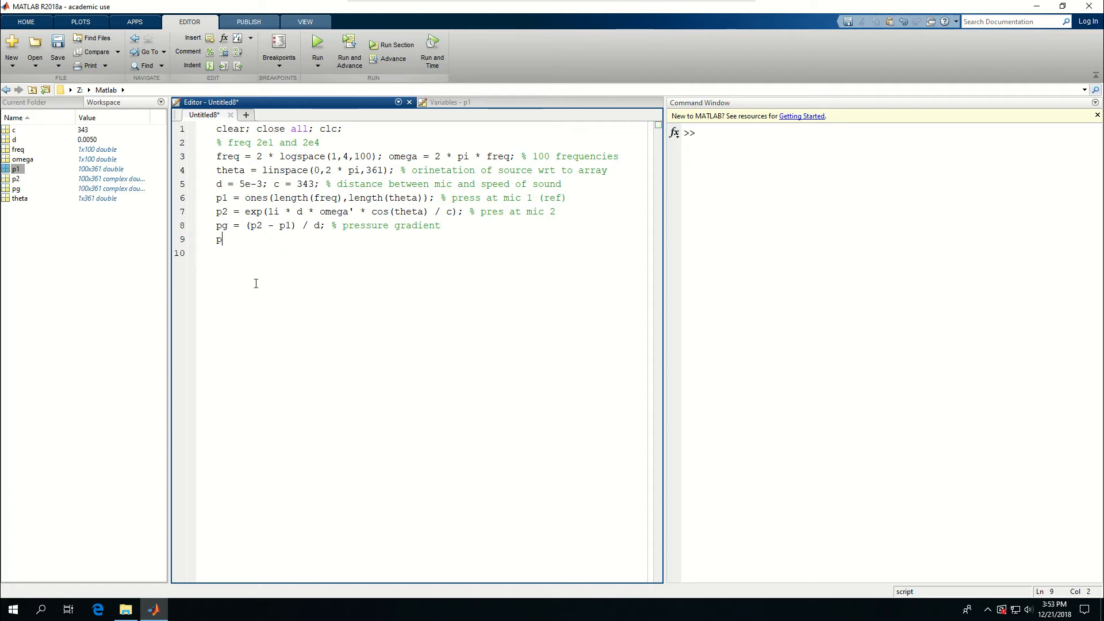
pyautogui.write('g')
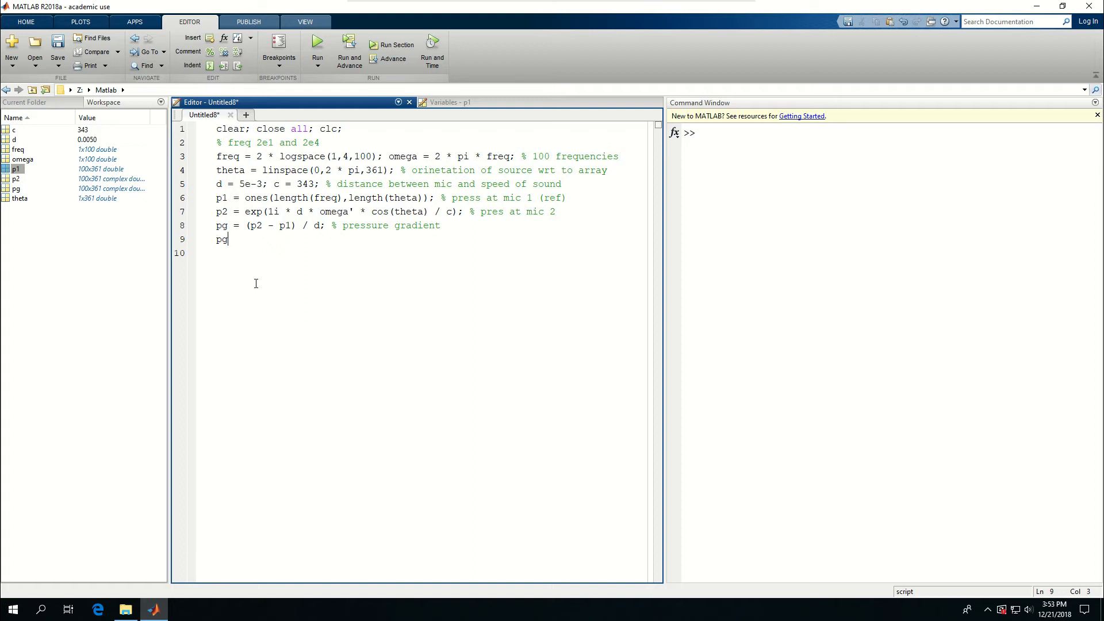
pyautogui.write('_db =')
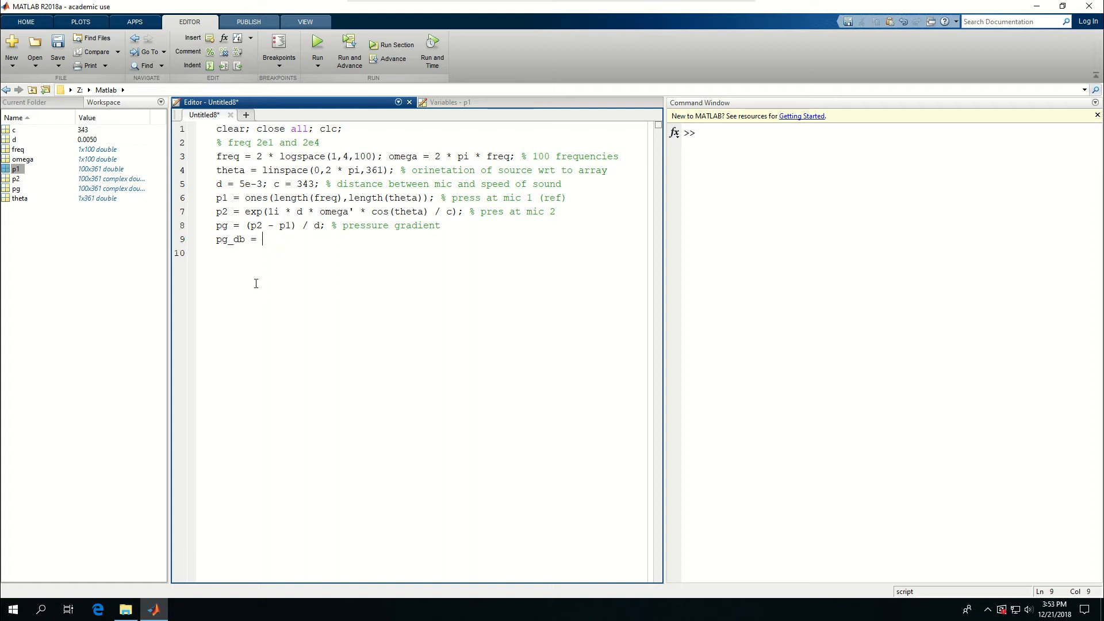
pyautogui.write('20 * log')
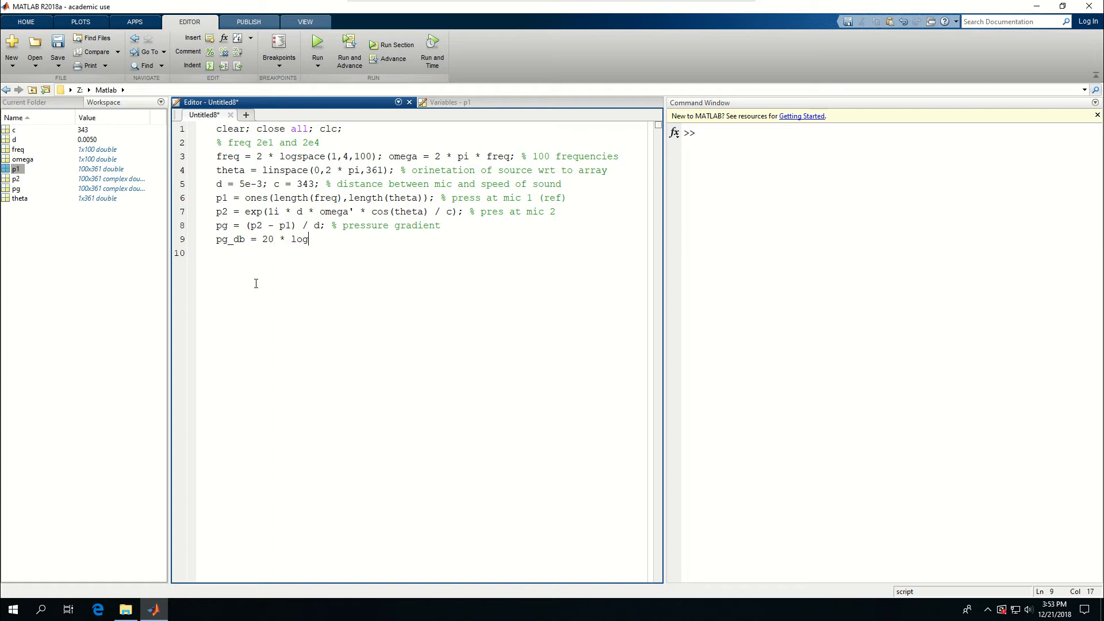
pyautogui.write('10(')
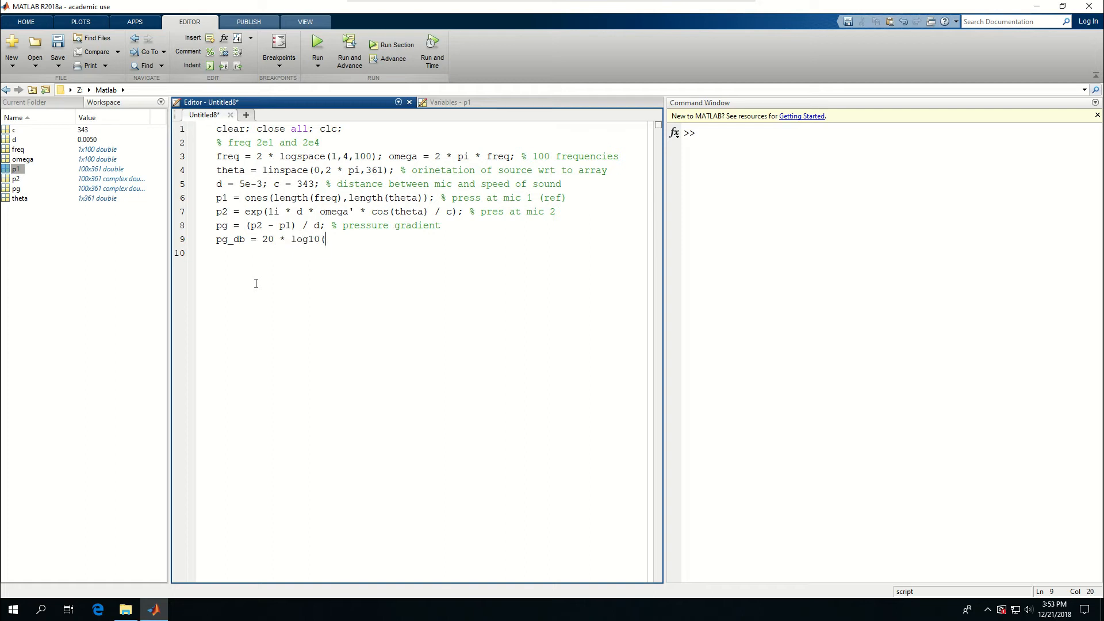
pyautogui.write('abs(p')
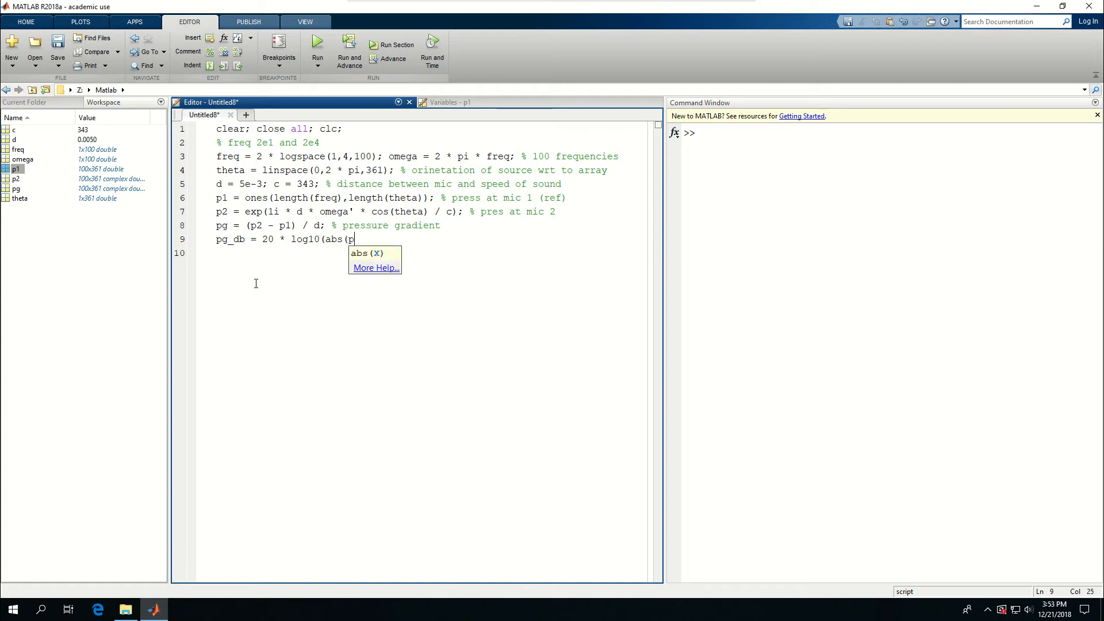
pyautogui.write('g))')
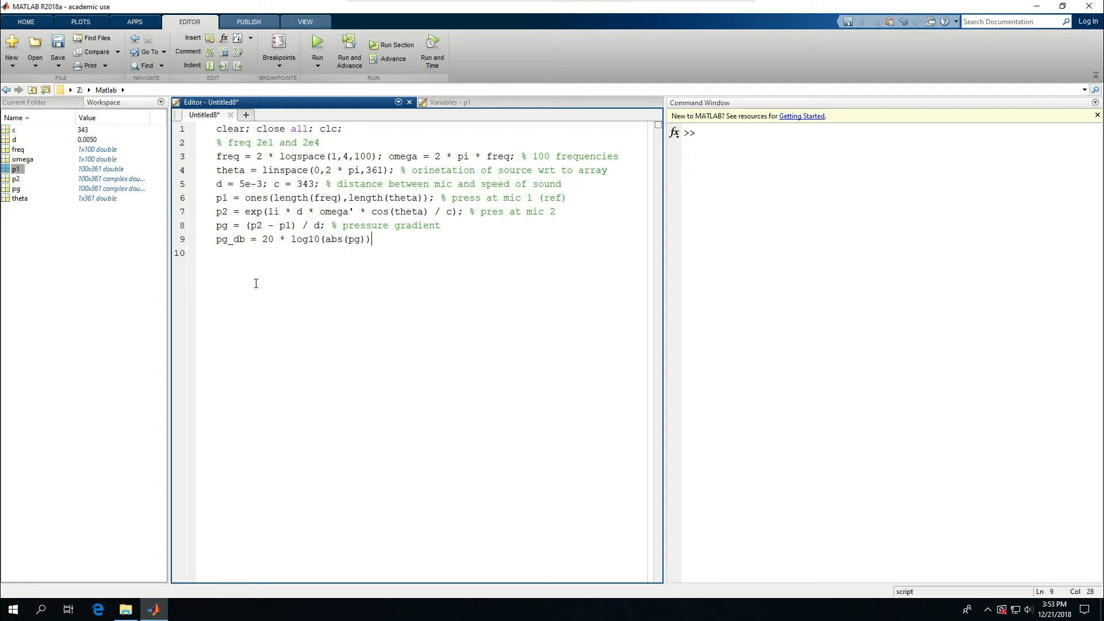
pyautogui.write(';')
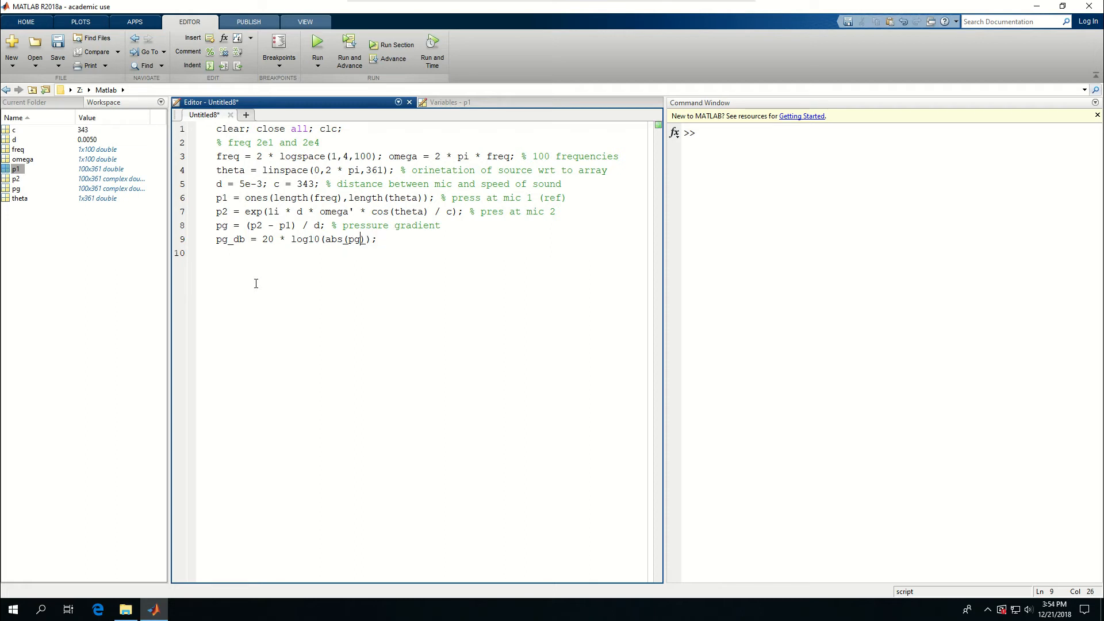
# - Review the log10 term, comment it '% pressure gradient in dB' and run the script
pyautogui.click(328, 239)
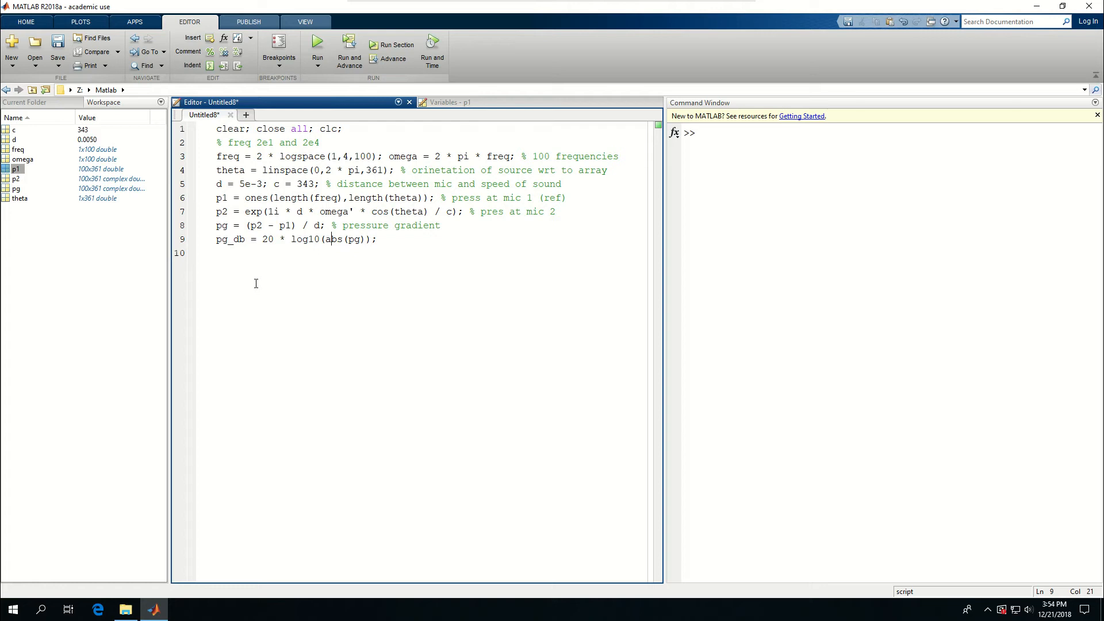
pyautogui.doubleClick(343, 239)
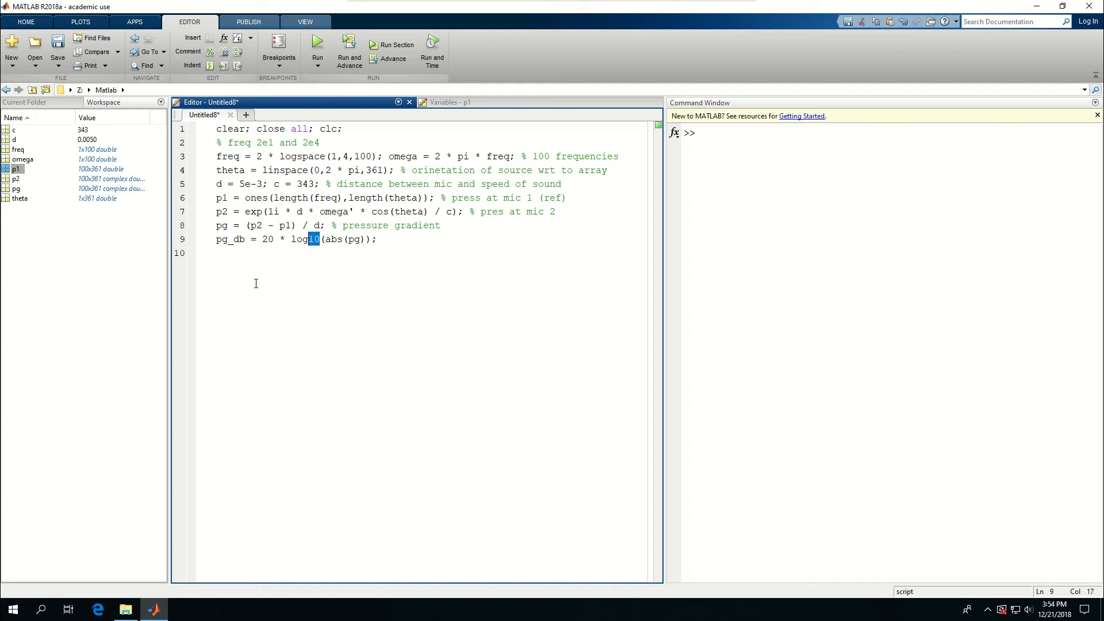
pyautogui.doubleClick(303, 239)
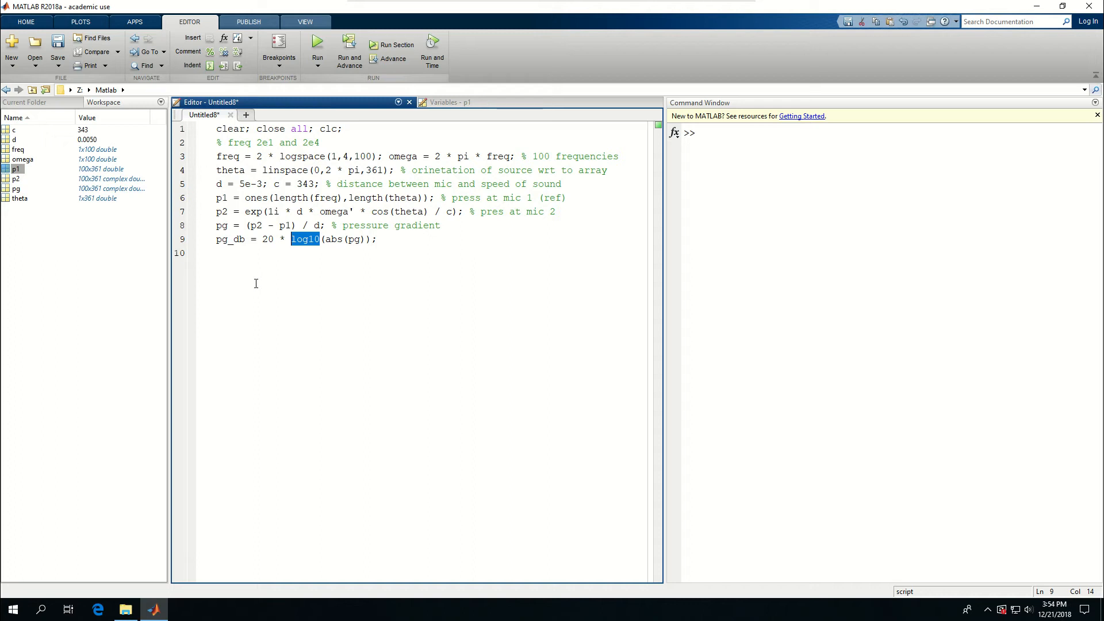
pyautogui.click(336, 239)
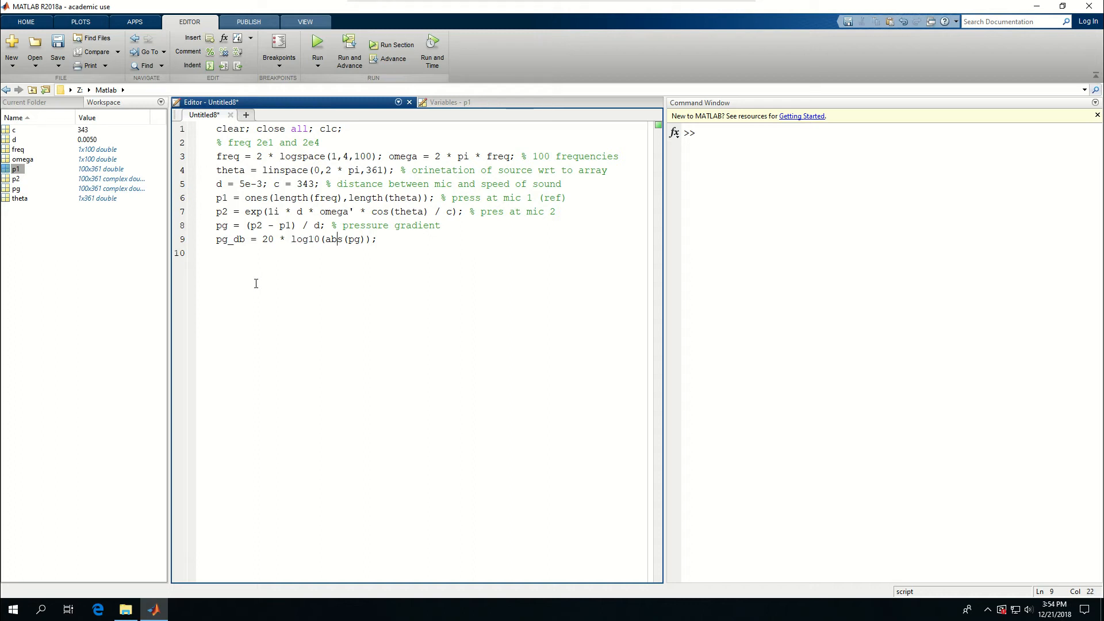
pyautogui.click(380, 239)
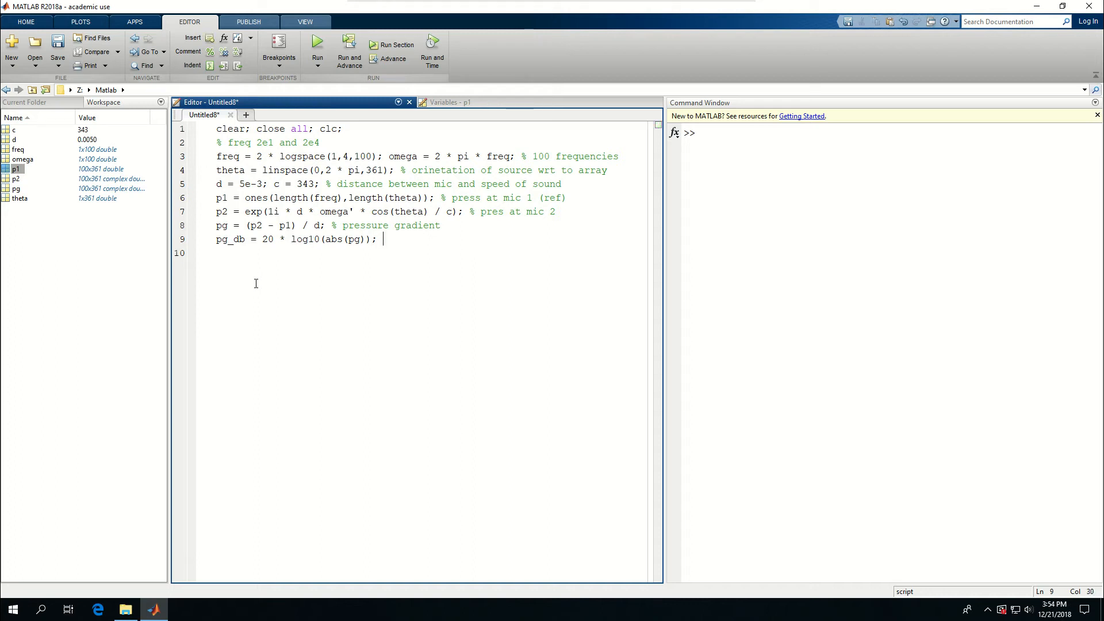
pyautogui.write('% pressure')
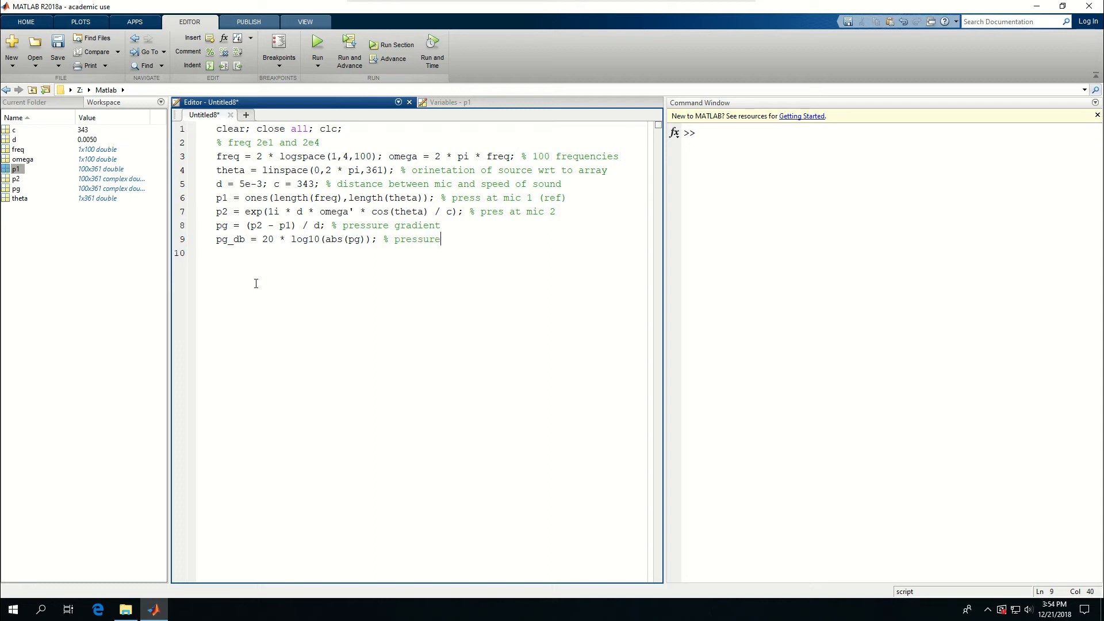
pyautogui.write('grad')
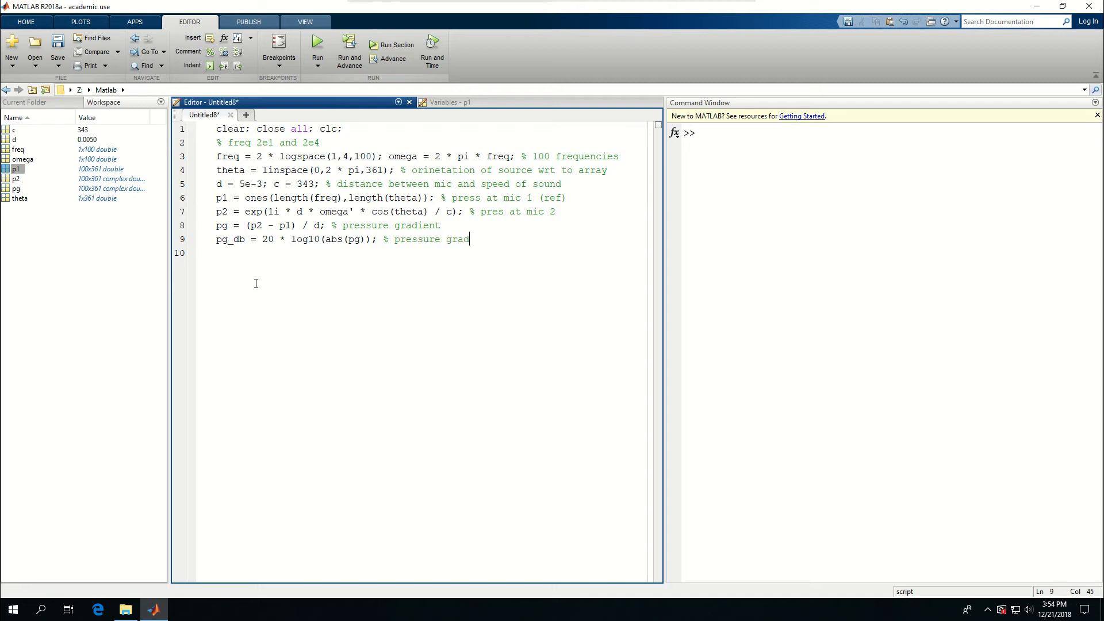
pyautogui.write('ient in dB')
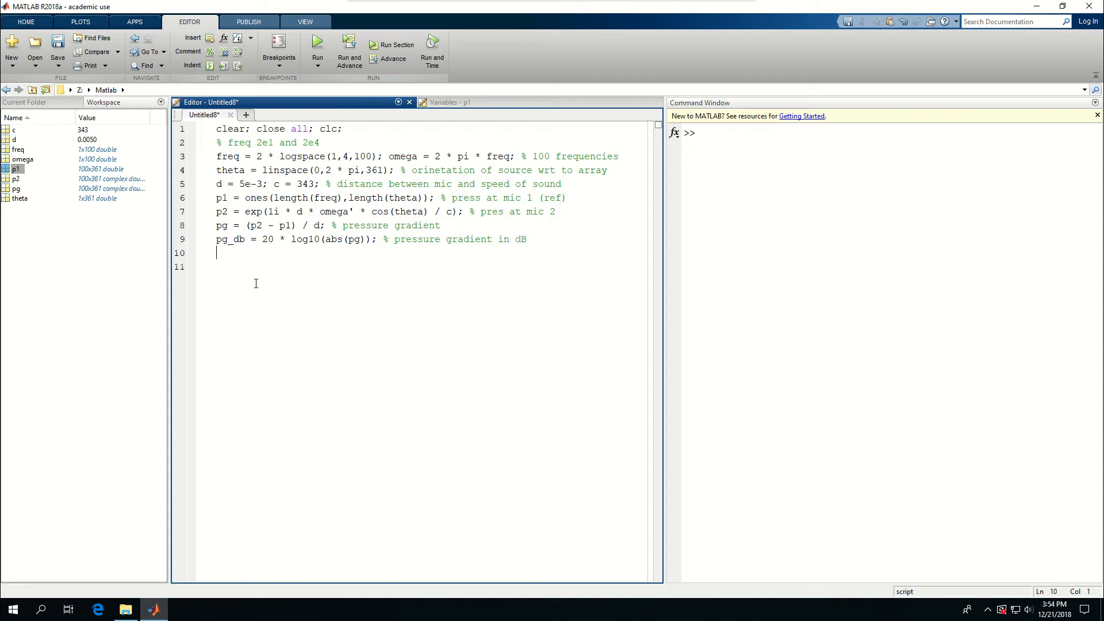
pyautogui.click(316, 40)
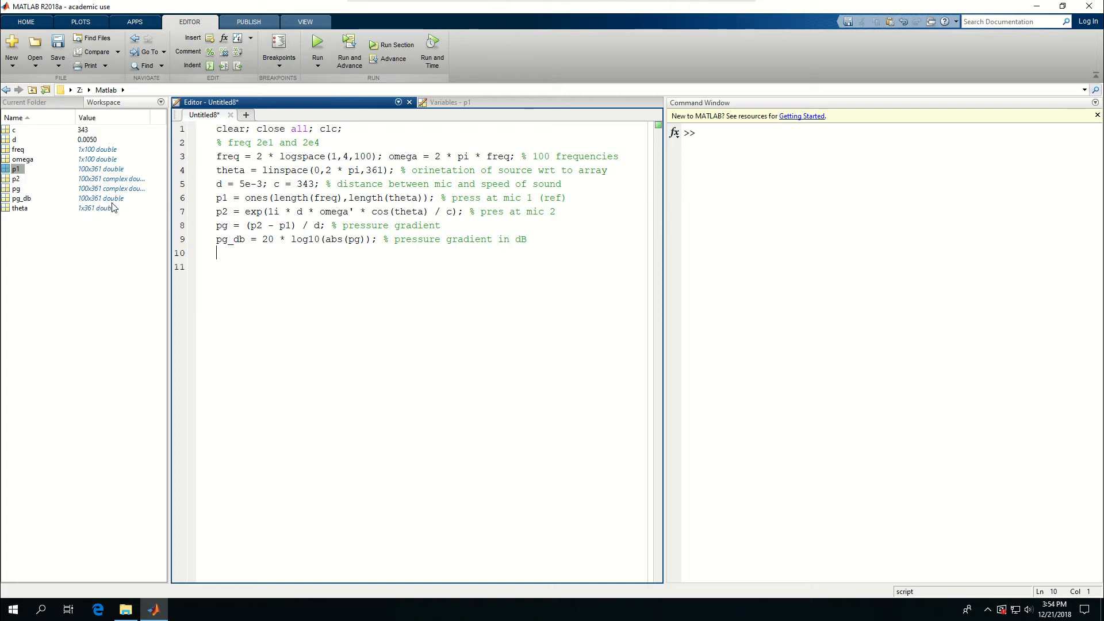
pyautogui.moveTo(256, 235)
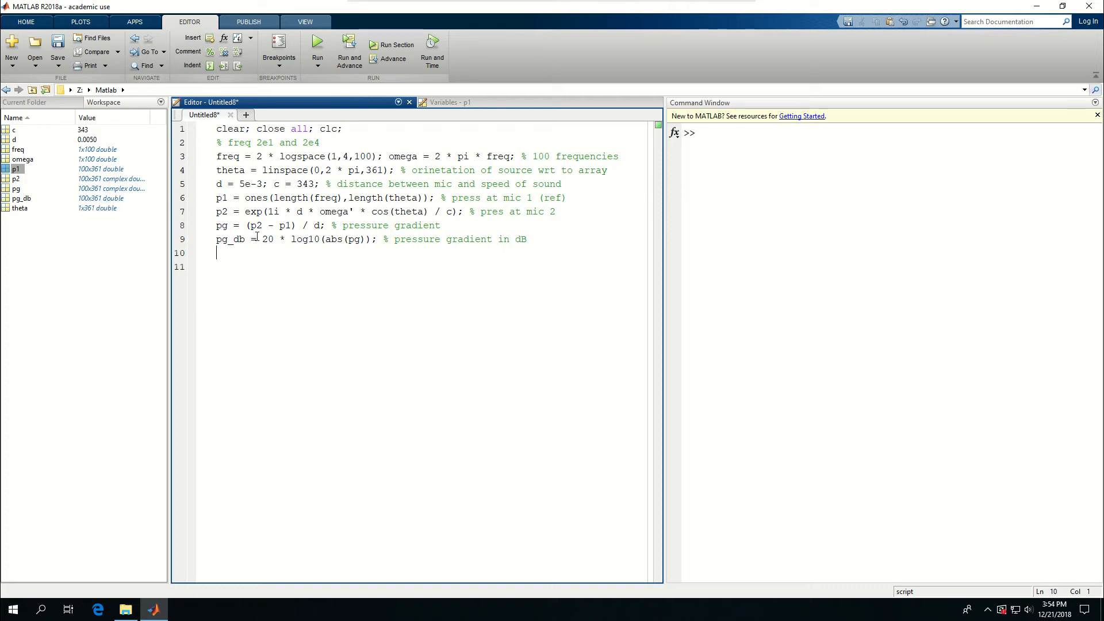
# - Open a new '%% Logarthmic plot' section in the script
pyautogui.write('%%')
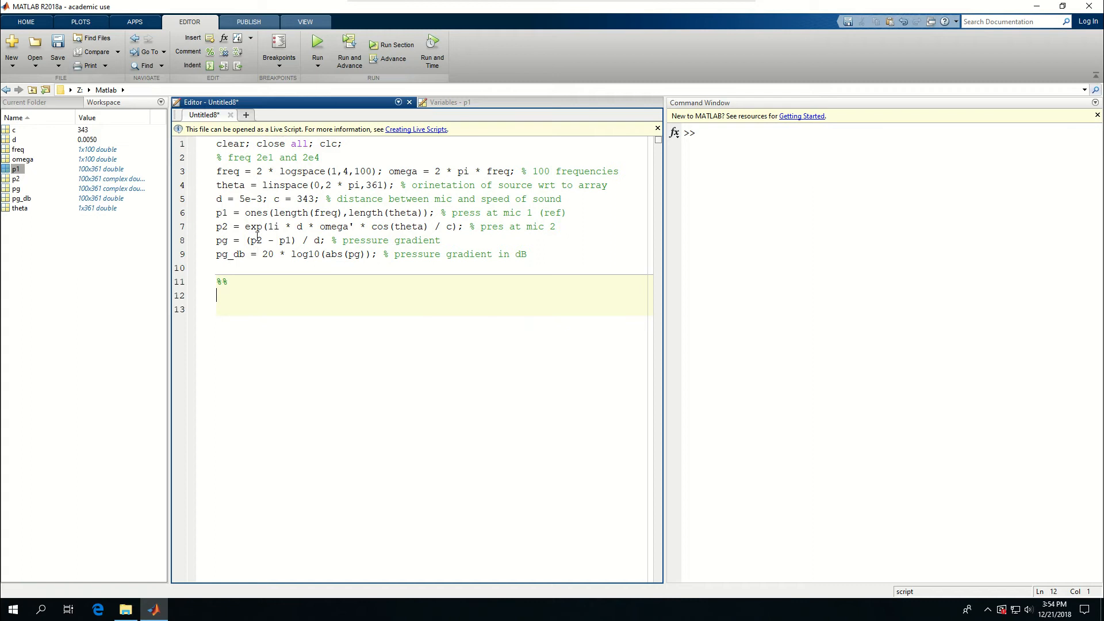
pyautogui.write('Loga')
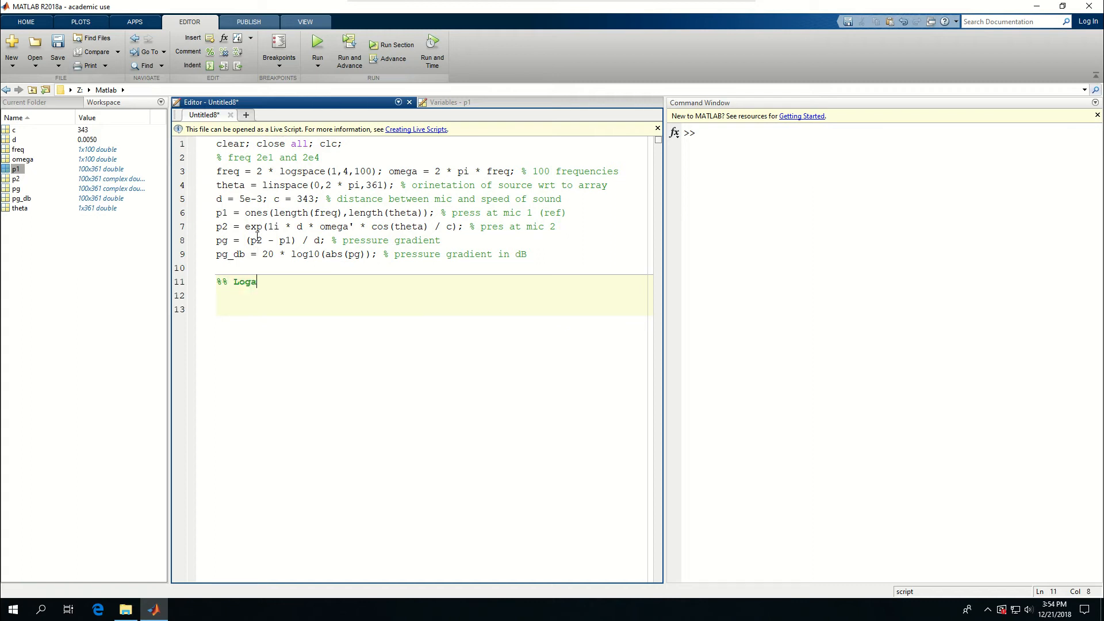
pyautogui.write('rth')
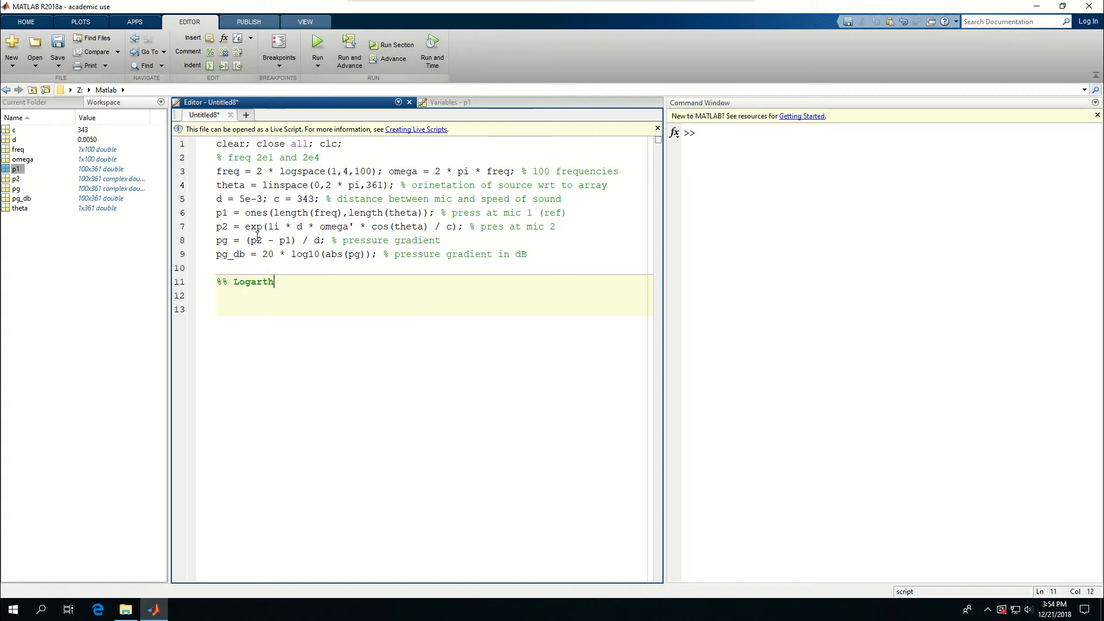
pyautogui.write('mic plot')
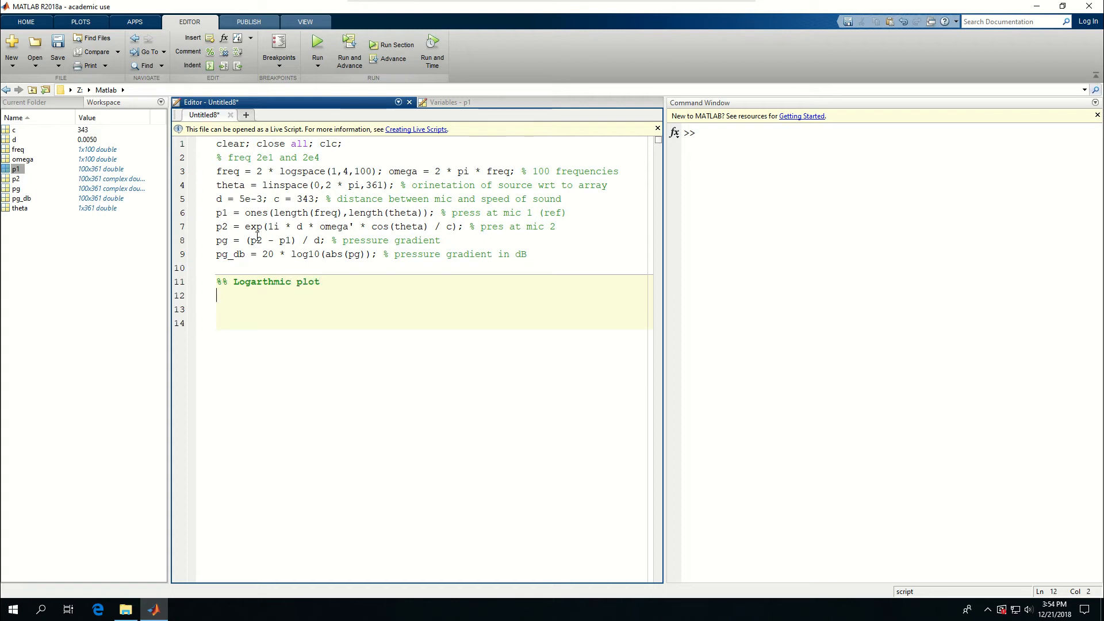
pyautogui.write("figure('")
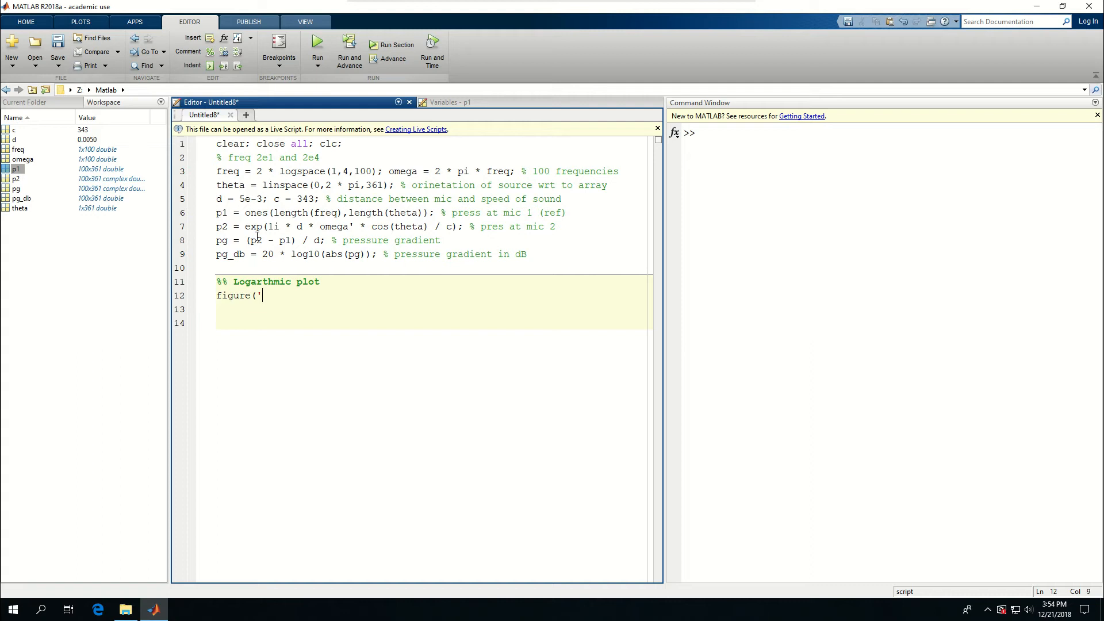
pyautogui.write("Position',[100 1")
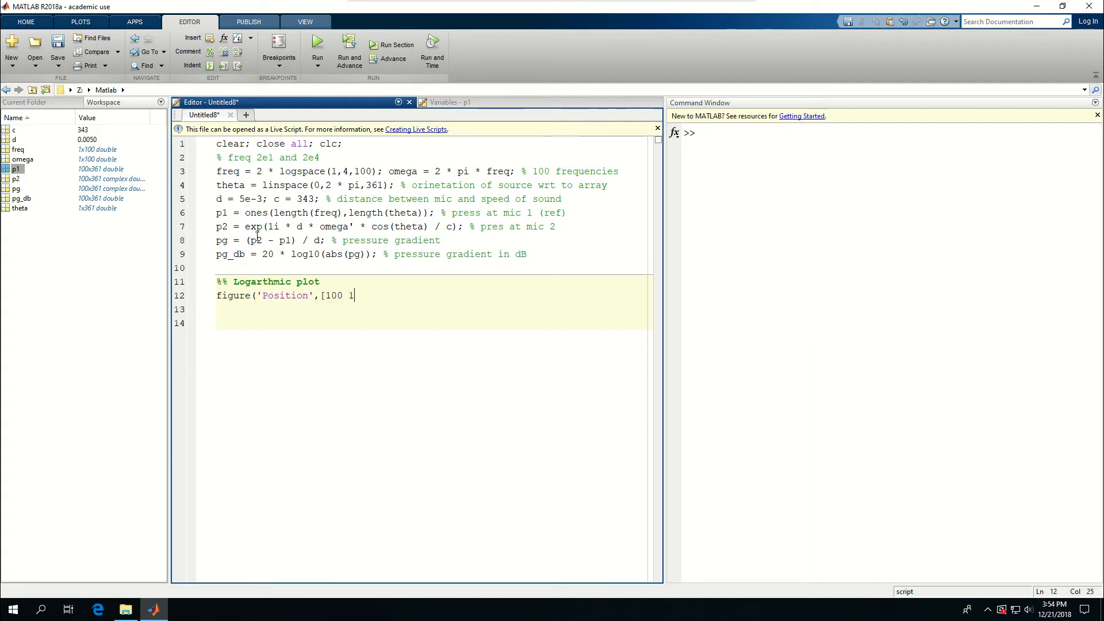
pyautogui.write('00 800')
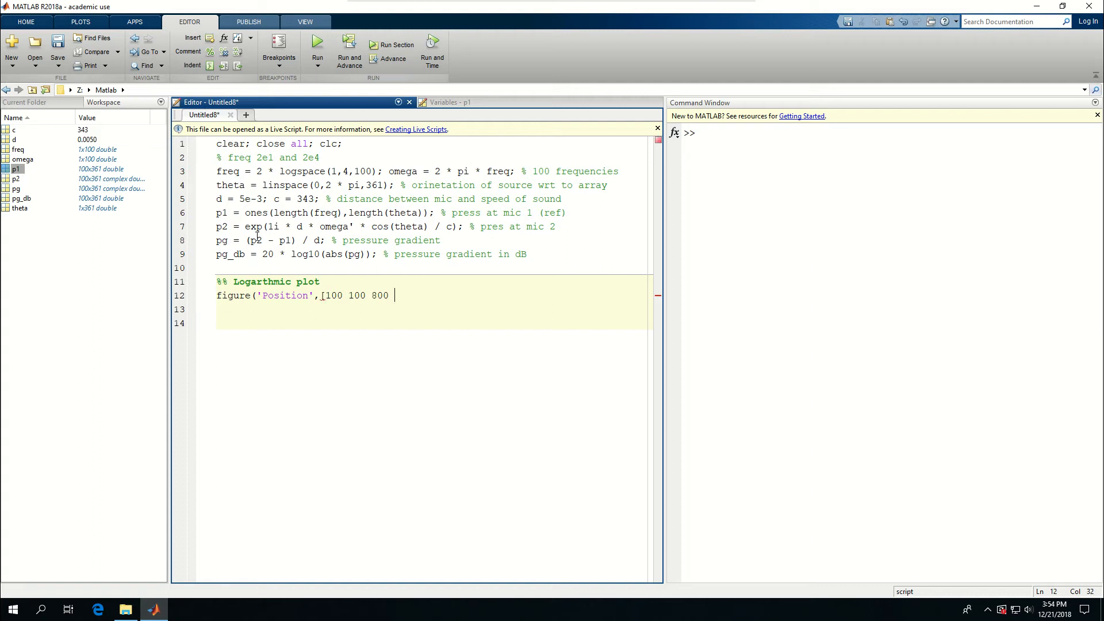
pyautogui.write('6')
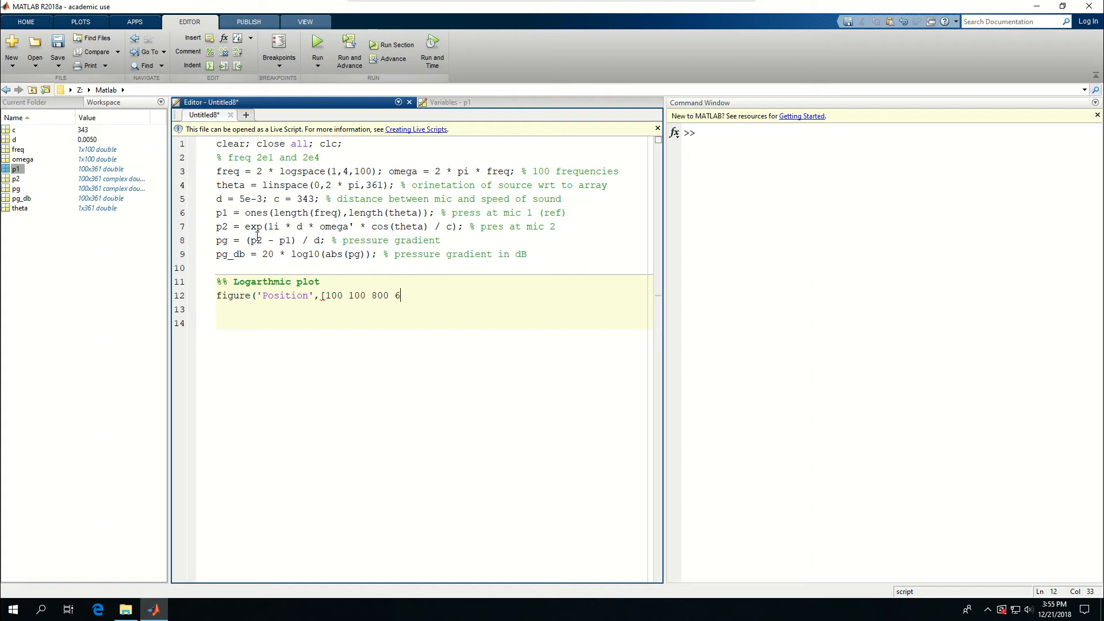
pyautogui.write('00])')
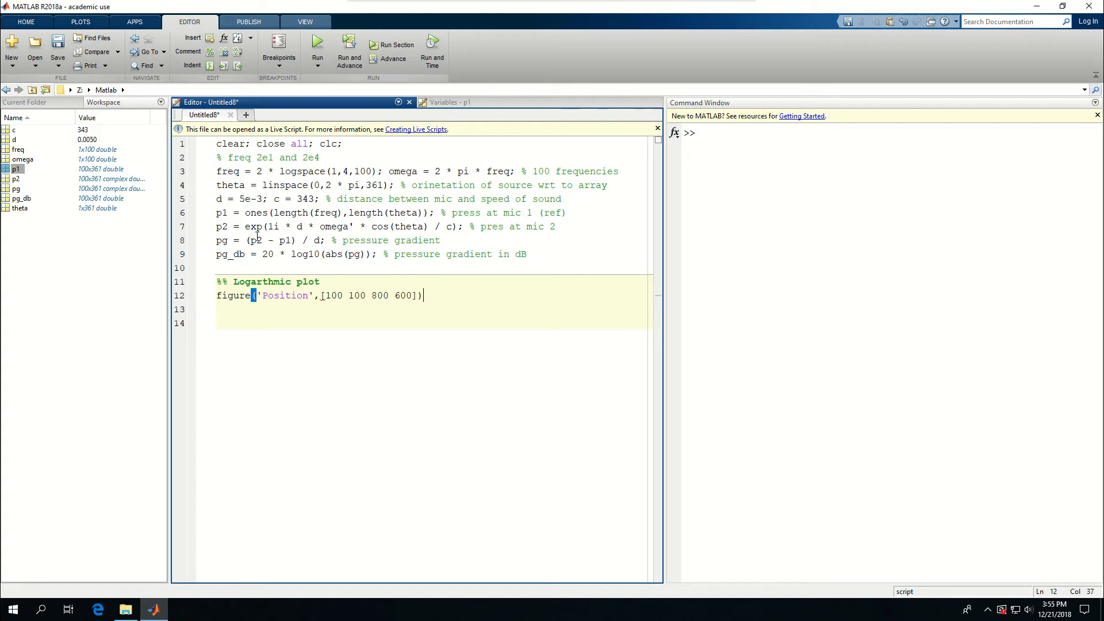
pyautogui.write(';')
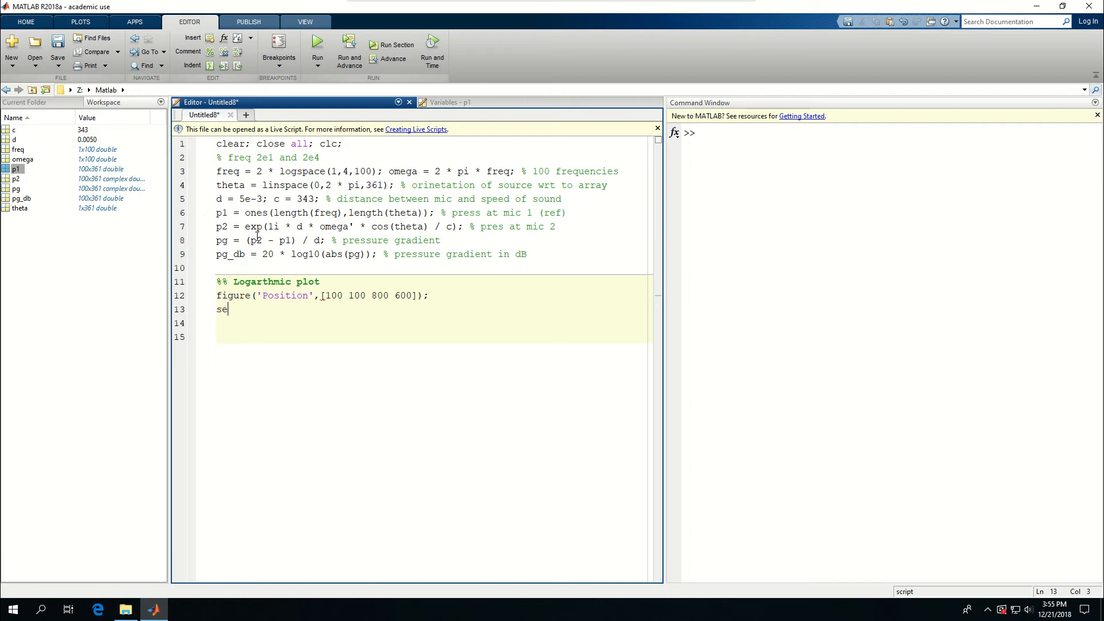
# - Begin line 13 with semilogx(freq,pg_db after checking variable sizes in the Workspace
pyautogui.write('milog')
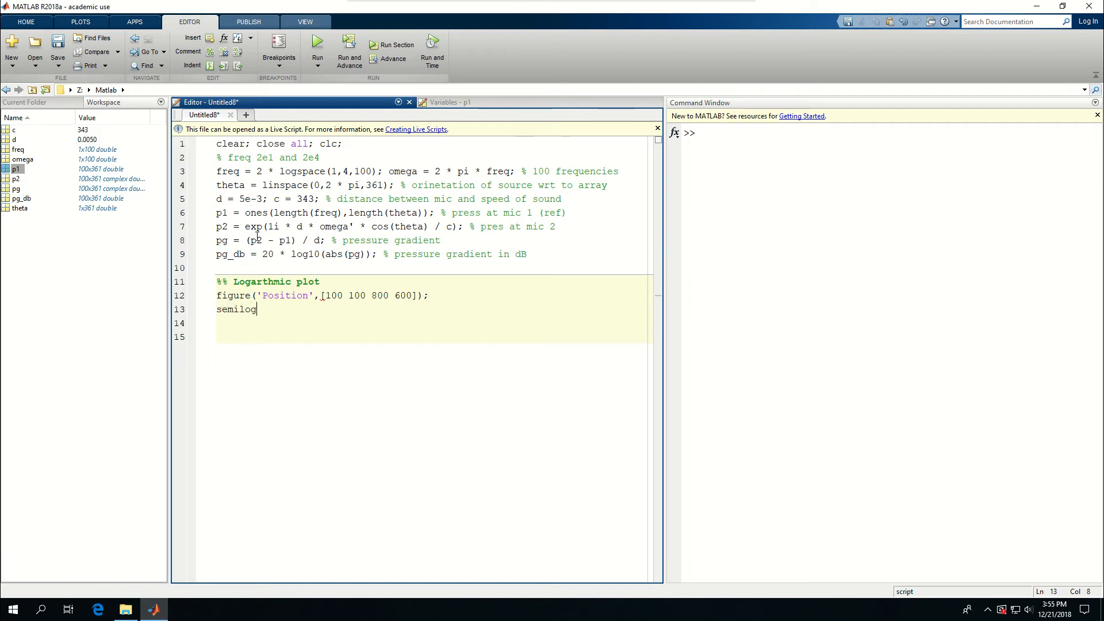
pyautogui.write('x(')
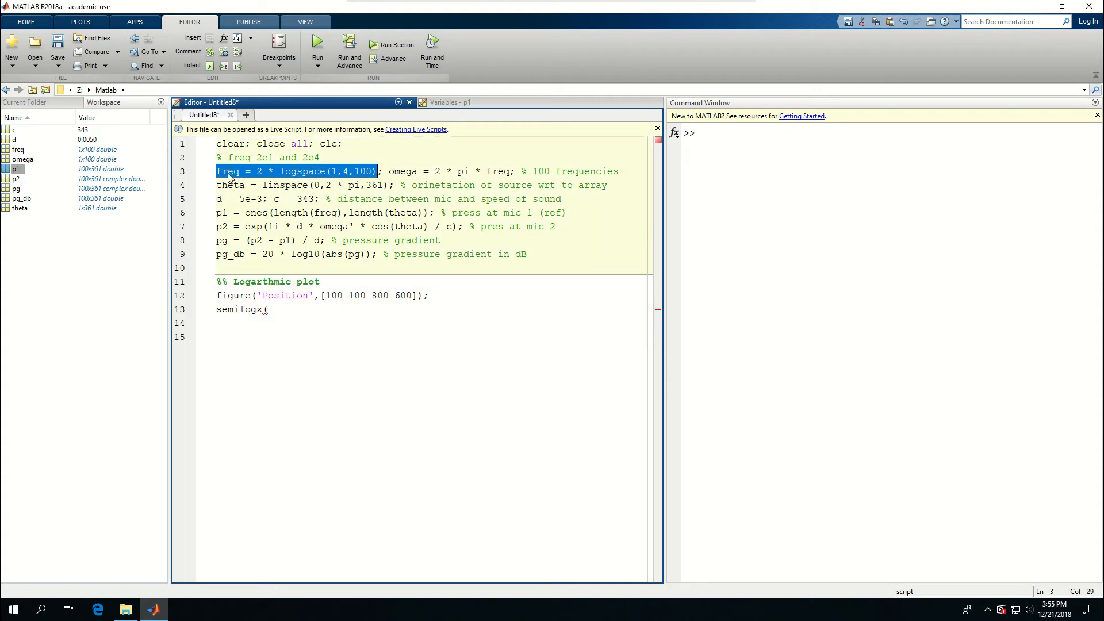
pyautogui.click(269, 310)
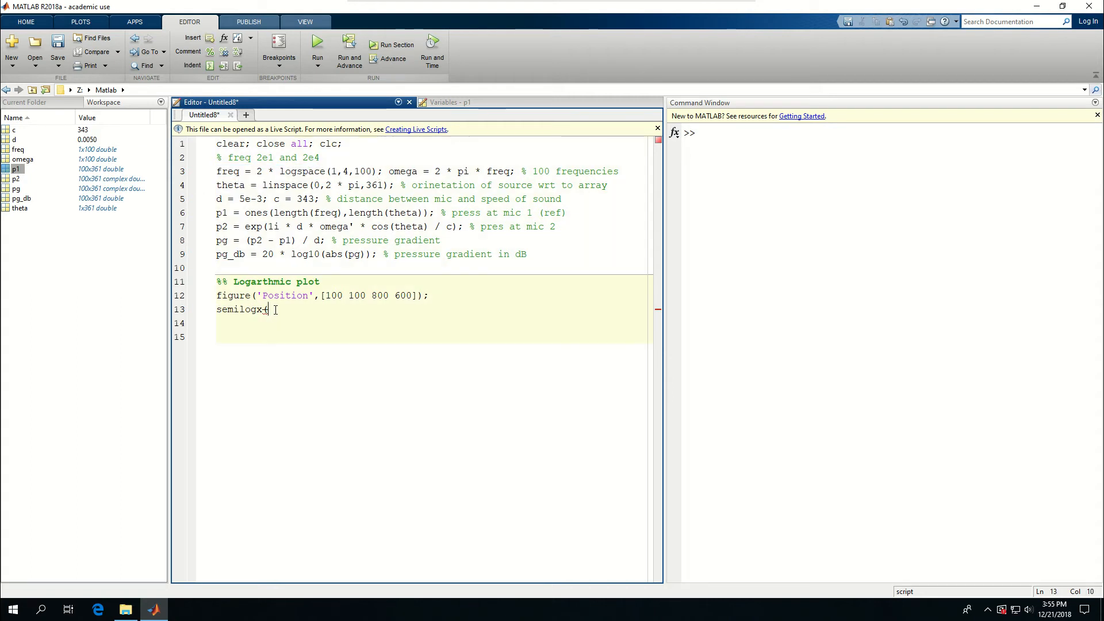
pyautogui.write('(')
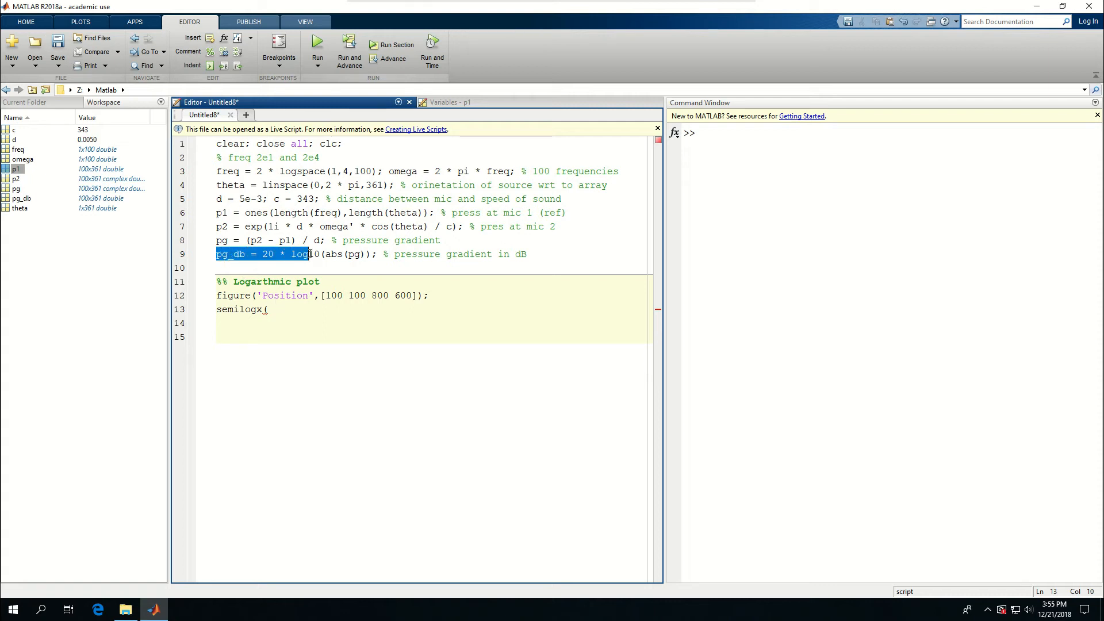
pyautogui.write('freq,pg')
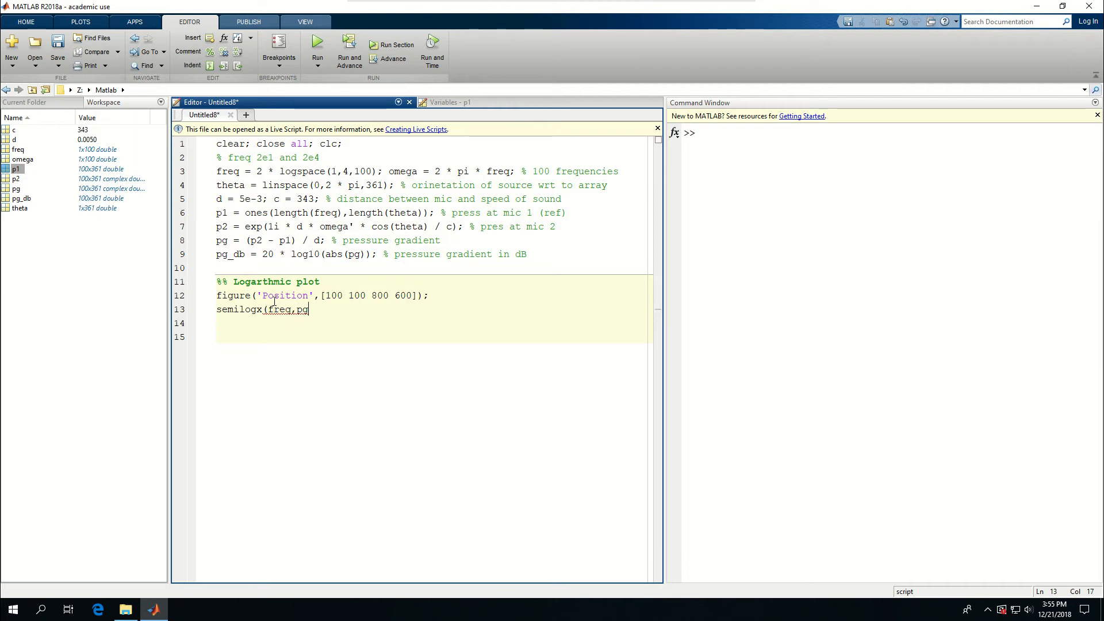
pyautogui.write('_db')
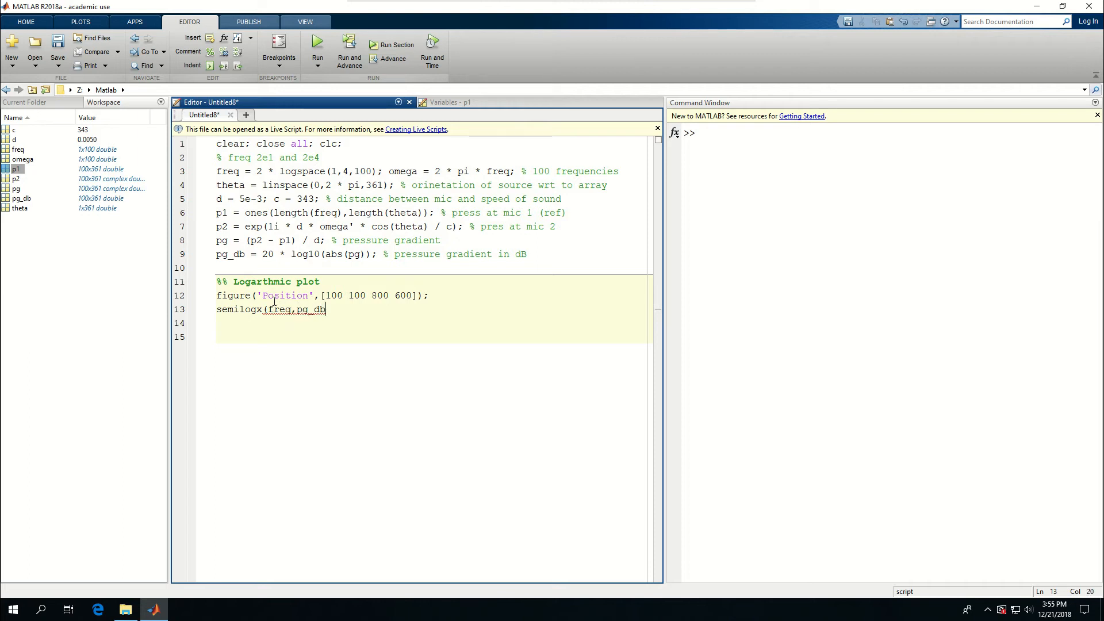
# - Complete the line as semilogx(freq,pg_db(:,1)); to plot the first angle's dB gradient
pyautogui.write('(')
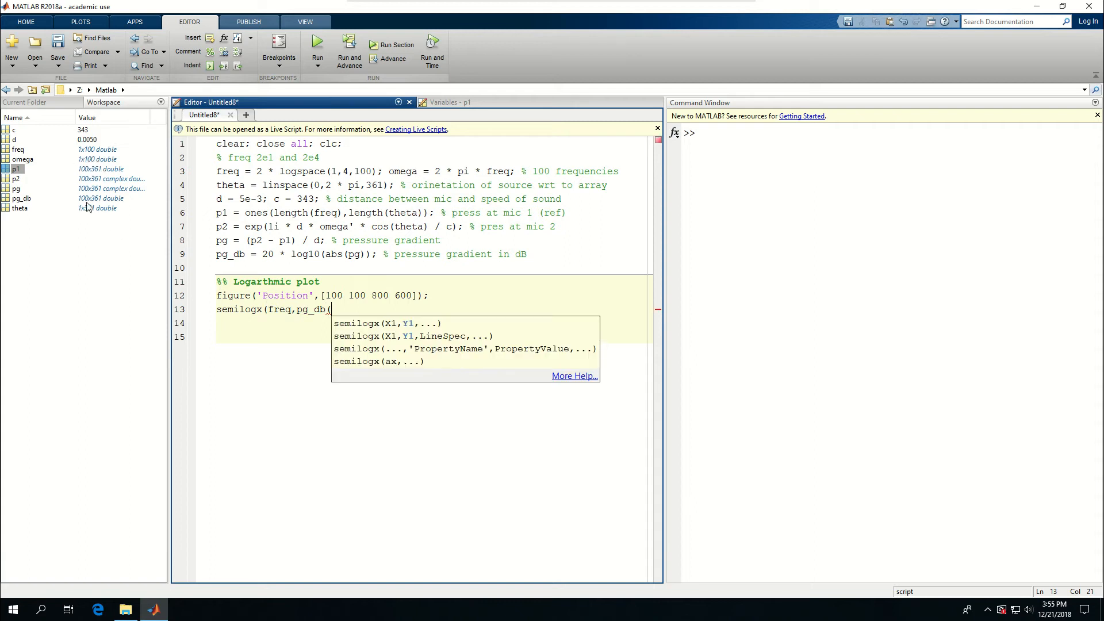
pyautogui.moveTo(92, 208)
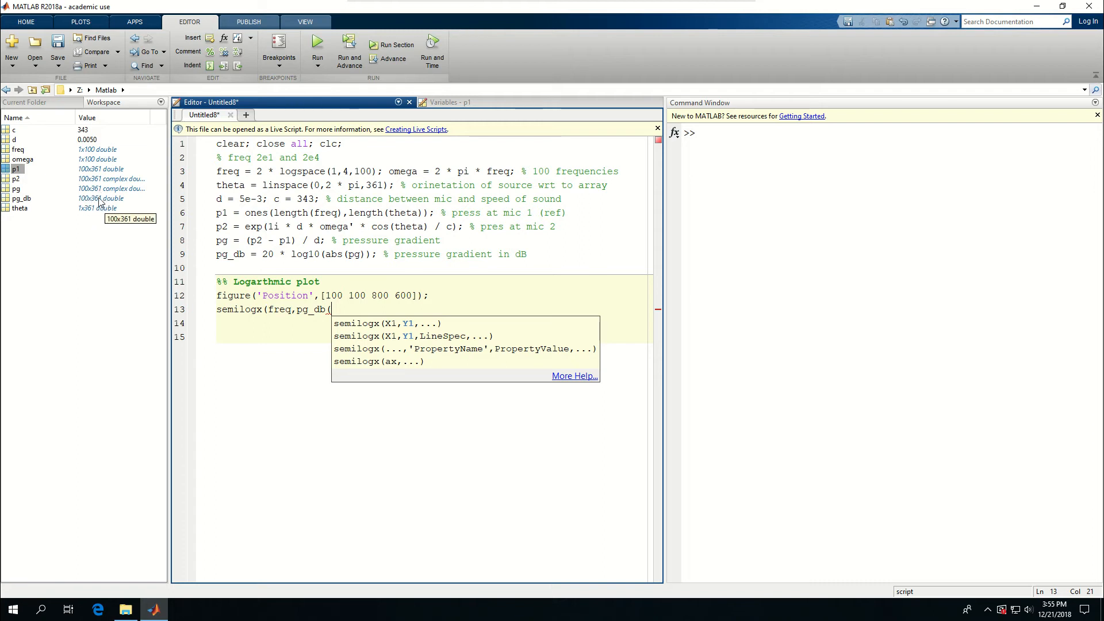
pyautogui.moveTo(371, 338)
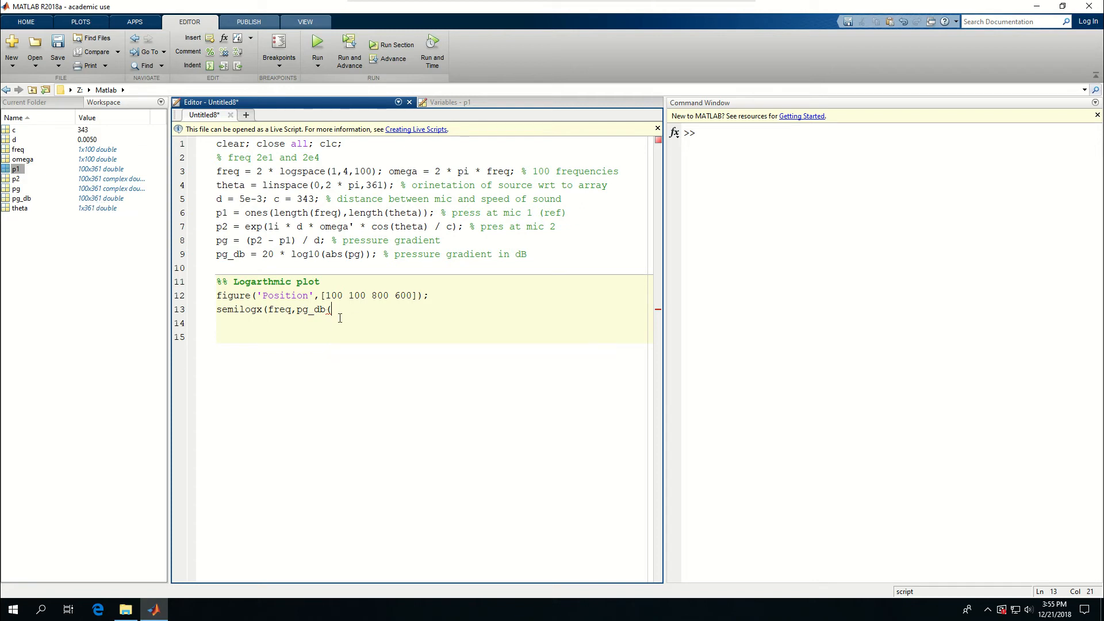
pyautogui.write(':')
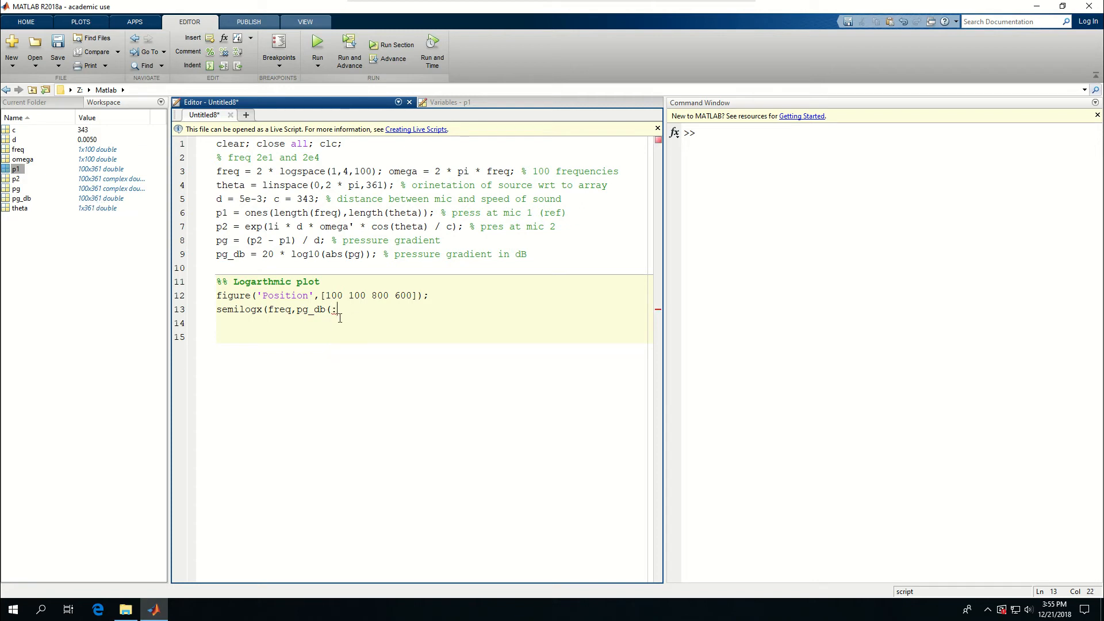
pyautogui.write(',')
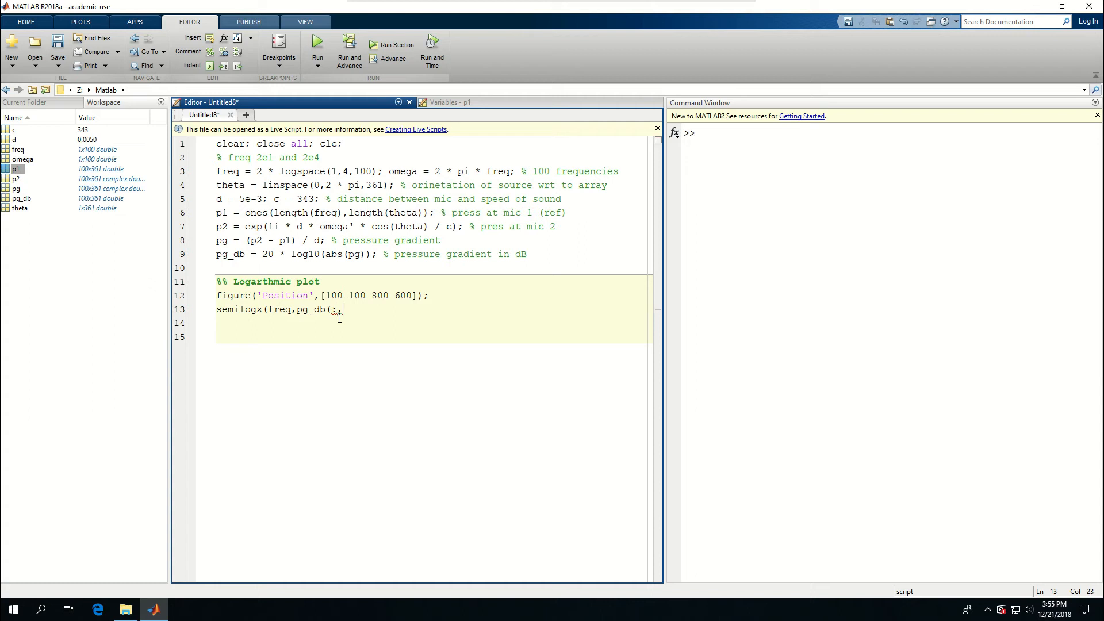
pyautogui.write('1)')
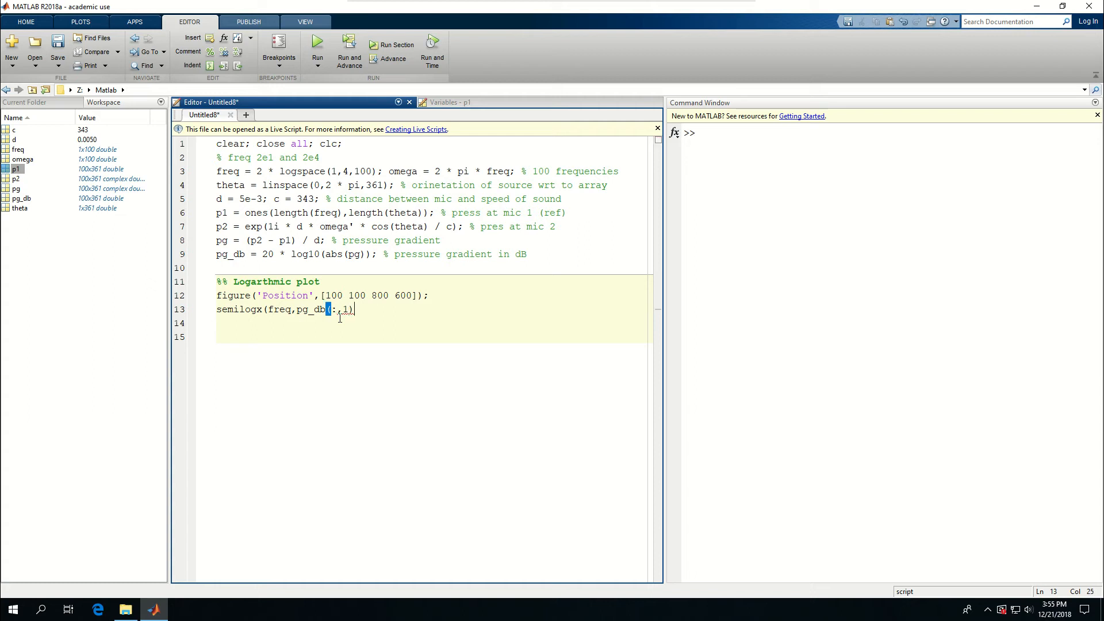
pyautogui.write(')')
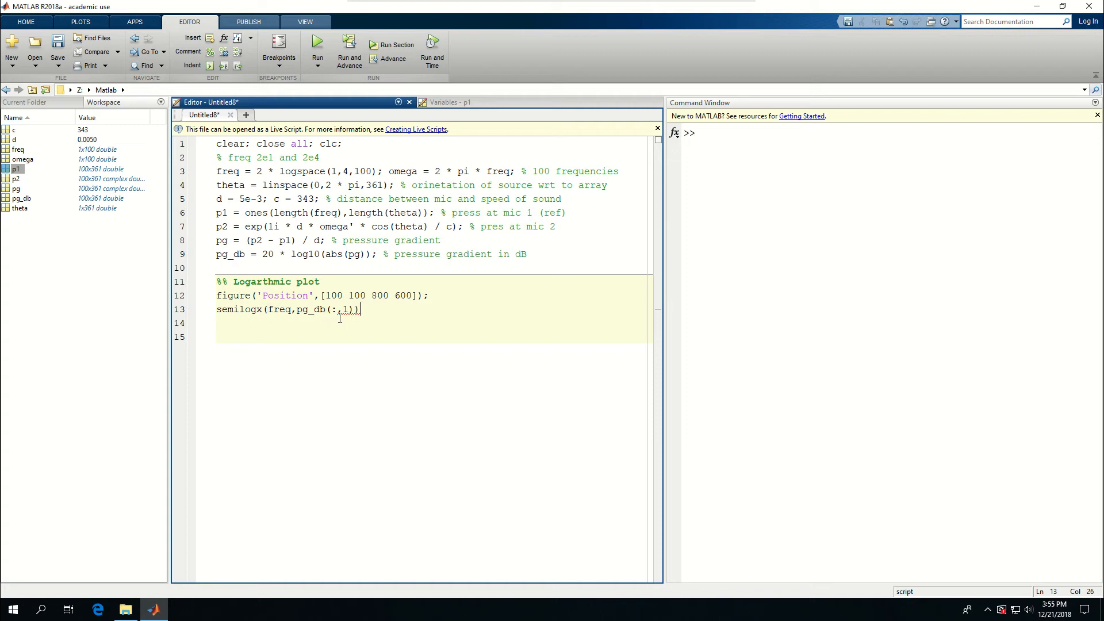
pyautogui.write(';')
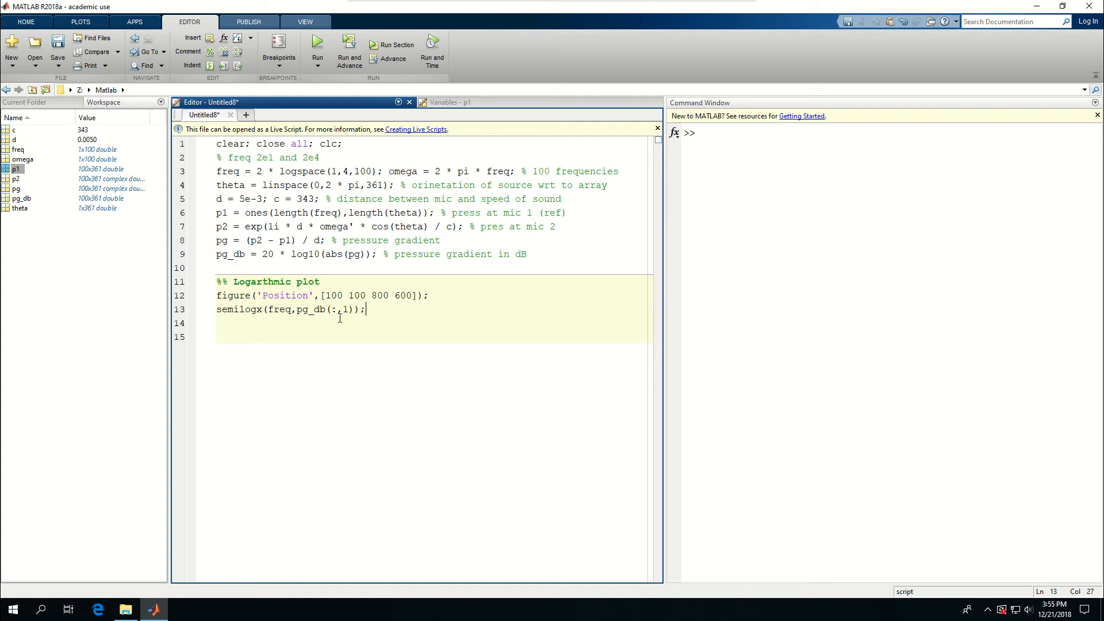
# - Run the script to preview the semilog plot of pg_db versus freq, then close Figure 1
pyautogui.click(317, 43)
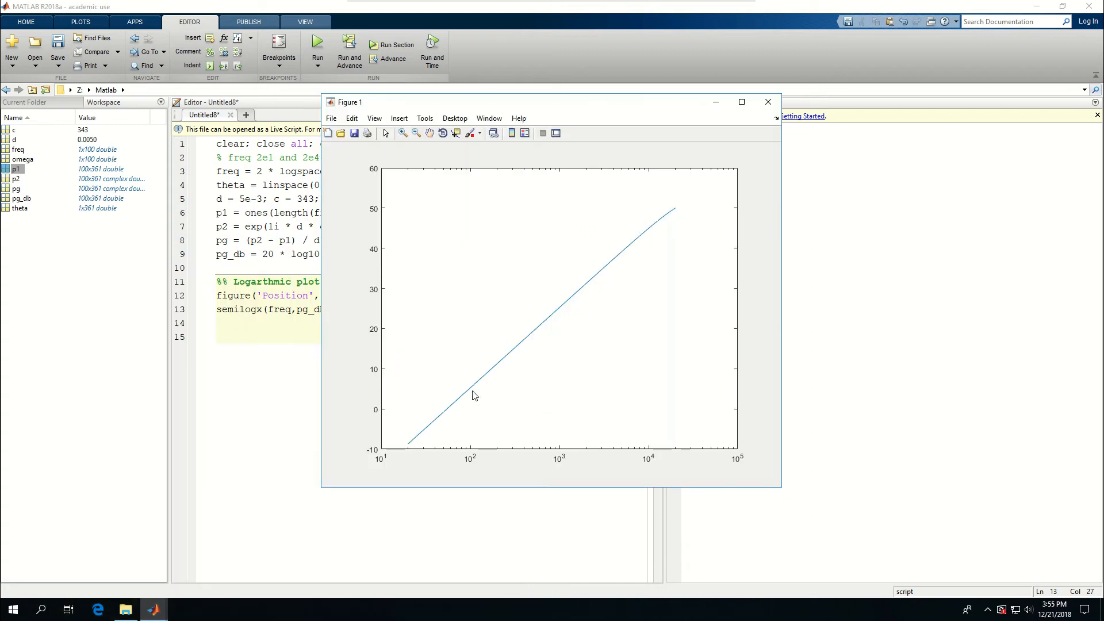
pyautogui.moveTo(386, 441)
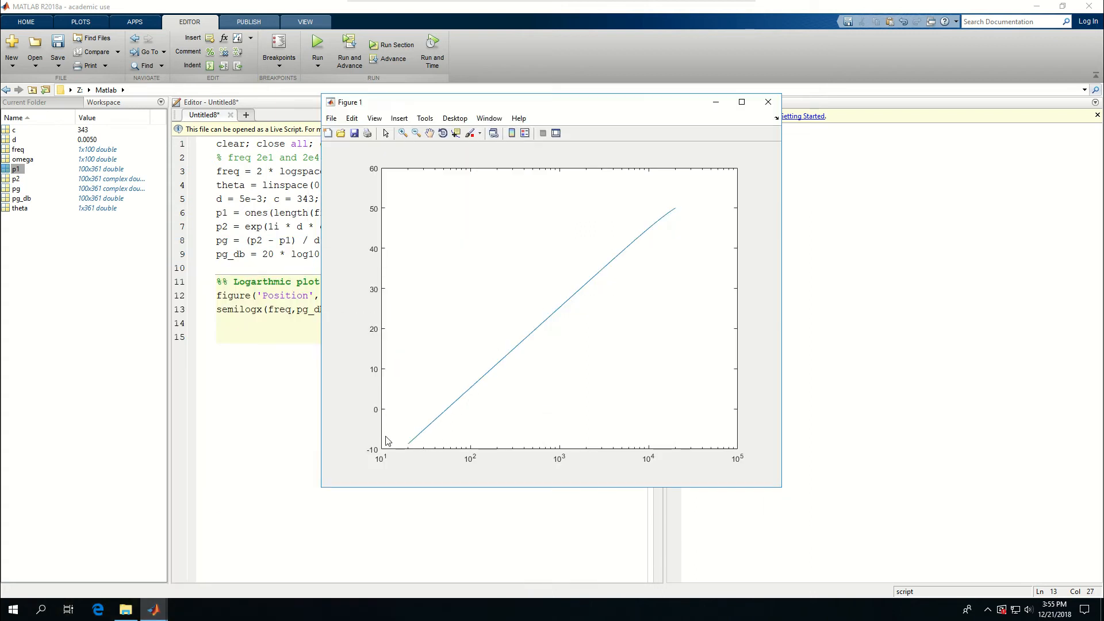
pyautogui.moveTo(767, 102)
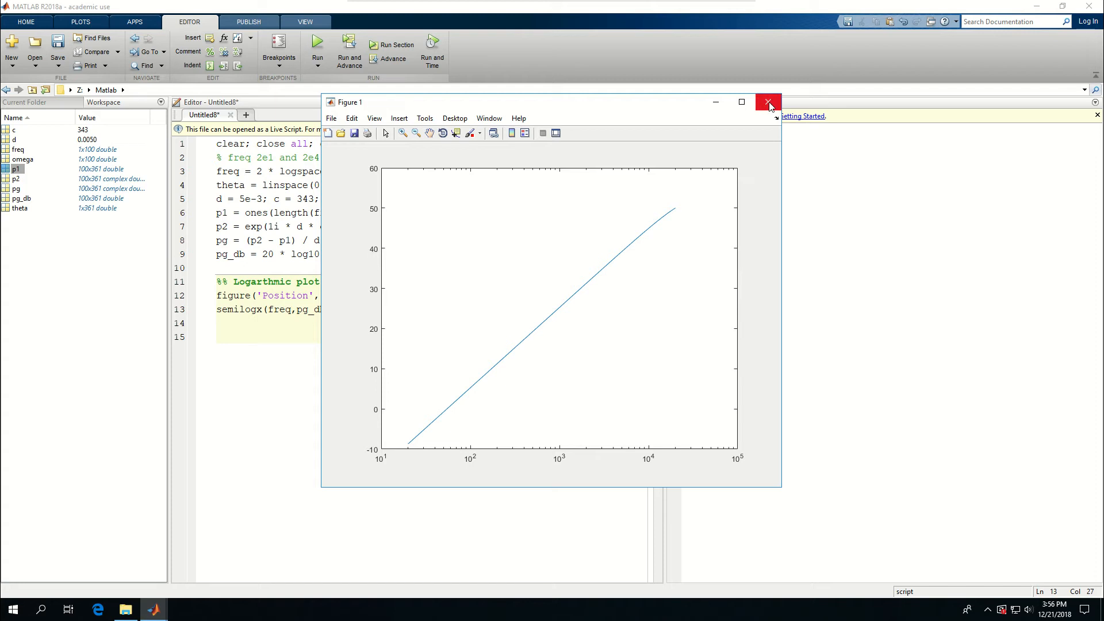
pyautogui.click(768, 102)
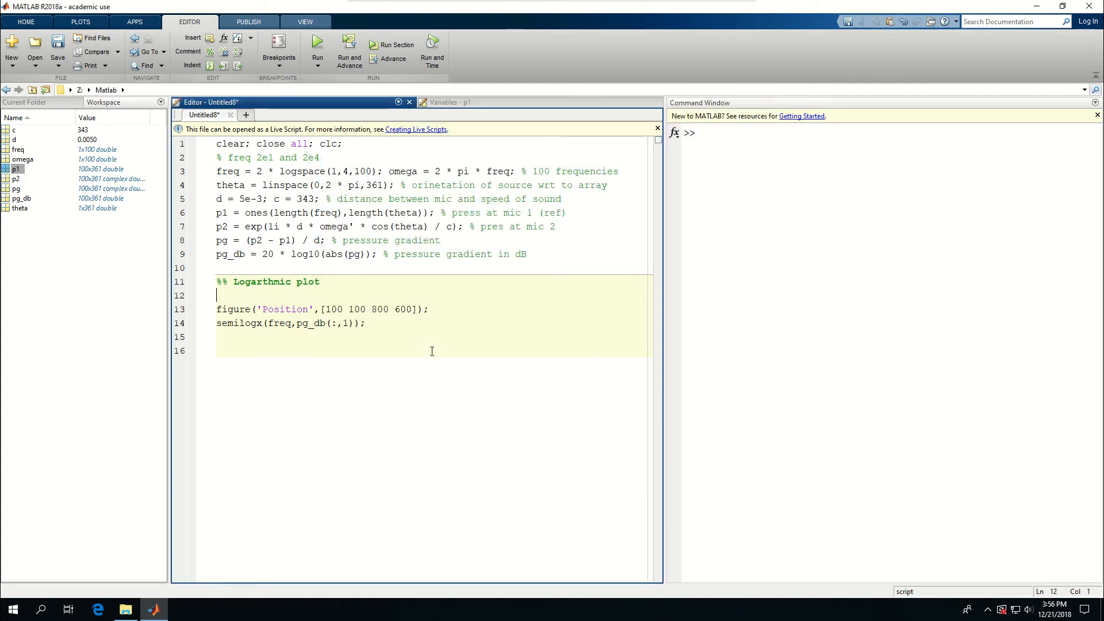
# - Add ang = deg2rad([0 30 45 60 90]); on line 12 of the script
pyautogui.write('ang =')
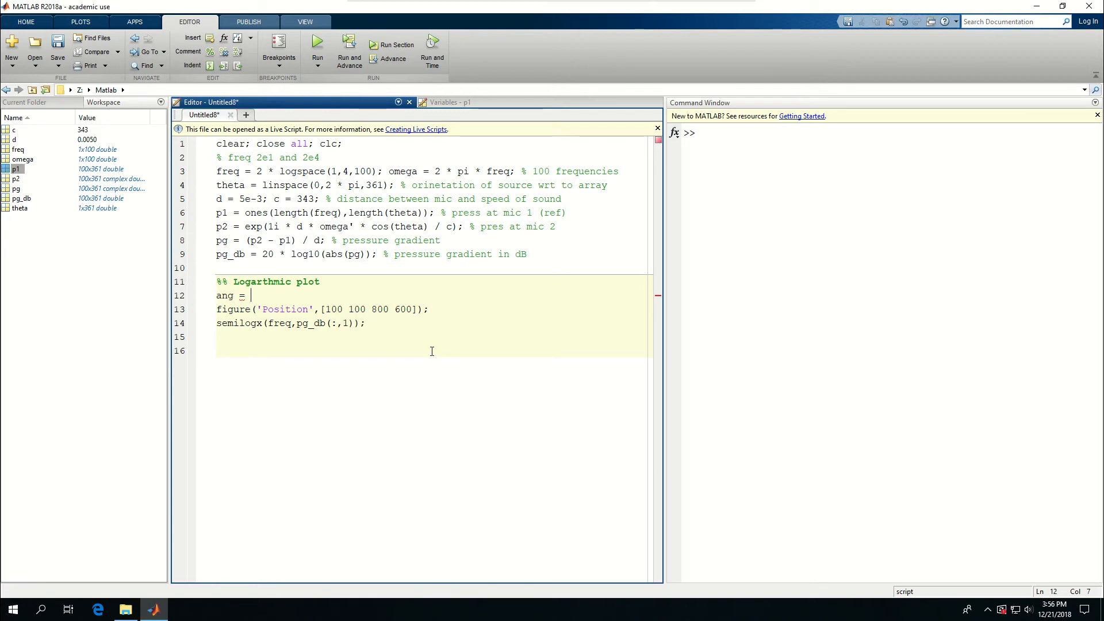
pyautogui.write('[0')
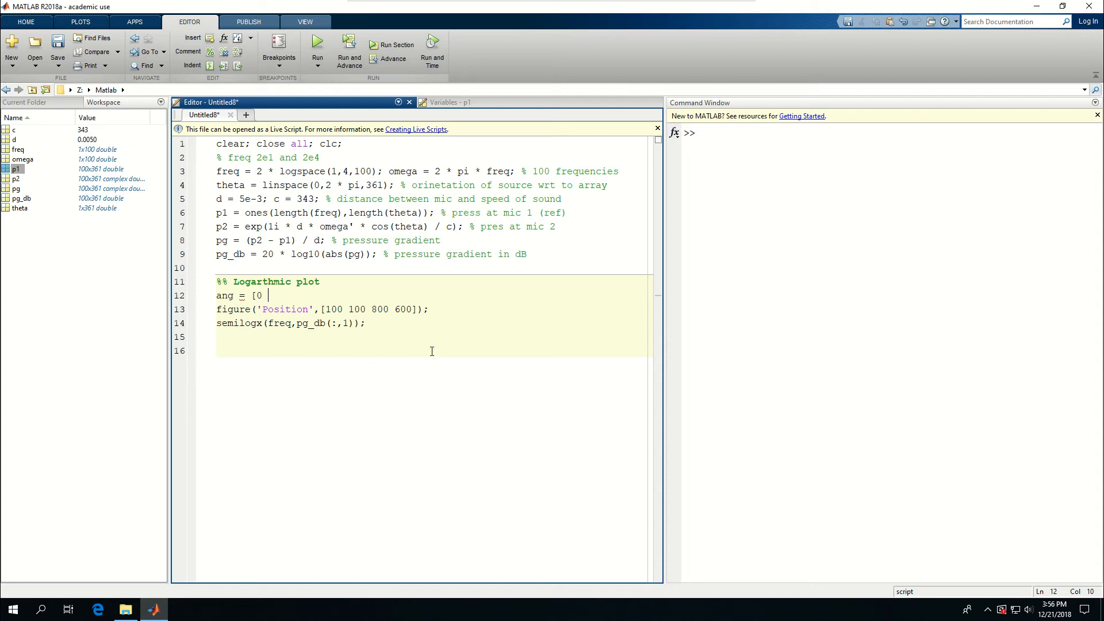
pyautogui.write('30')
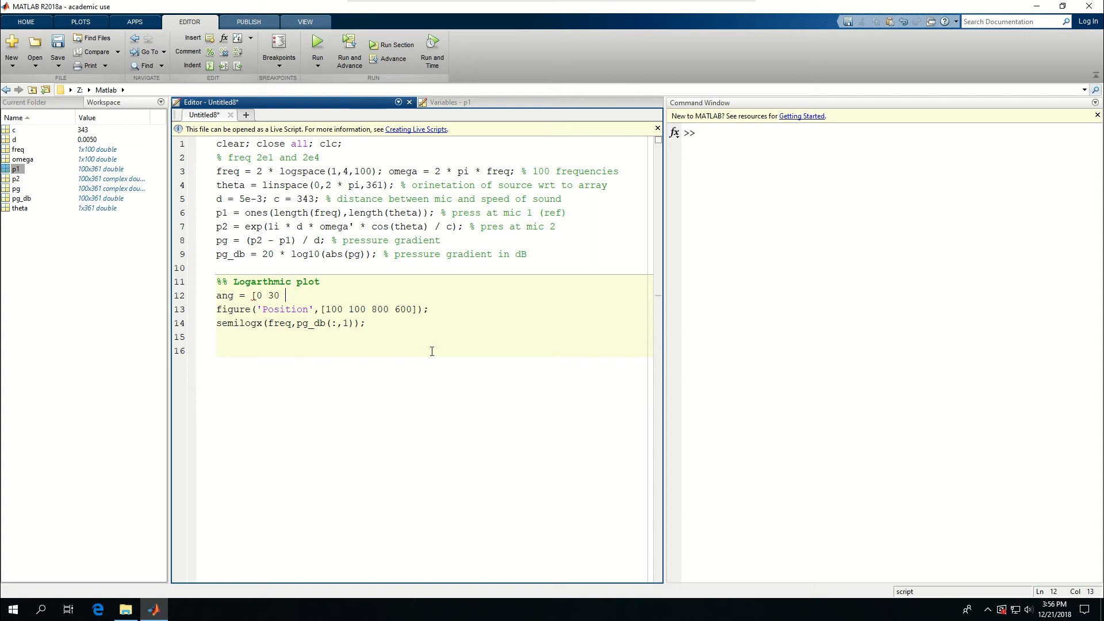
pyautogui.write('45 60')
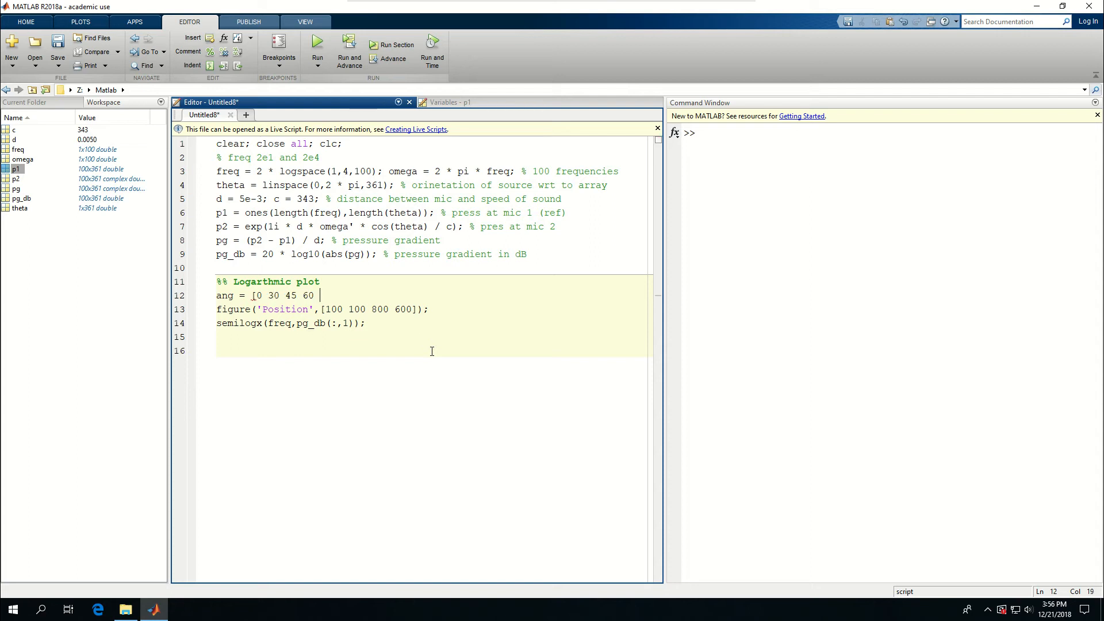
pyautogui.write('90')
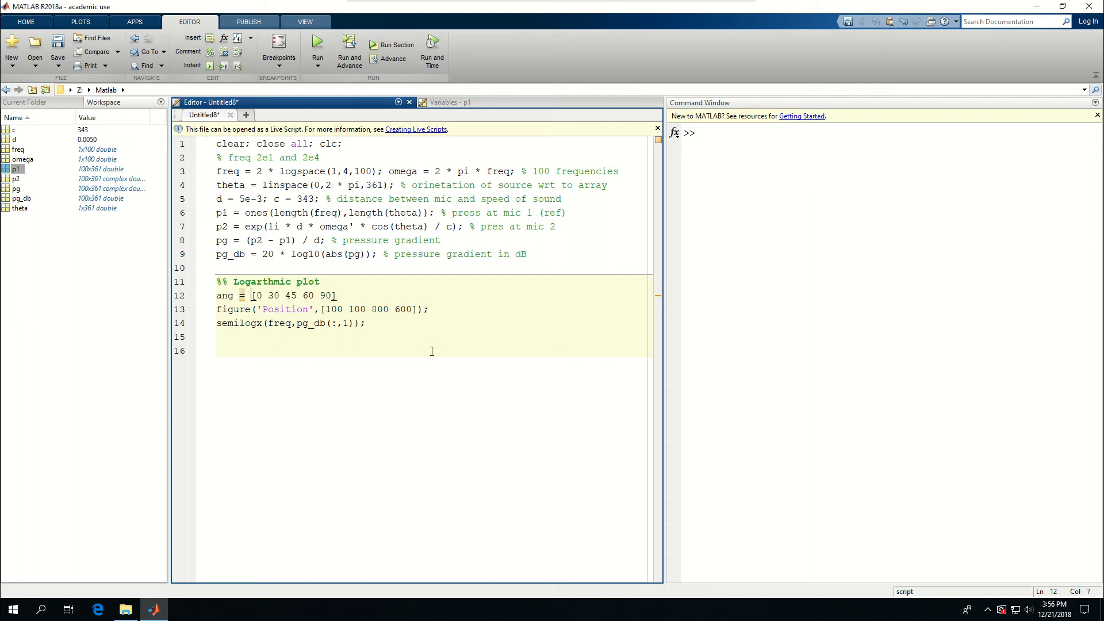
pyautogui.write('deg2')
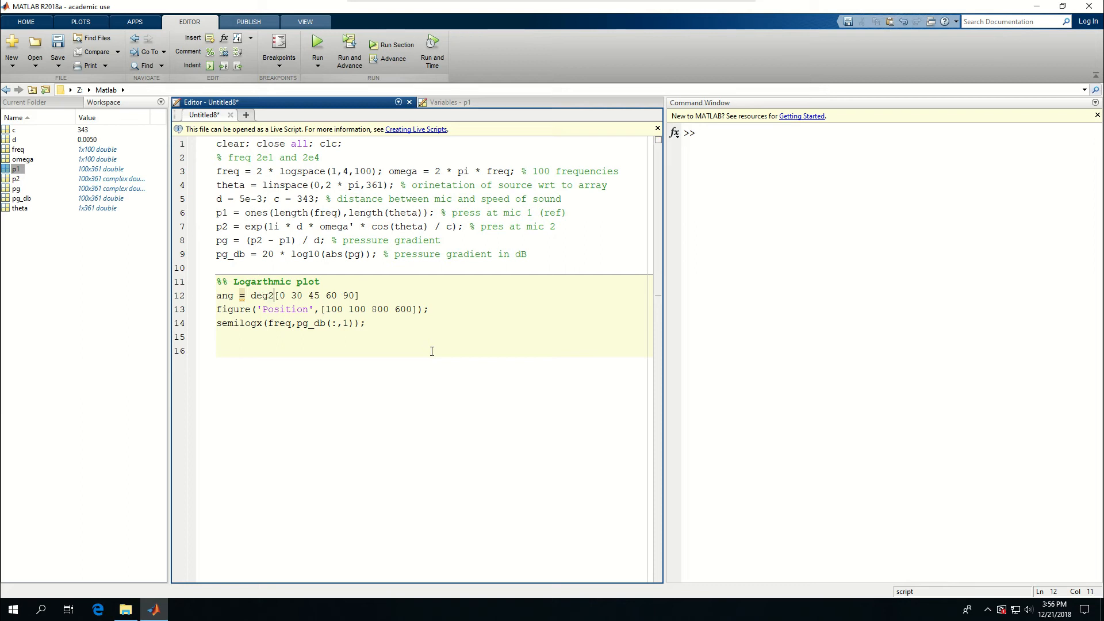
pyautogui.write('rad([')
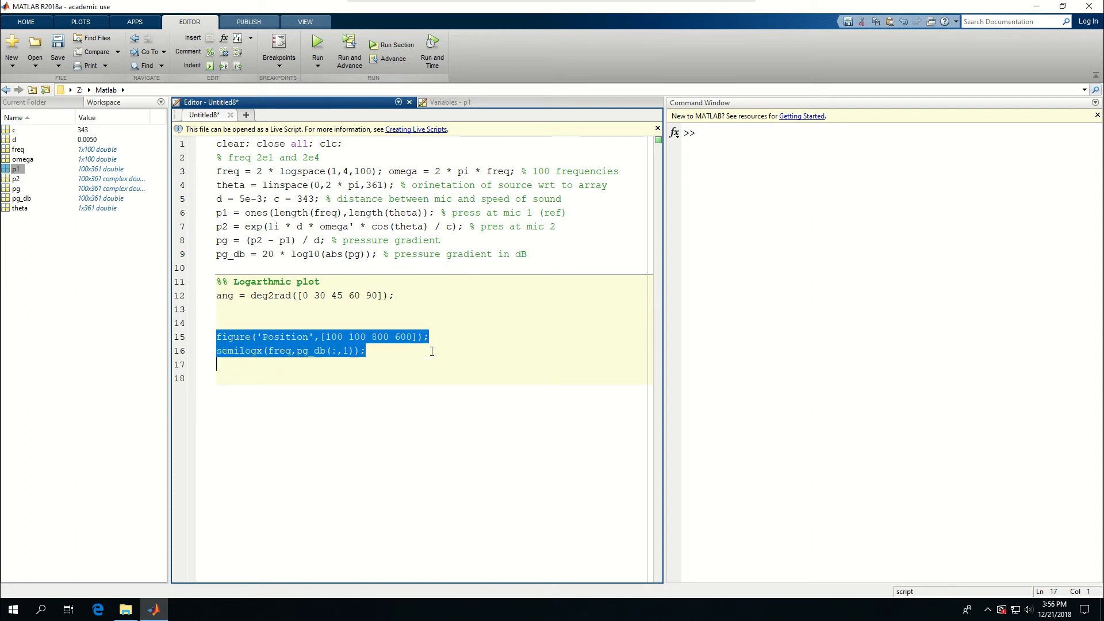
# - Comment out the old figure and semilogx lines
pyautogui.click(188, 50)
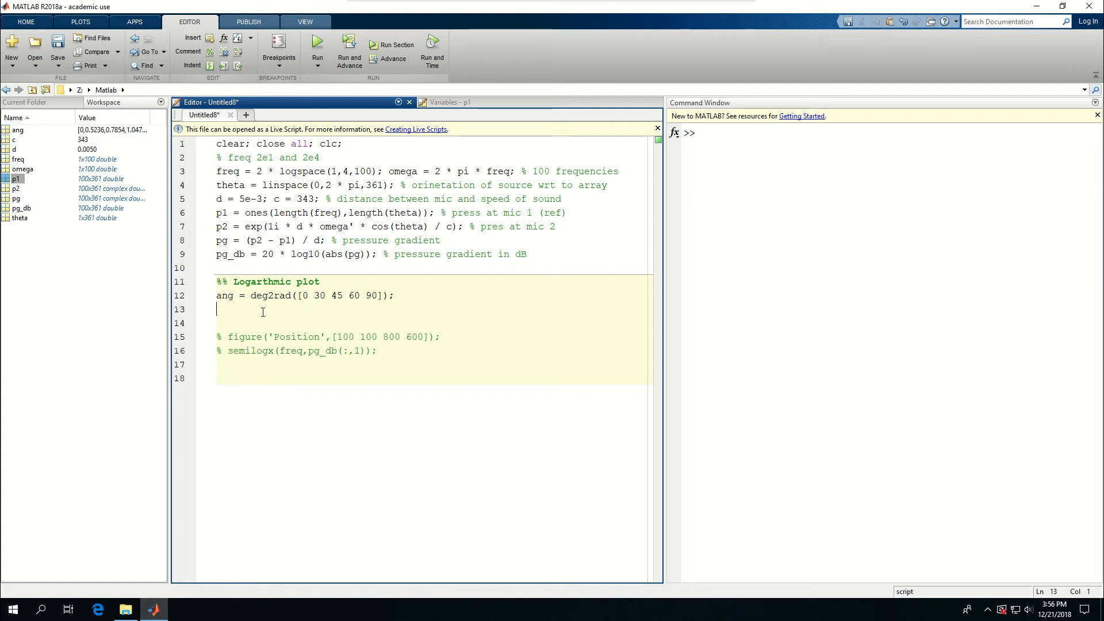
# - Start a loop for cnt=1:length(ang) in the plot section
pyautogui.write('for')
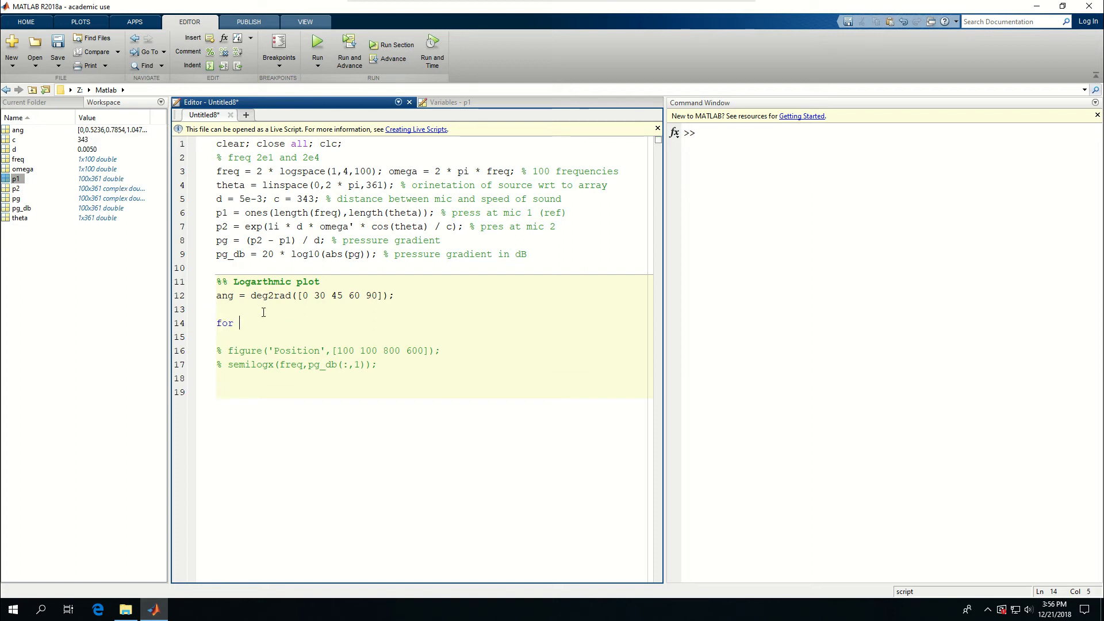
pyautogui.write('cnt=1')
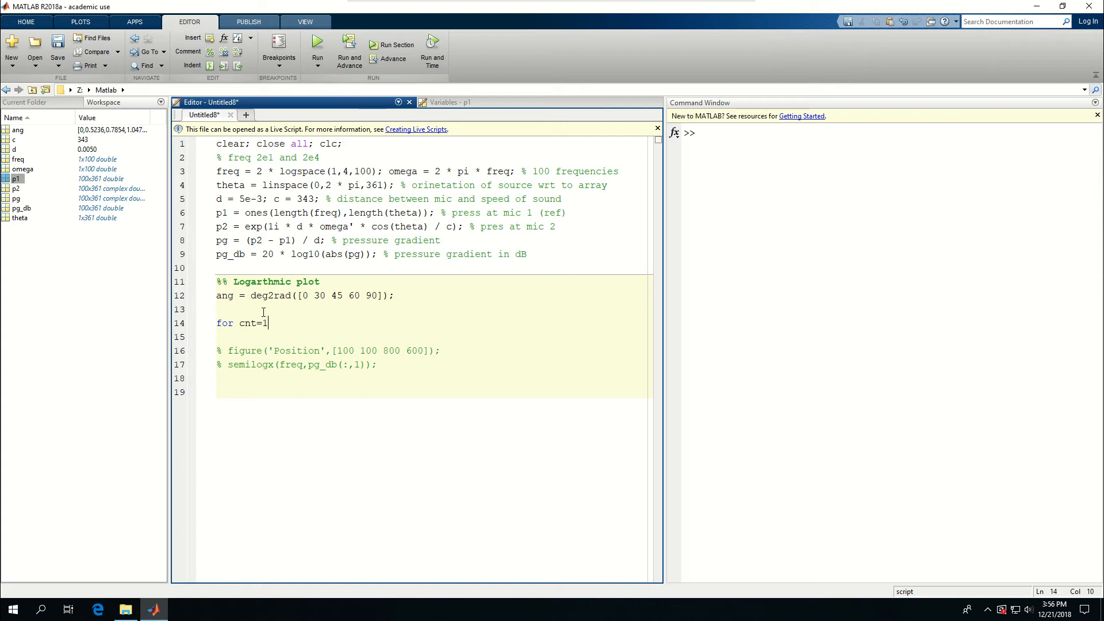
pyautogui.write(':length')
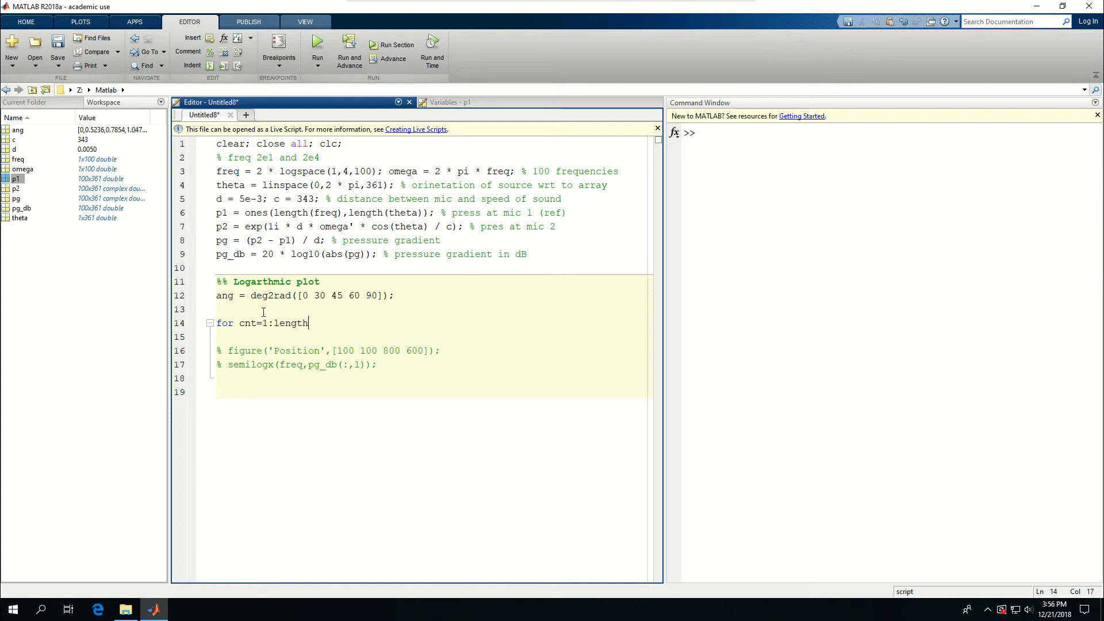
pyautogui.write('(ang)')
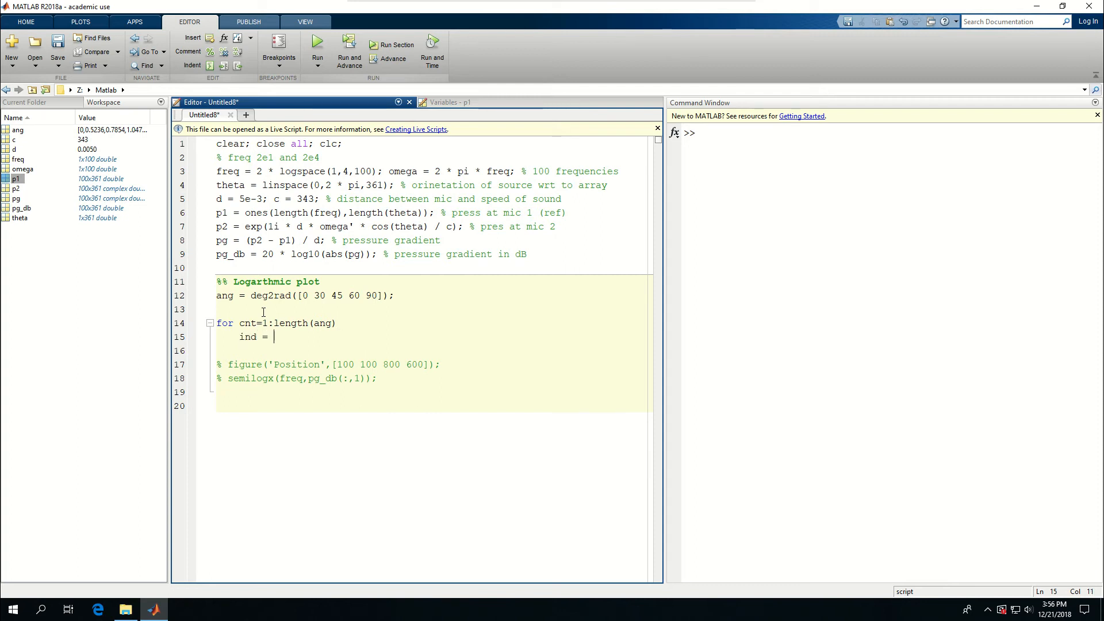
# - Add ind = find(theta==ang(cnt)); and end, then run the section to print indices 1, 31, 46, 61, 91
pyautogui.write('find(')
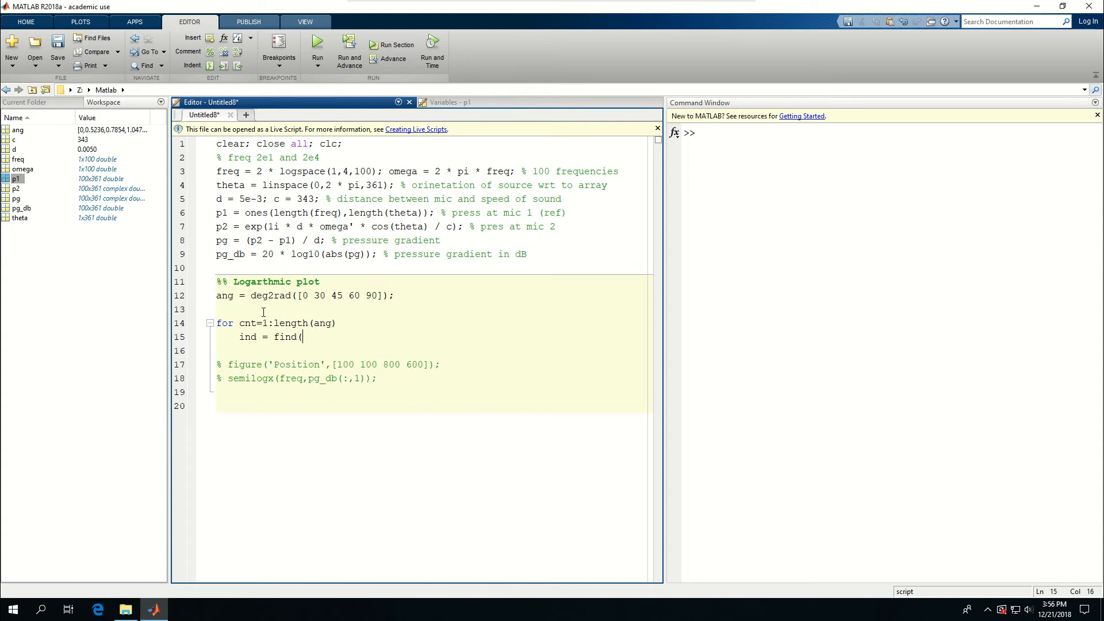
pyautogui.write('theta==')
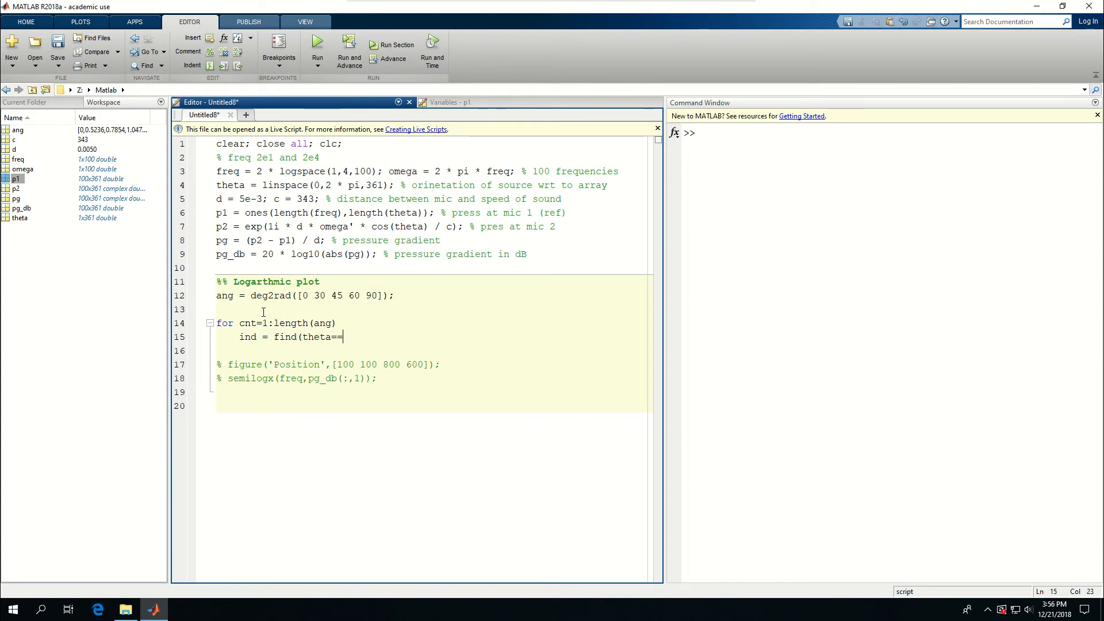
pyautogui.write('ang')
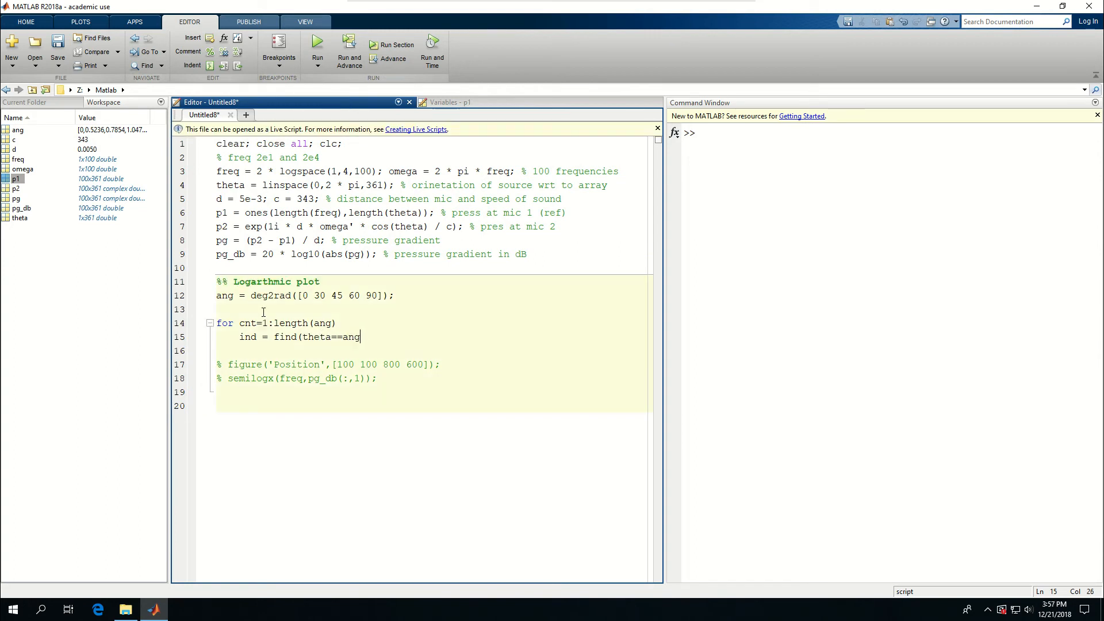
pyautogui.write('(cnt))')
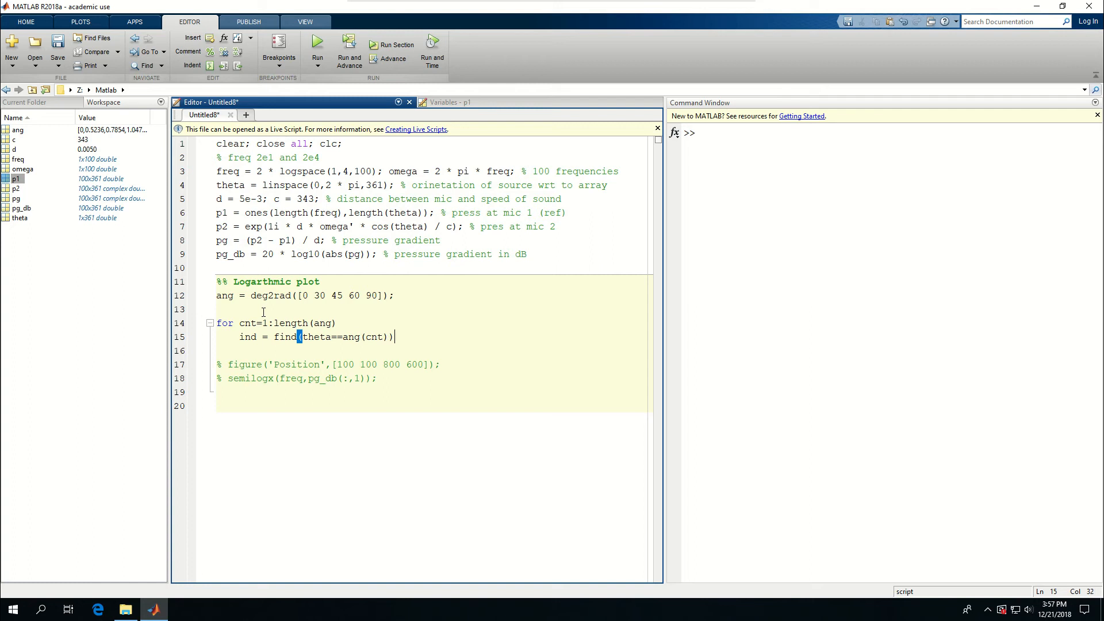
pyautogui.write('e')
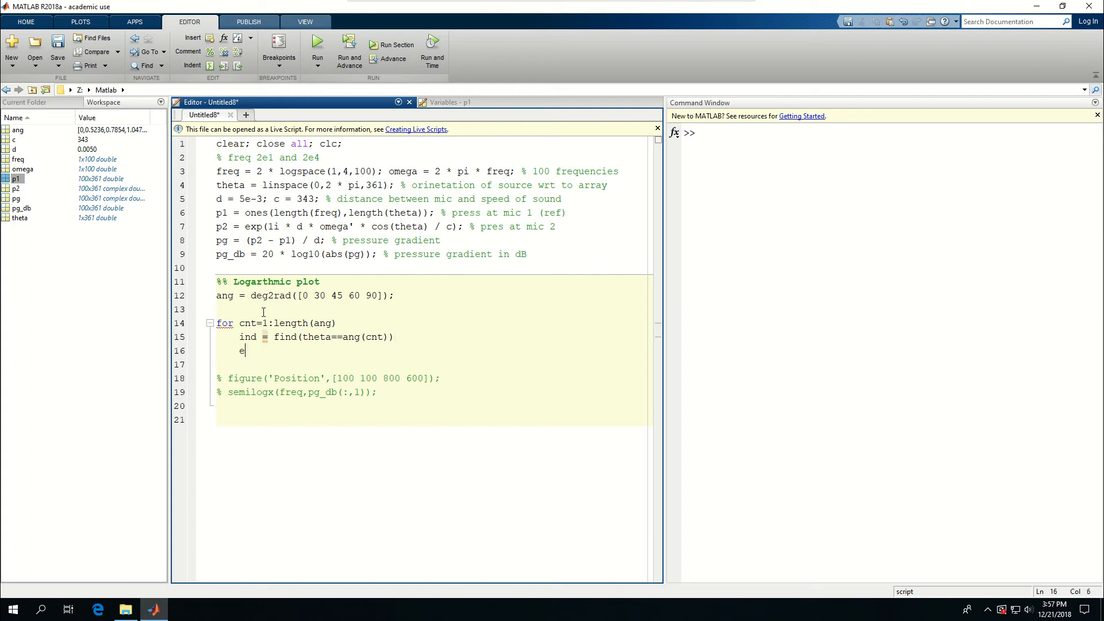
pyautogui.write('nd')
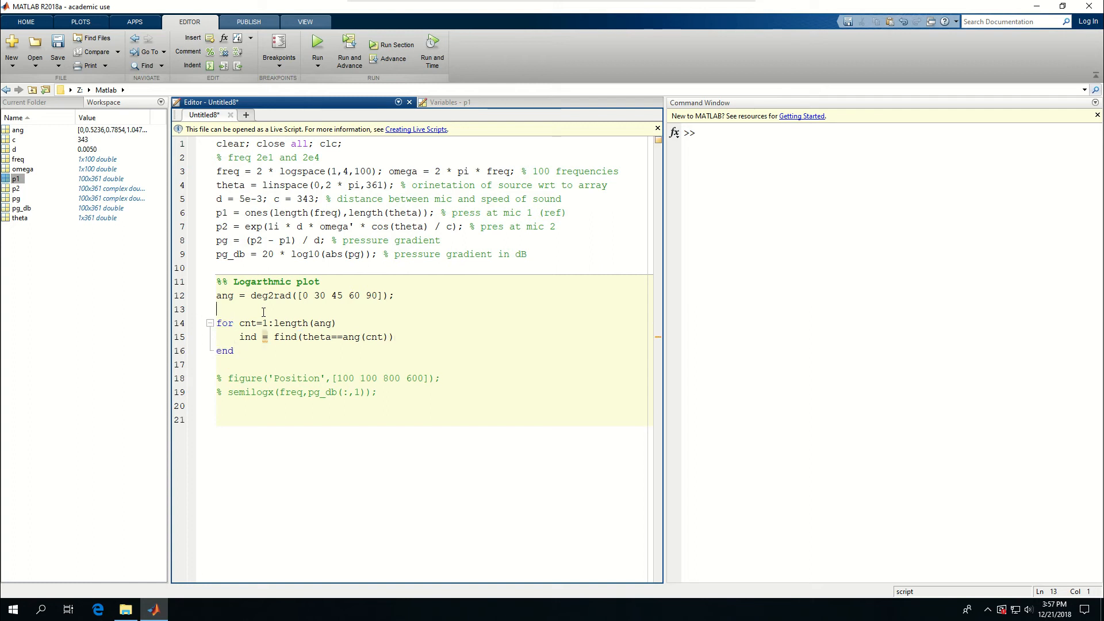
pyautogui.click(234, 322)
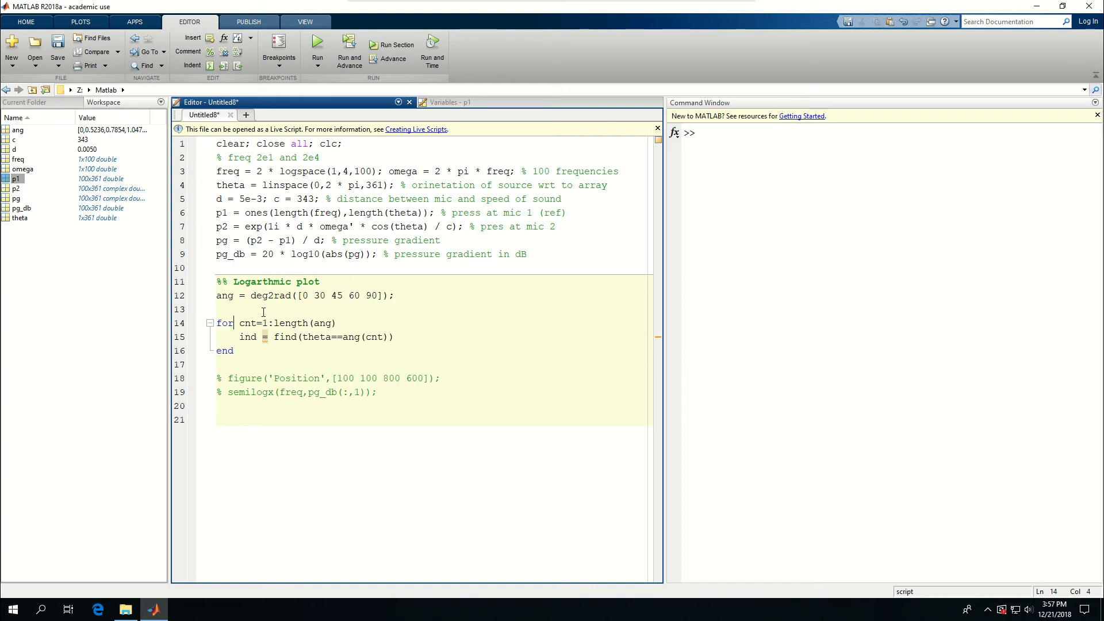
pyautogui.click(317, 40)
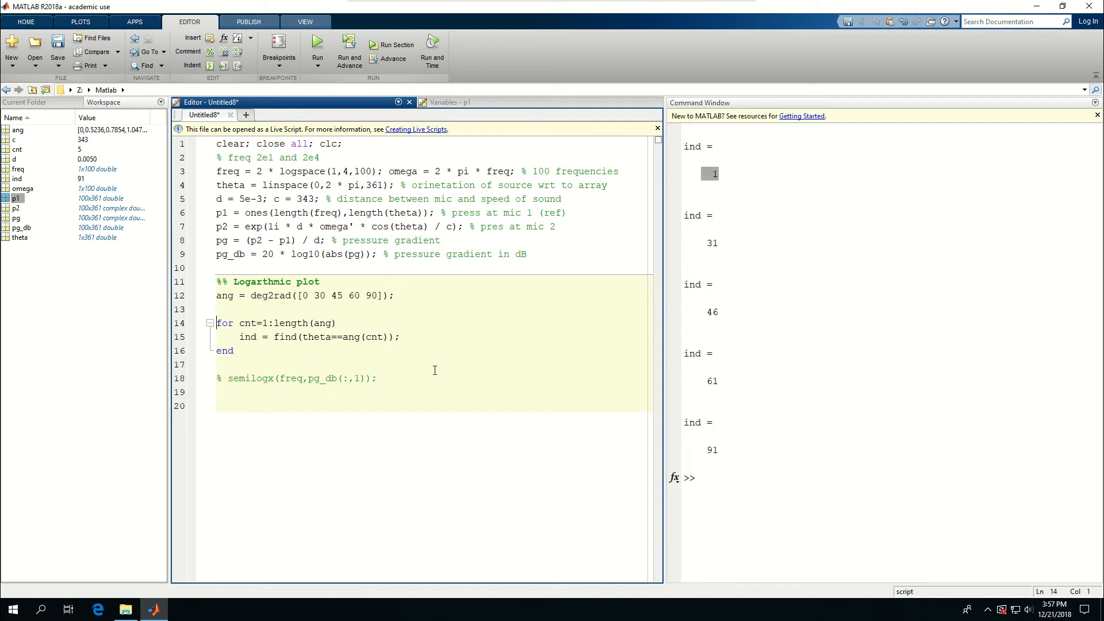
pyautogui.write("figure('Position',[100 100 800 600]);")
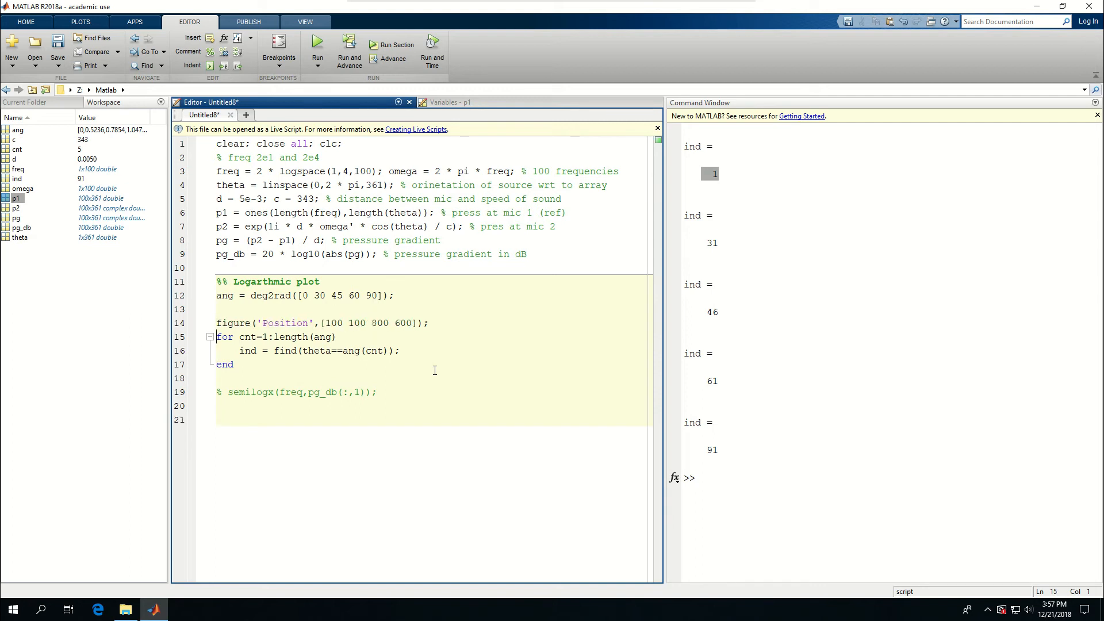
# - Move the semilogx line inside the loop, plotting pg_db(:,ind) instead of column 1
pyautogui.click(225, 392)
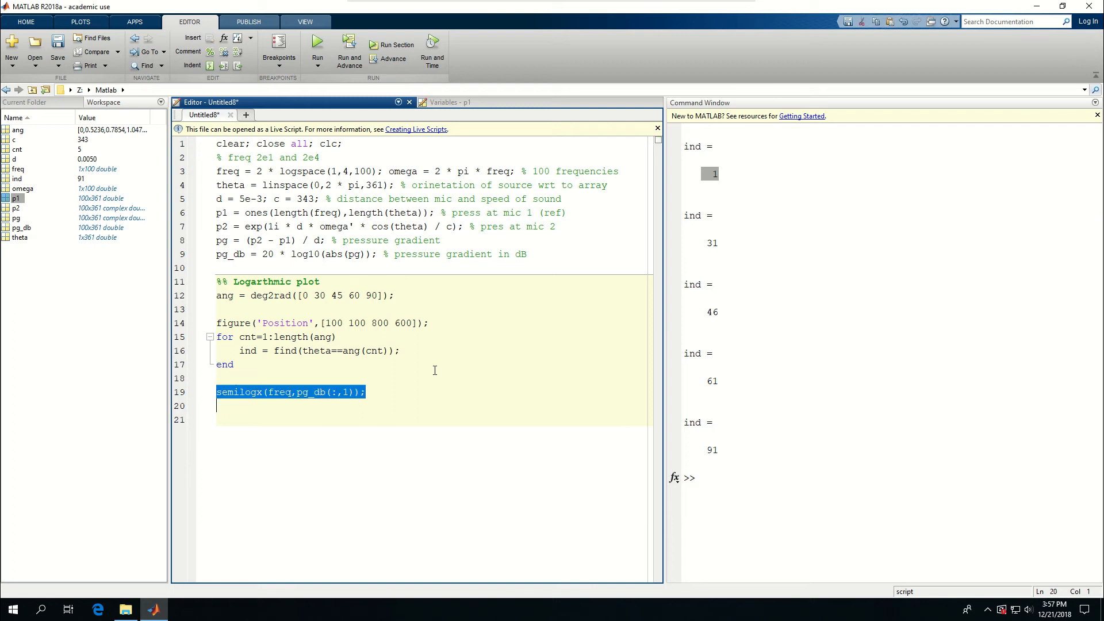
pyautogui.press('Delete')
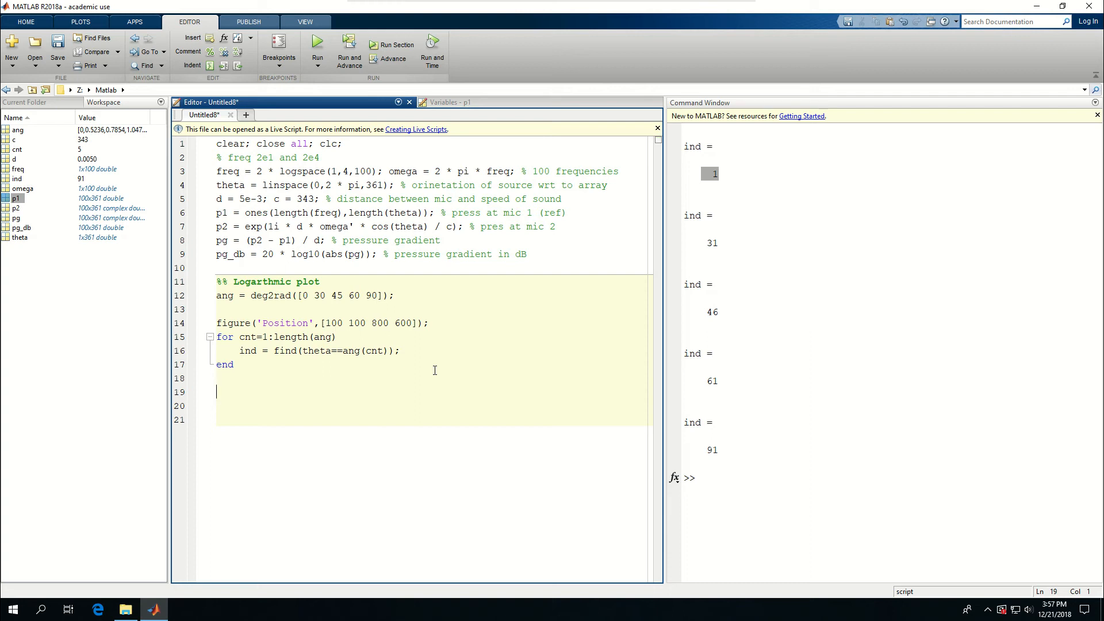
pyautogui.write('semilogx(freq,pg_db(:,1));')
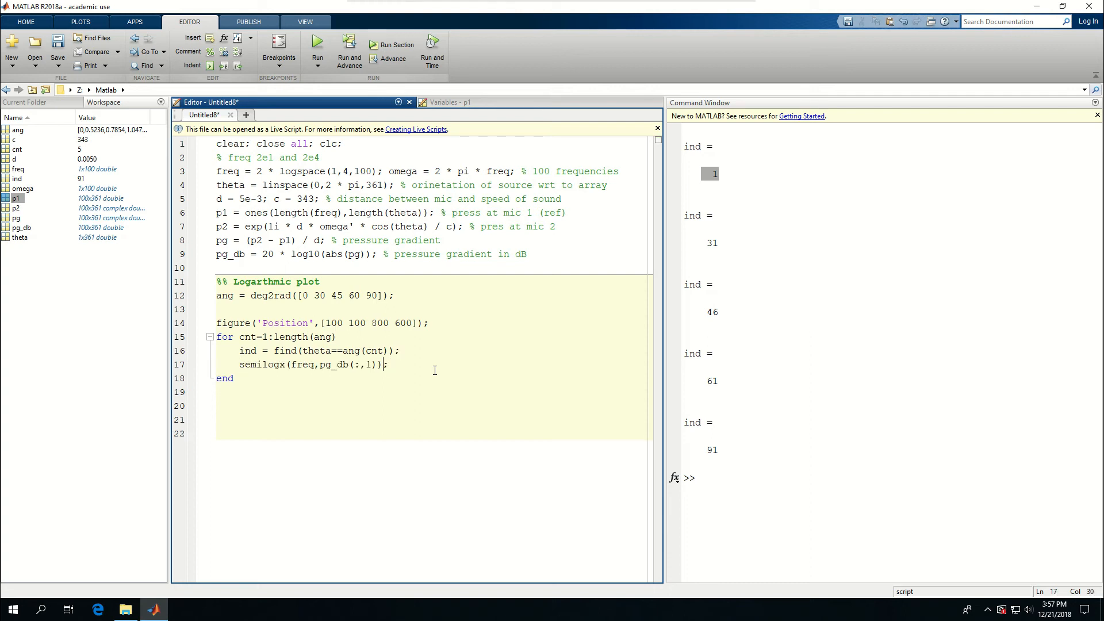
pyautogui.write('ind')
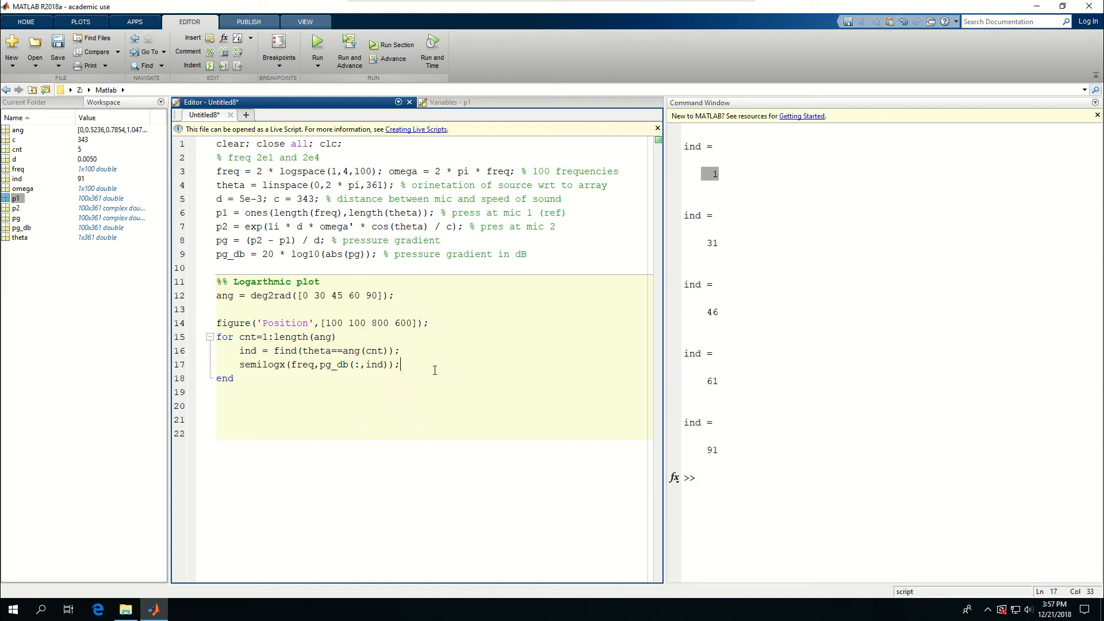
# - Add hold on; after the plot line and run the section to draw the overlaid curves
pyautogui.write('hold o')
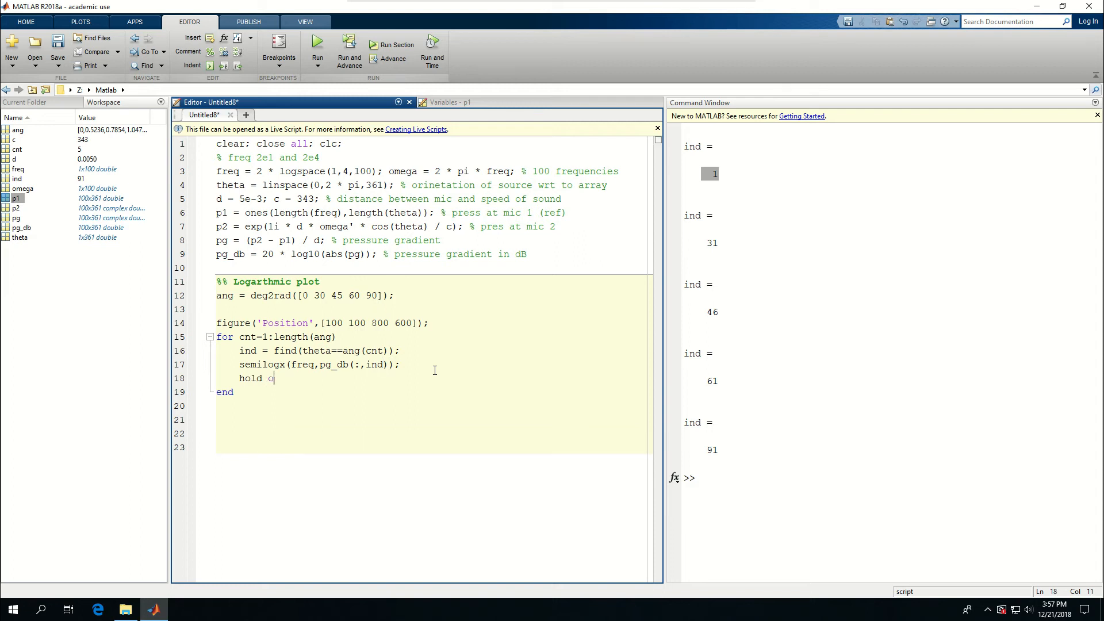
pyautogui.write('n')
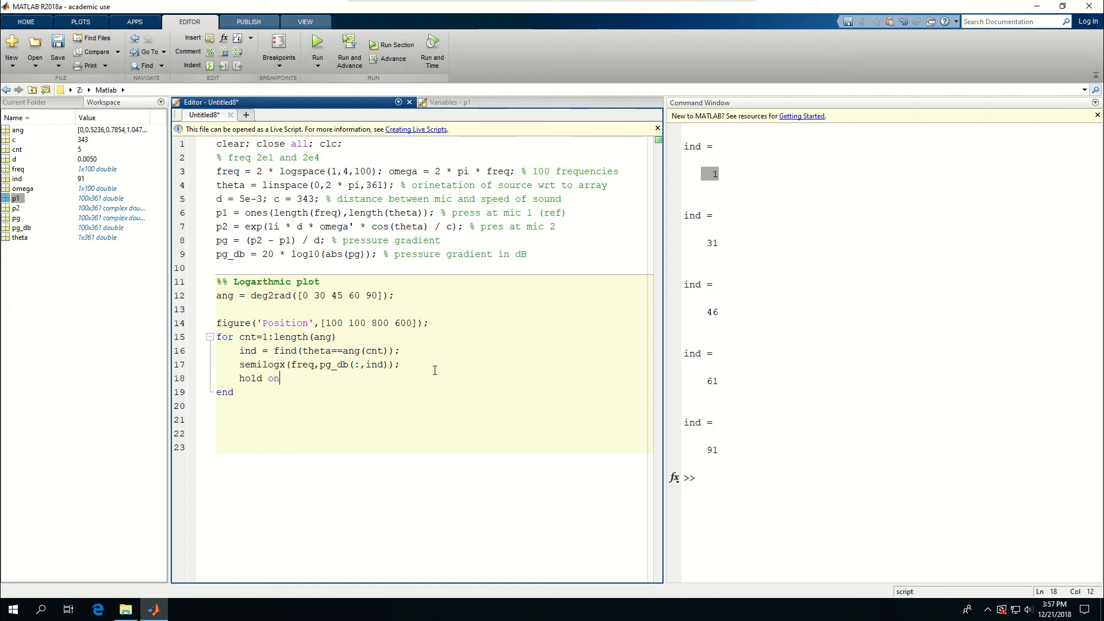
pyautogui.write(';')
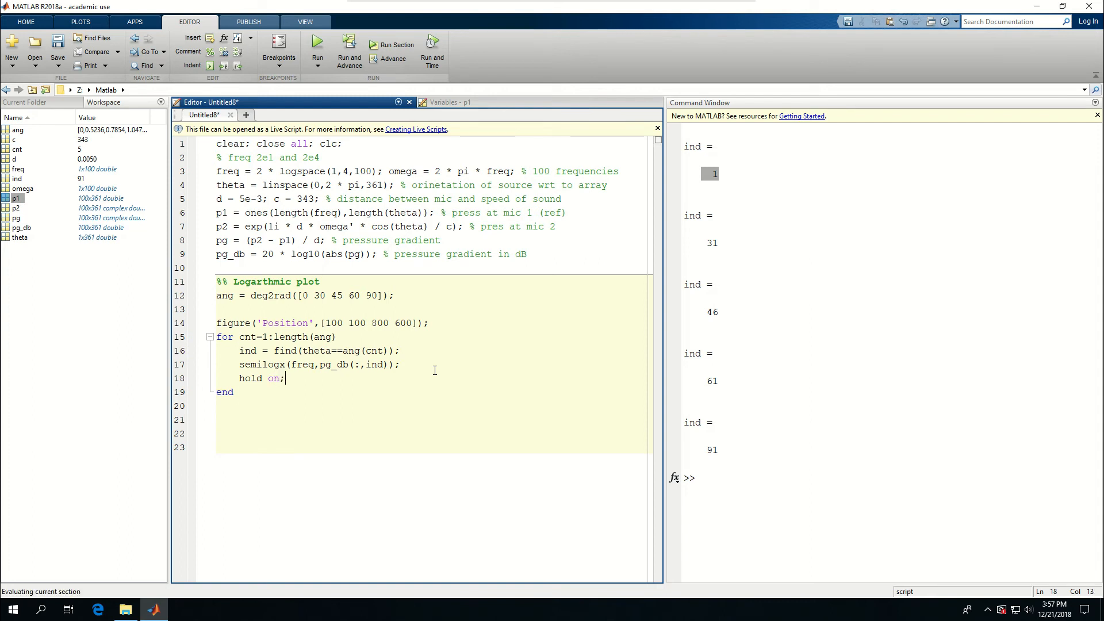
pyautogui.click(318, 43)
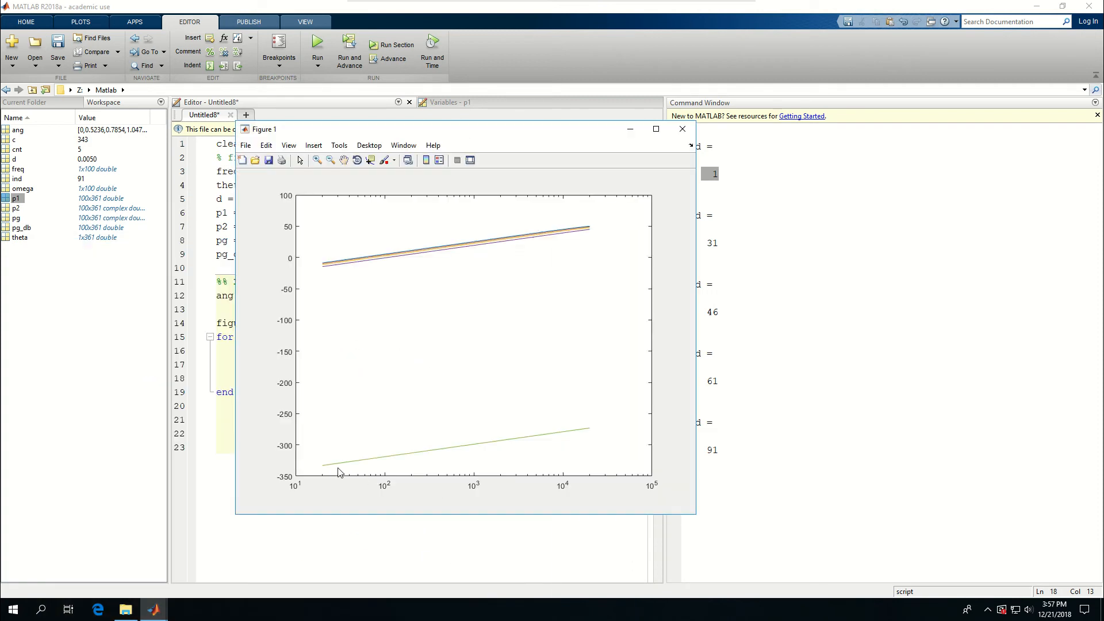
pyautogui.moveTo(319, 470)
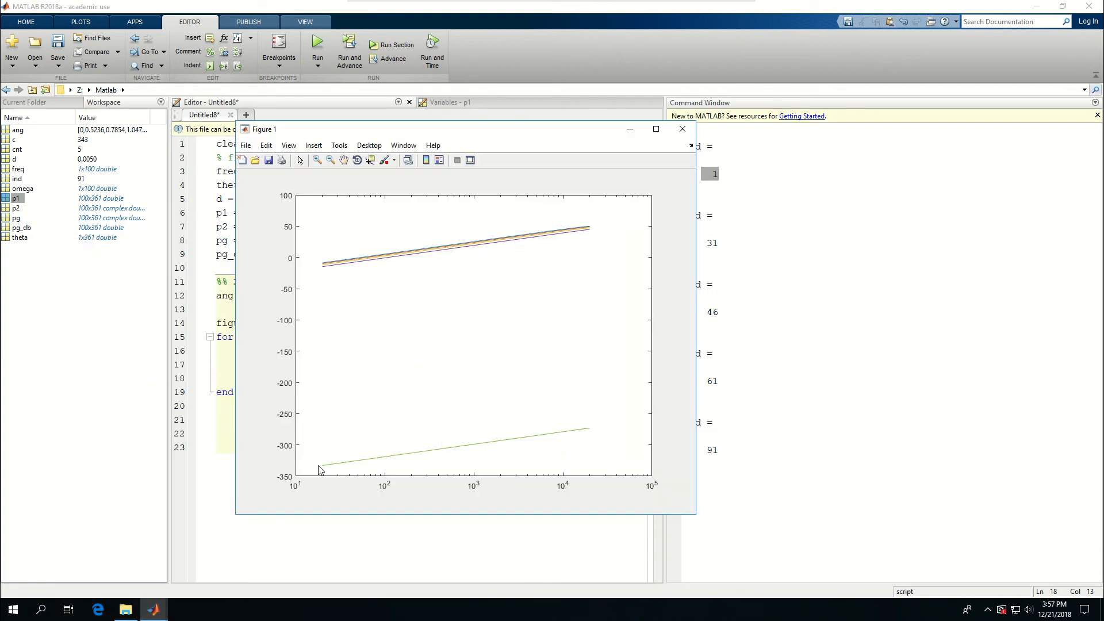
pyautogui.moveTo(413, 468)
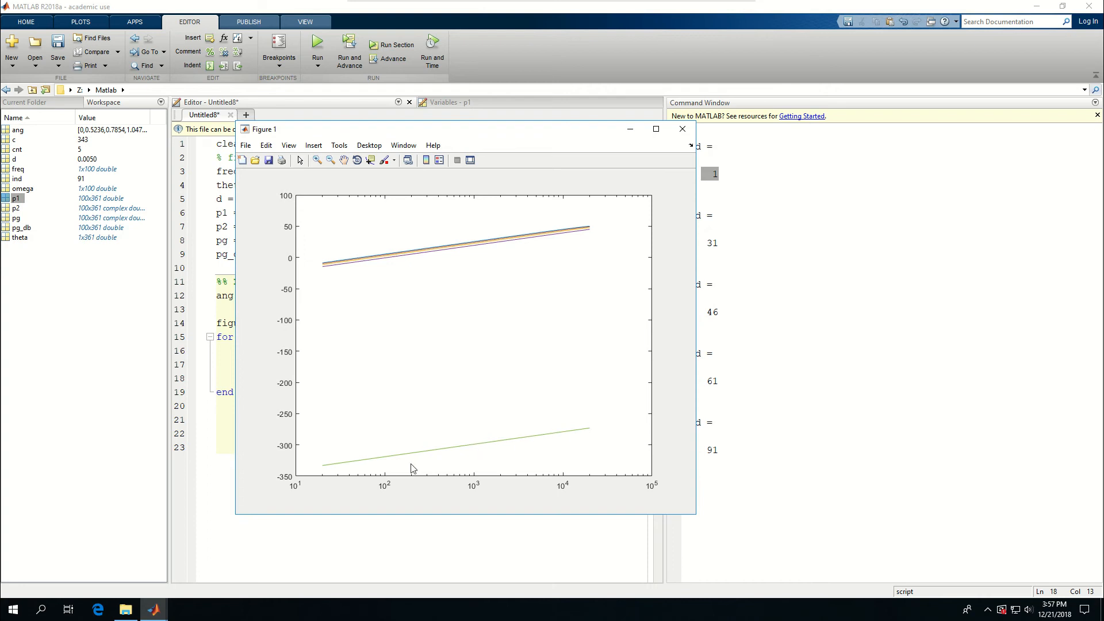
pyautogui.moveTo(331, 472)
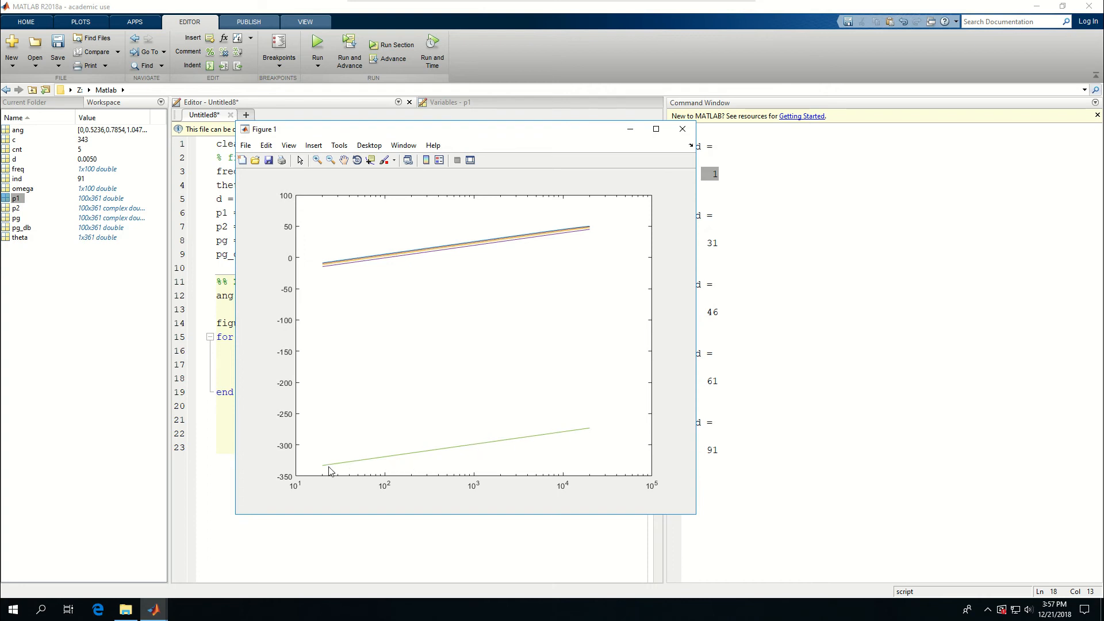
pyautogui.click(681, 129)
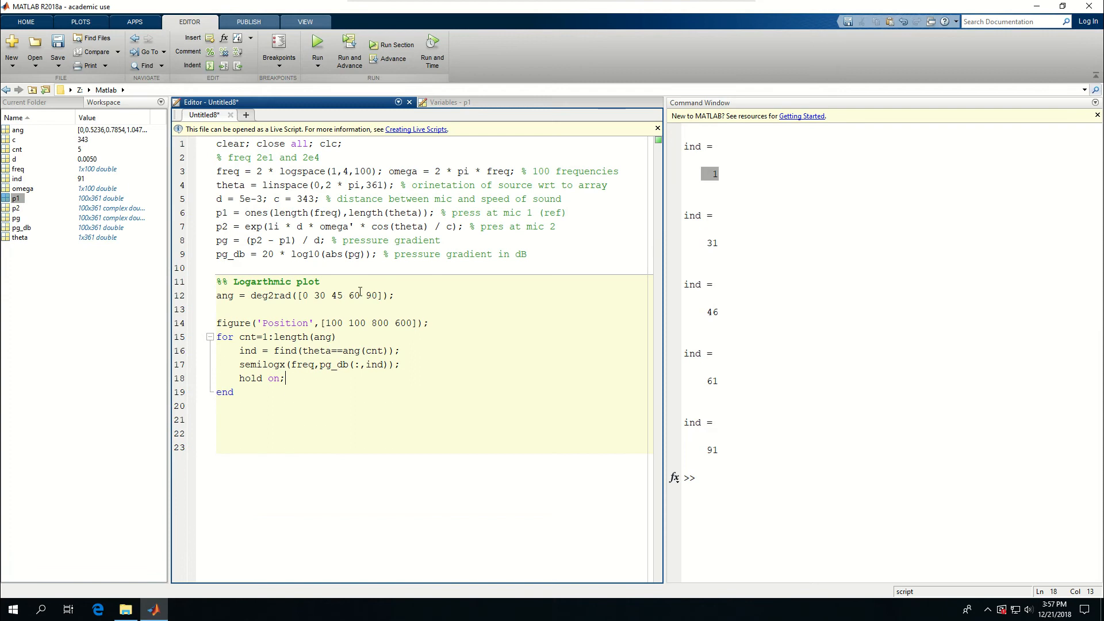
pyautogui.doubleClick(369, 295)
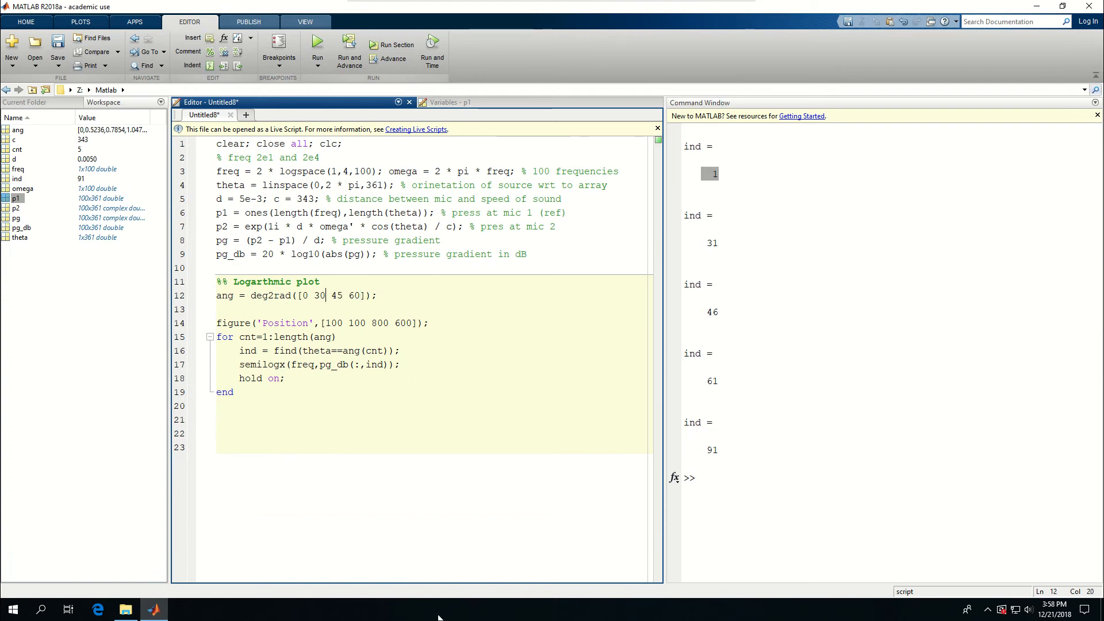
pyautogui.write('15')
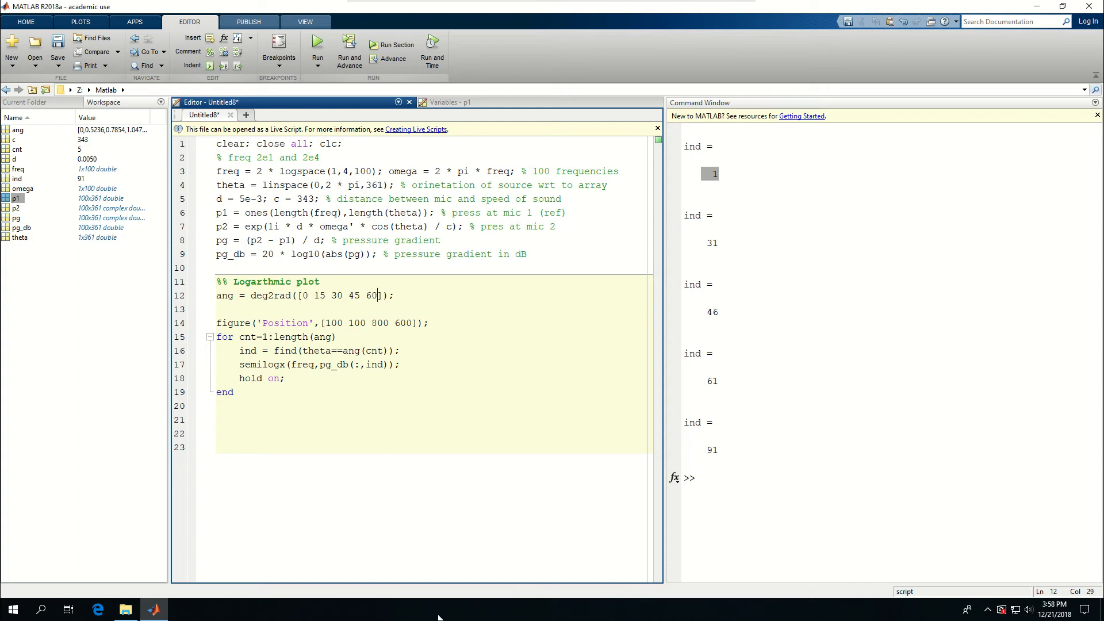
pyautogui.write('75')
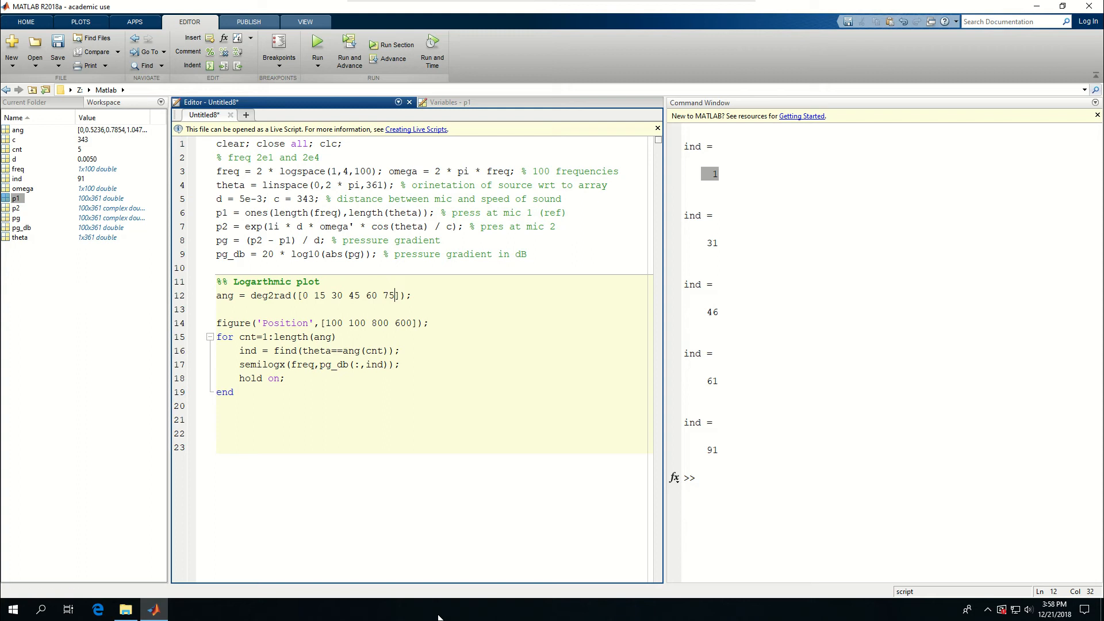
# - Re-run the section to draw the six curves, then close the figure
pyautogui.click(317, 43)
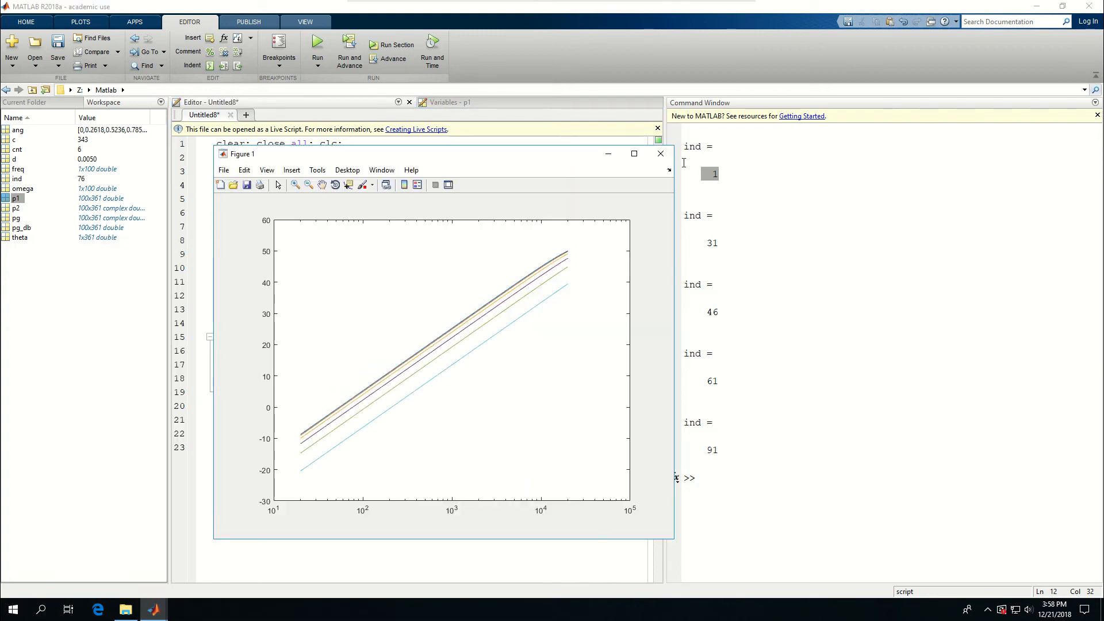
pyautogui.click(660, 153)
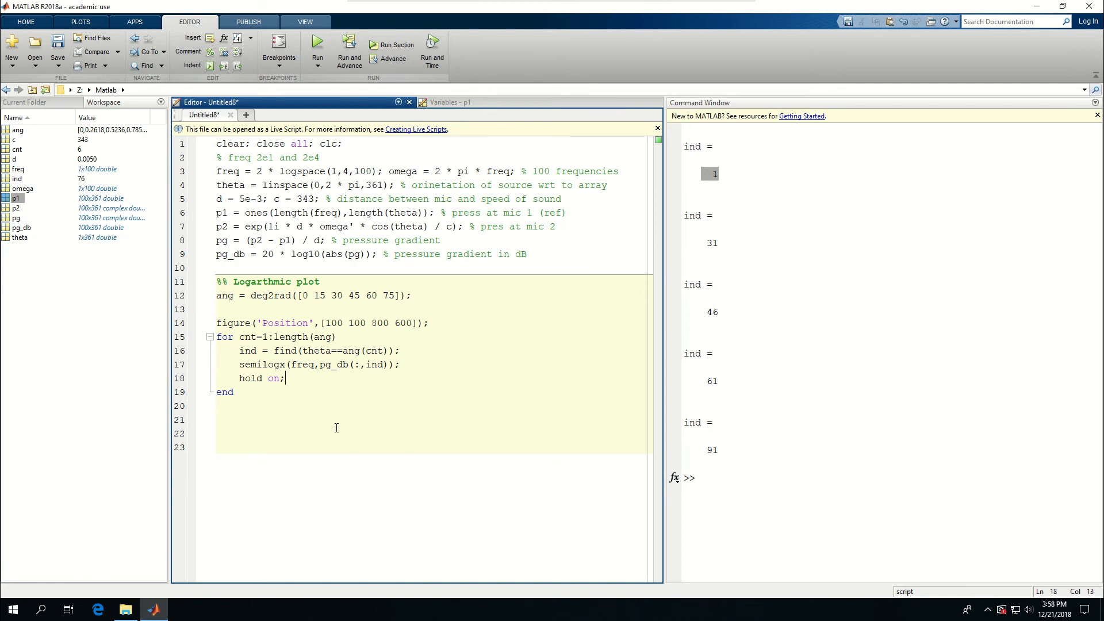
# - Add xlabel('Freq (Hz)'); on a new line after the loop
pyautogui.click(235, 392)
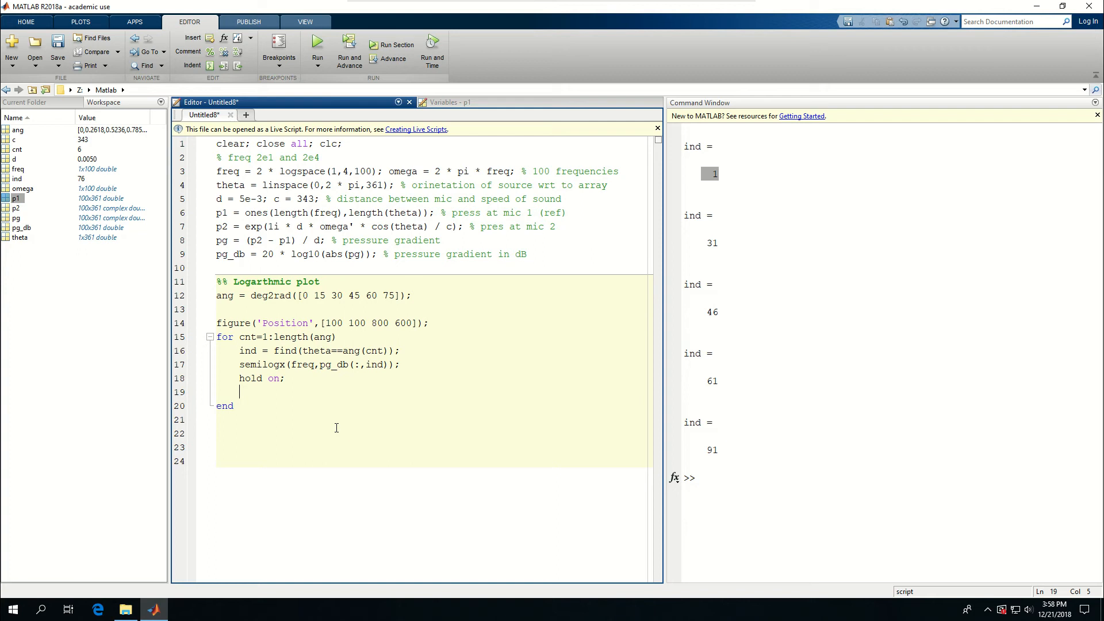
pyautogui.write('xlabel')
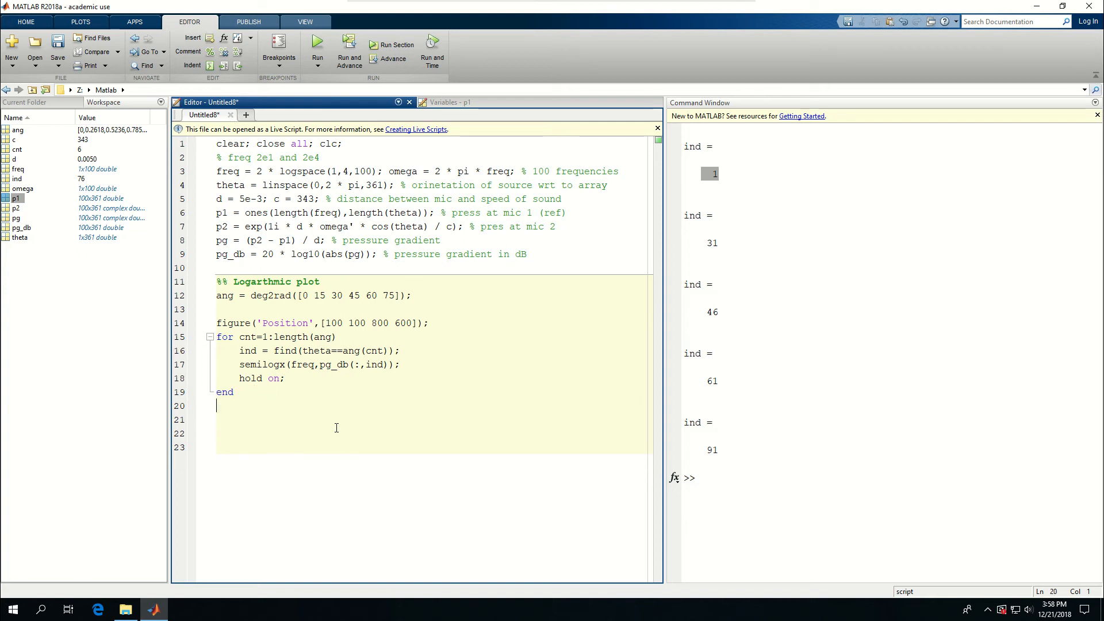
pyautogui.write('xlabel')
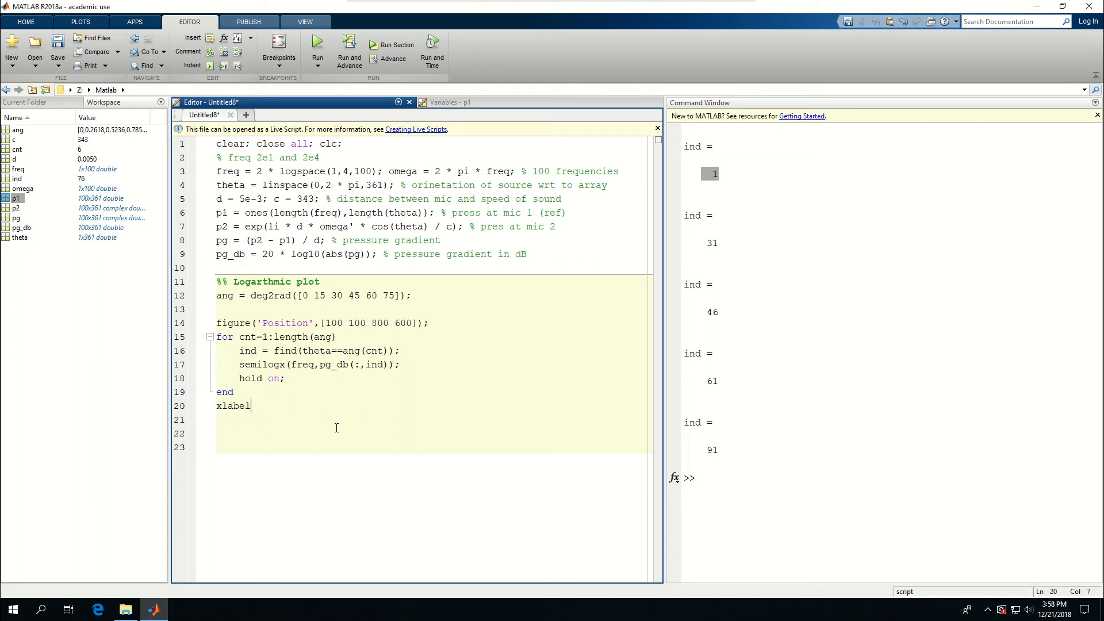
pyautogui.write("('")
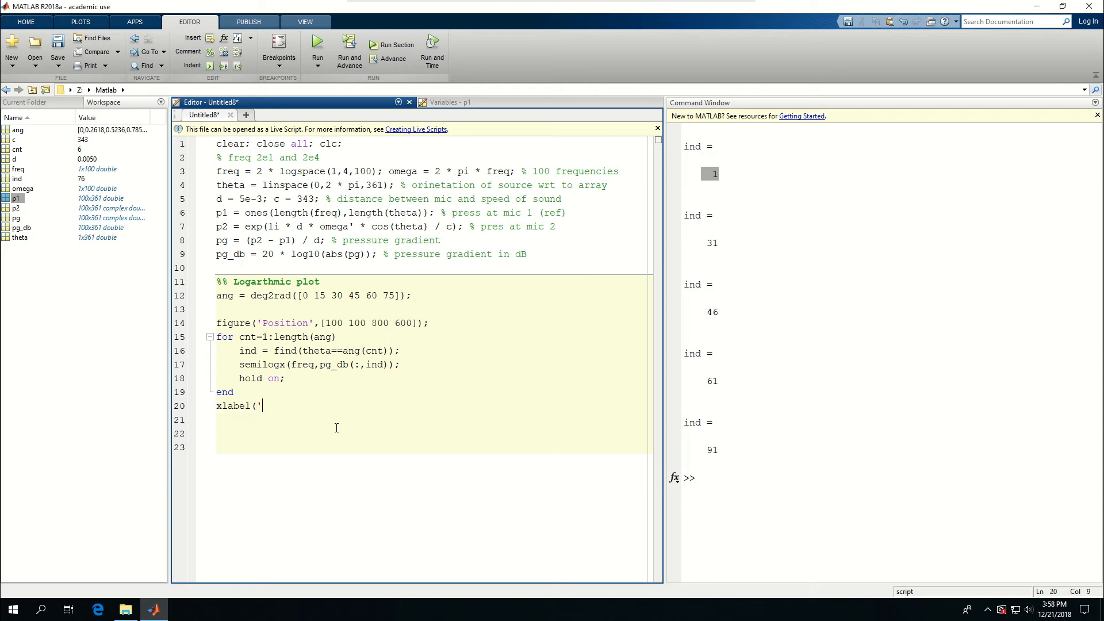
pyautogui.write('Freq (')
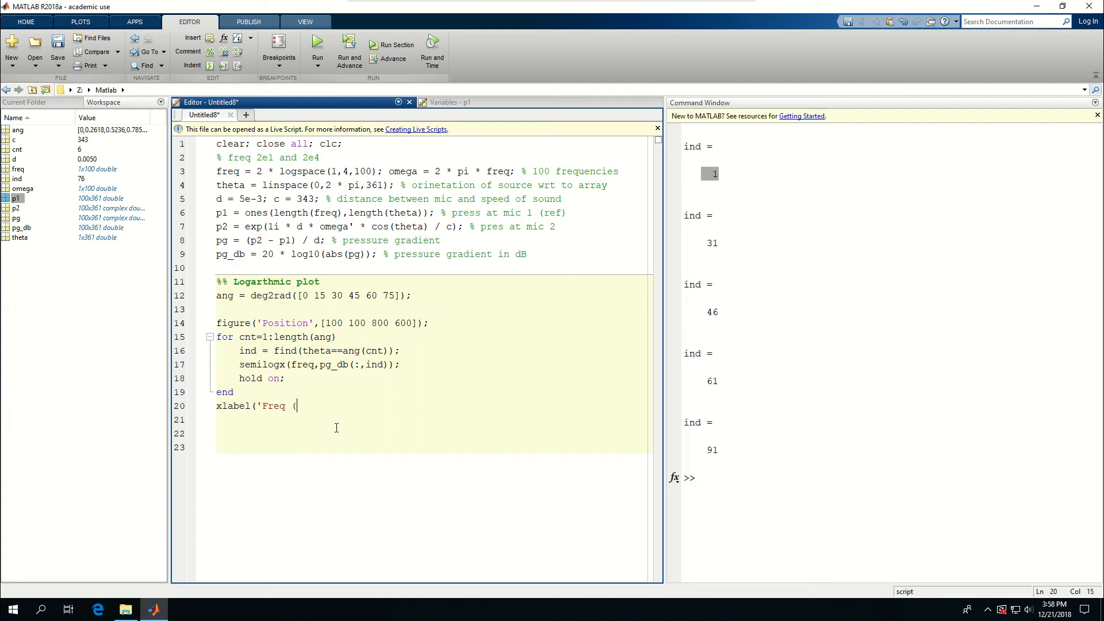
pyautogui.write('Hz')
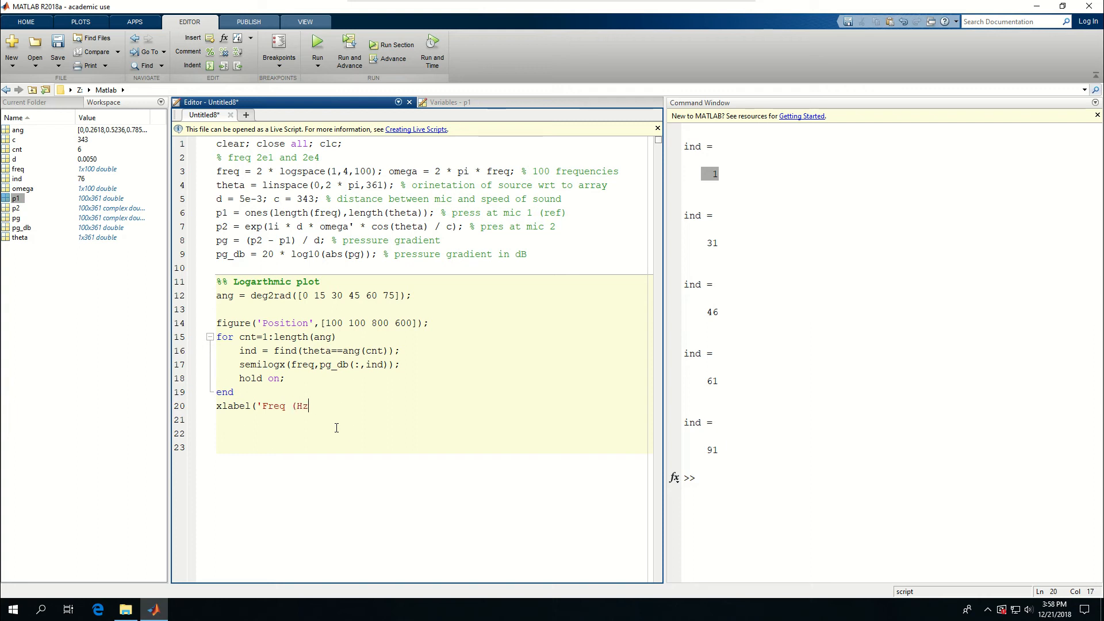
pyautogui.write(")')")
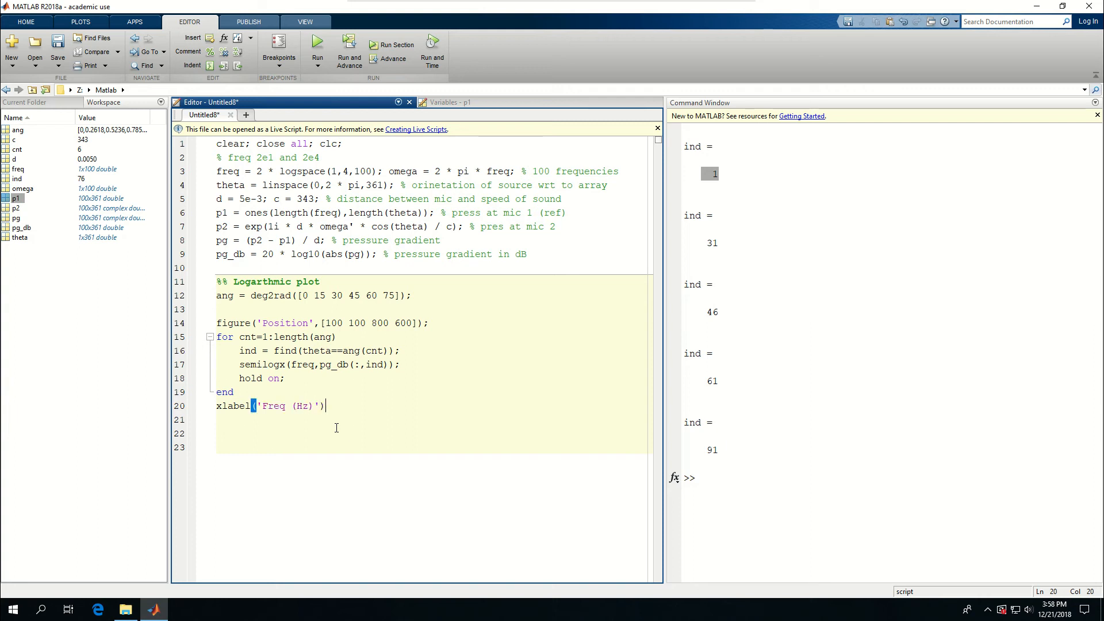
pyautogui.write(';')
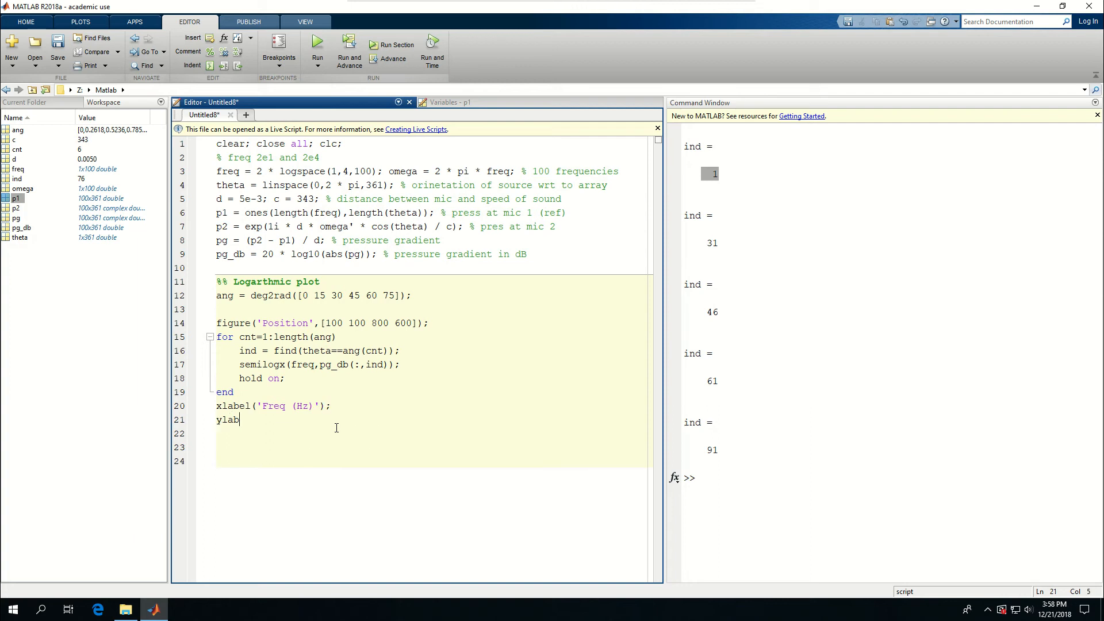
# - Add ylabel('Pres. Grad. (dB)'); on the next line
pyautogui.write("el('")
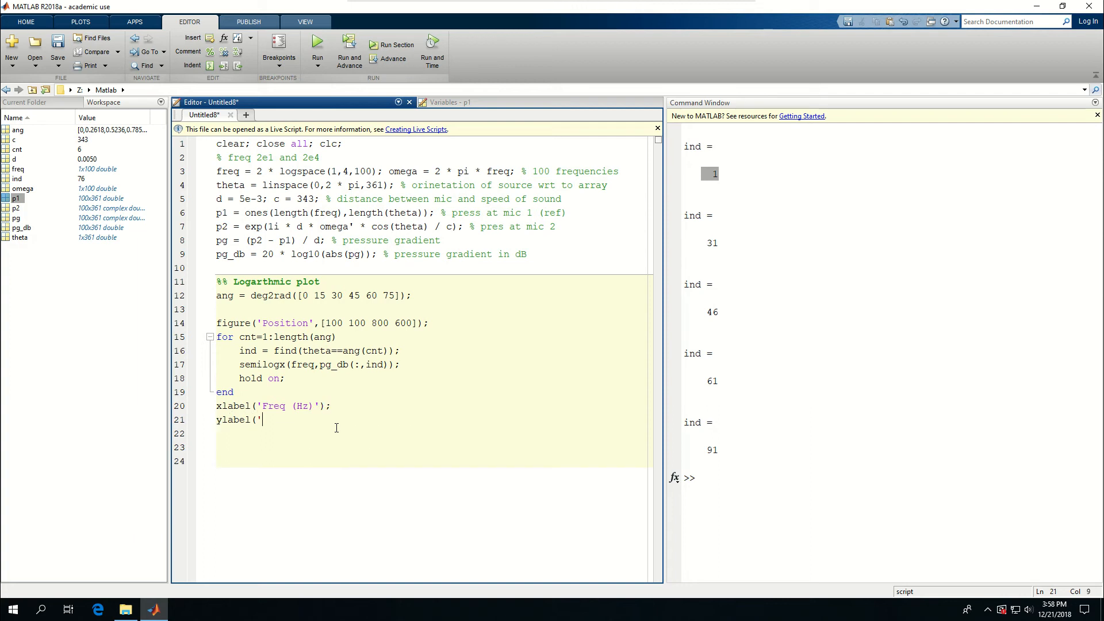
pyautogui.write('Pres. Gr')
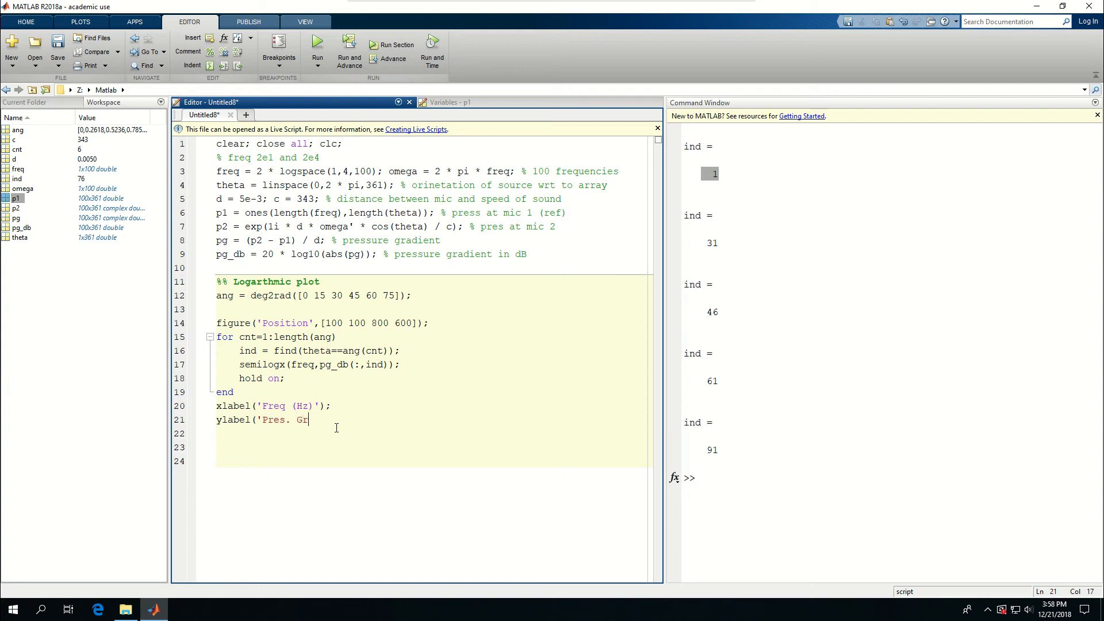
pyautogui.write('ad. (dB')
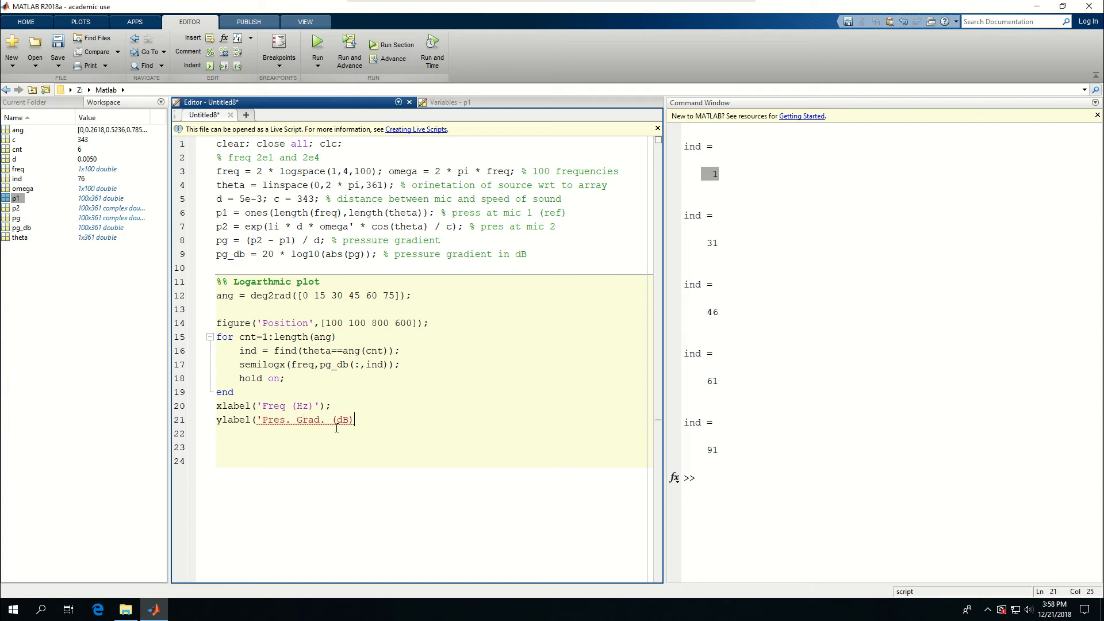
pyautogui.write("');")
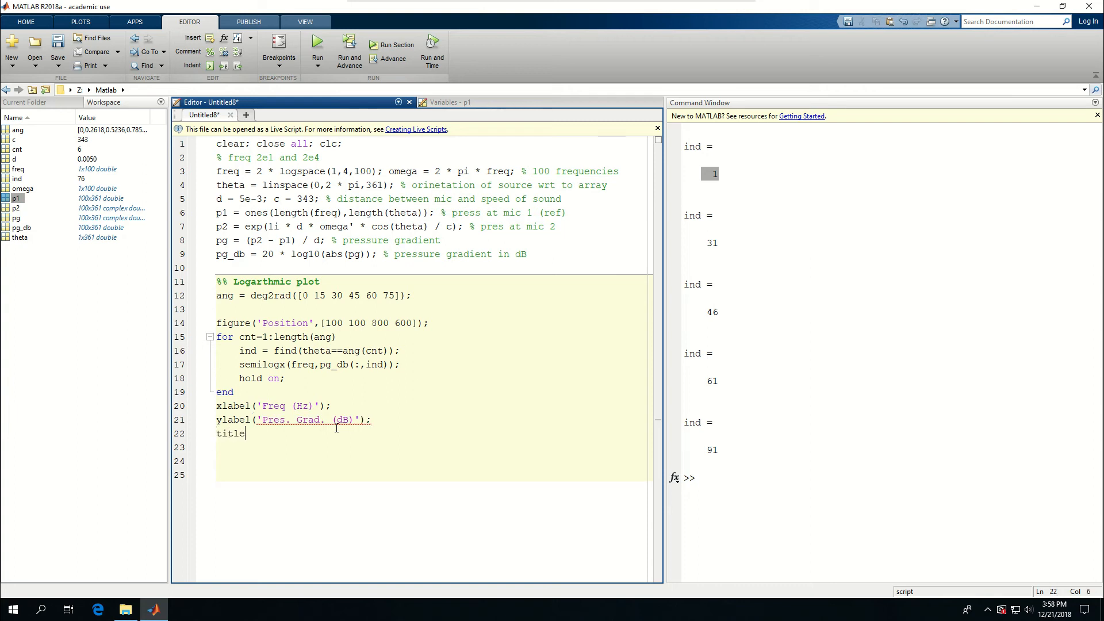
# - Add title('Logarithmic Plot'); below the axis labels
pyautogui.write("('Loa")
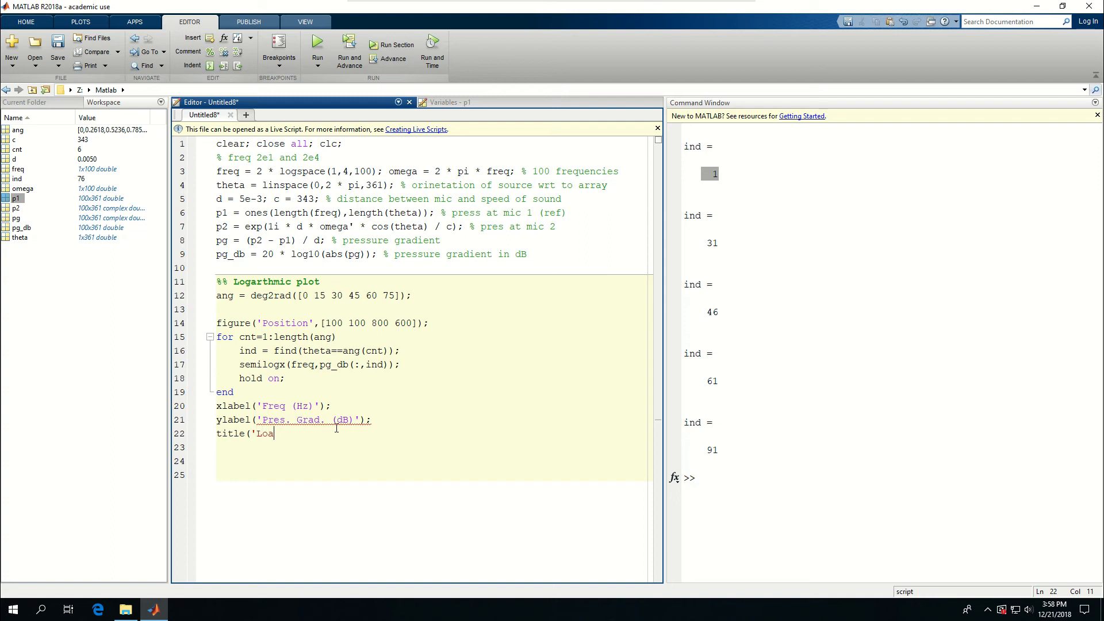
pyautogui.write('garithmic')
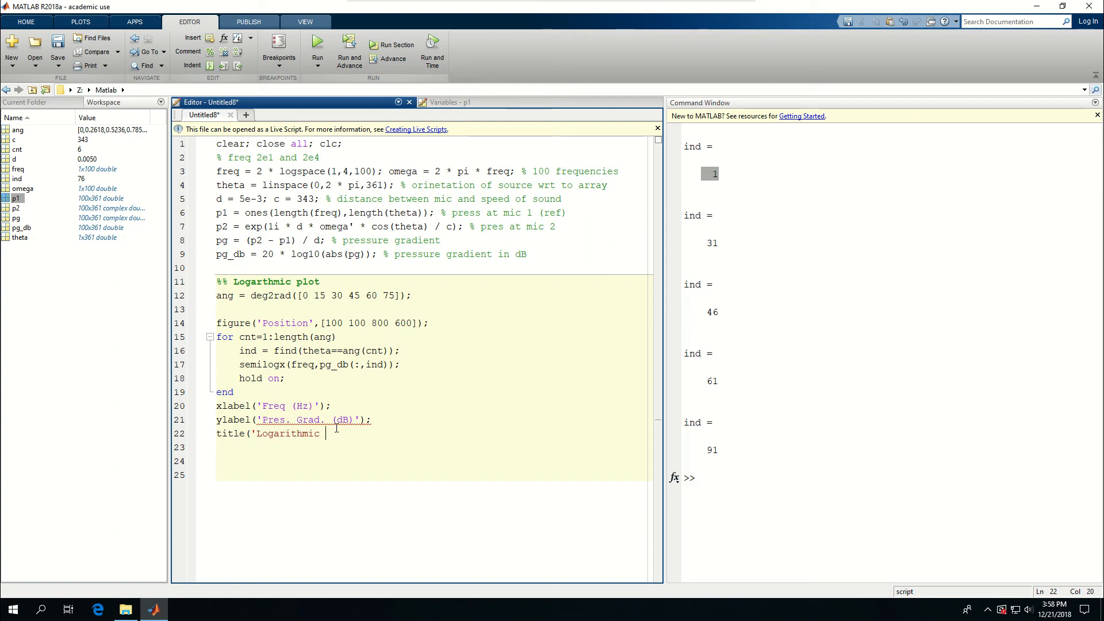
pyautogui.write('Plot')
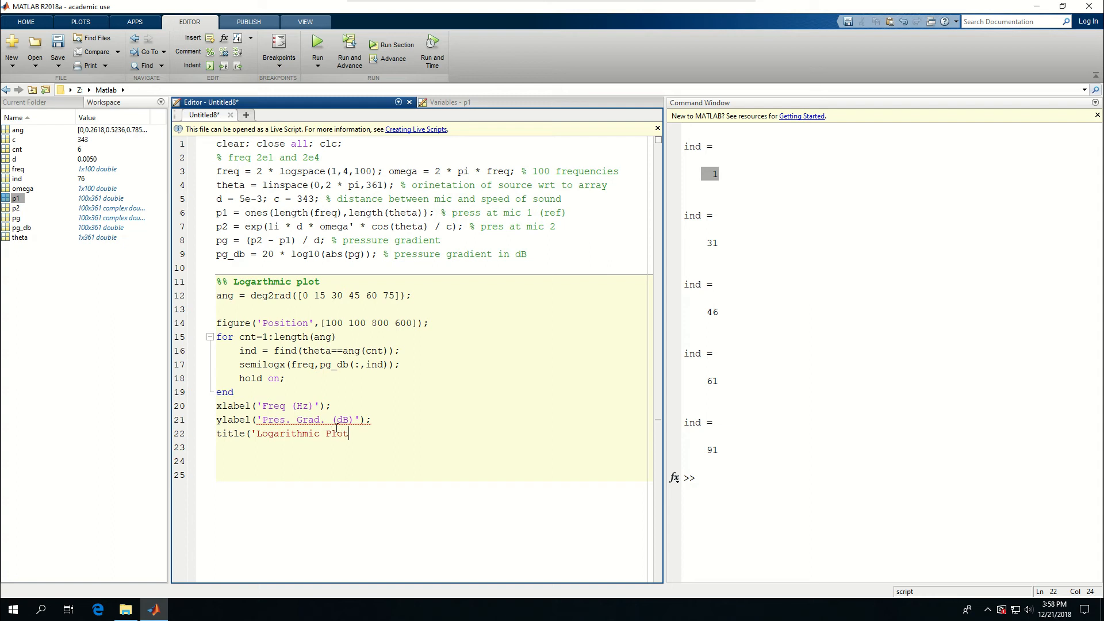
pyautogui.write("');")
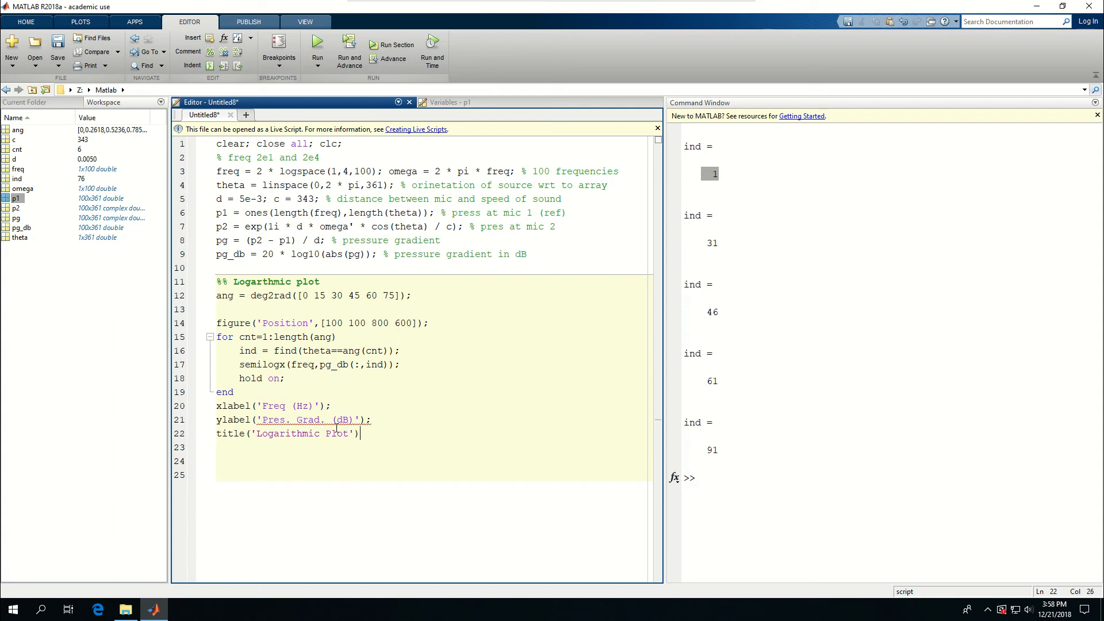
pyautogui.write(';')
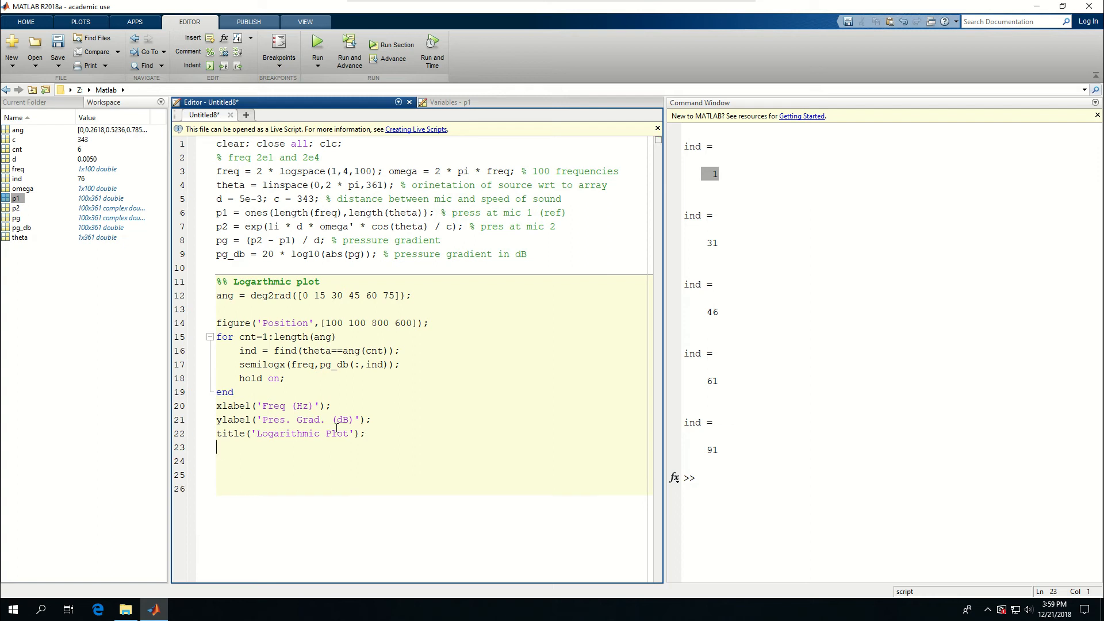
# - Add set(gca,'FontSize',12); and set(gca,'FontWeight','Bold'); on two new lines
pyautogui.write("set(gca,'")
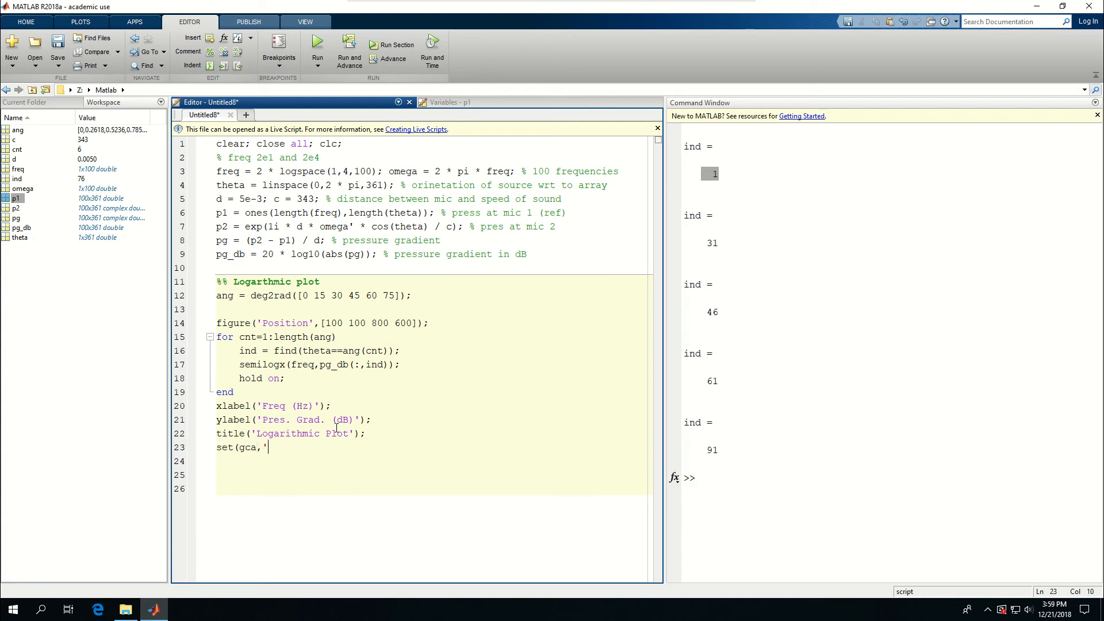
pyautogui.write("FontSize',12);")
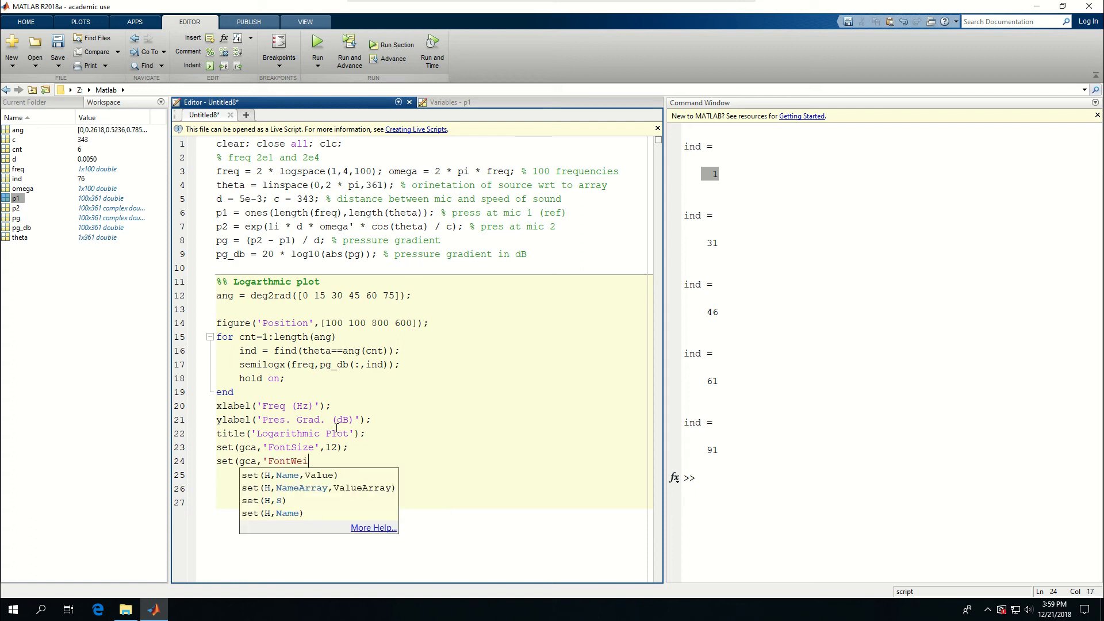
pyautogui.write("ght','B")
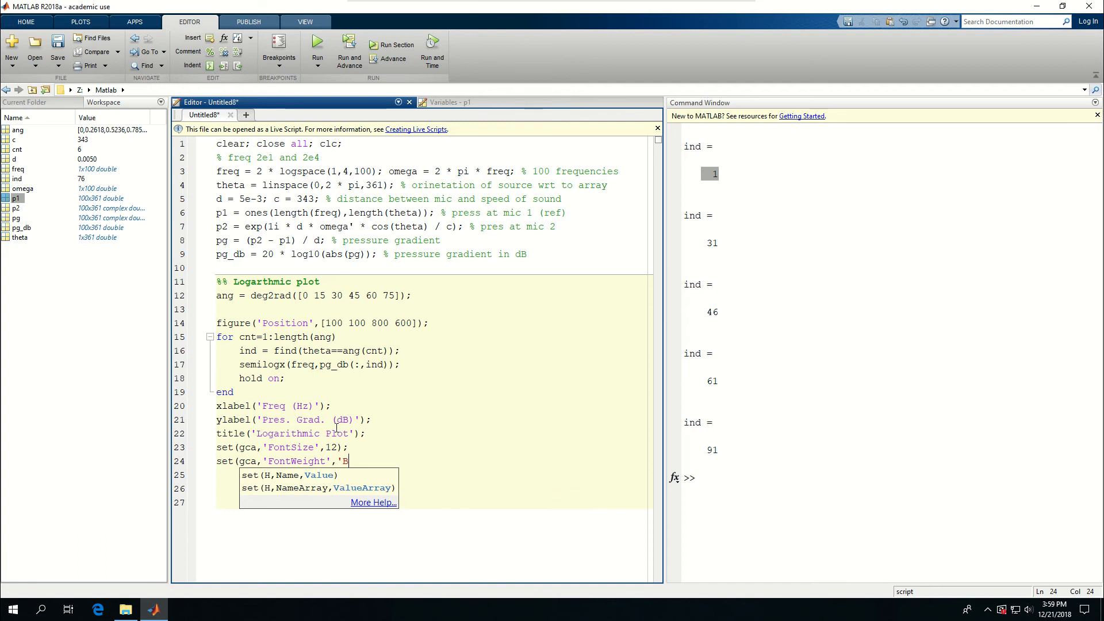
pyautogui.write("old')")
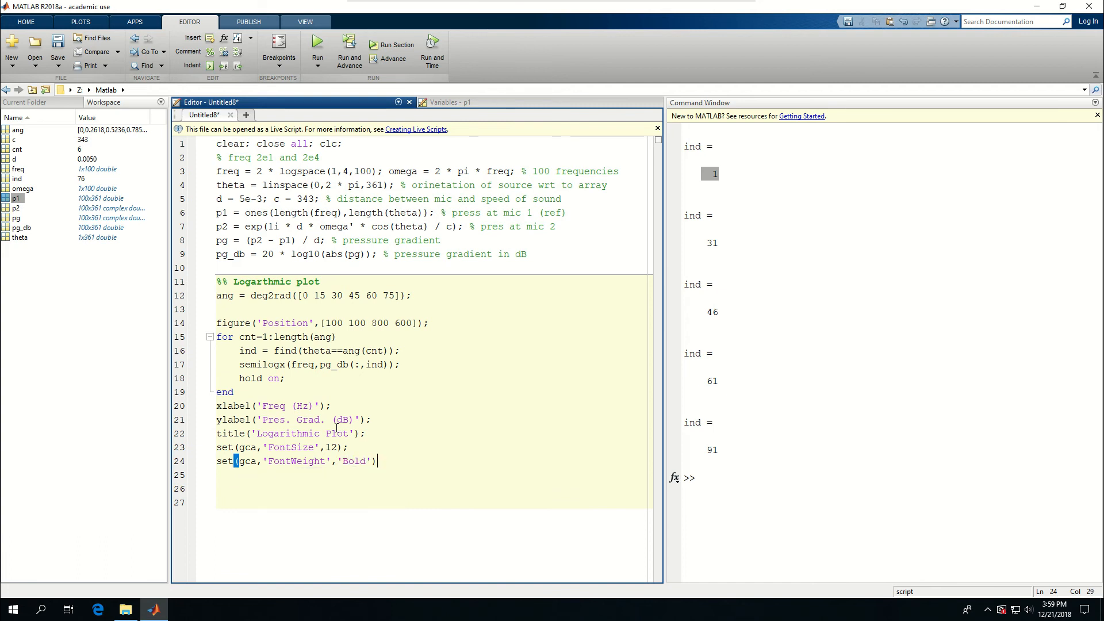
pyautogui.write(';')
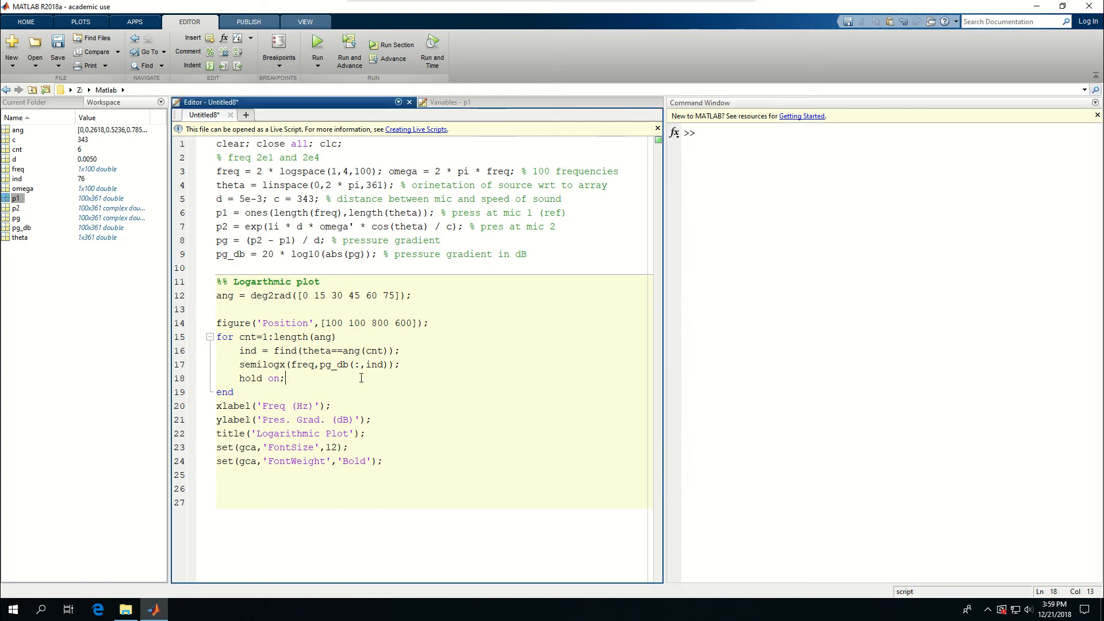
pyautogui.click(317, 45)
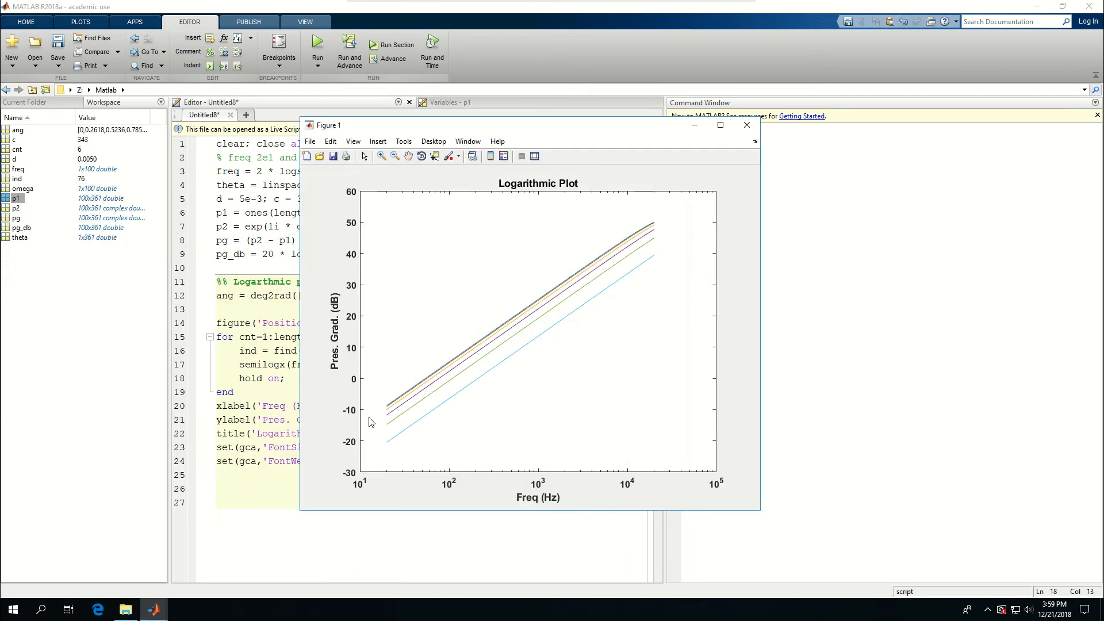
pyautogui.moveTo(424, 357)
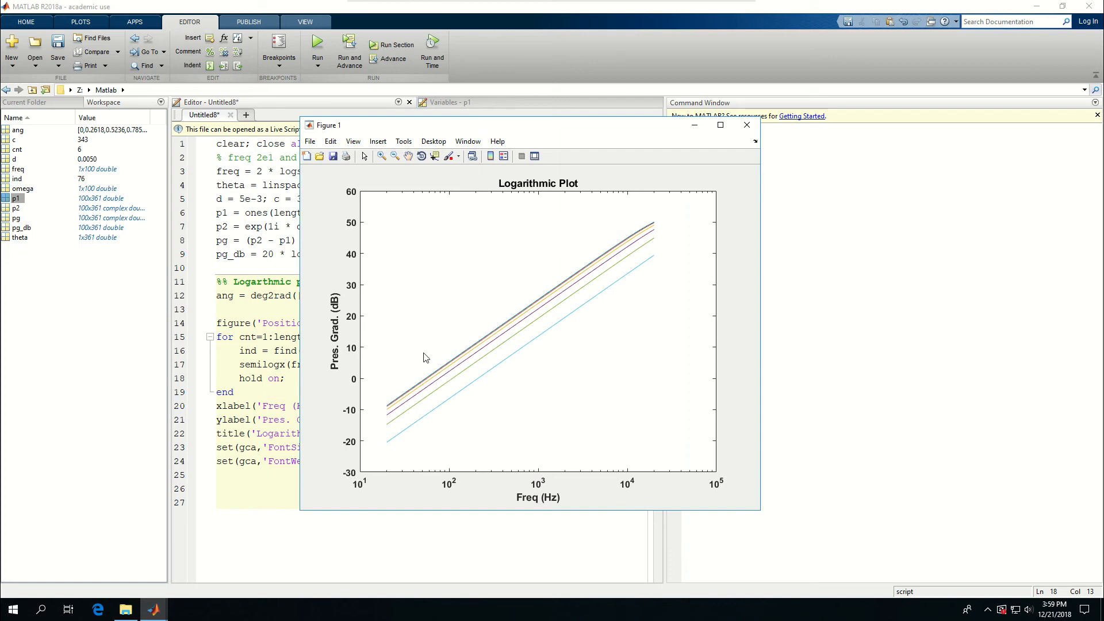
pyautogui.moveTo(392, 478)
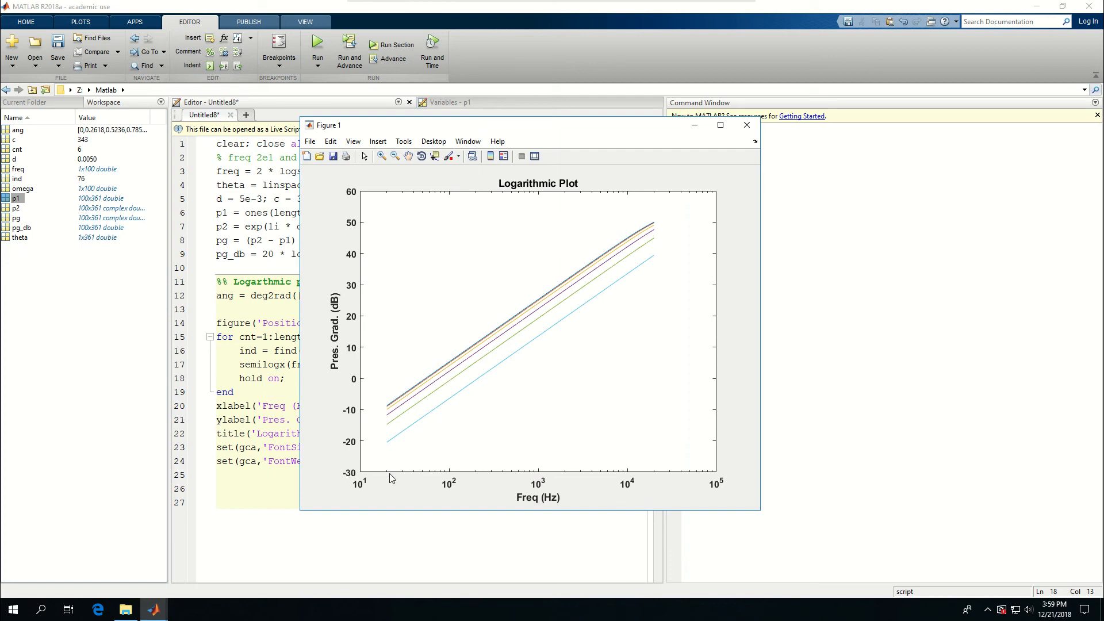
pyautogui.moveTo(647, 499)
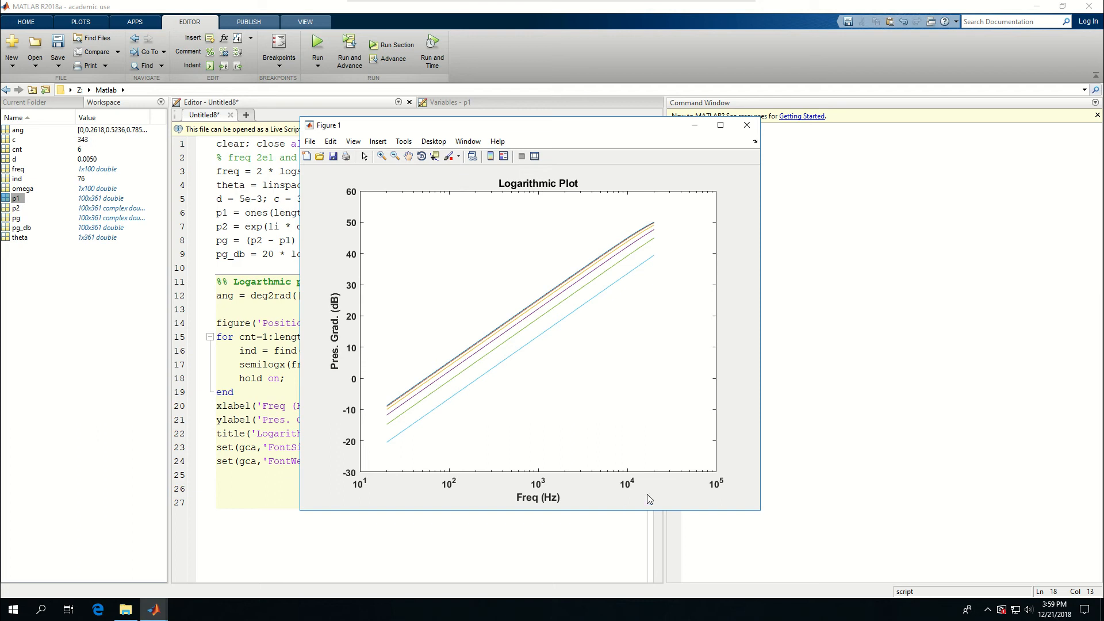
pyautogui.moveTo(596, 500)
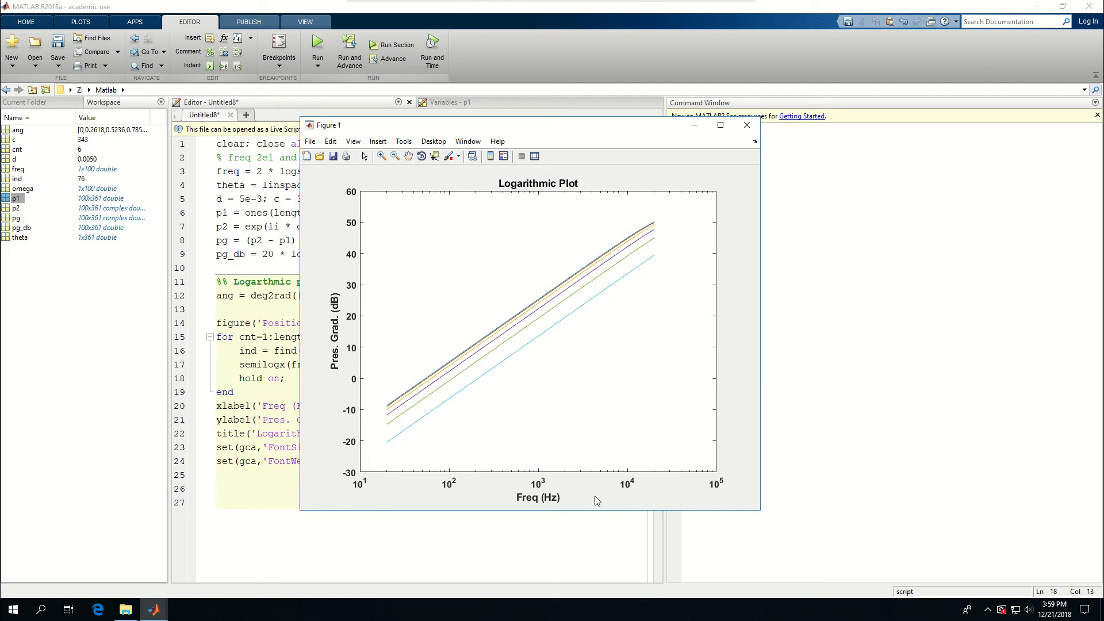
pyautogui.click(746, 125)
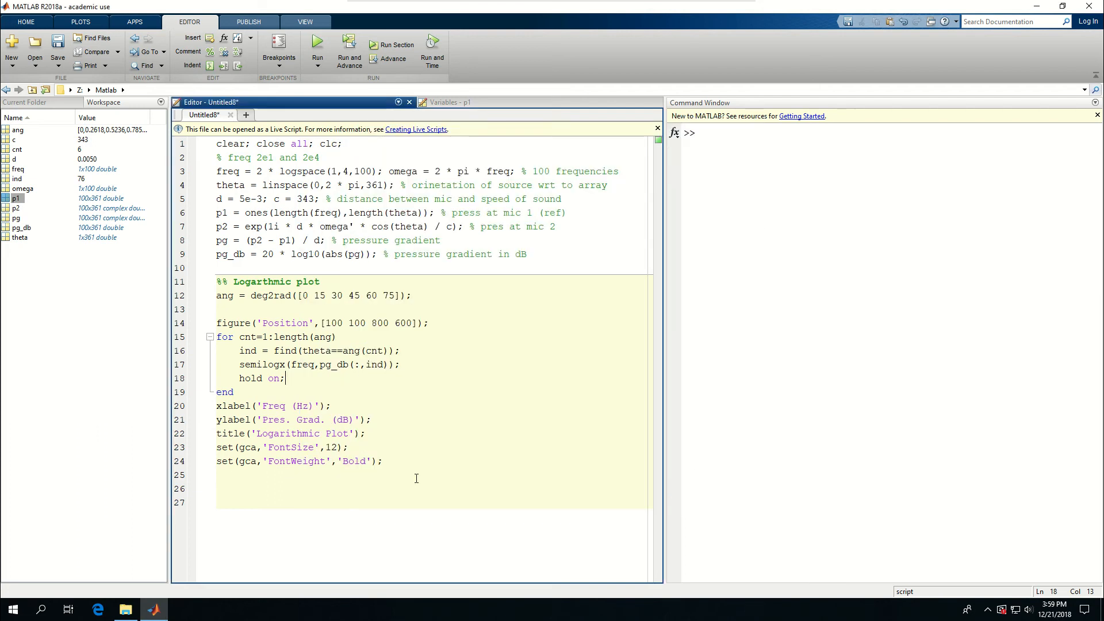
# - Add xlim([min(freq) max(freq)]); after the set commands and begin a ylim( line
pyautogui.write('xl')
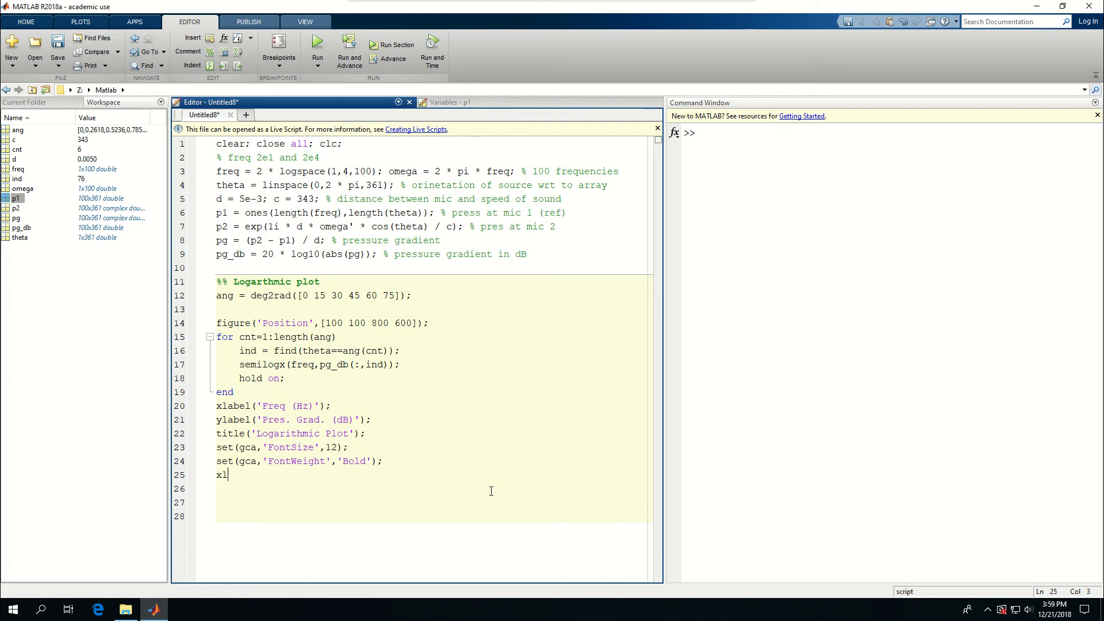
pyautogui.write('im([')
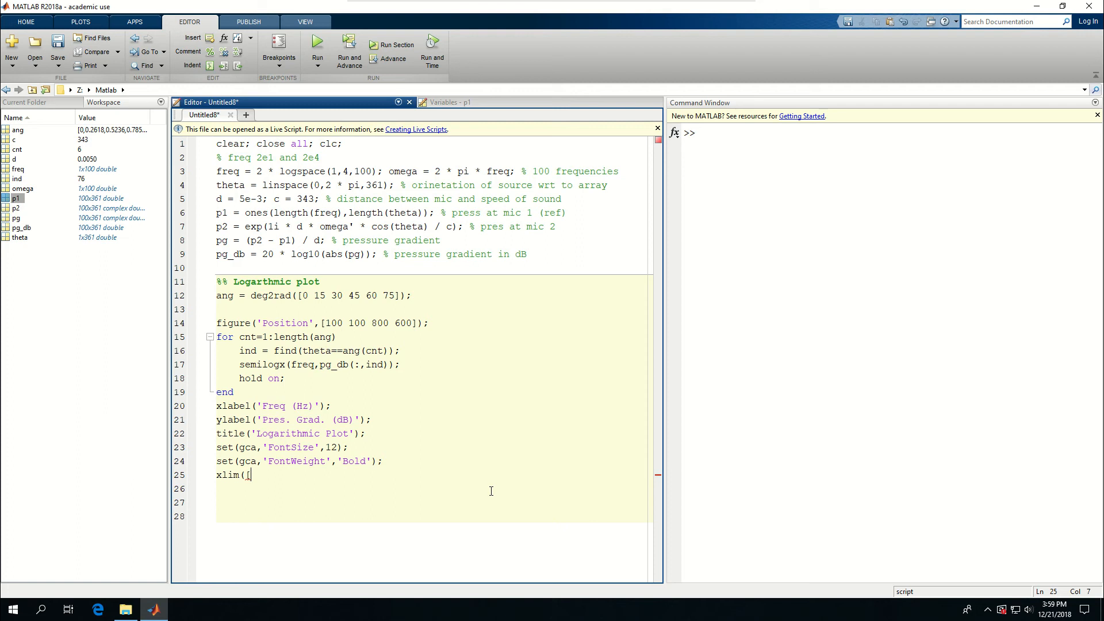
pyautogui.write('20')
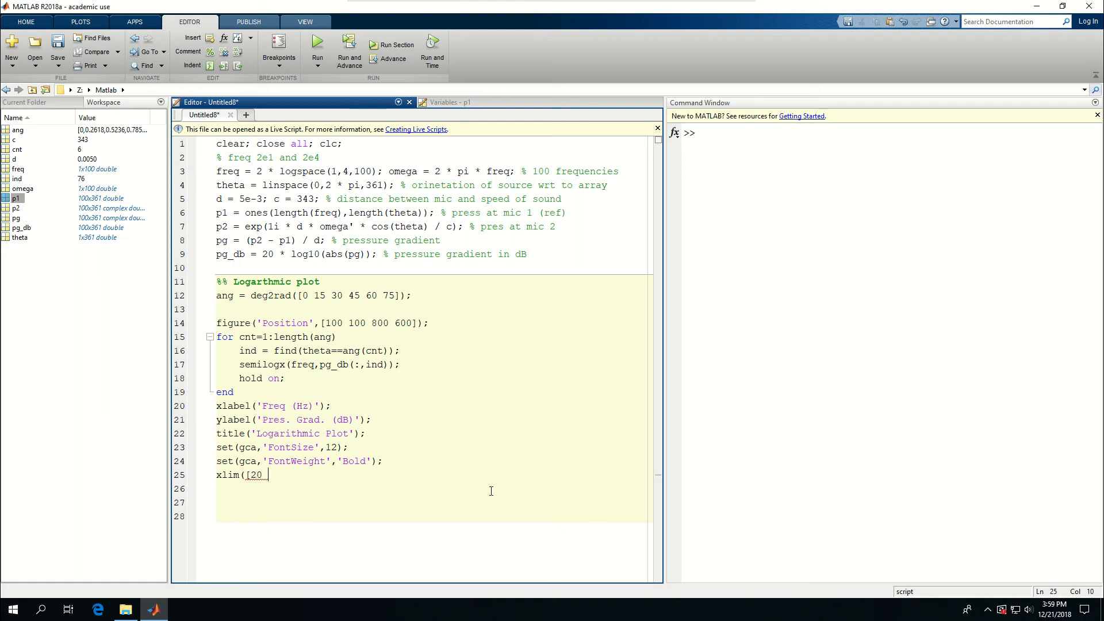
pyautogui.write('min')
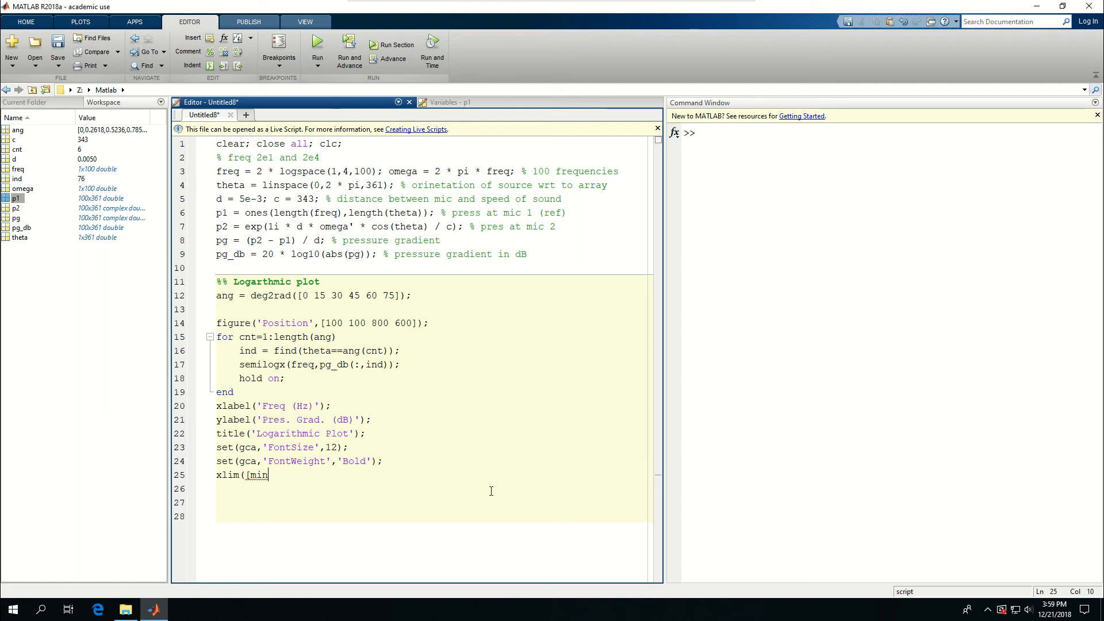
pyautogui.write('(20')
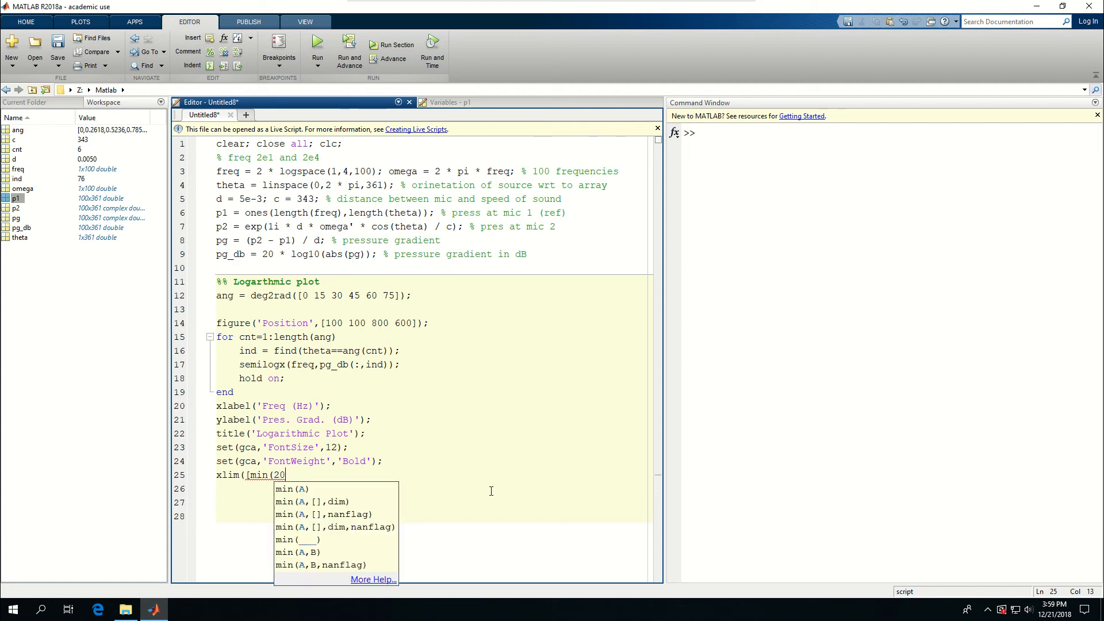
pyautogui.write('freq) max(freq')
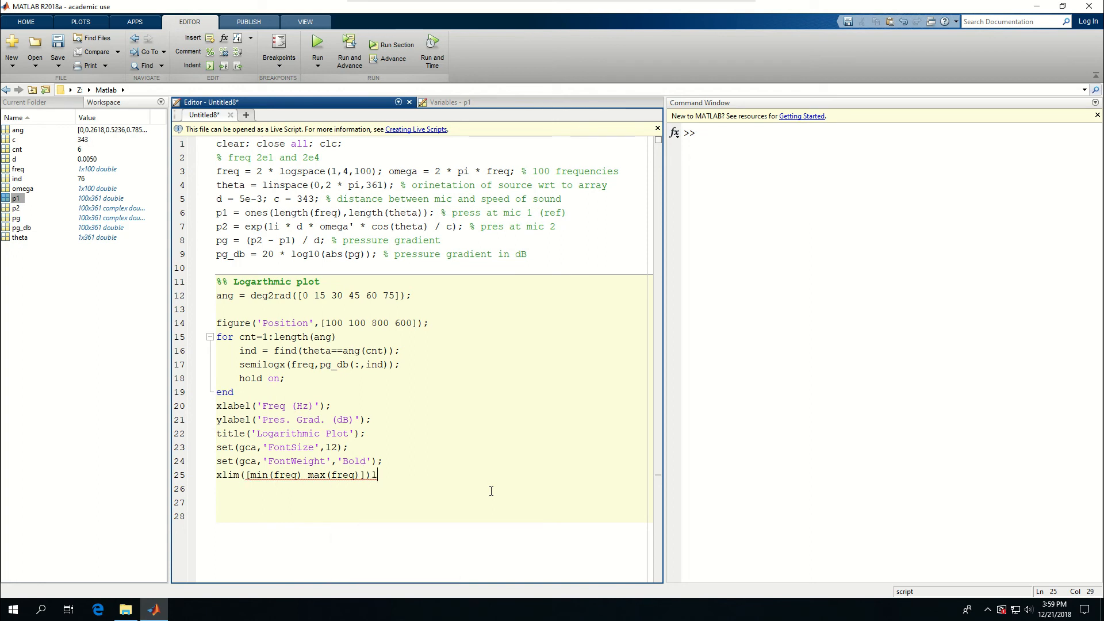
pyautogui.write(';')
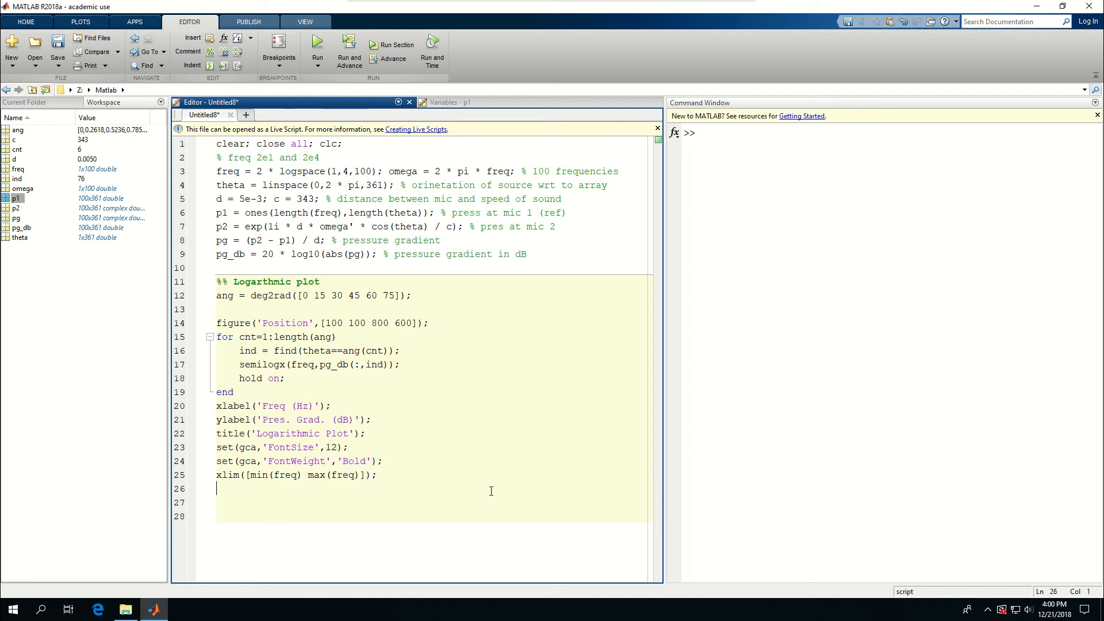
pyautogui.write('ylim(')
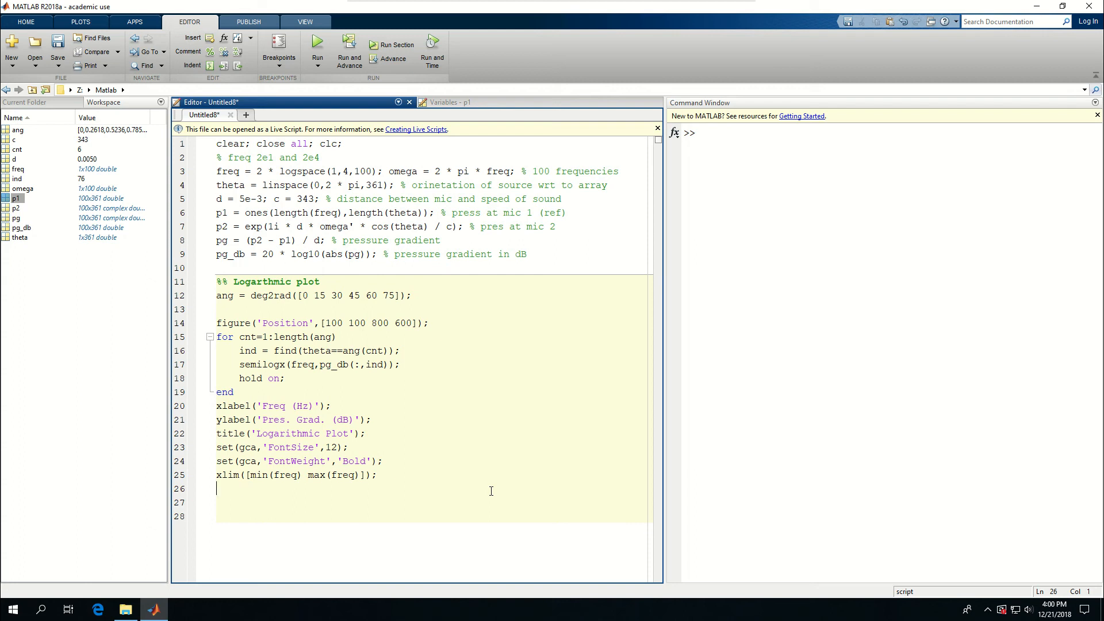
# - Run the script to redraw the titled, labeled semilog plot with fitted x-axis
pyautogui.click(316, 50)
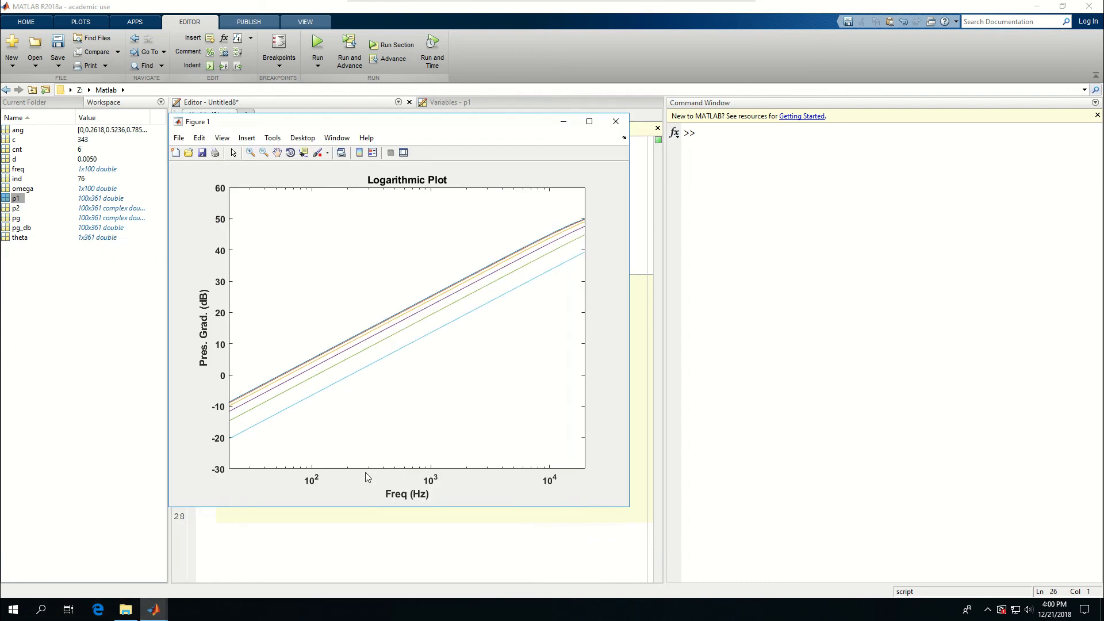
pyautogui.moveTo(267, 465)
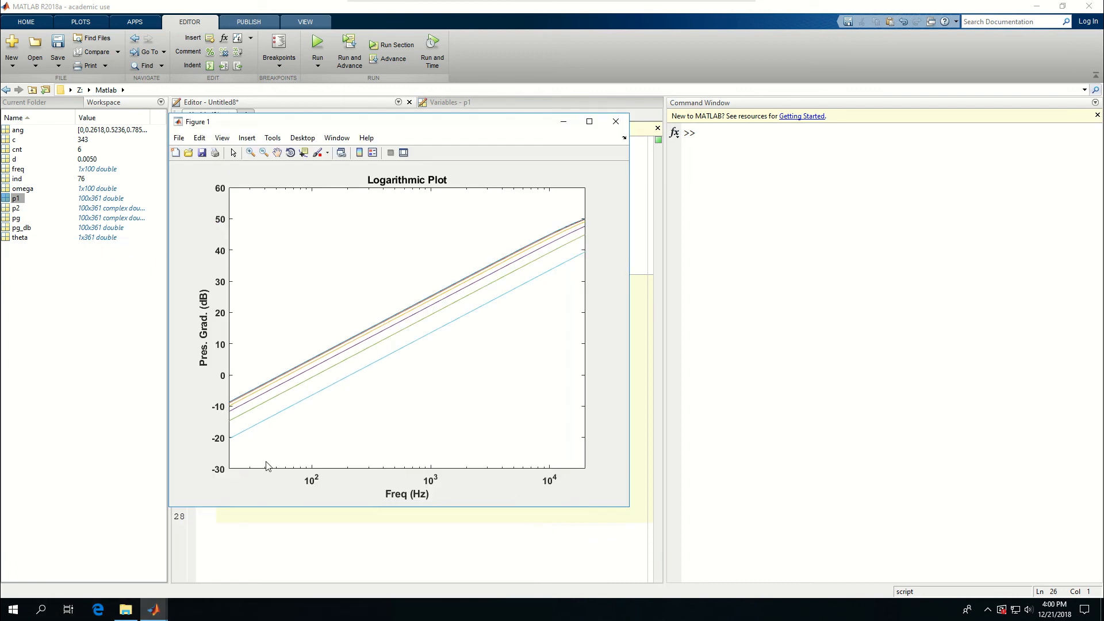
pyautogui.moveTo(202, 306)
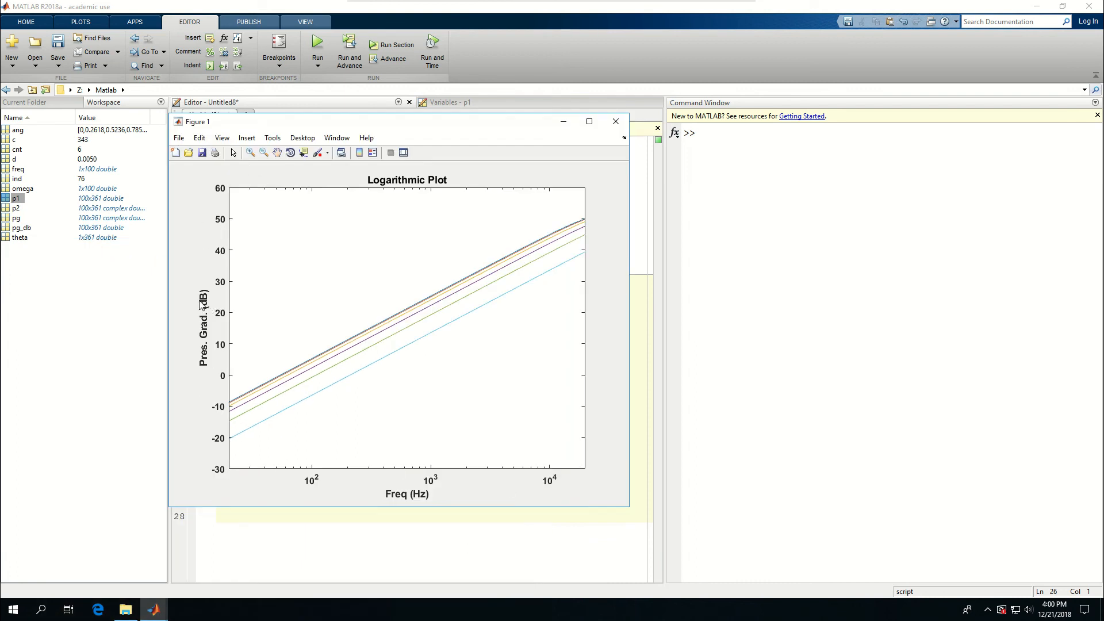
pyautogui.moveTo(606, 474)
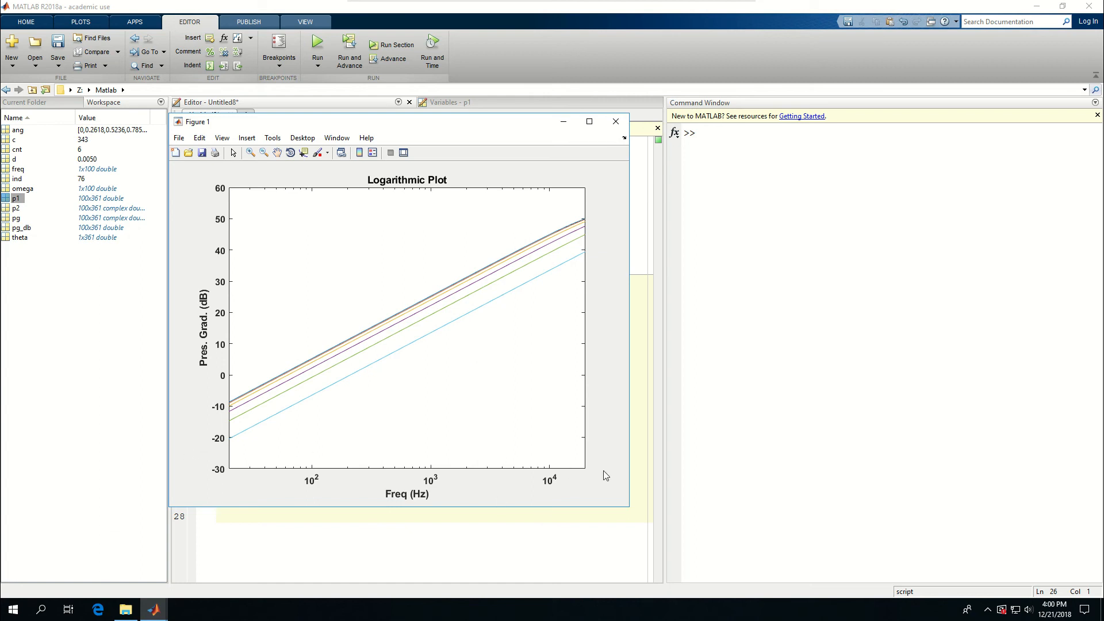
pyautogui.moveTo(230, 471)
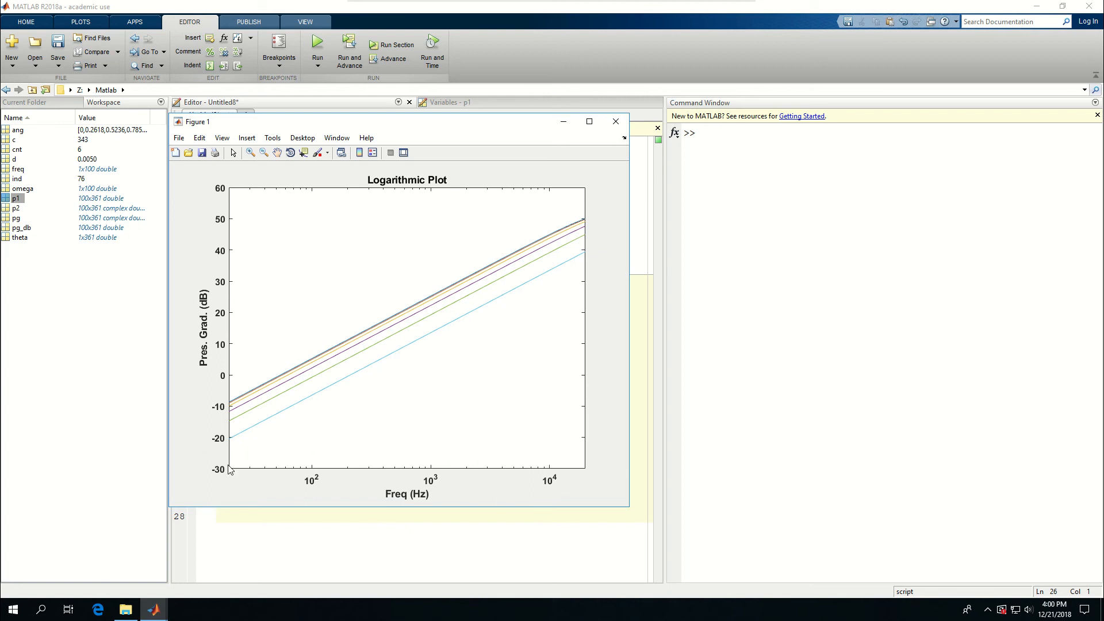
pyautogui.moveTo(238, 439)
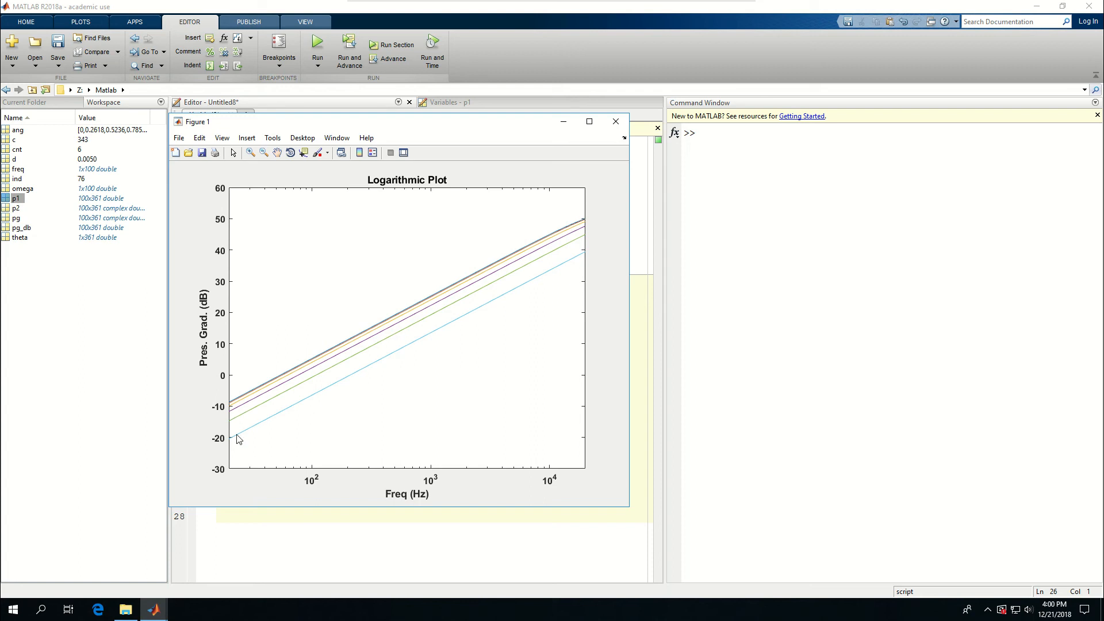
pyautogui.moveTo(502, 146)
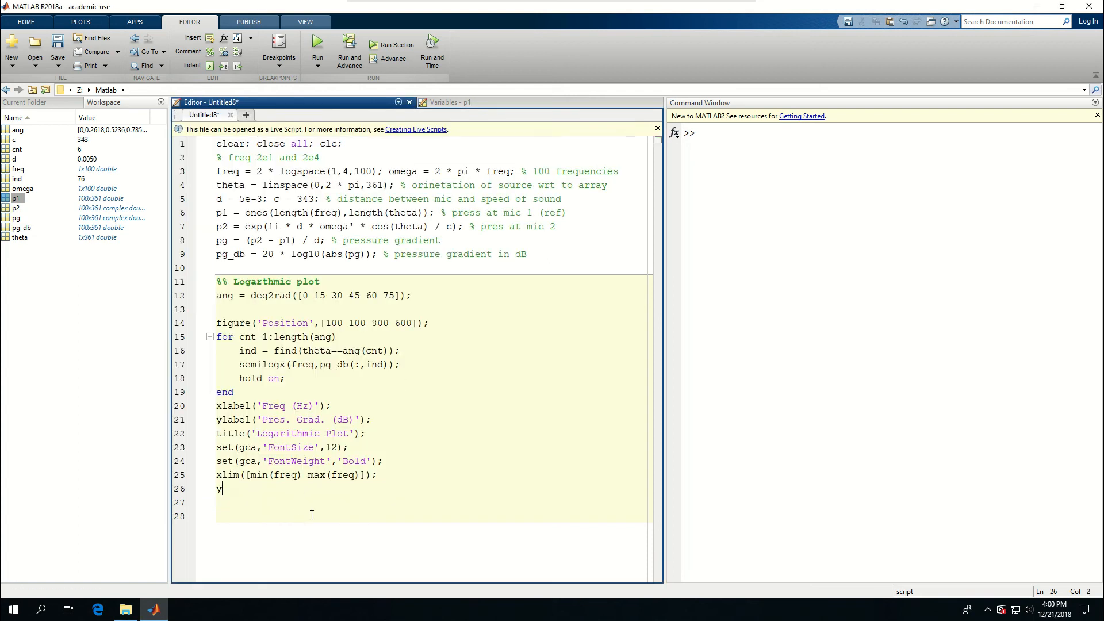
# - Add ylim([25 55]); on line 26 and rerun the section
pyautogui.write('lim([25')
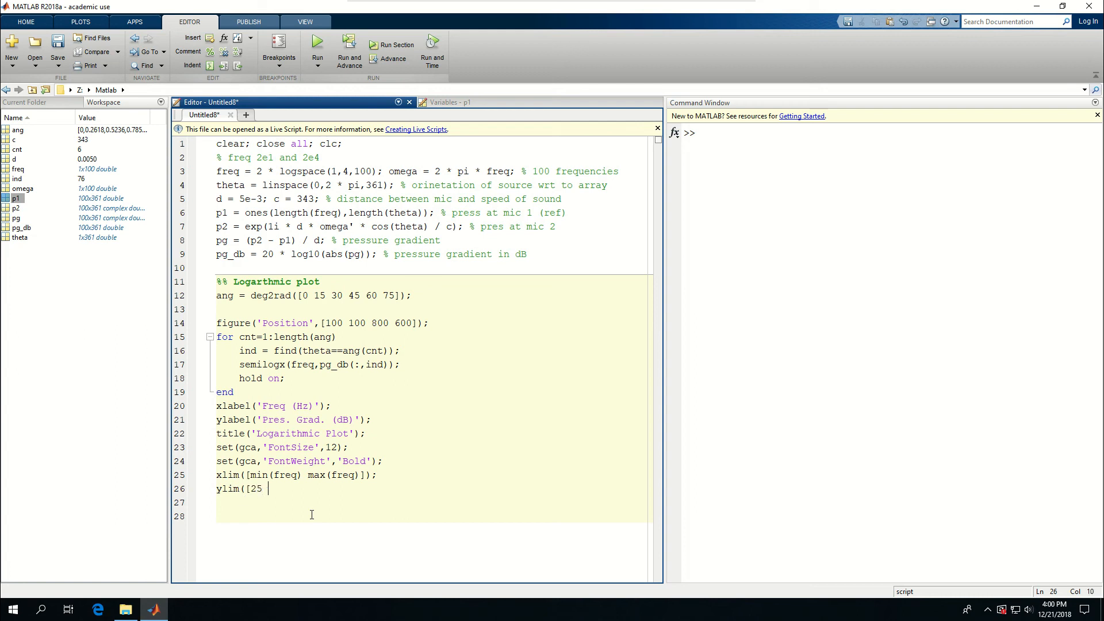
pyautogui.write('55])')
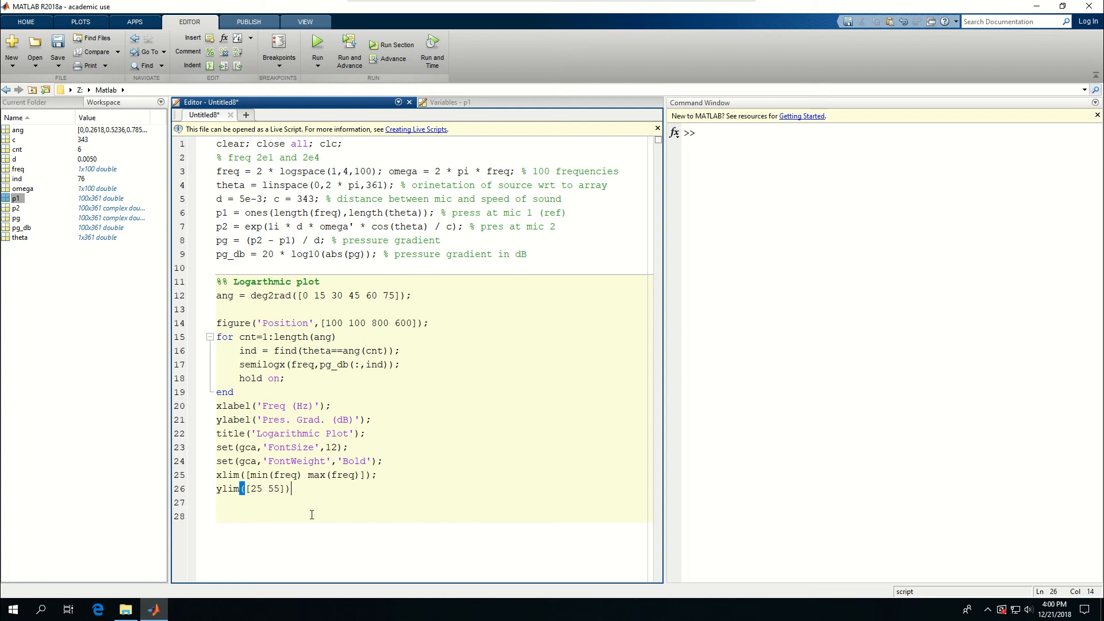
pyautogui.write(';')
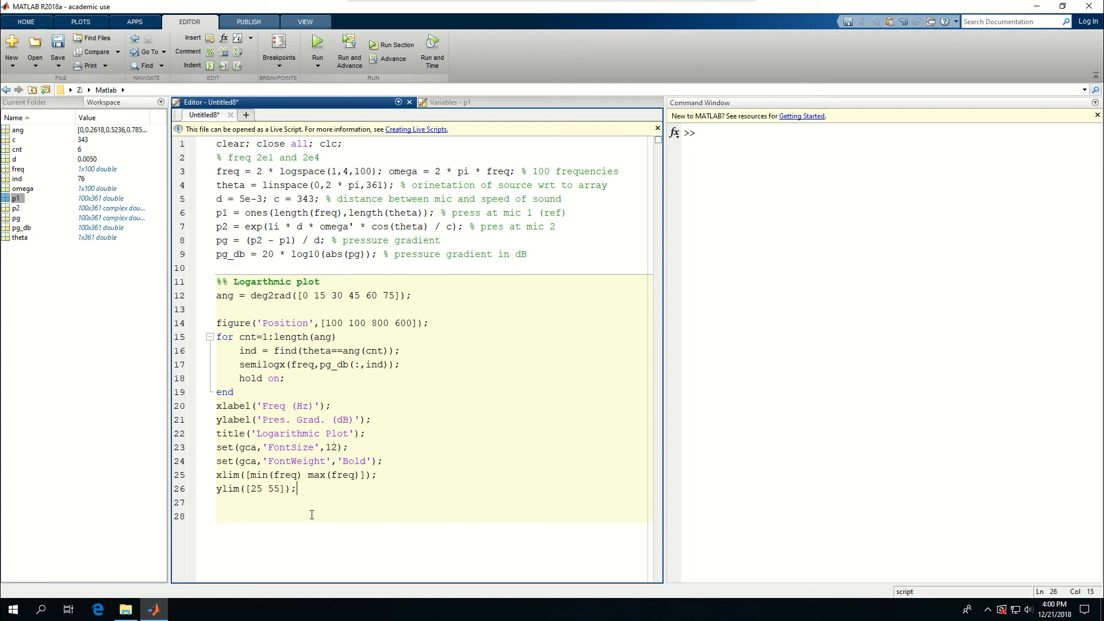
pyautogui.click(317, 45)
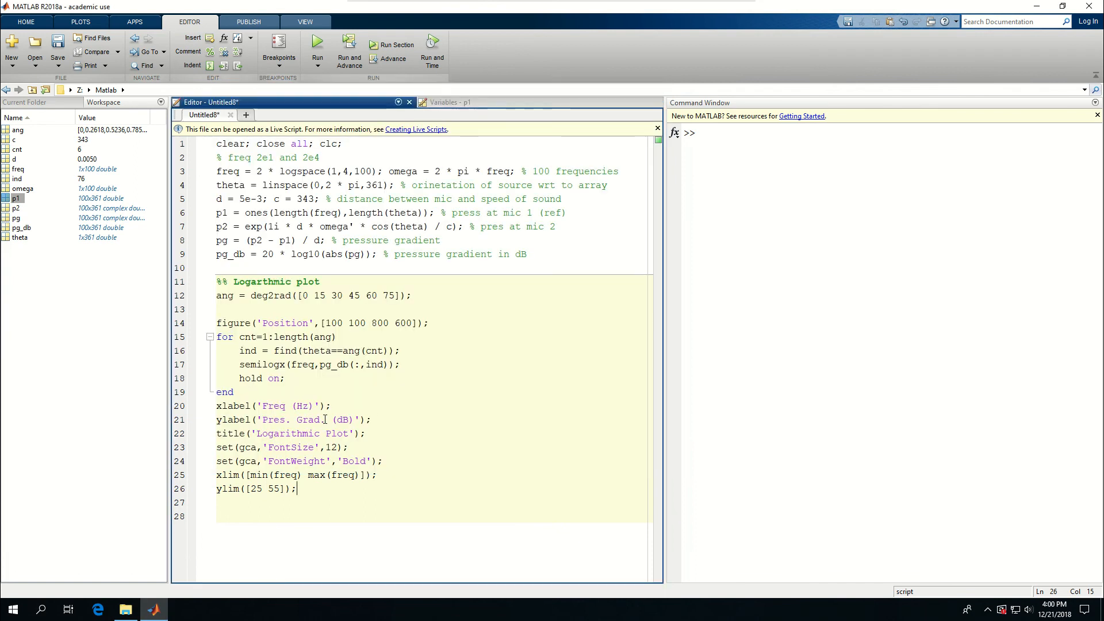
# - Make the lower y-limit negative and rerun to redraw the Logarithmic Plot with the extended dB axis
pyautogui.click(251, 488)
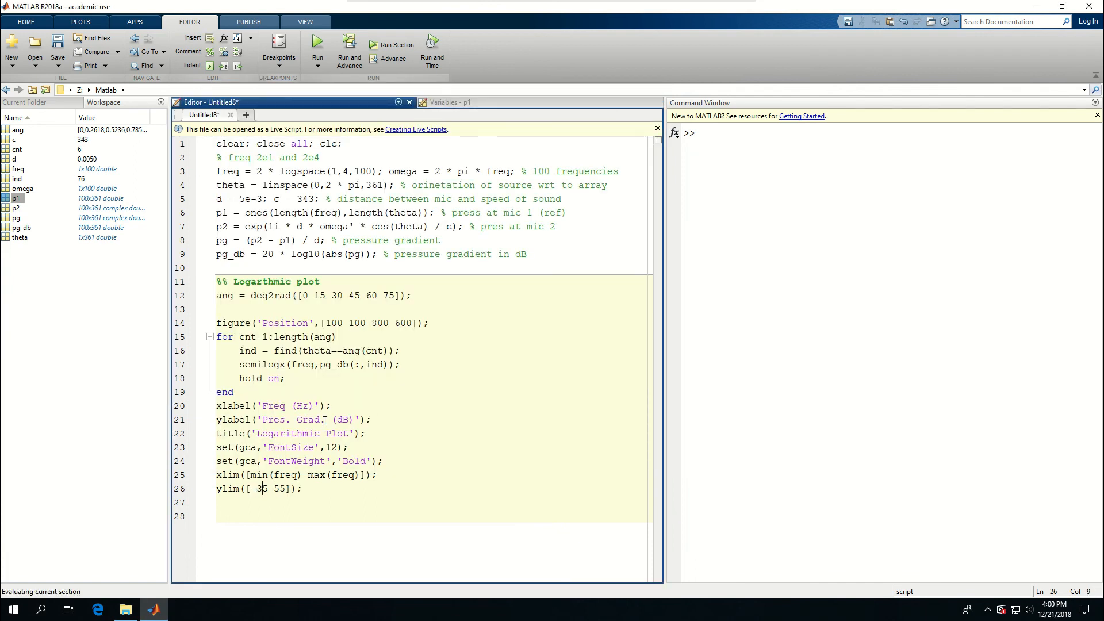
pyautogui.click(317, 45)
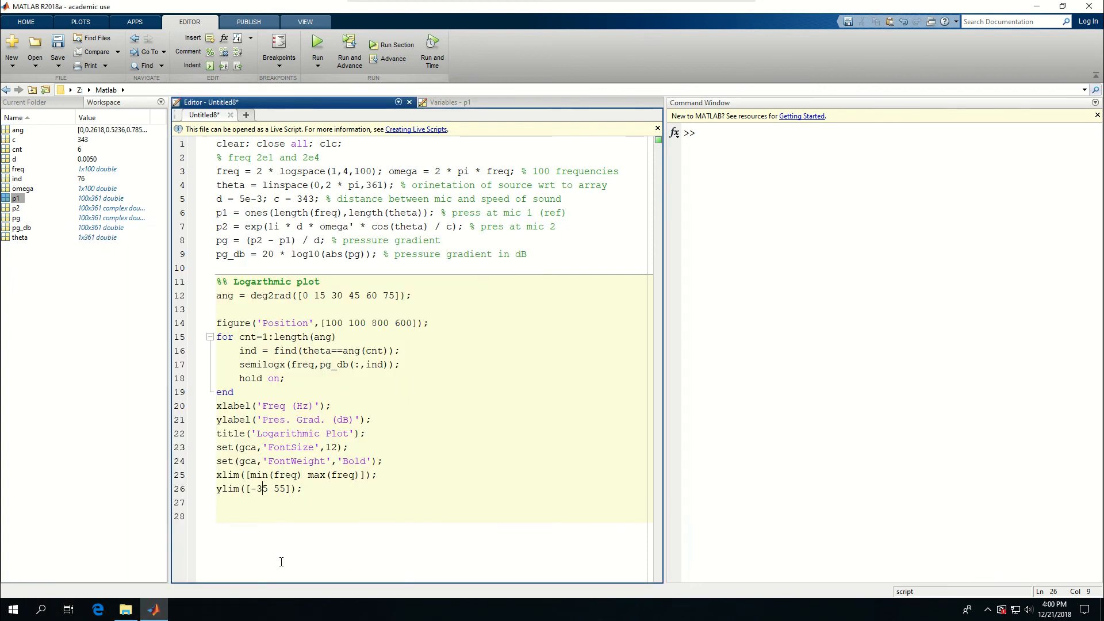
pyautogui.click(317, 42)
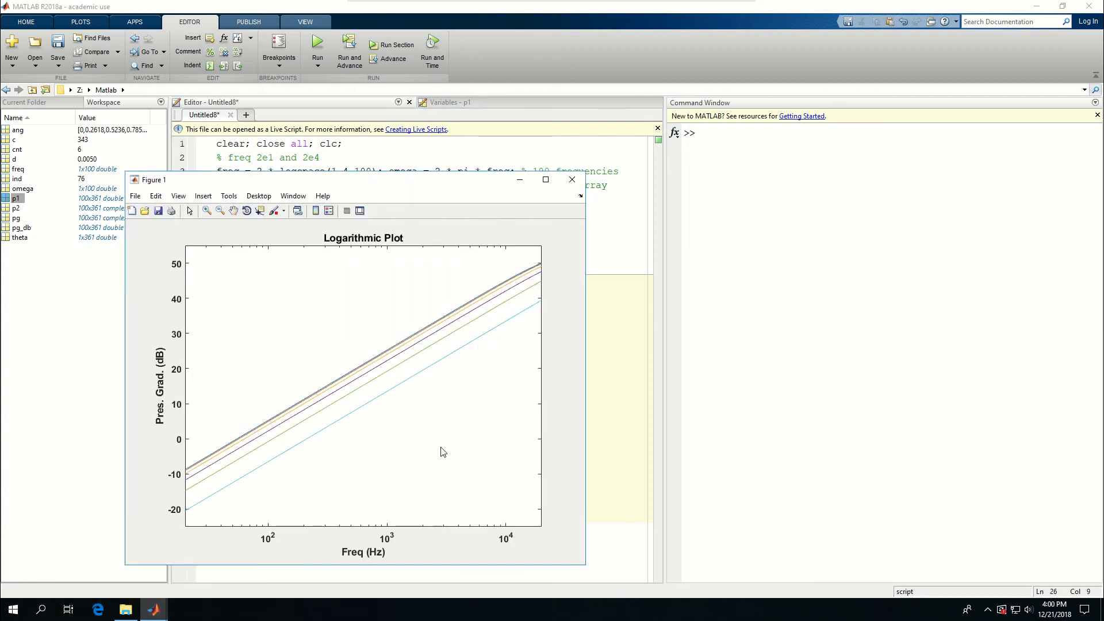
pyautogui.moveTo(350, 372)
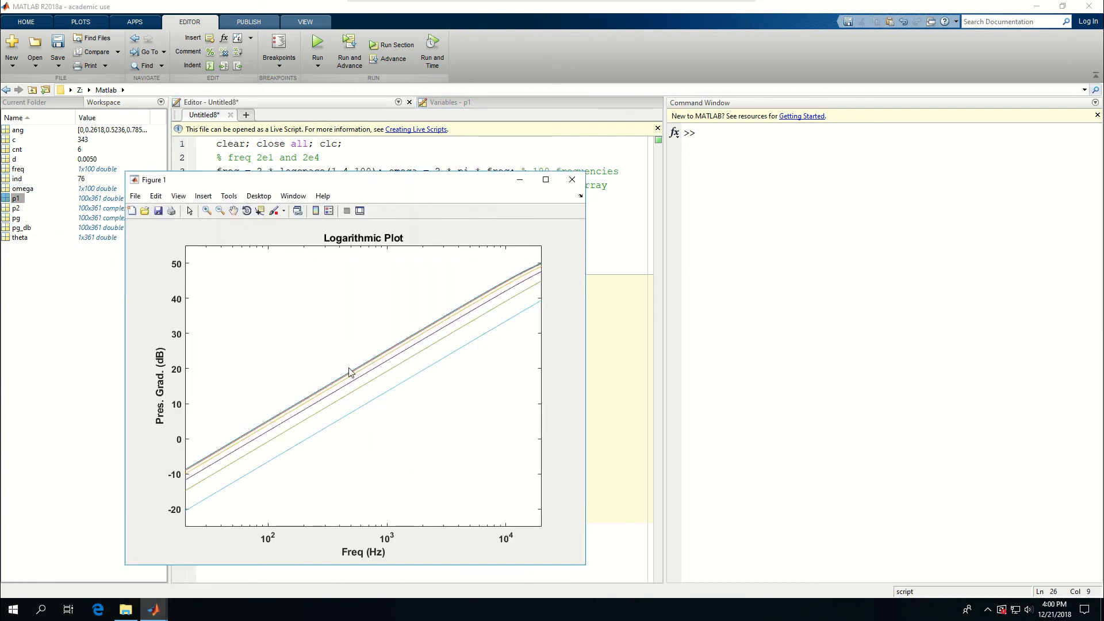
# - Add 'LineWidth',1.5 inside the semilogx call so the curves draw thicker
pyautogui.click(571, 180)
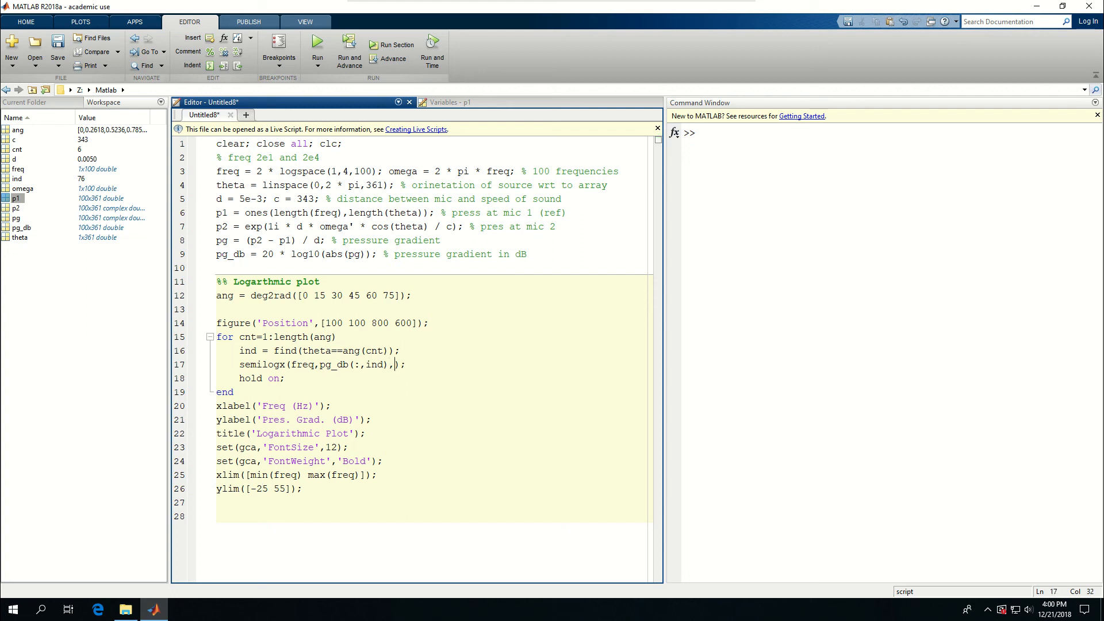
pyautogui.write("'Line'")
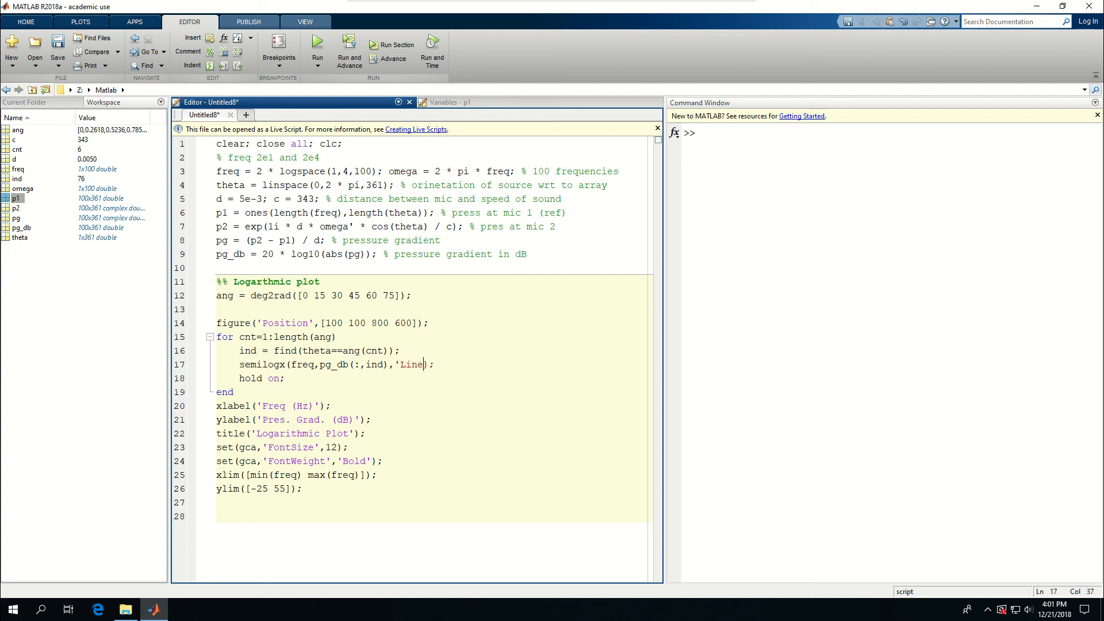
pyautogui.write('W')
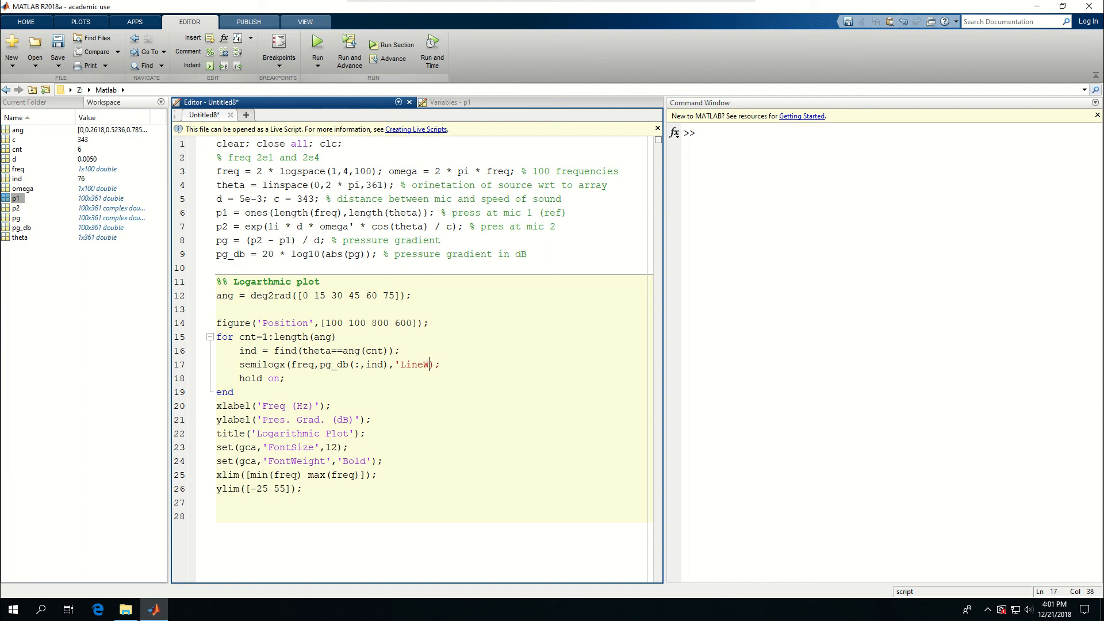
pyautogui.write("idth',1.5")
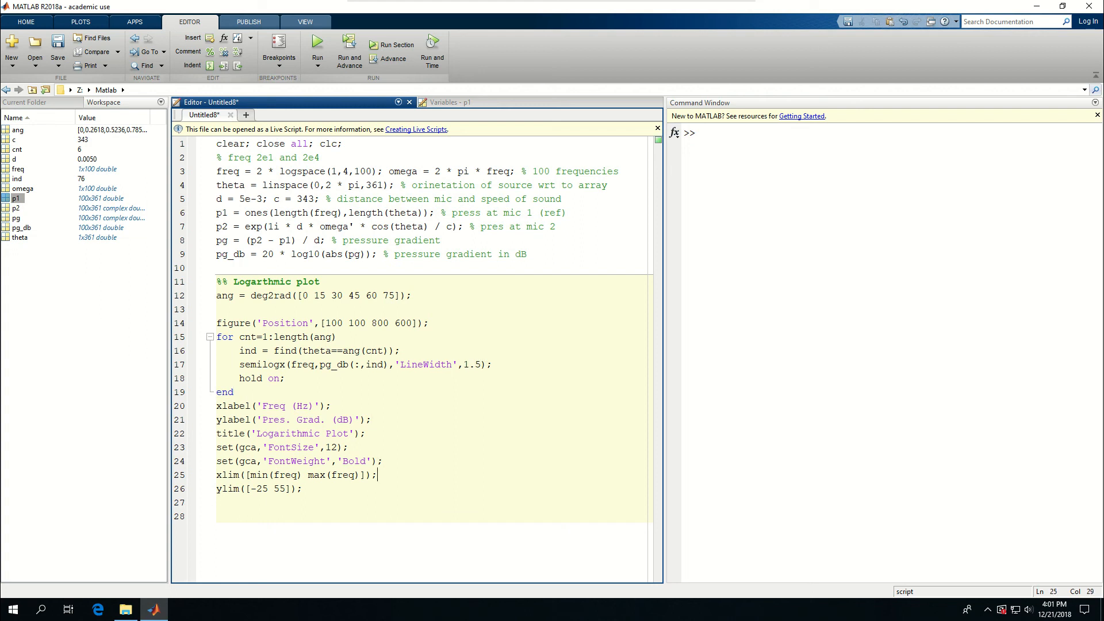
# - Add grid minor; on line 27, rerun to view the thicker curves over the minor grid, then close Figure 1
pyautogui.write('grid')
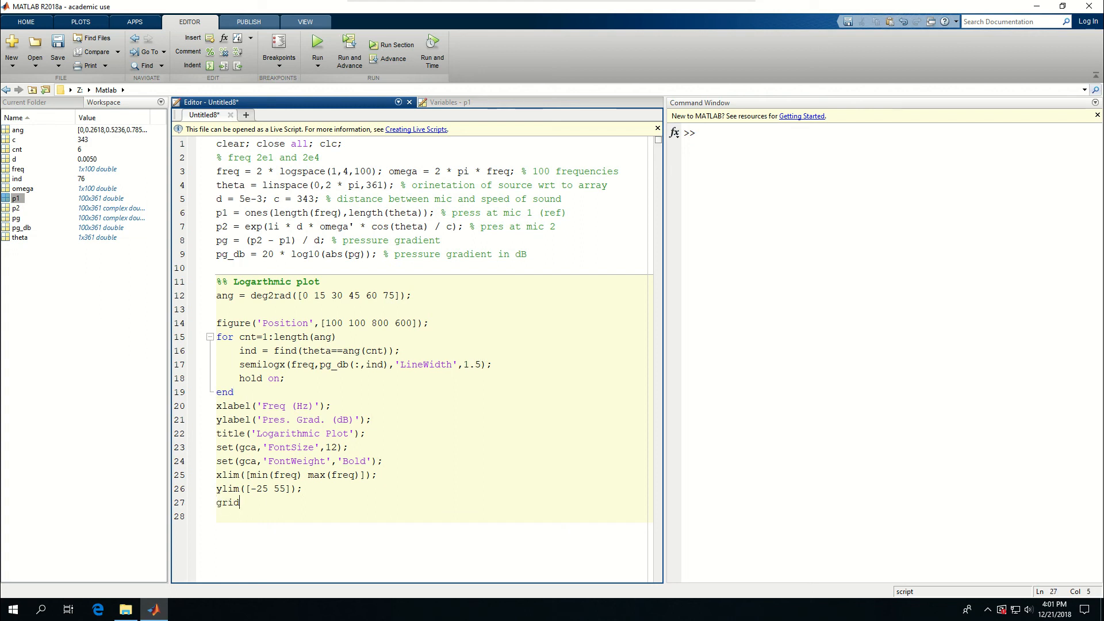
pyautogui.write('minor')
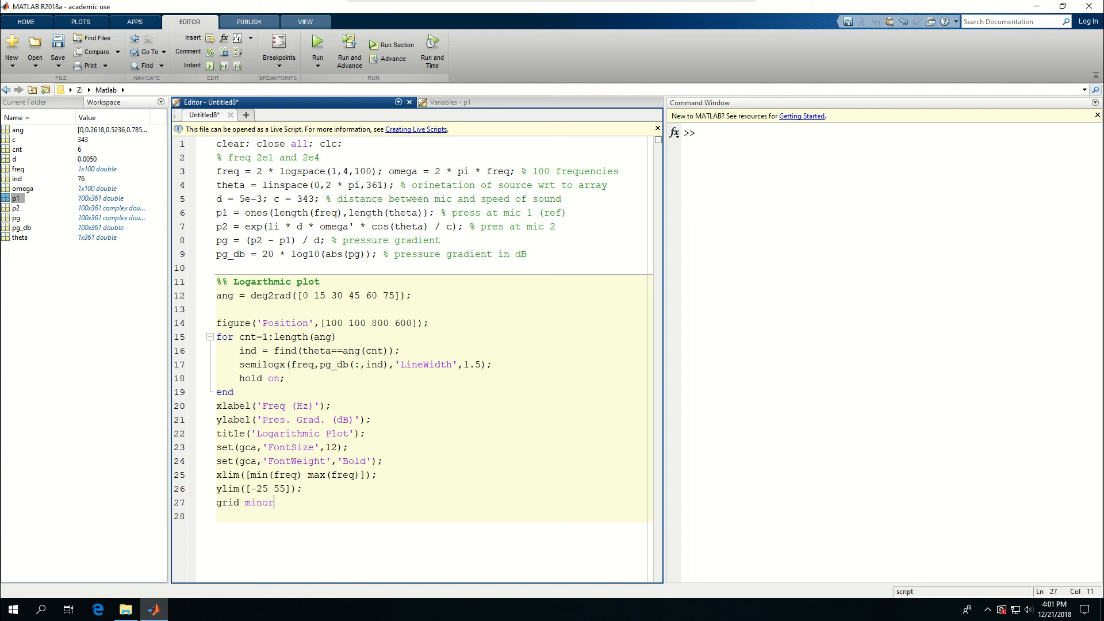
pyautogui.write(';')
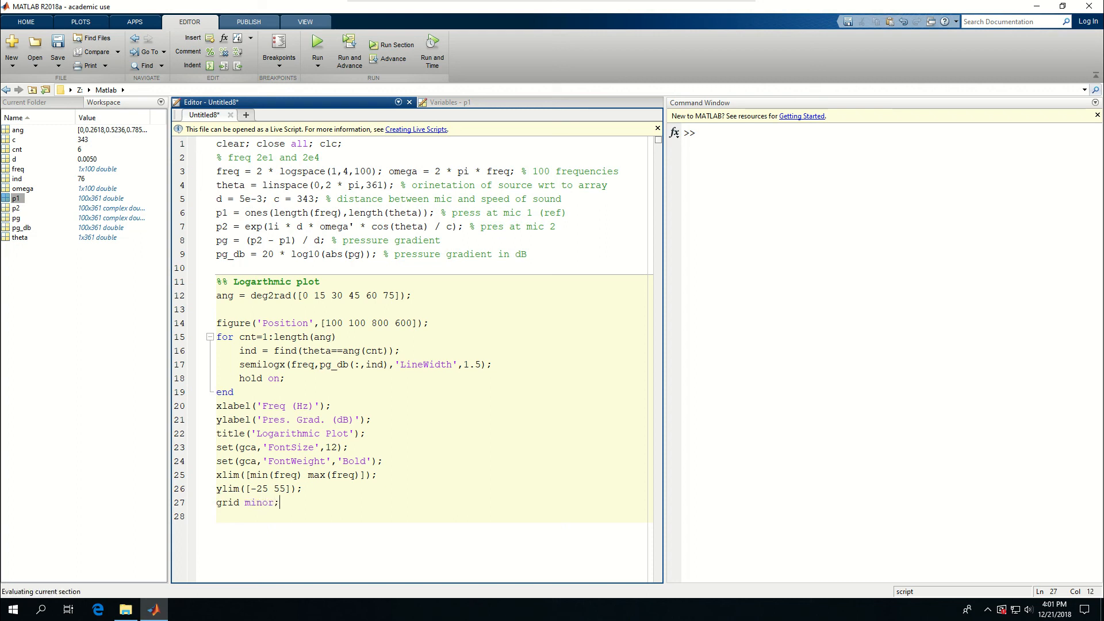
pyautogui.click(316, 44)
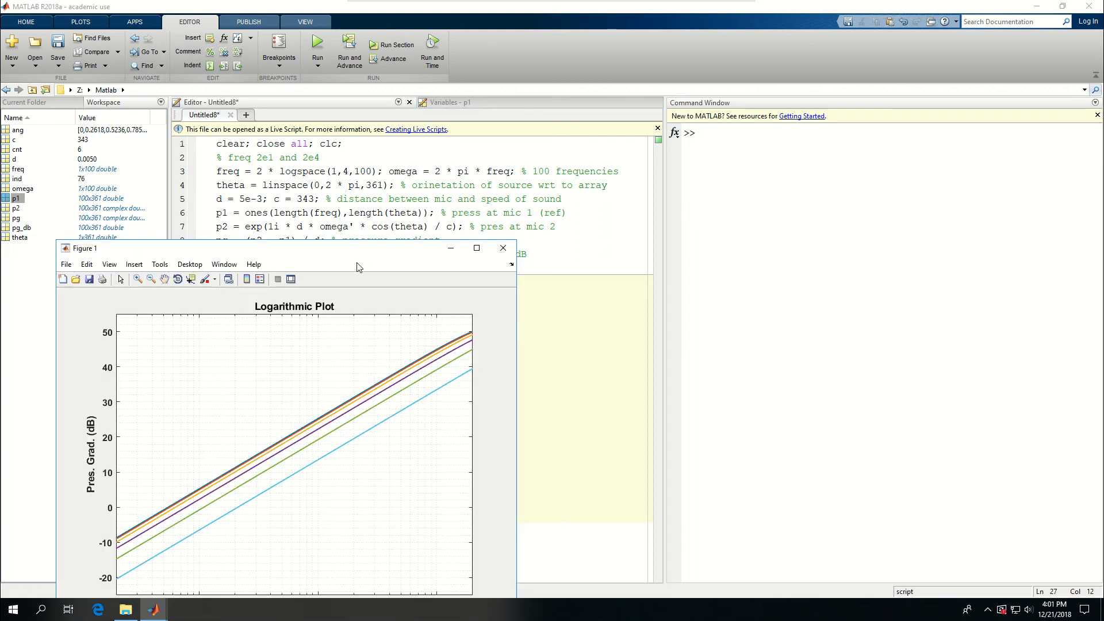
pyautogui.moveTo(282, 249); pyautogui.dragTo(438, 147)
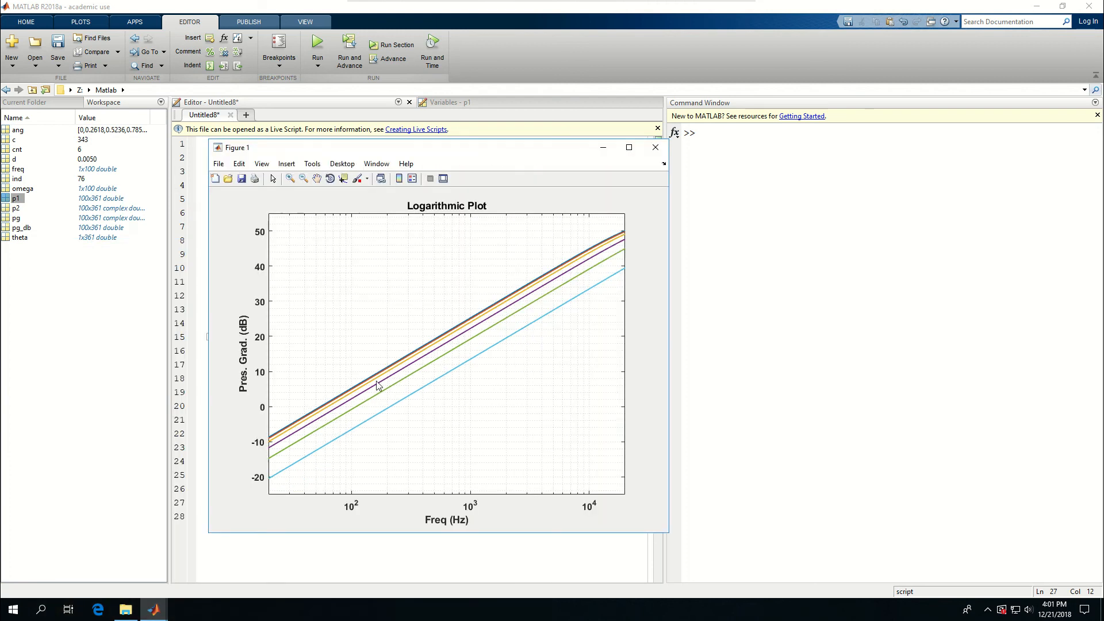
pyautogui.moveTo(549, 283)
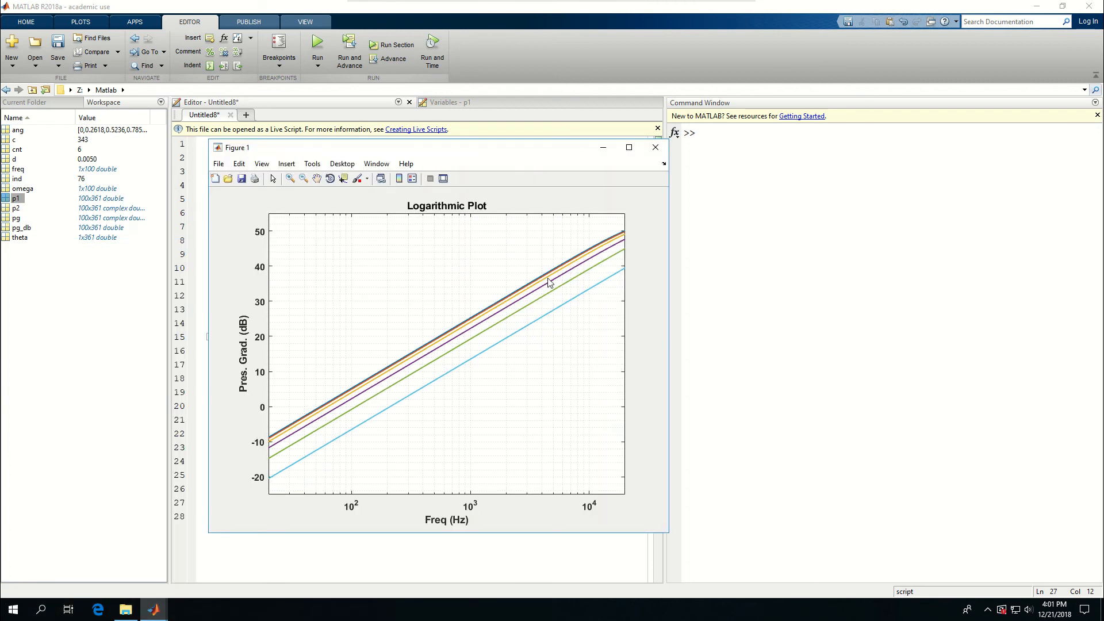
pyautogui.moveTo(557, 407)
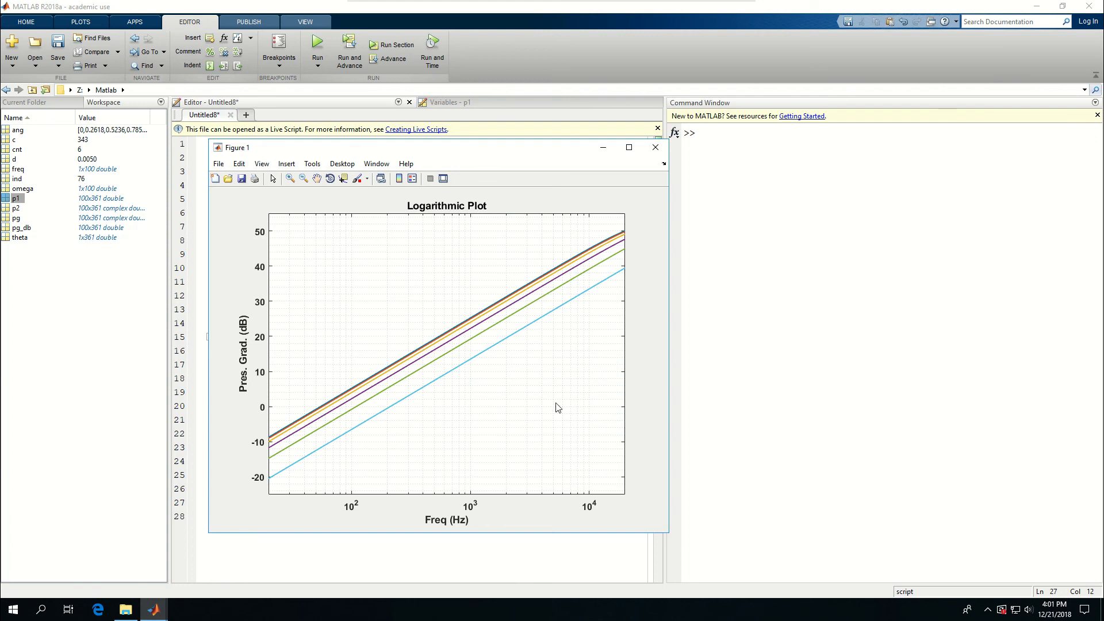
pyautogui.moveTo(651, 154)
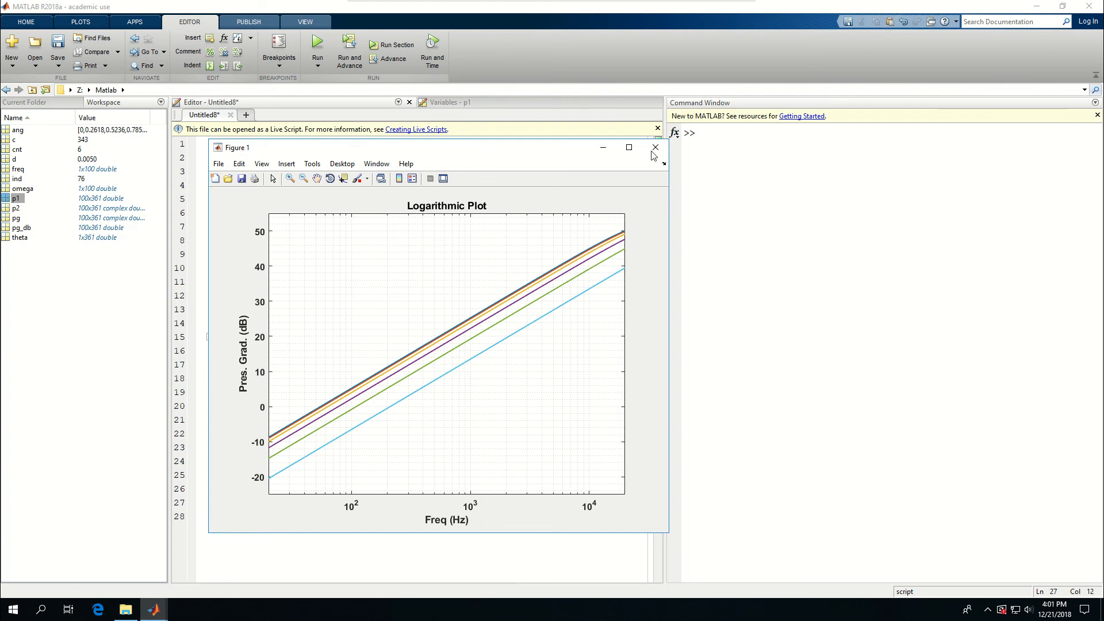
pyautogui.click(654, 147)
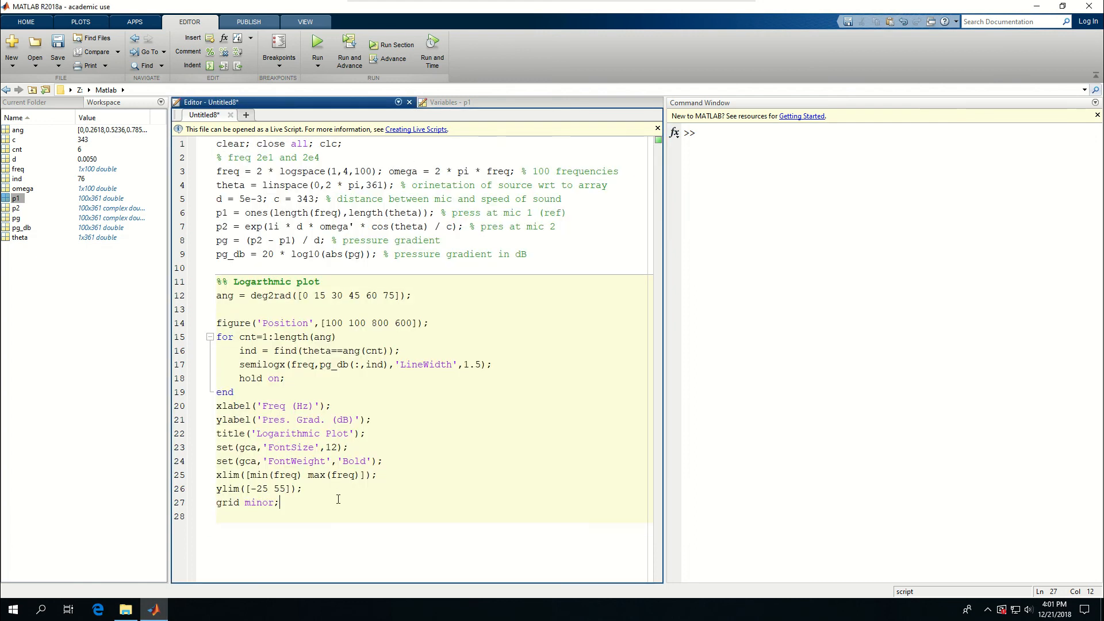
# - Start the legend call with the first label '\theta = 0 deg'
pyautogui.write('legen')
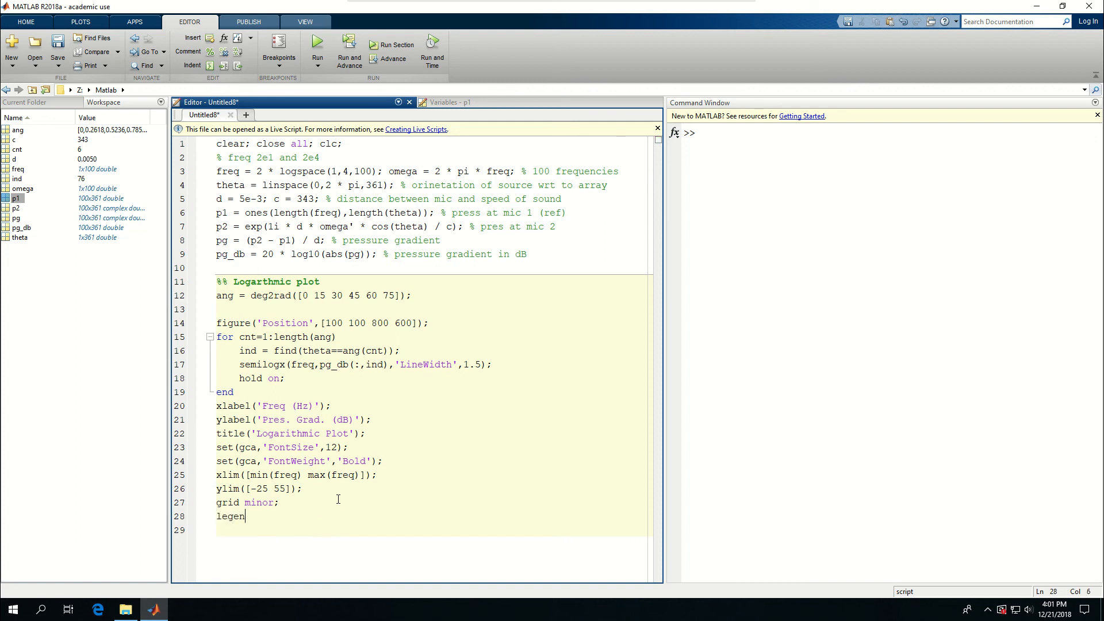
pyautogui.write('d')
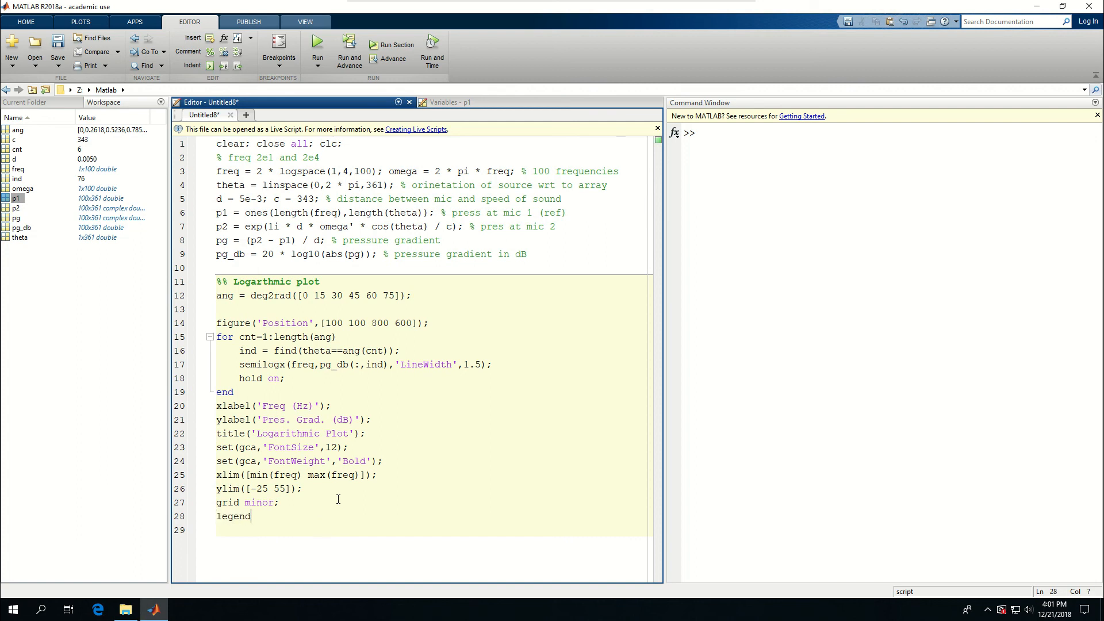
pyautogui.write("('")
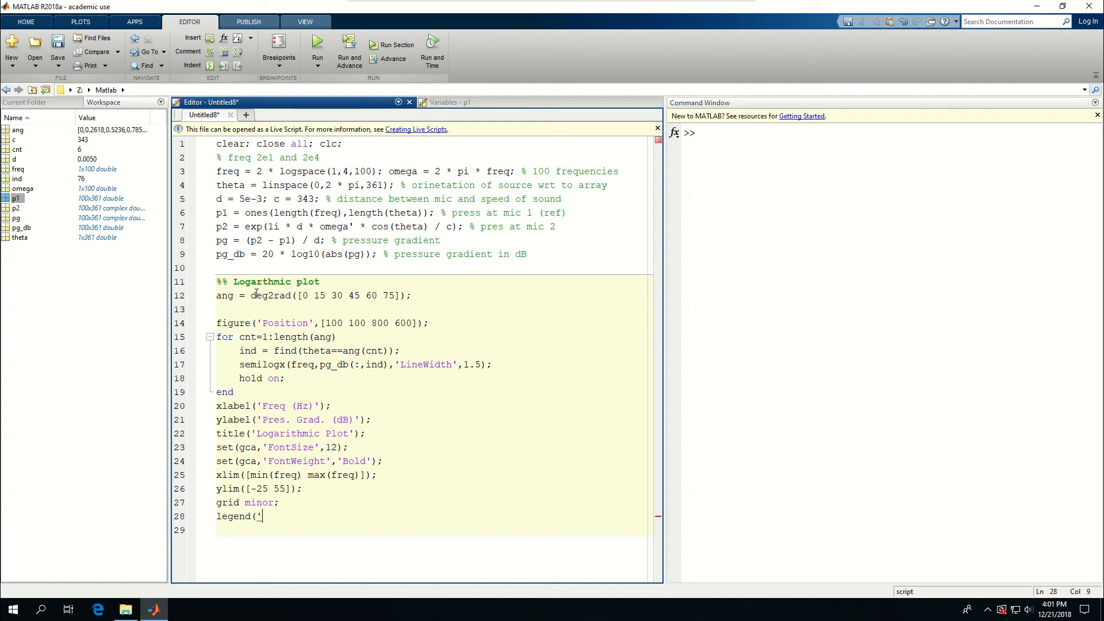
pyautogui.moveTo(321, 518)
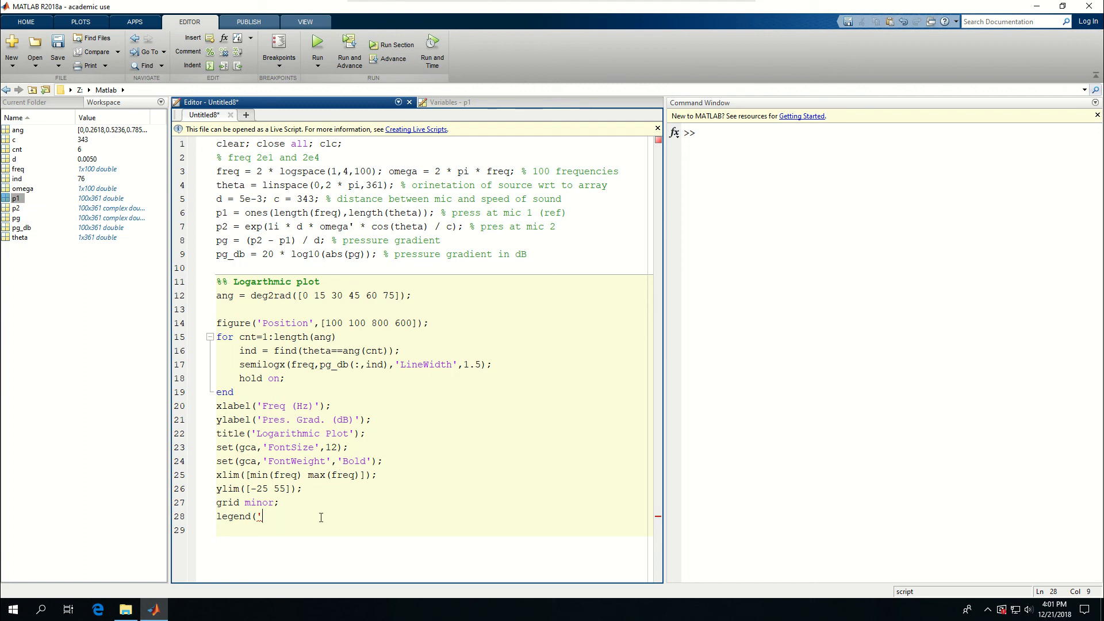
pyautogui.write('\\')
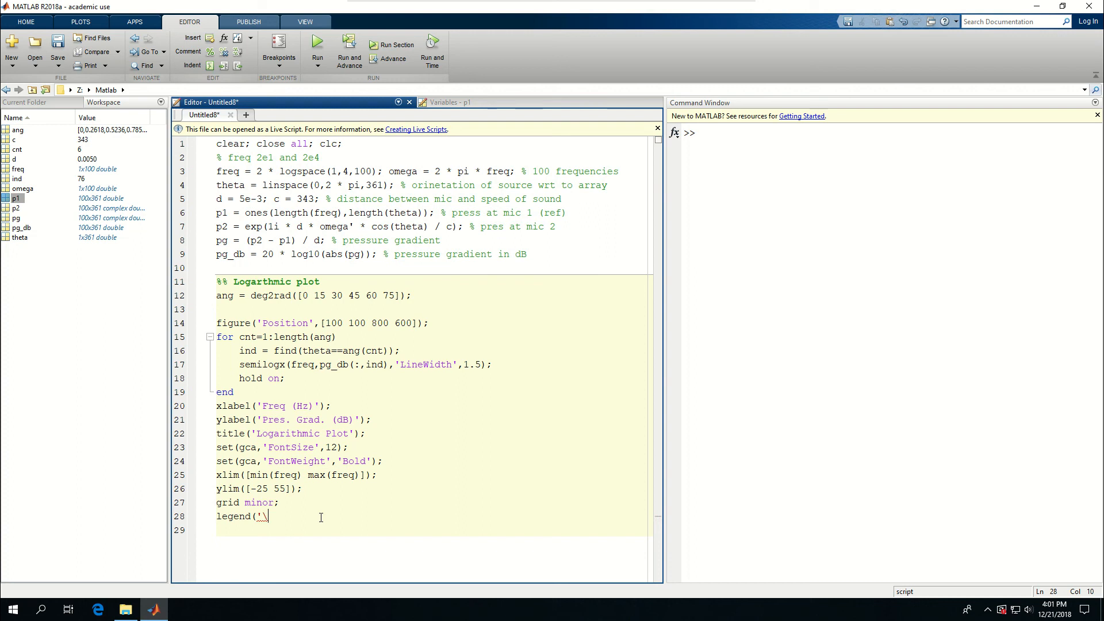
pyautogui.write('\\theta')
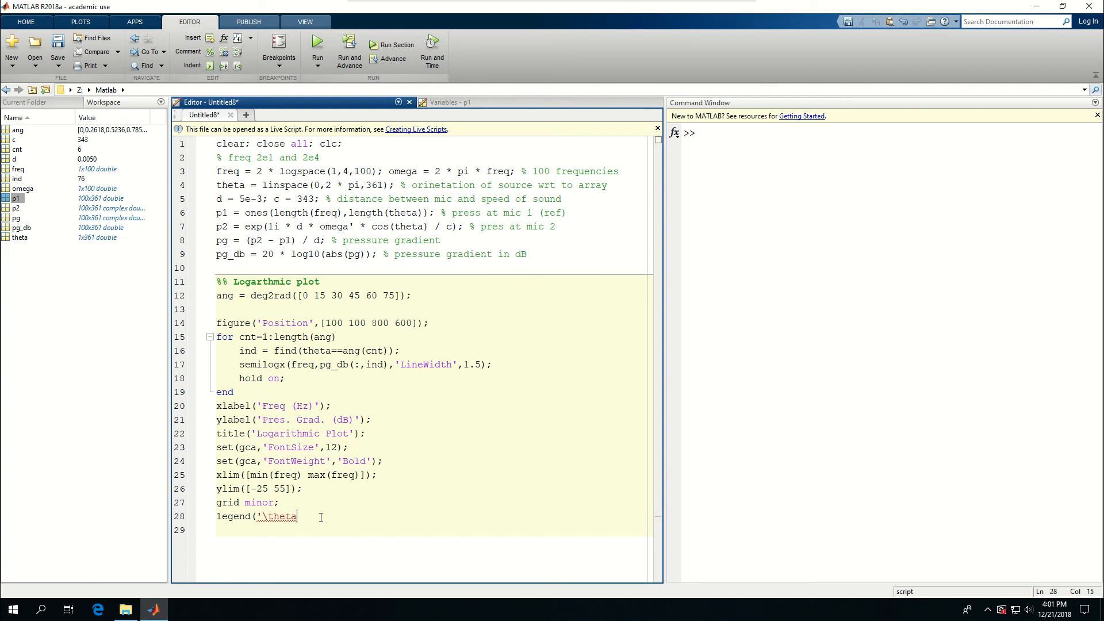
pyautogui.write('=')
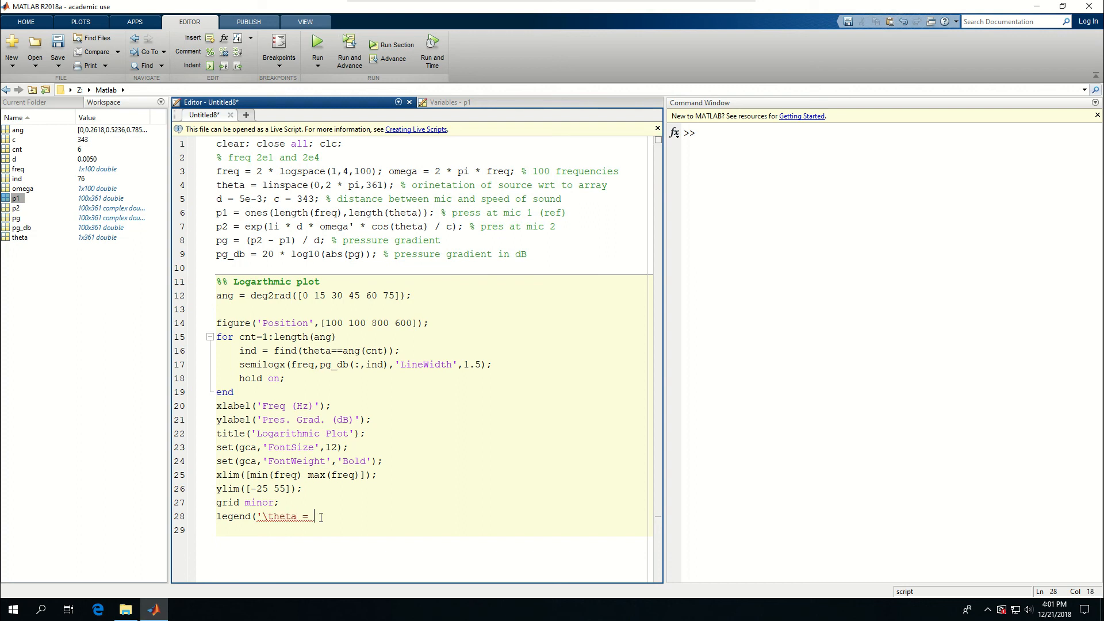
pyautogui.write('0')
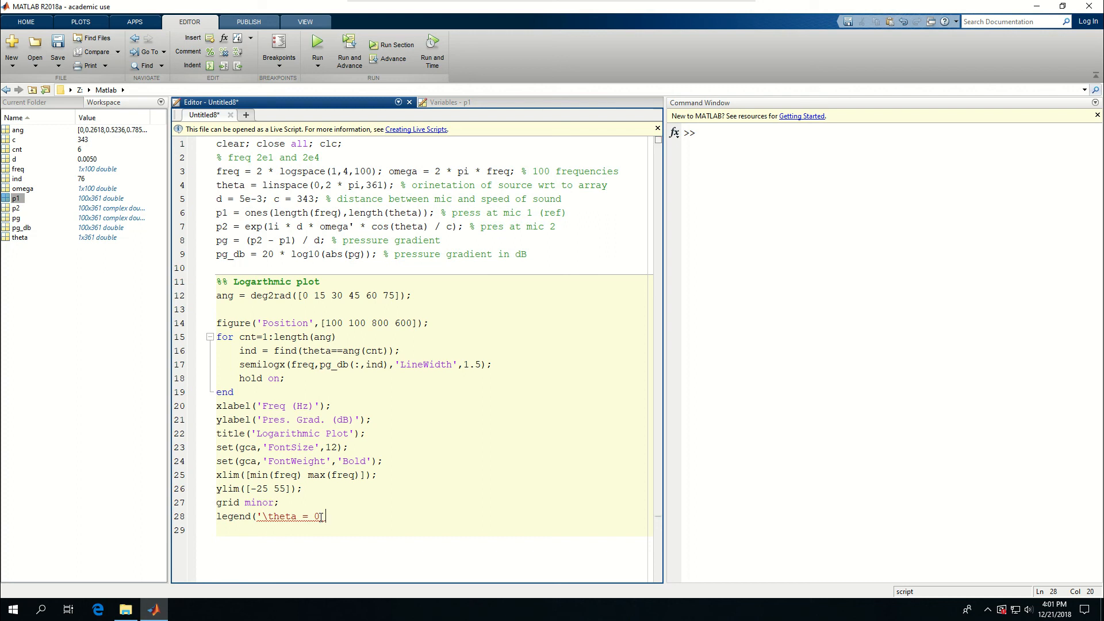
pyautogui.write("deg',")
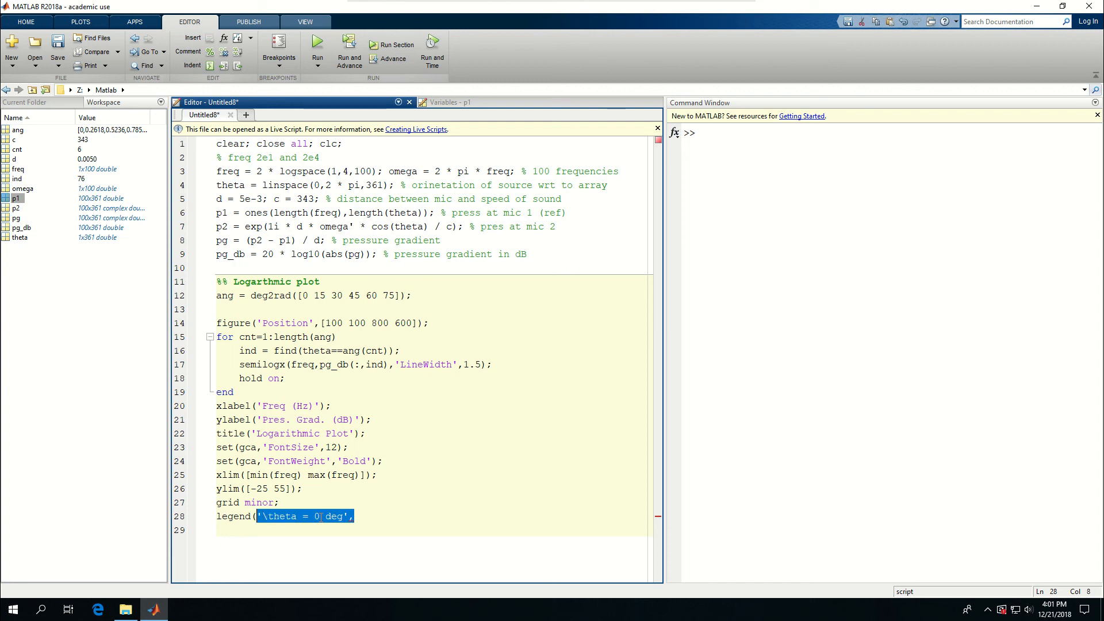
# - Copy the label five times and edit the angles to 15, 30, 45, 60 and 75 deg
pyautogui.click(349, 516)
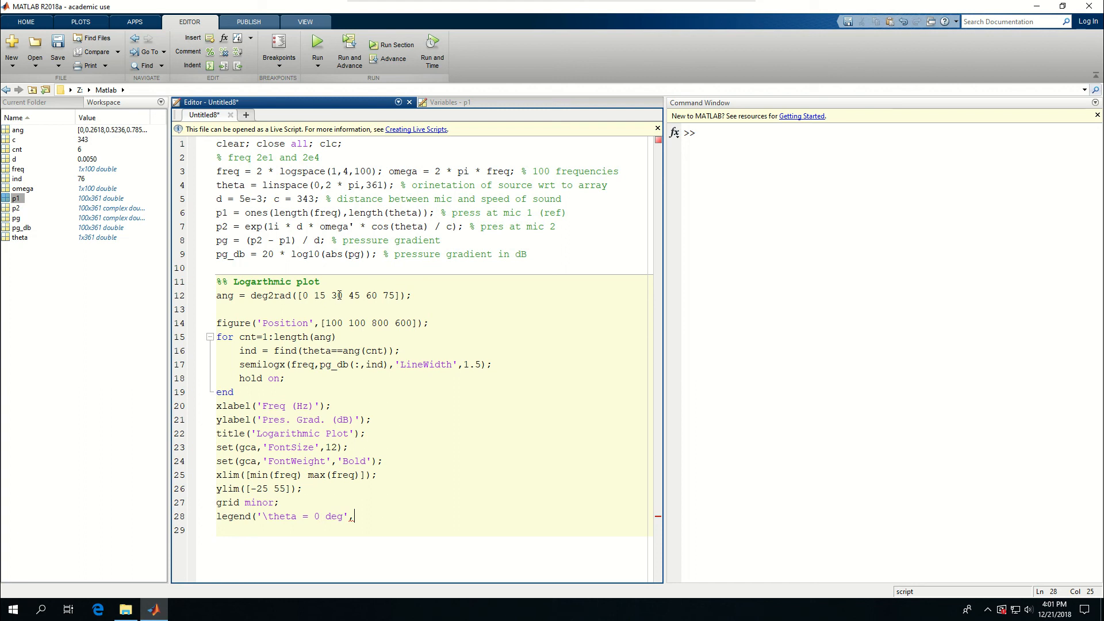
pyautogui.write("'\\theta = 0 deg',")
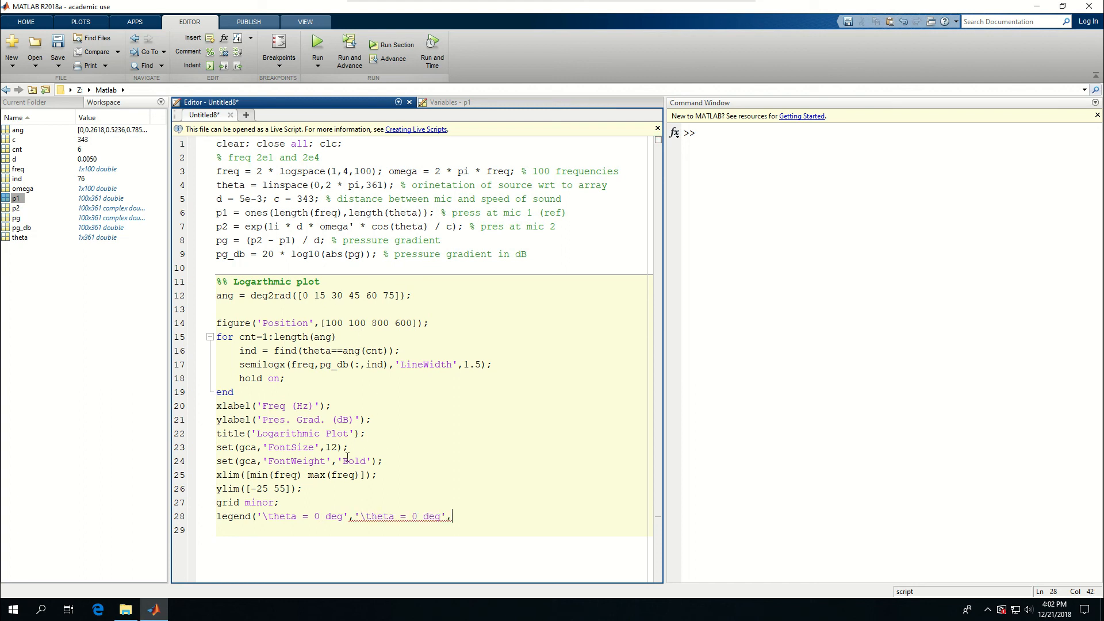
pyautogui.write(",'\\theta = 0 deg',...")
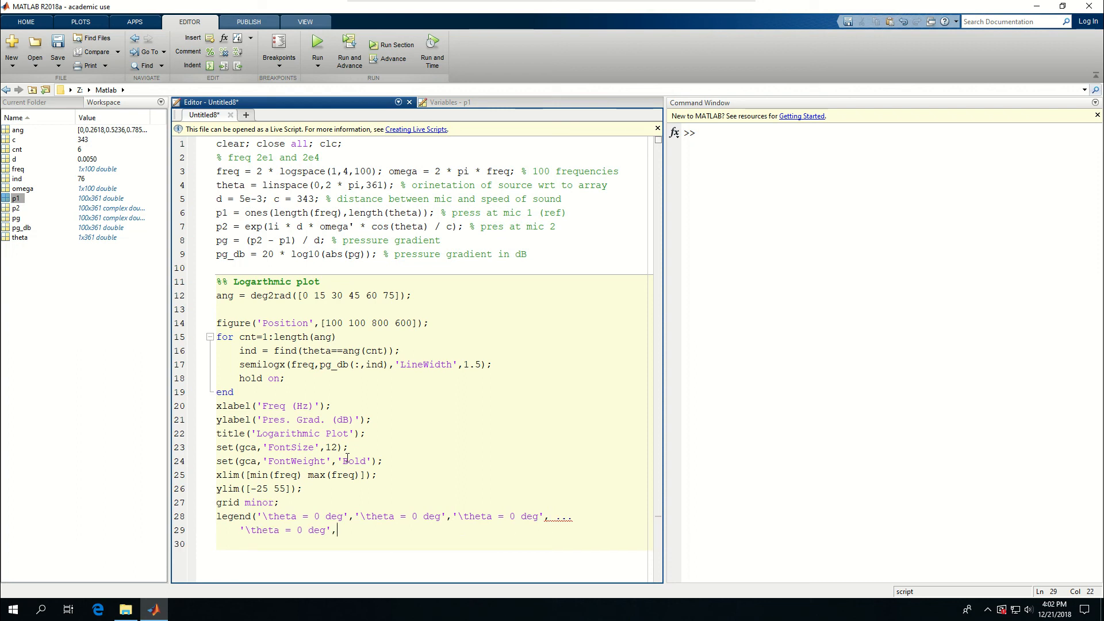
pyautogui.write(",'\\theta = 0 deg','\\theta = 0 deg')")
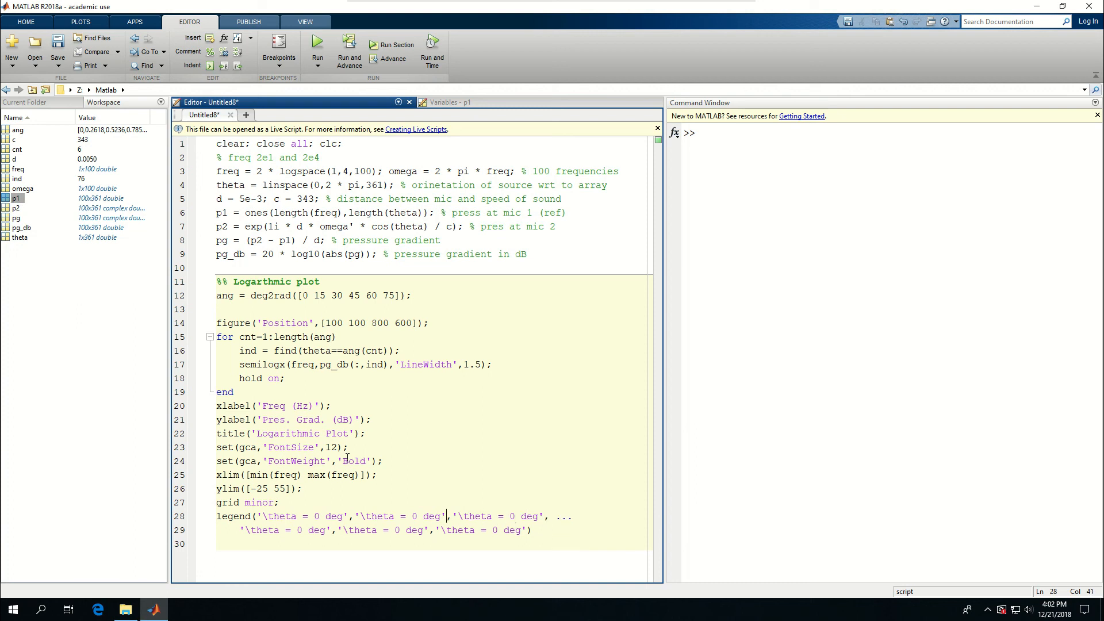
pyautogui.write('15')
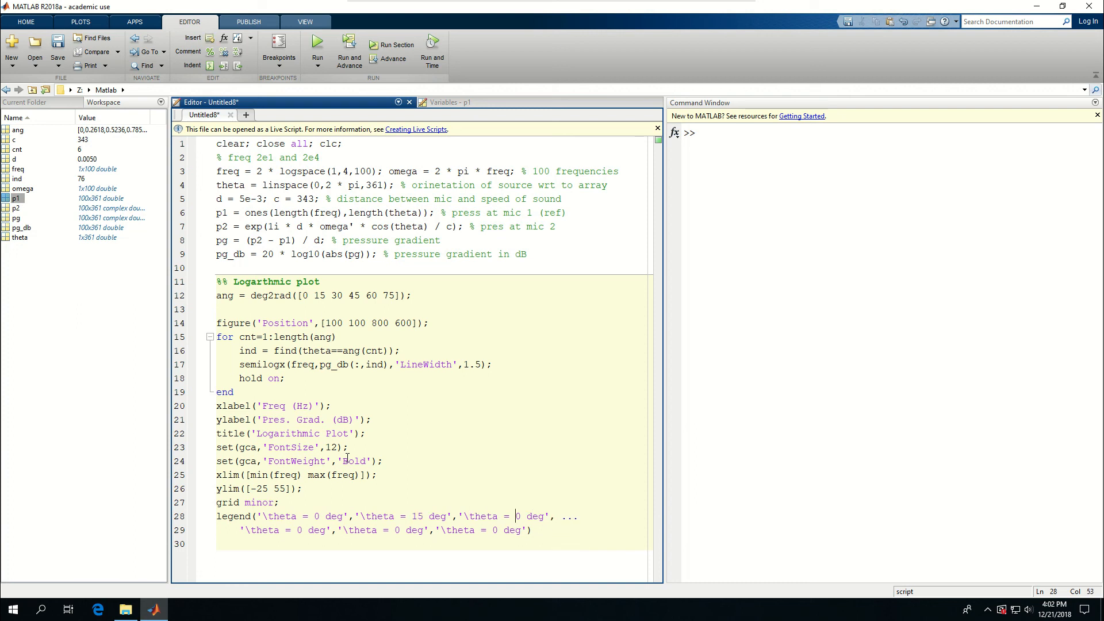
pyautogui.write('30')
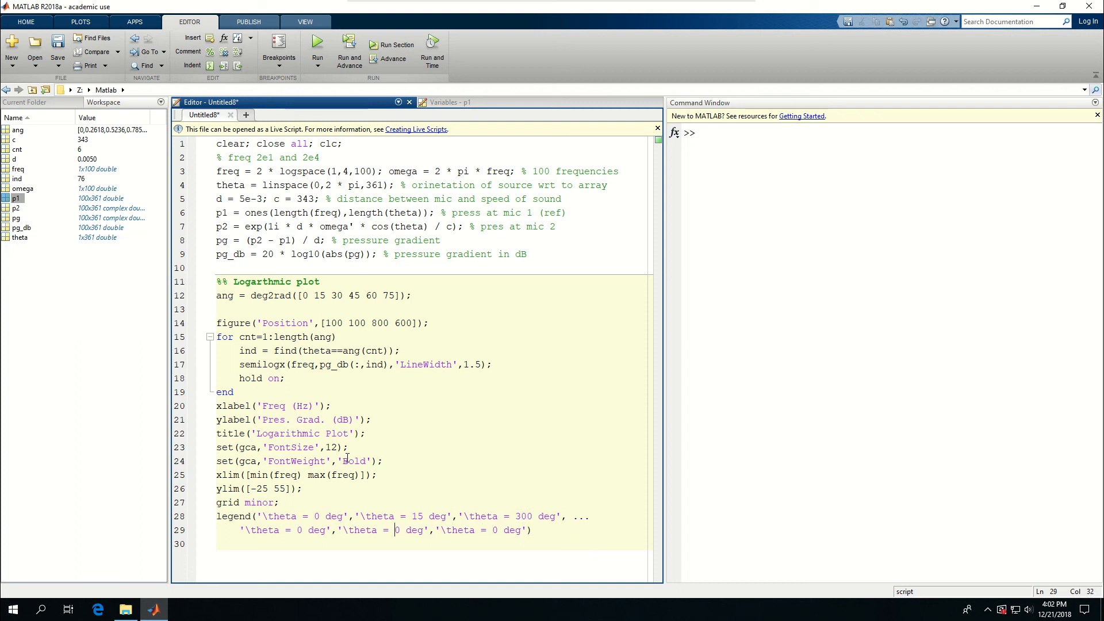
pyautogui.doubleClick(296, 529)
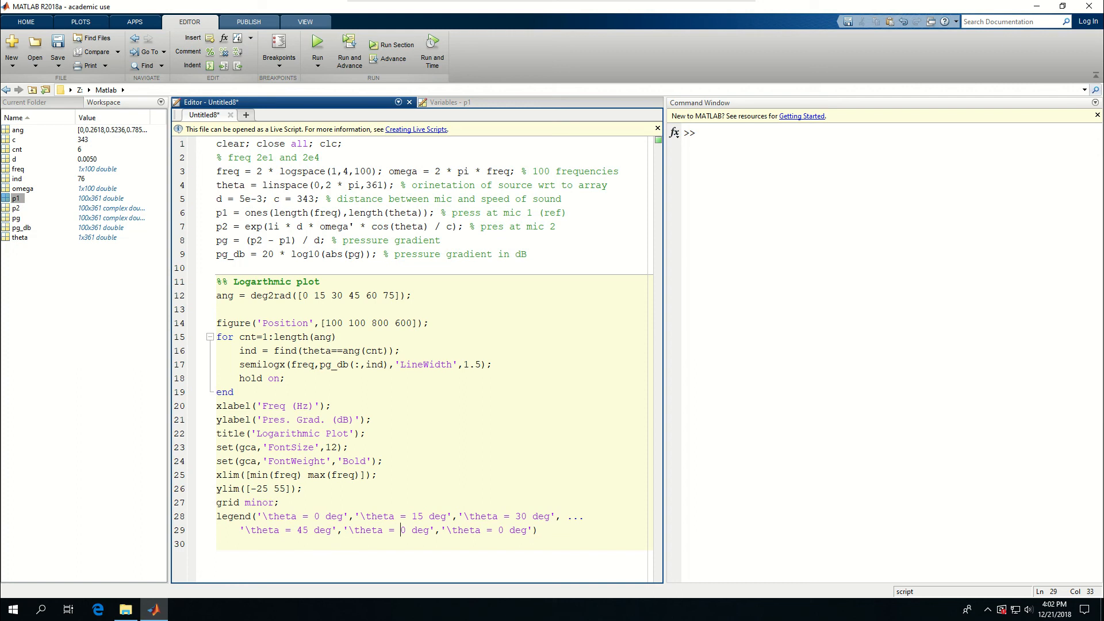
pyautogui.write('6')
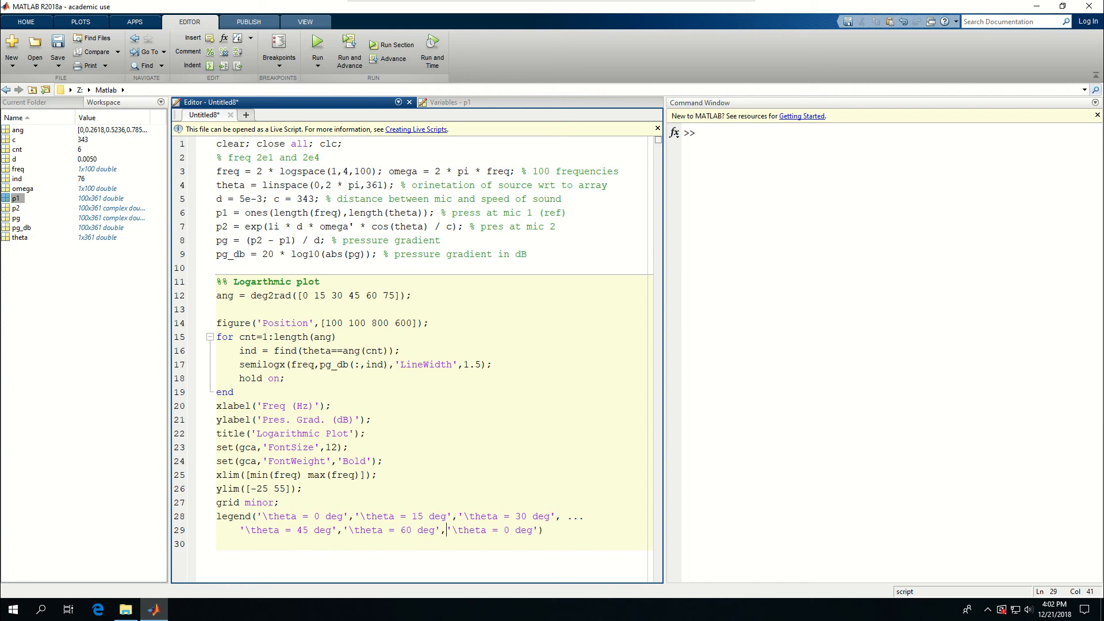
pyautogui.write('75')
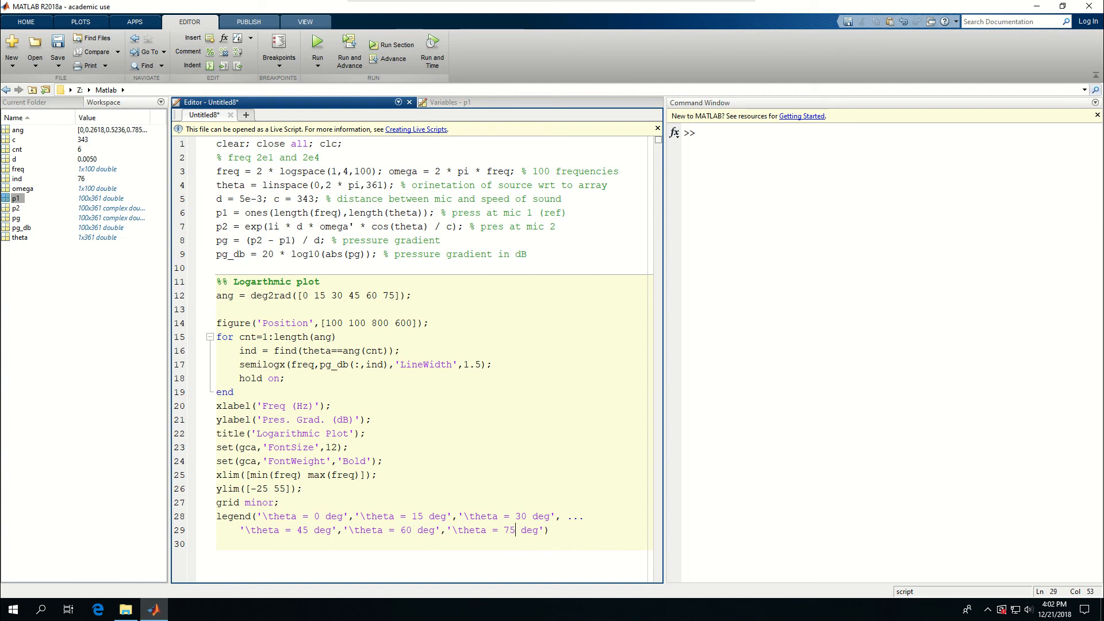
# - Continue the legend call onto a new line with 'Location','SouthWest', then edit it to 'SouthEast'
pyautogui.write(',')
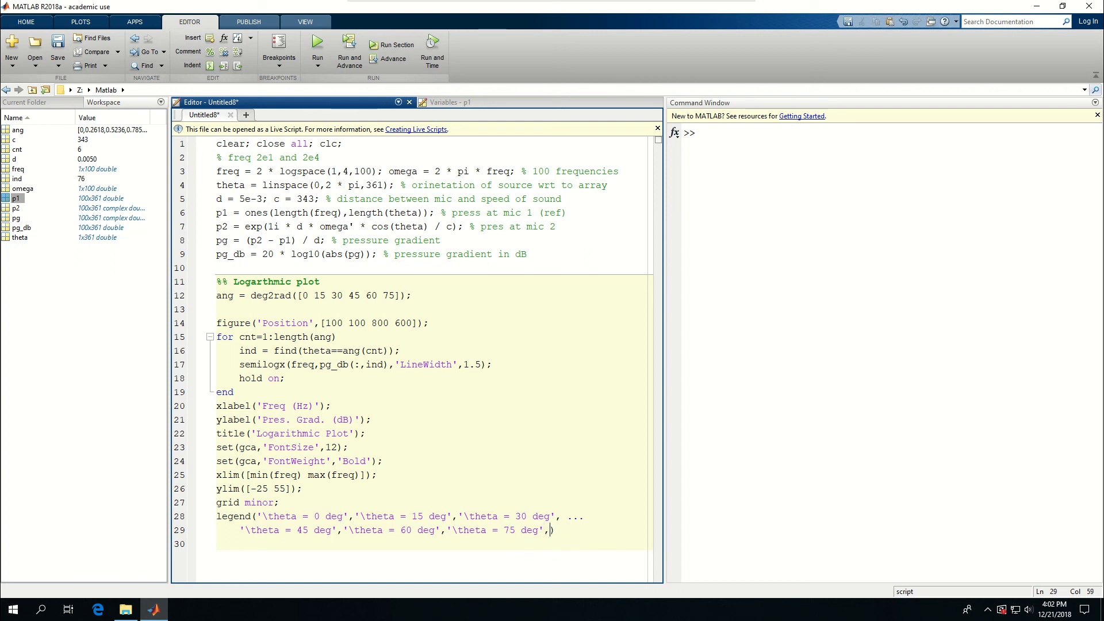
pyautogui.write("')")
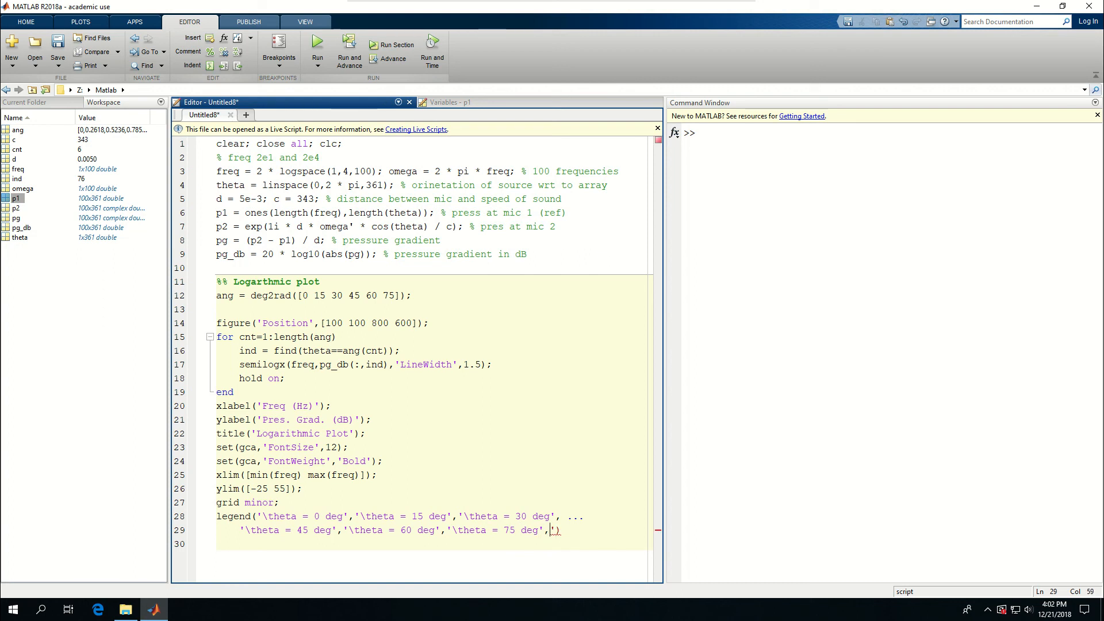
pyautogui.write('...')
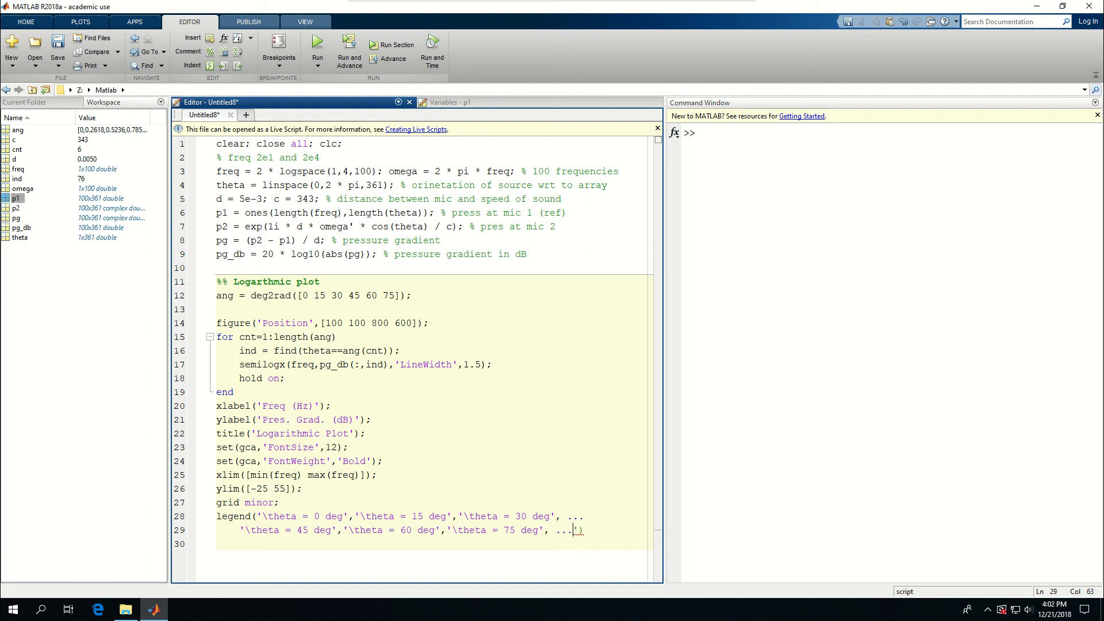
pyautogui.press('enter')
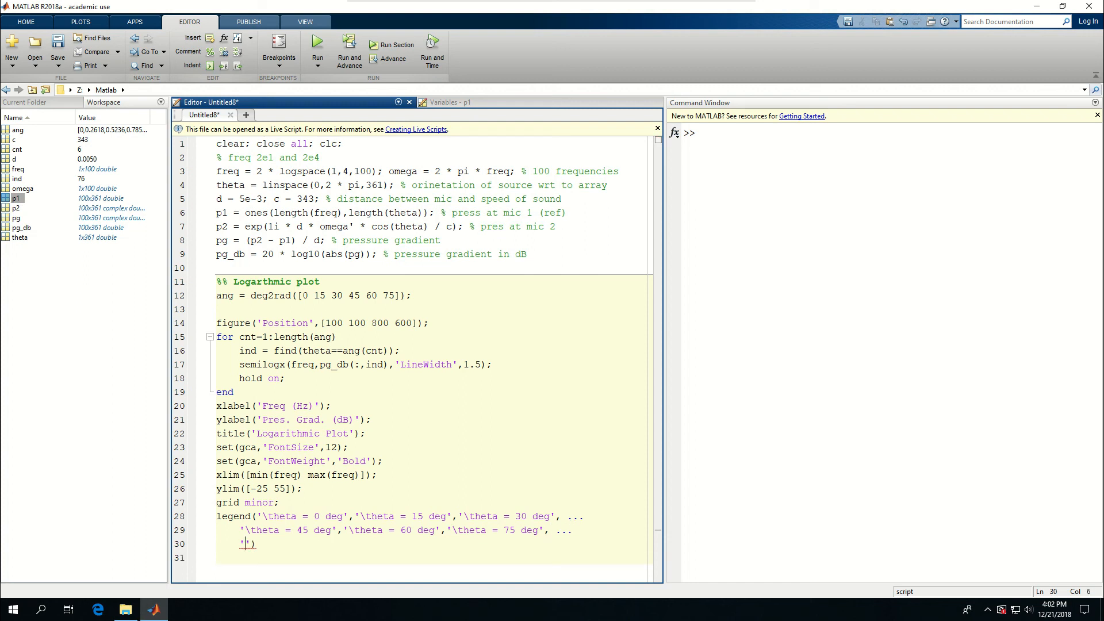
pyautogui.write('Location')
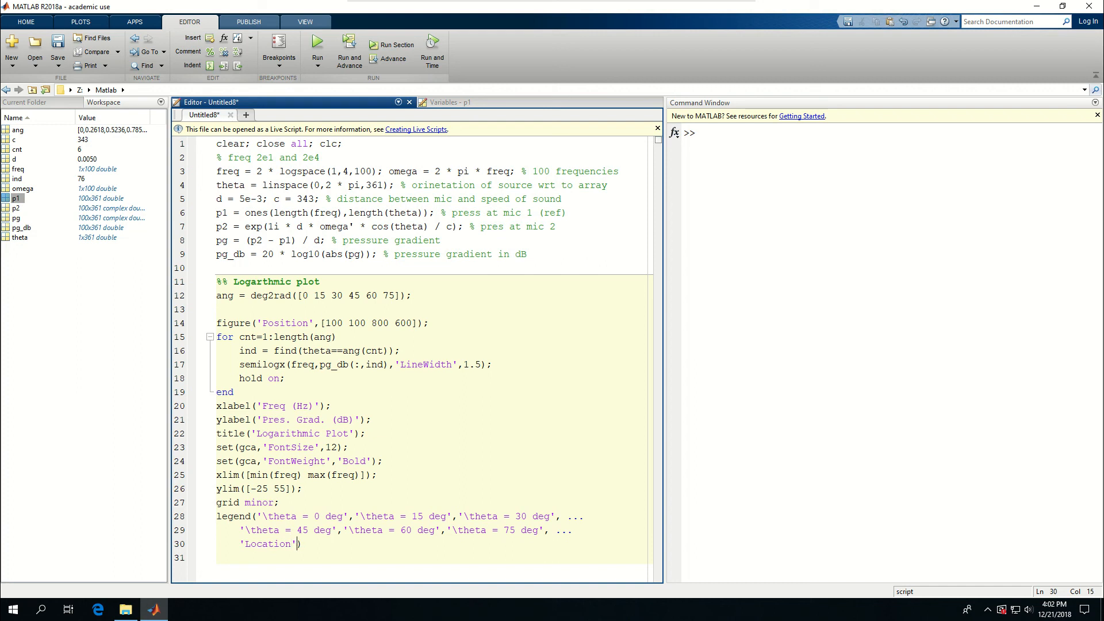
pyautogui.write("'South")
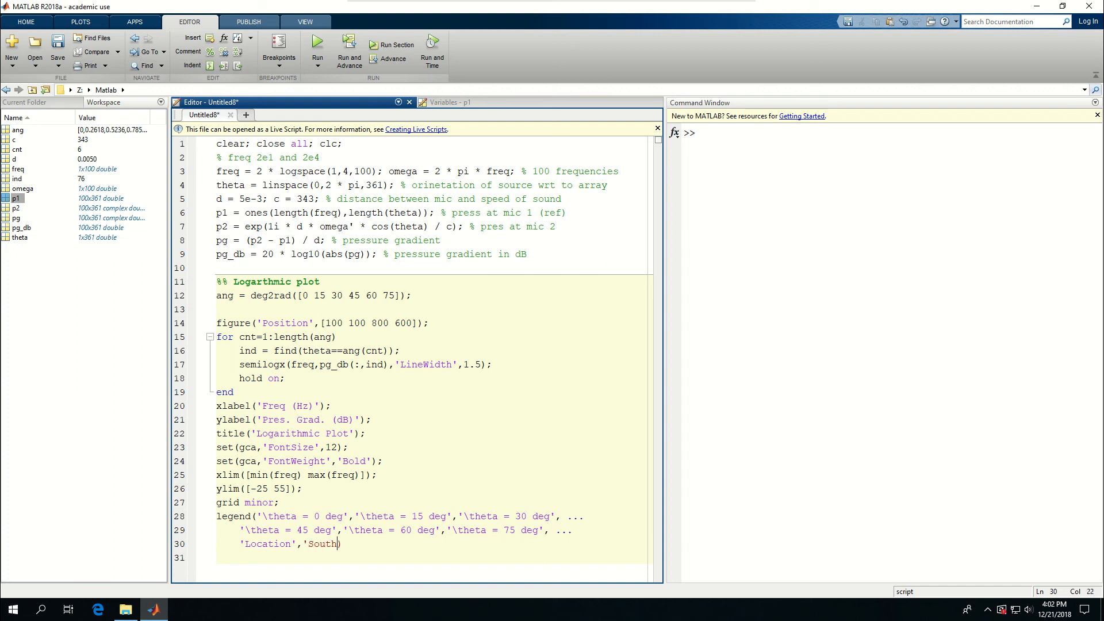
pyautogui.write('West')
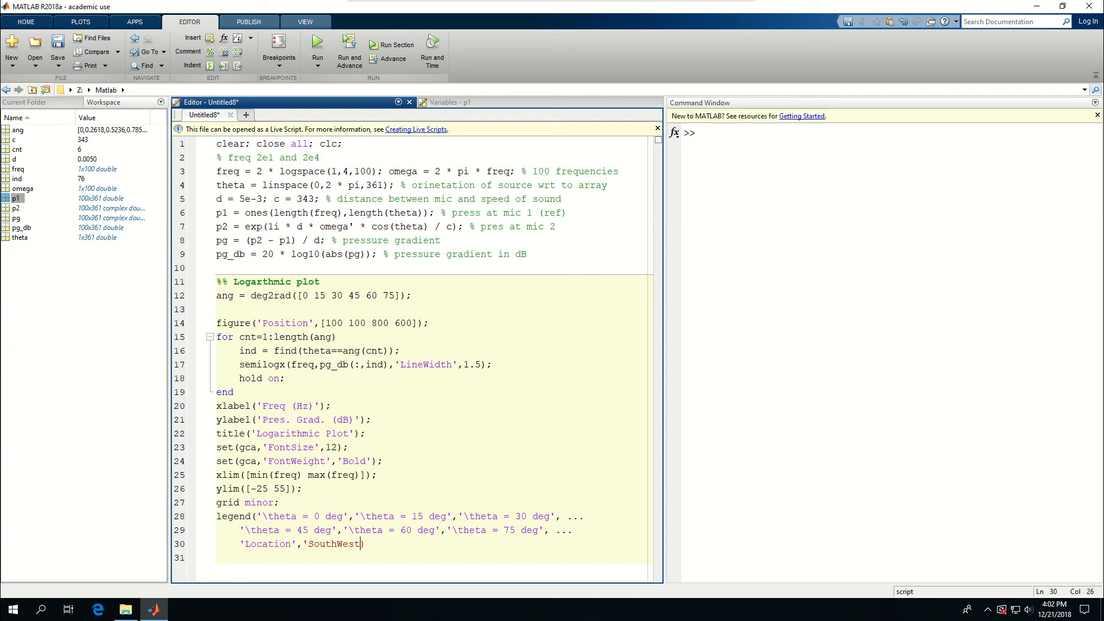
pyautogui.write(';')
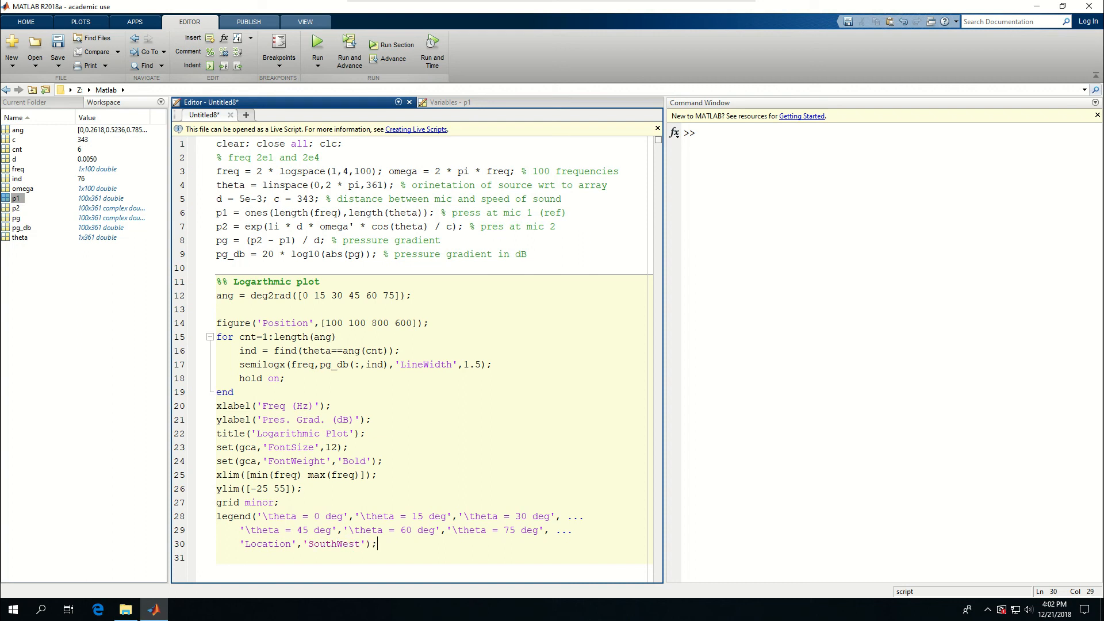
pyautogui.click(317, 44)
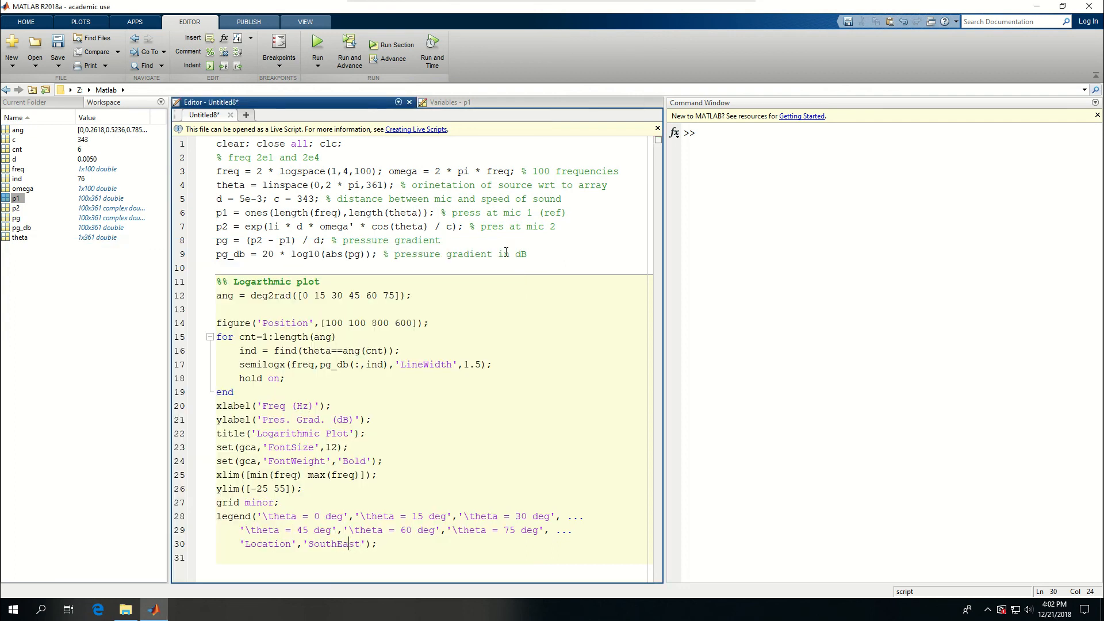
# - Run the script to draw the Logarithmic Plot with six bold theta curves and lower-right legend
pyautogui.click(317, 44)
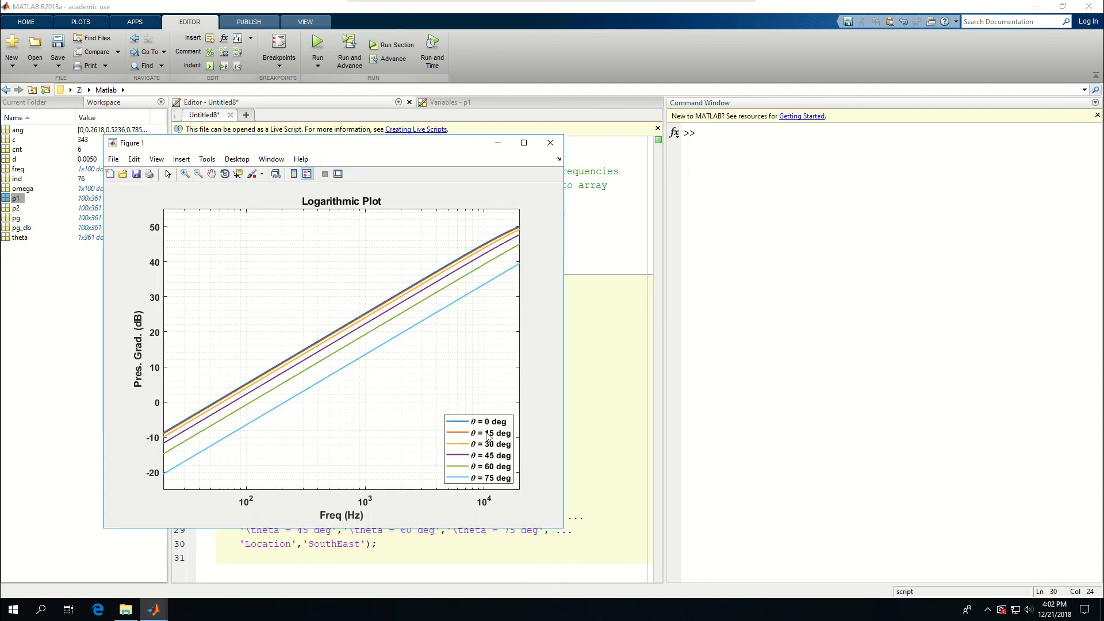
pyautogui.moveTo(479, 301)
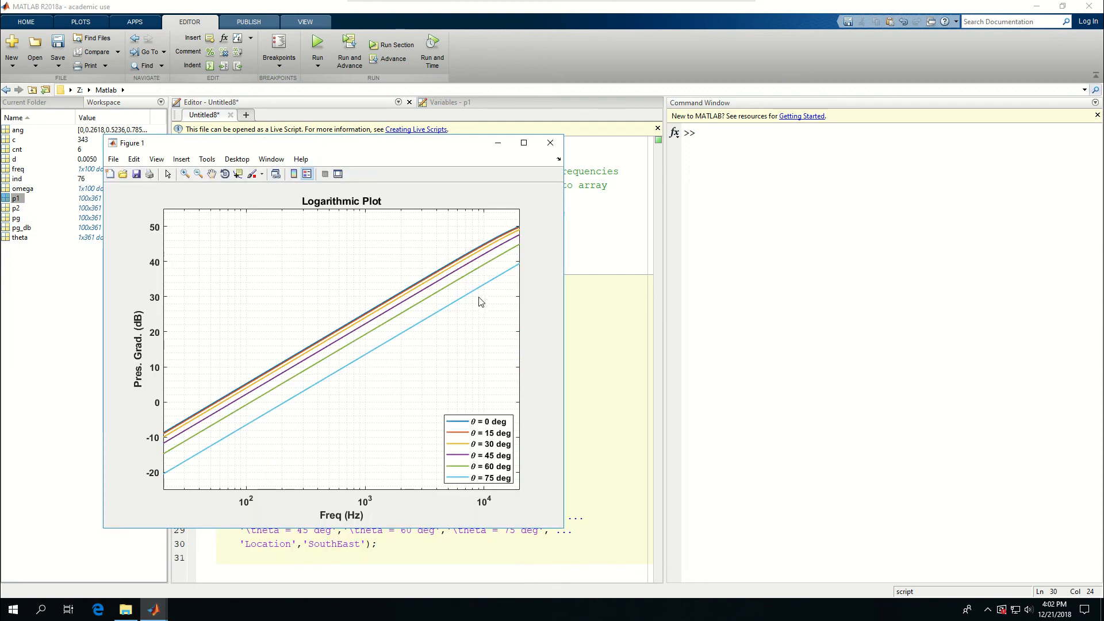
pyautogui.moveTo(432, 277)
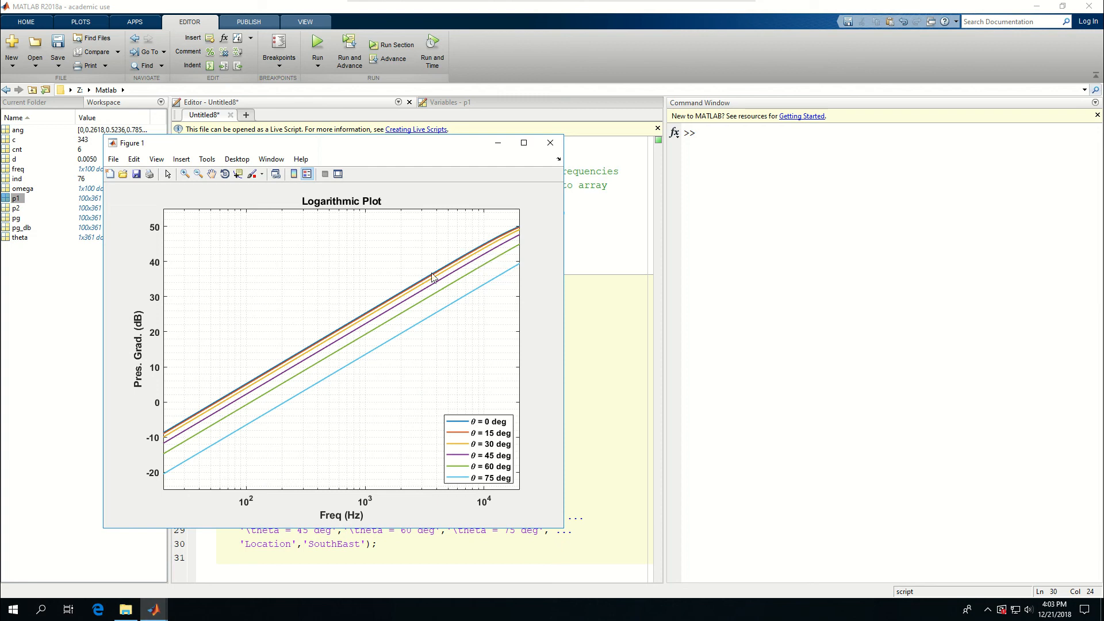
pyautogui.moveTo(159, 550)
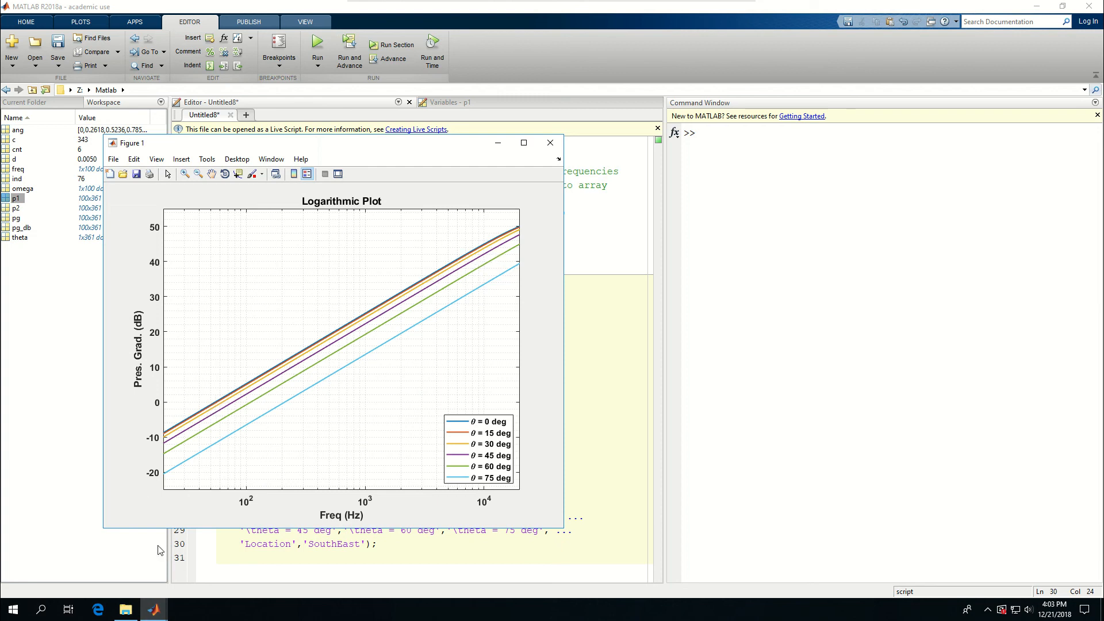
pyautogui.moveTo(229, 450)
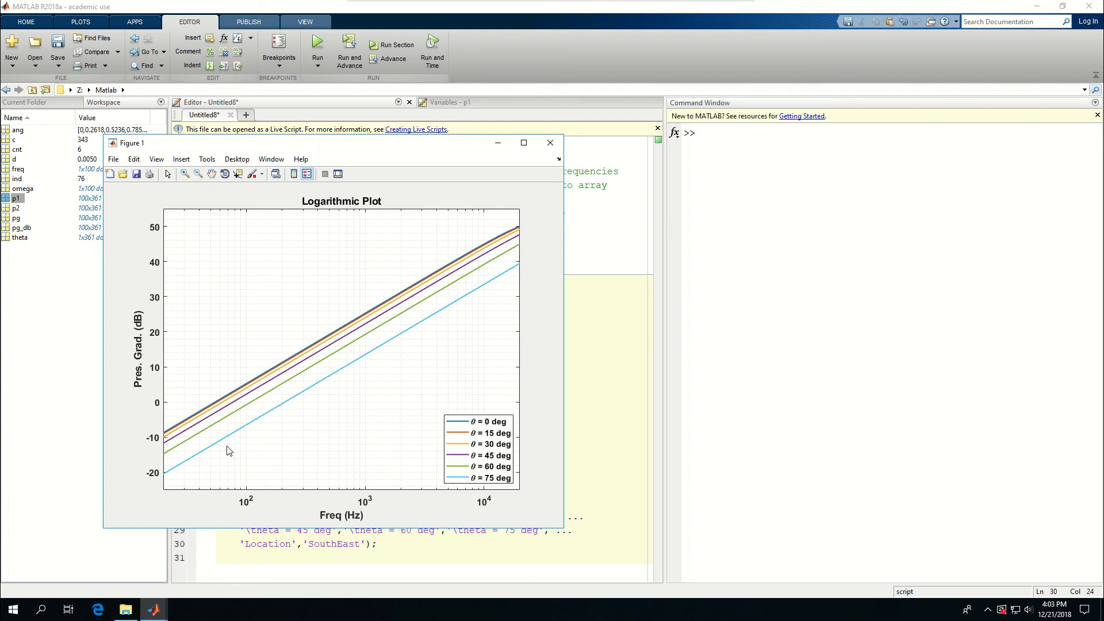
pyautogui.moveTo(234, 447)
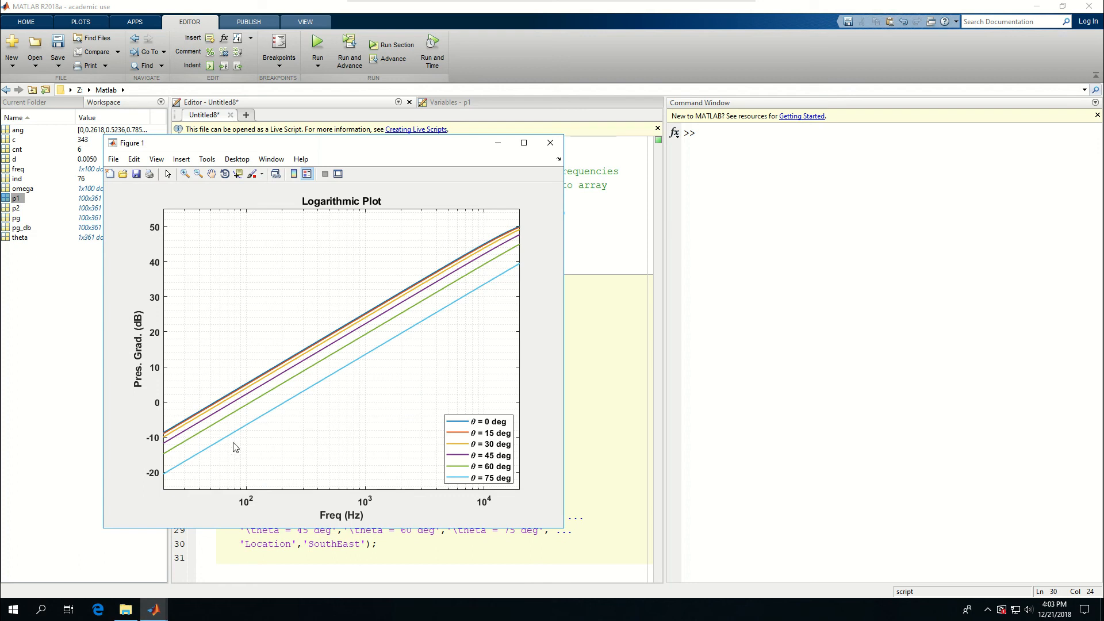
pyautogui.moveTo(530, 205)
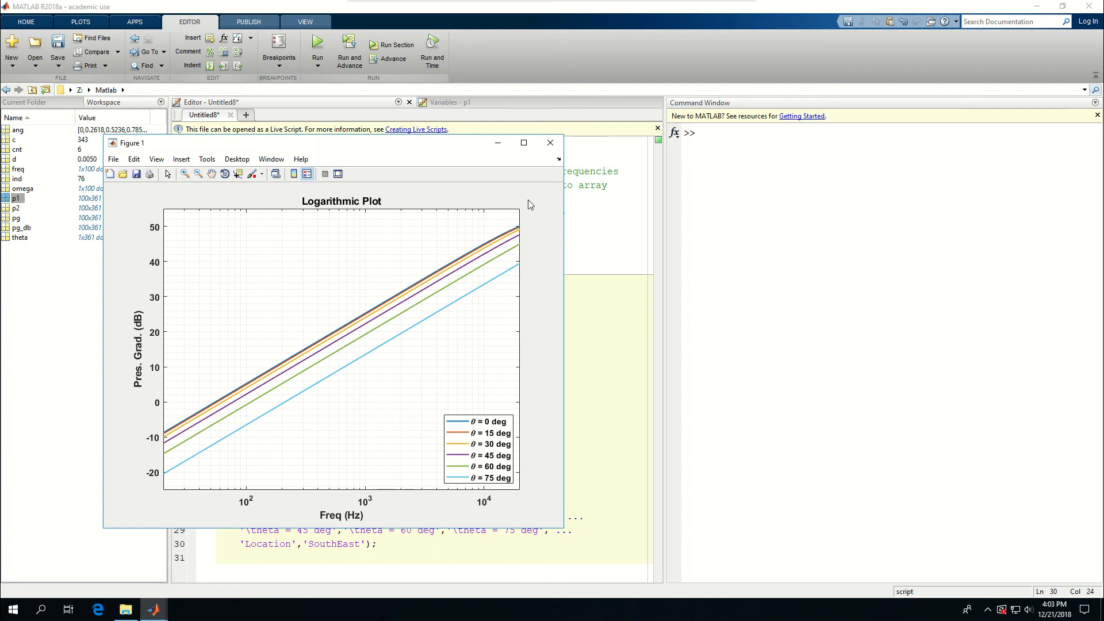